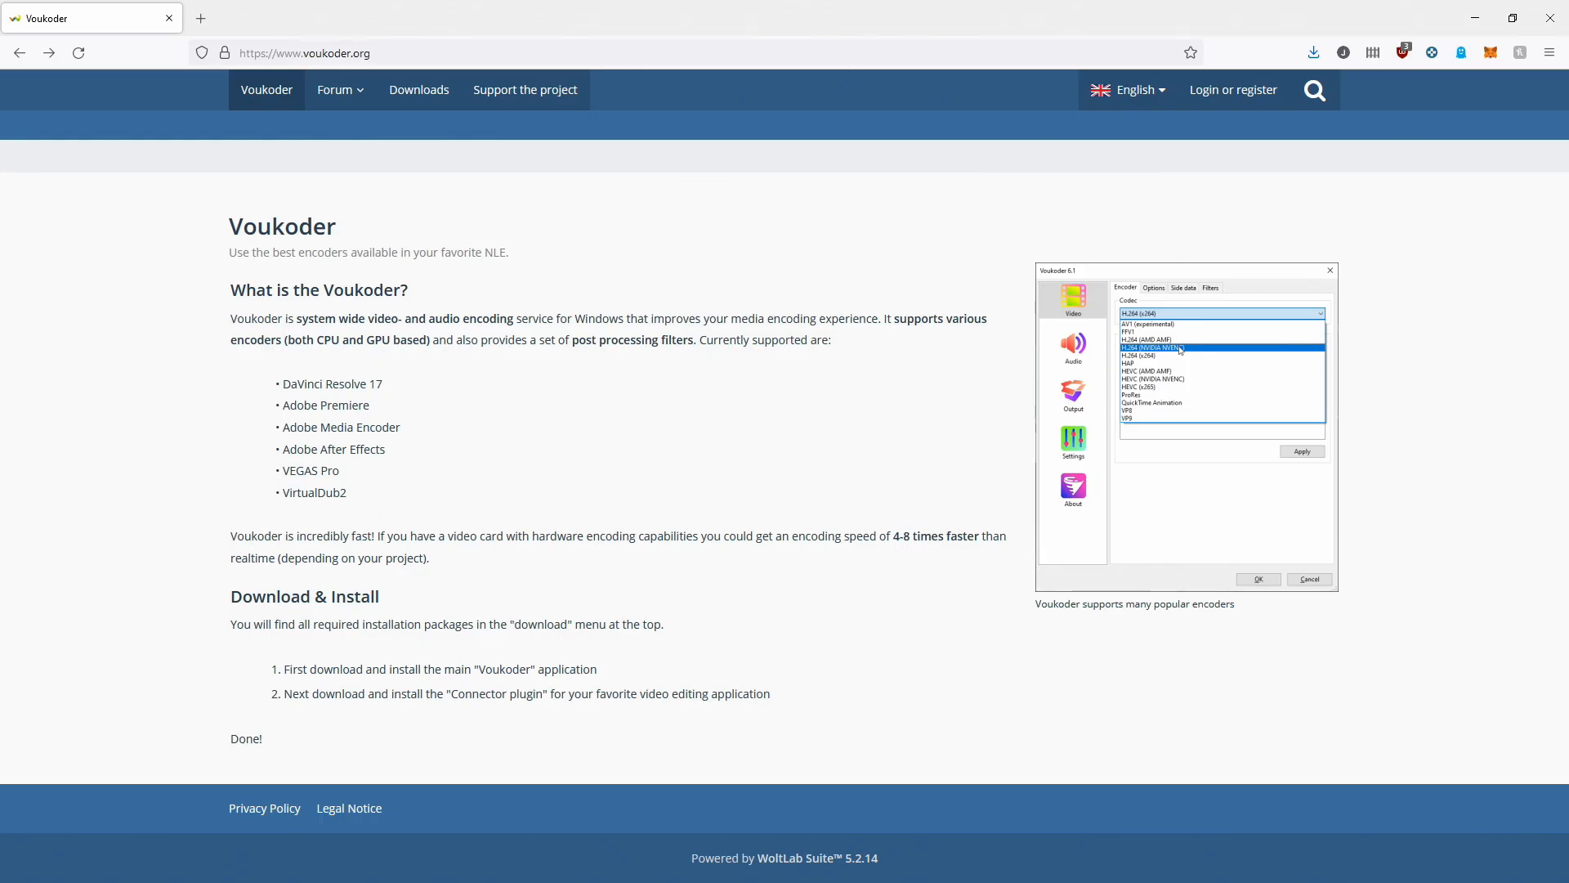
# Browse voukoder.org's Downloads page and highlight the VEGAS Pro 18+ connector entry.
pyautogui.click(411, 89)
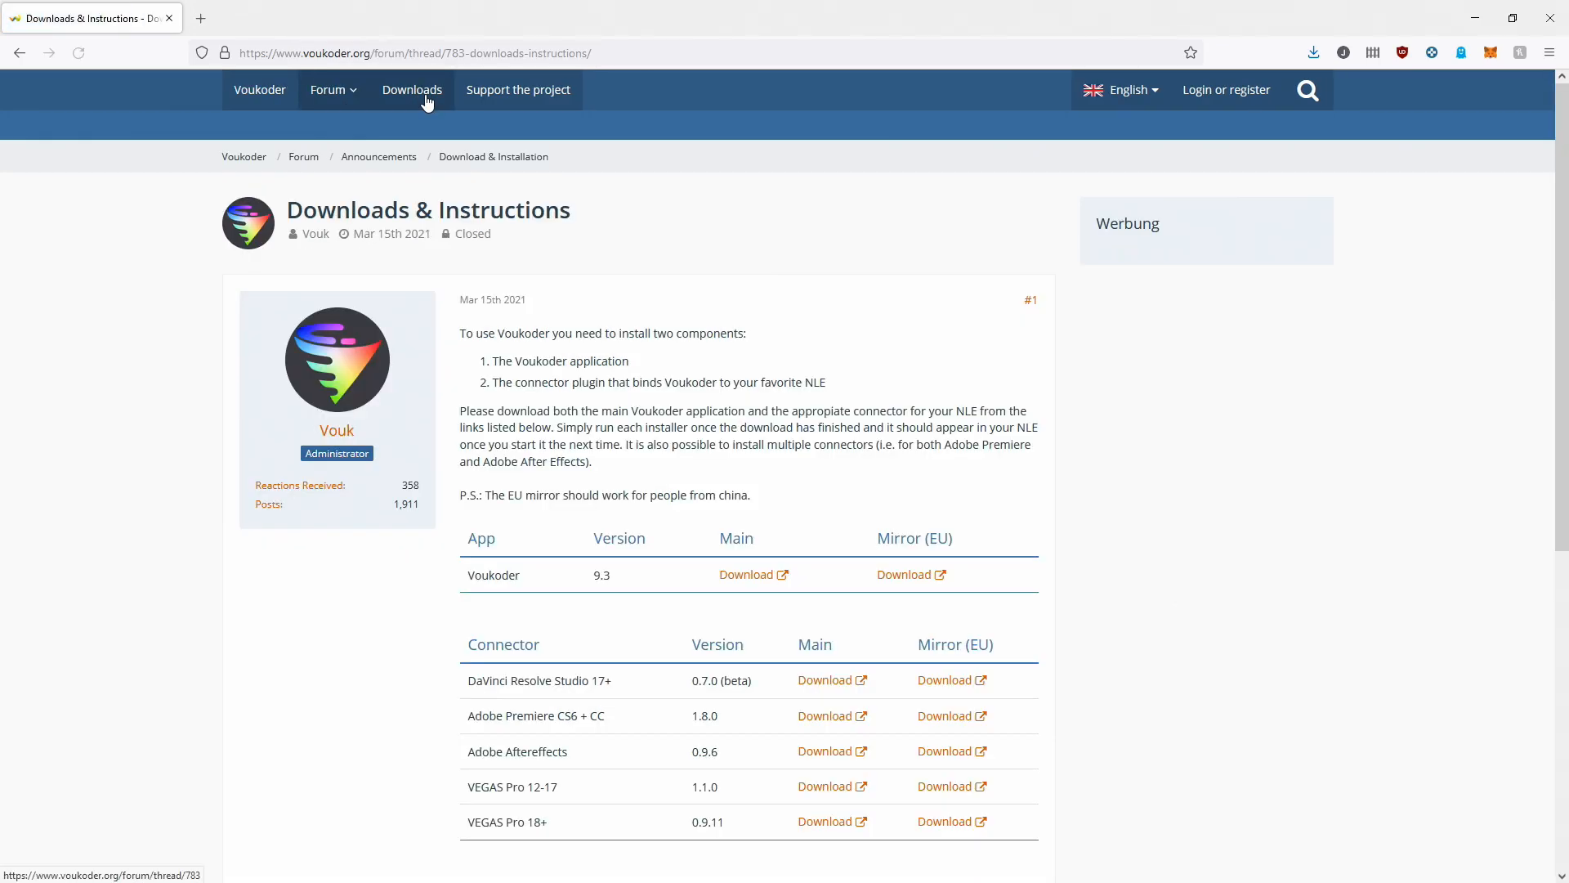
pyautogui.scroll(-3)
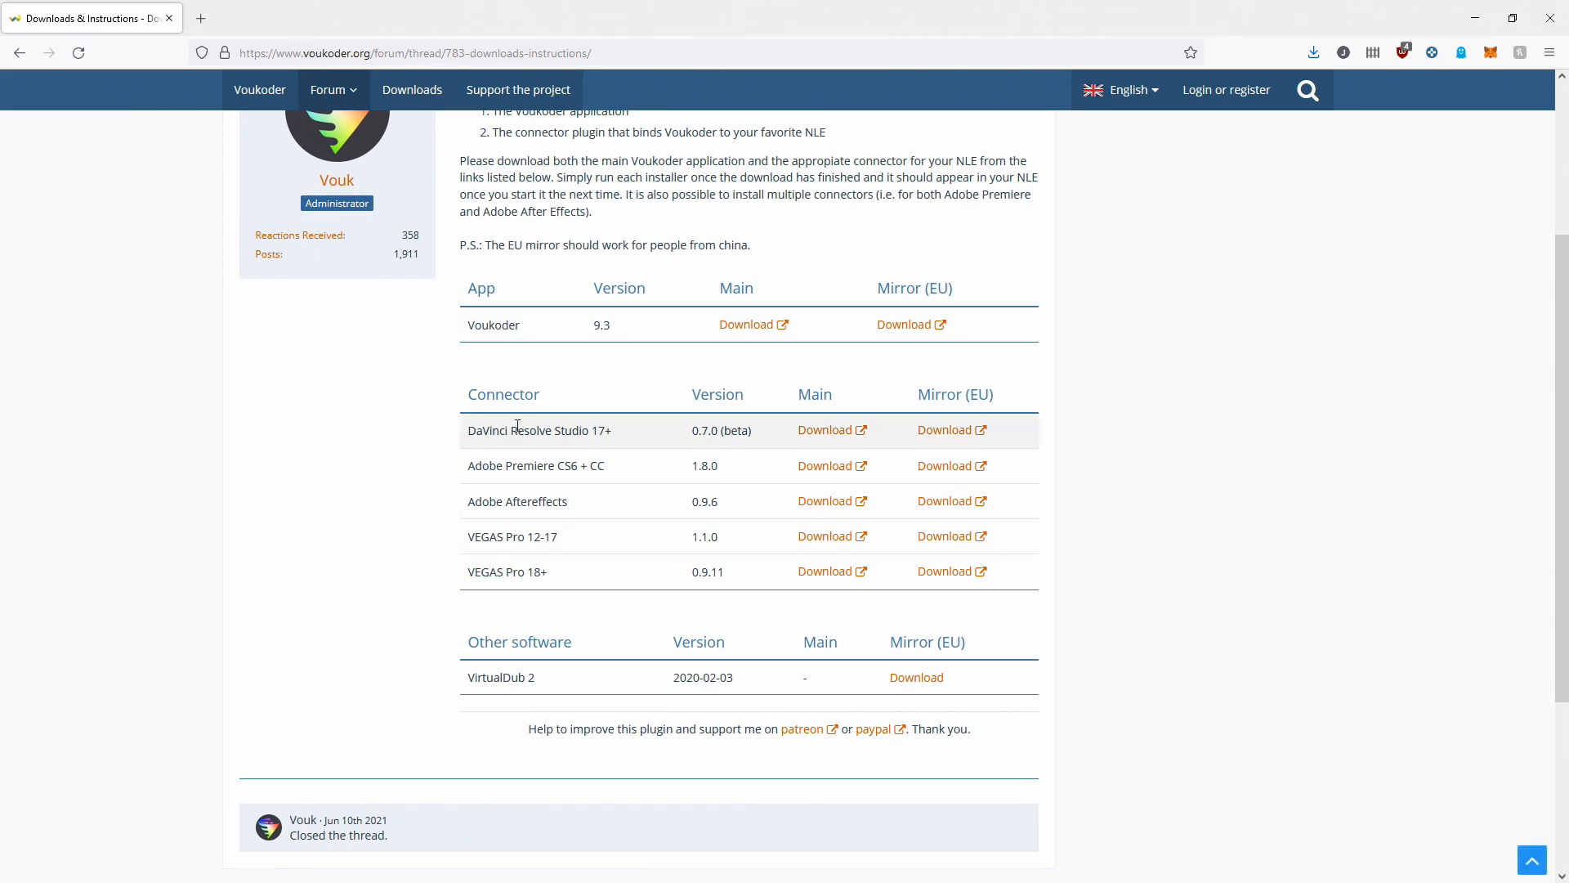
pyautogui.moveTo(745, 325)
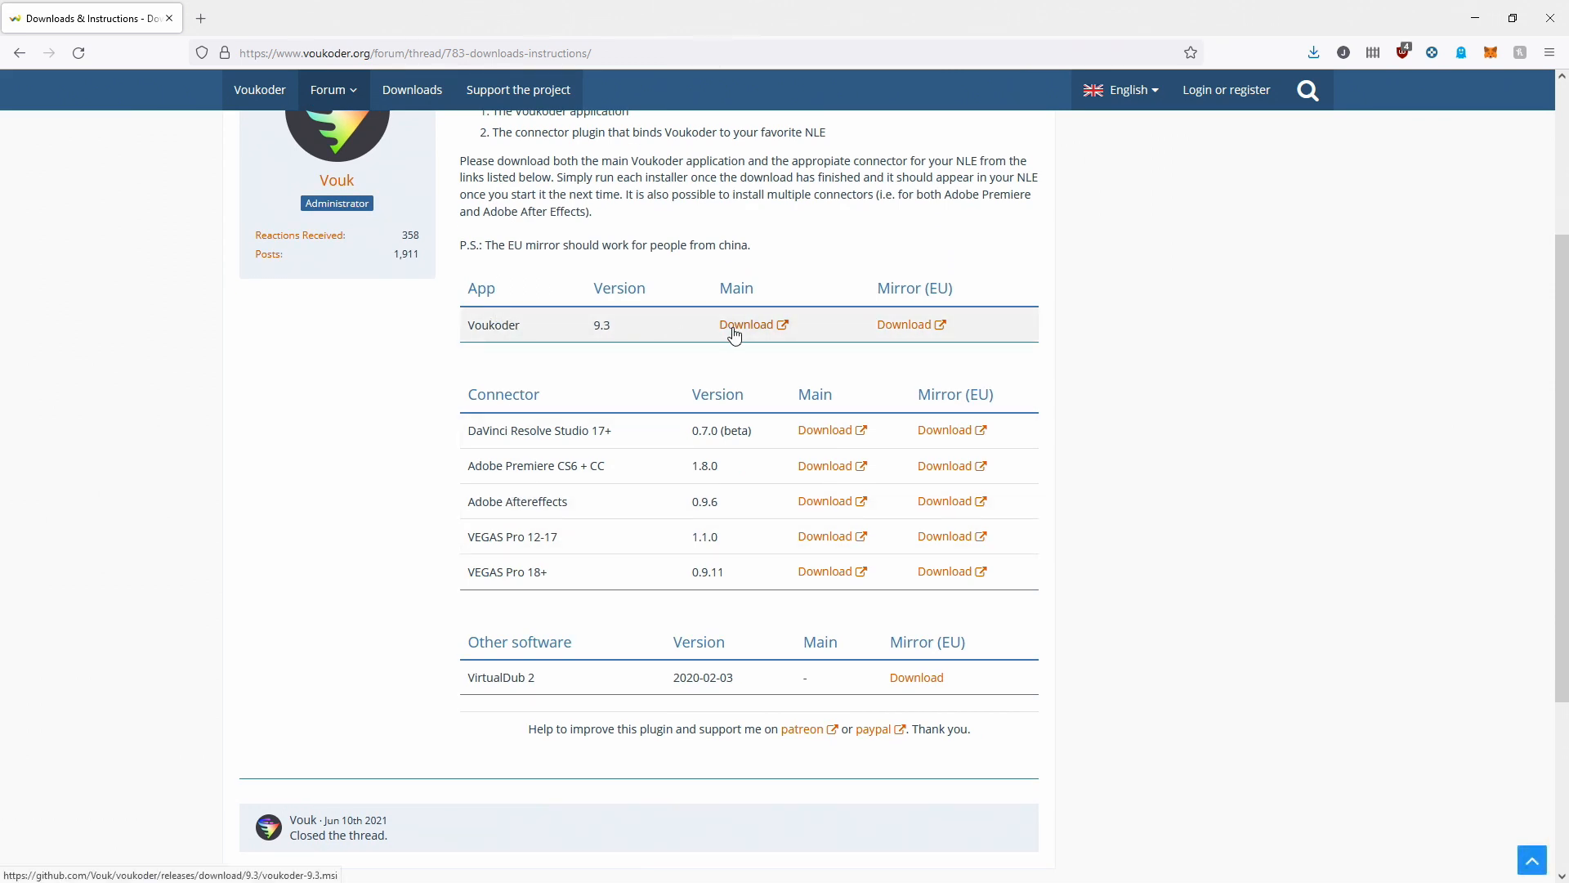
pyautogui.moveTo(523, 572)
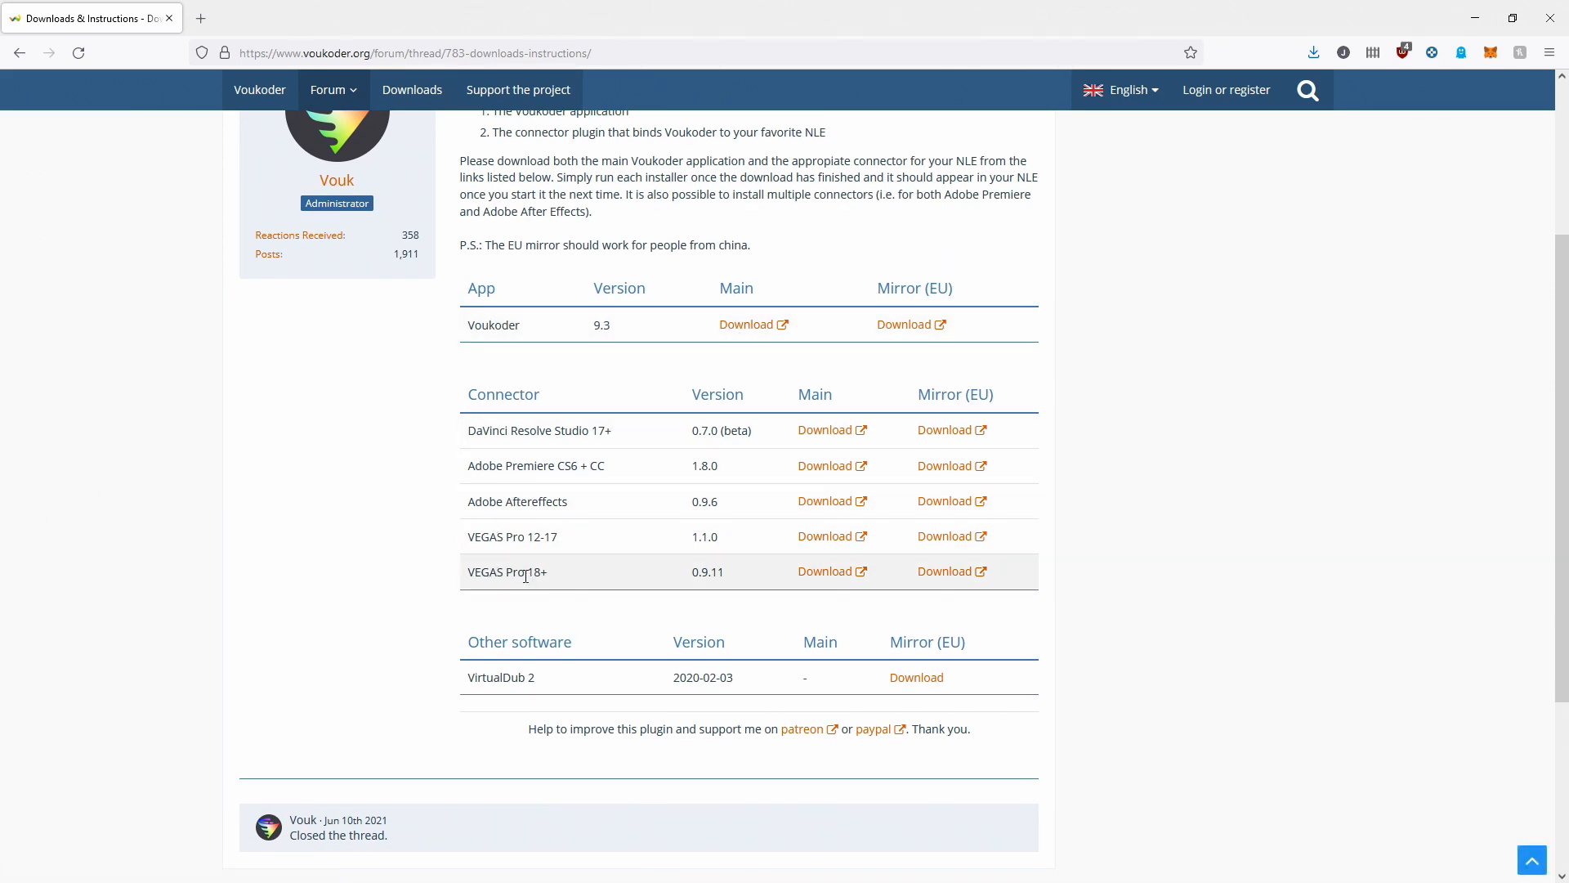
pyautogui.doubleClick(508, 571)
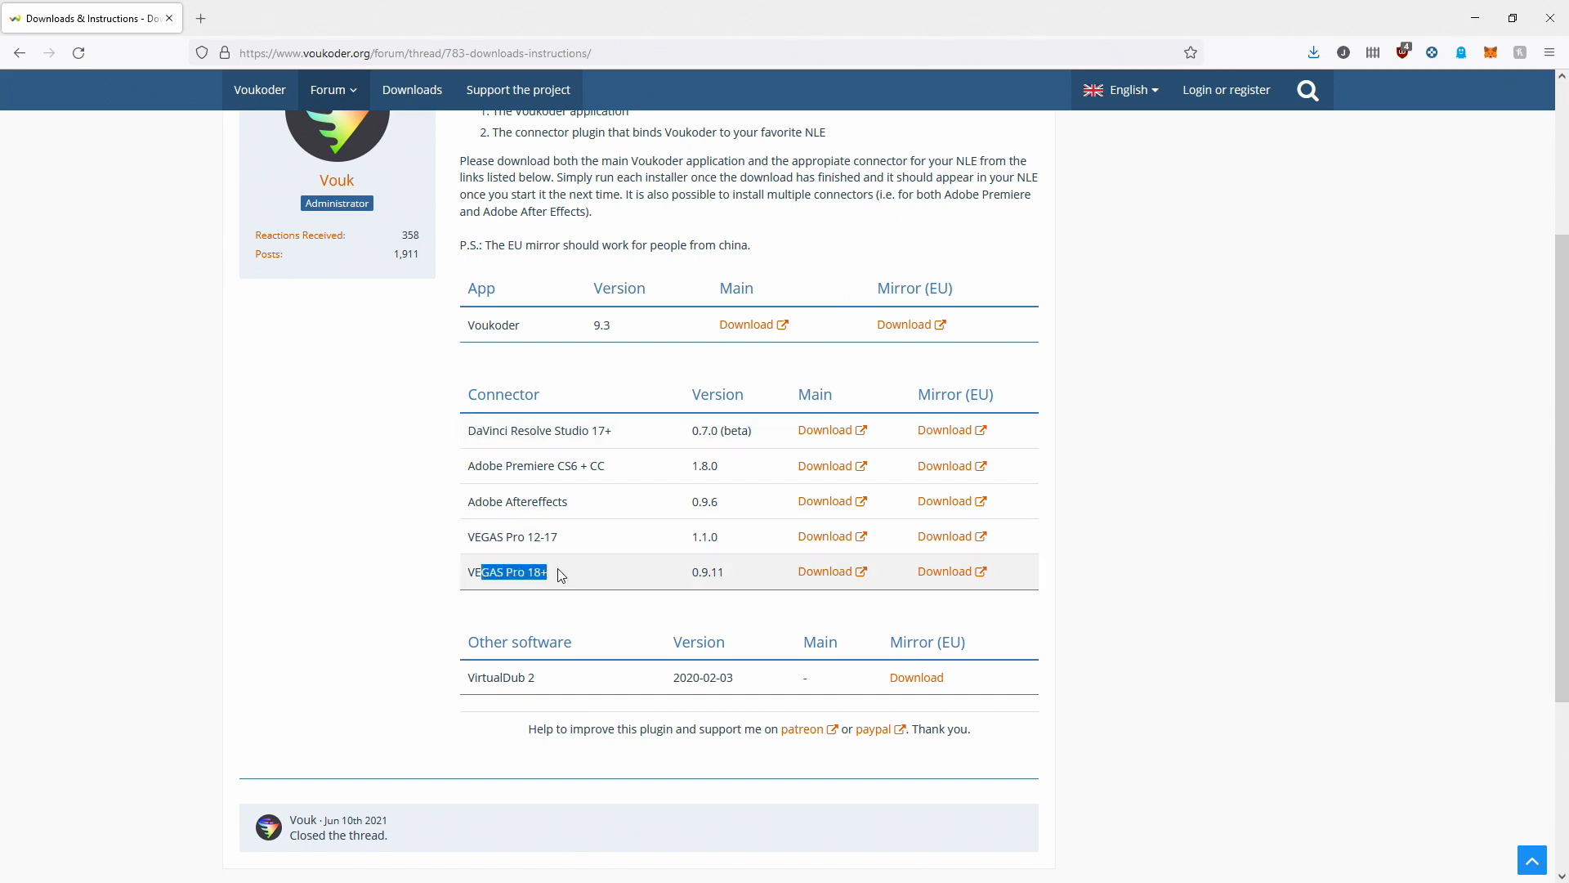
pyautogui.click(510, 571)
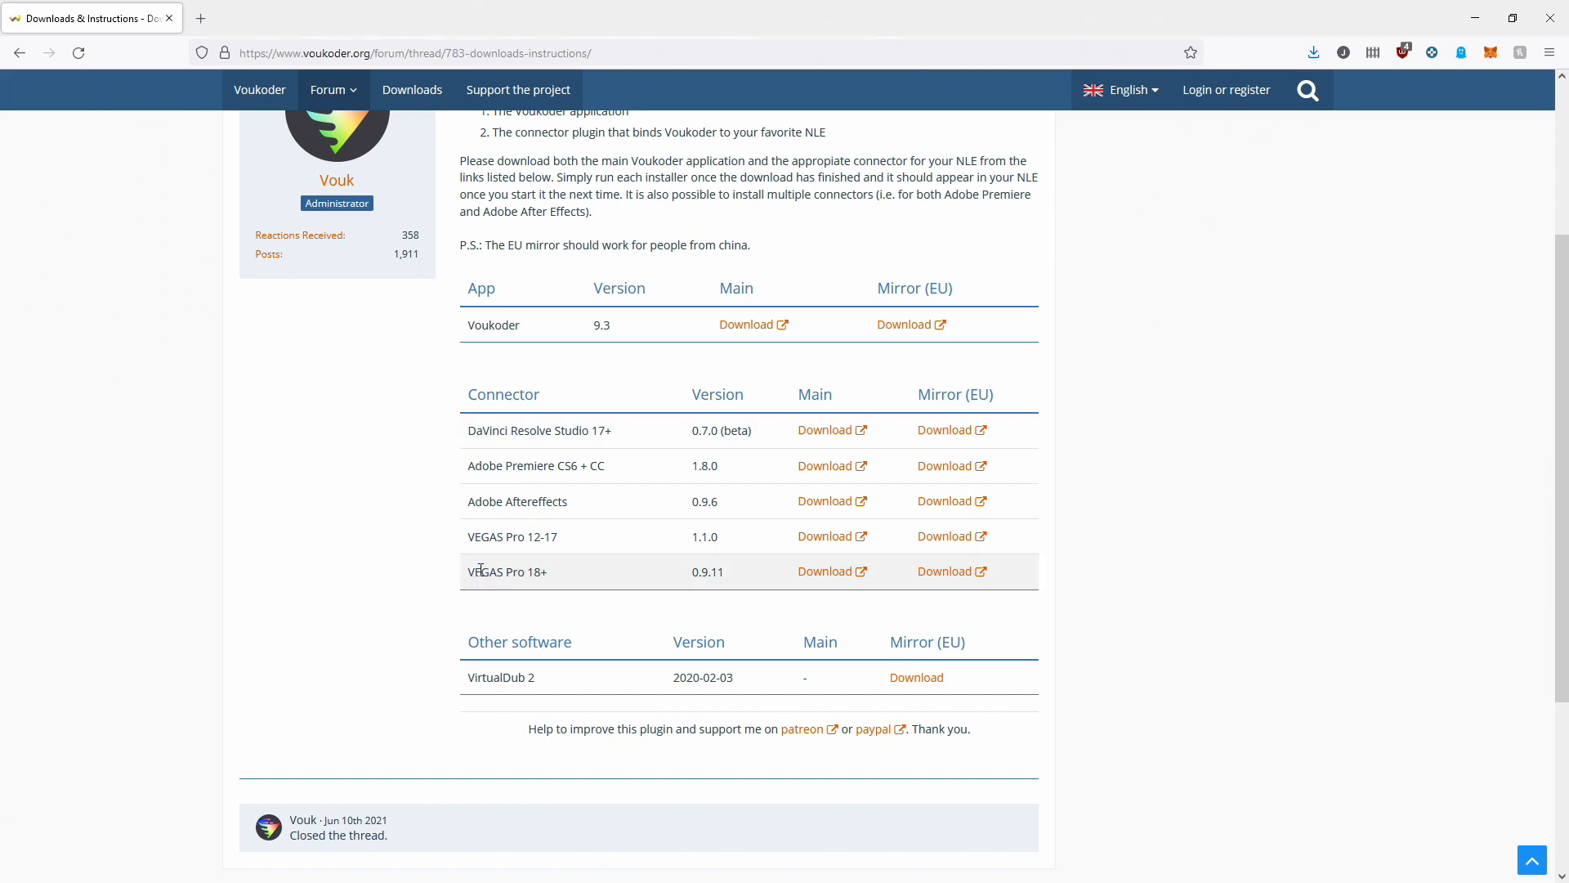
pyautogui.doubleClick(507, 570)
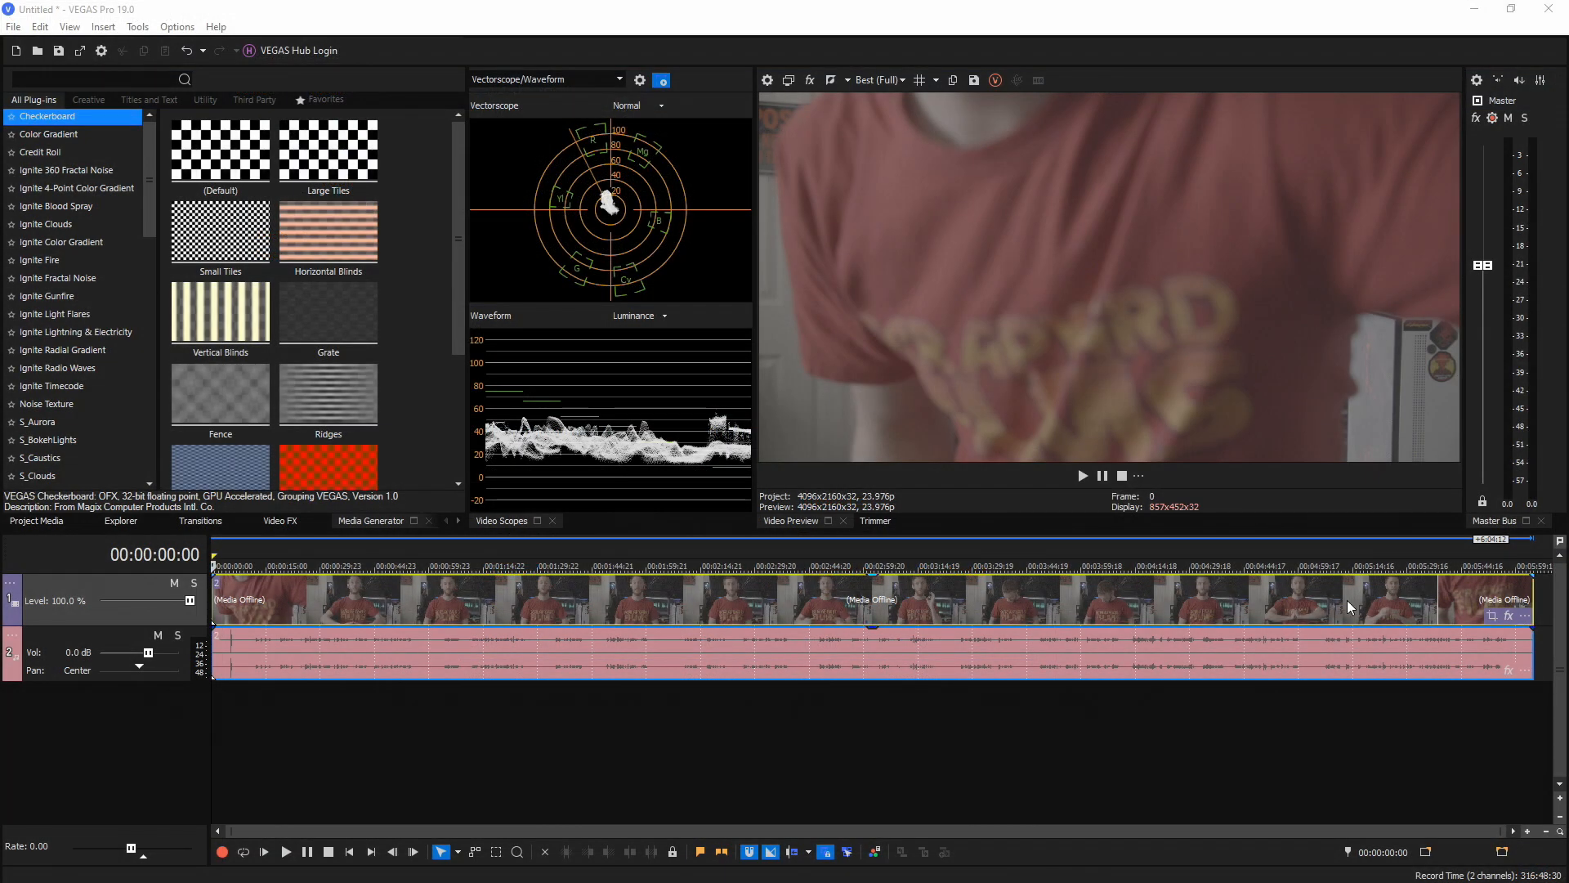
pyautogui.moveTo(1149, 603)
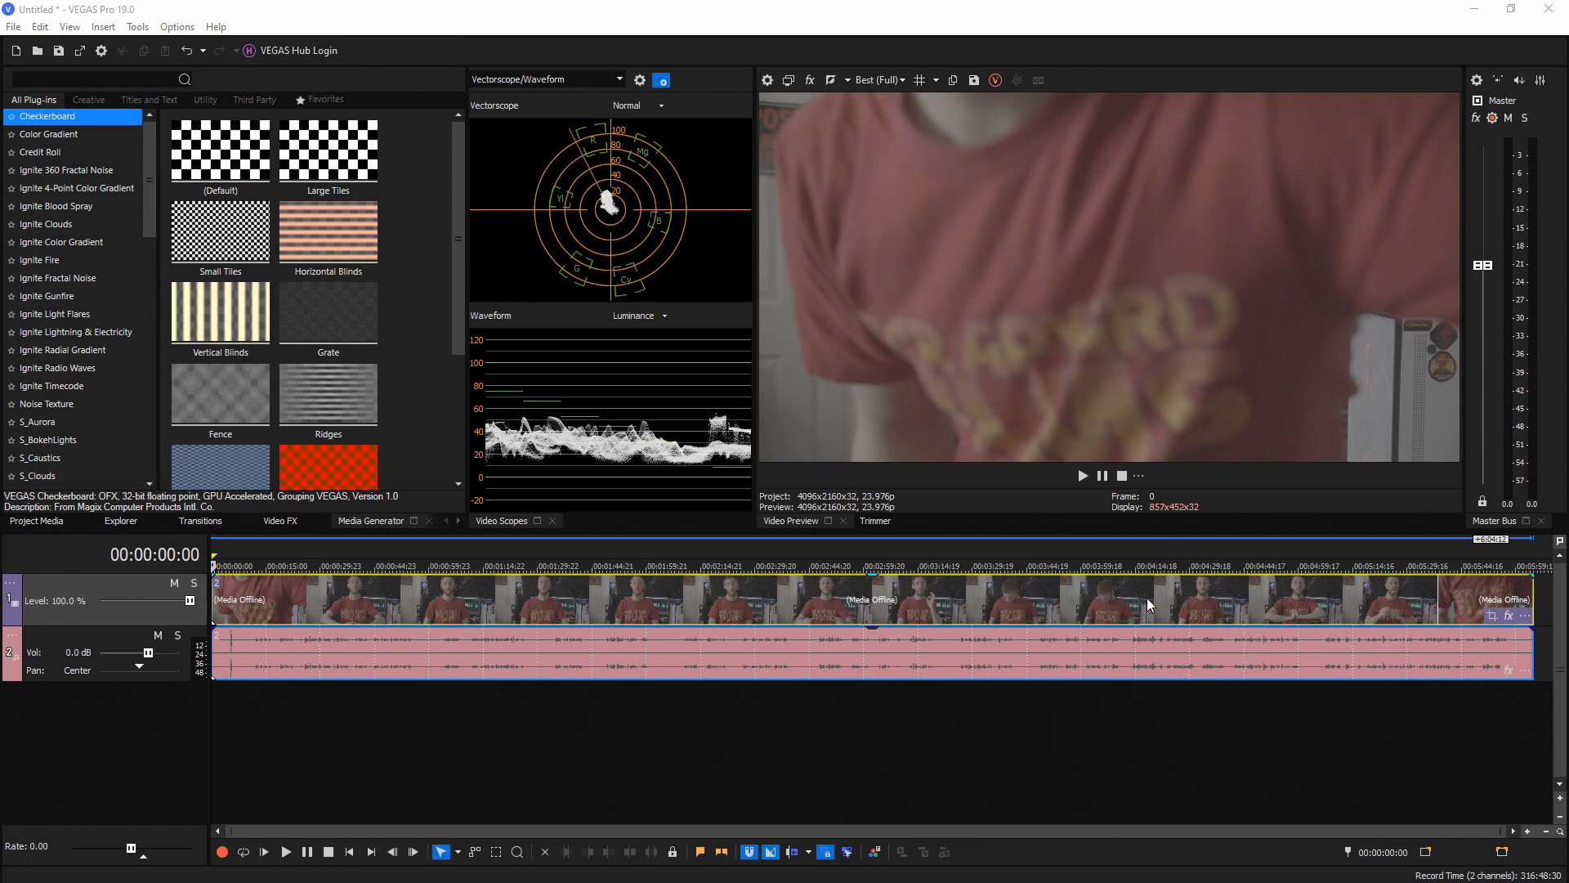
# Open the Render As dialog from VEGAS Pro's File menu.
pyautogui.click(14, 26)
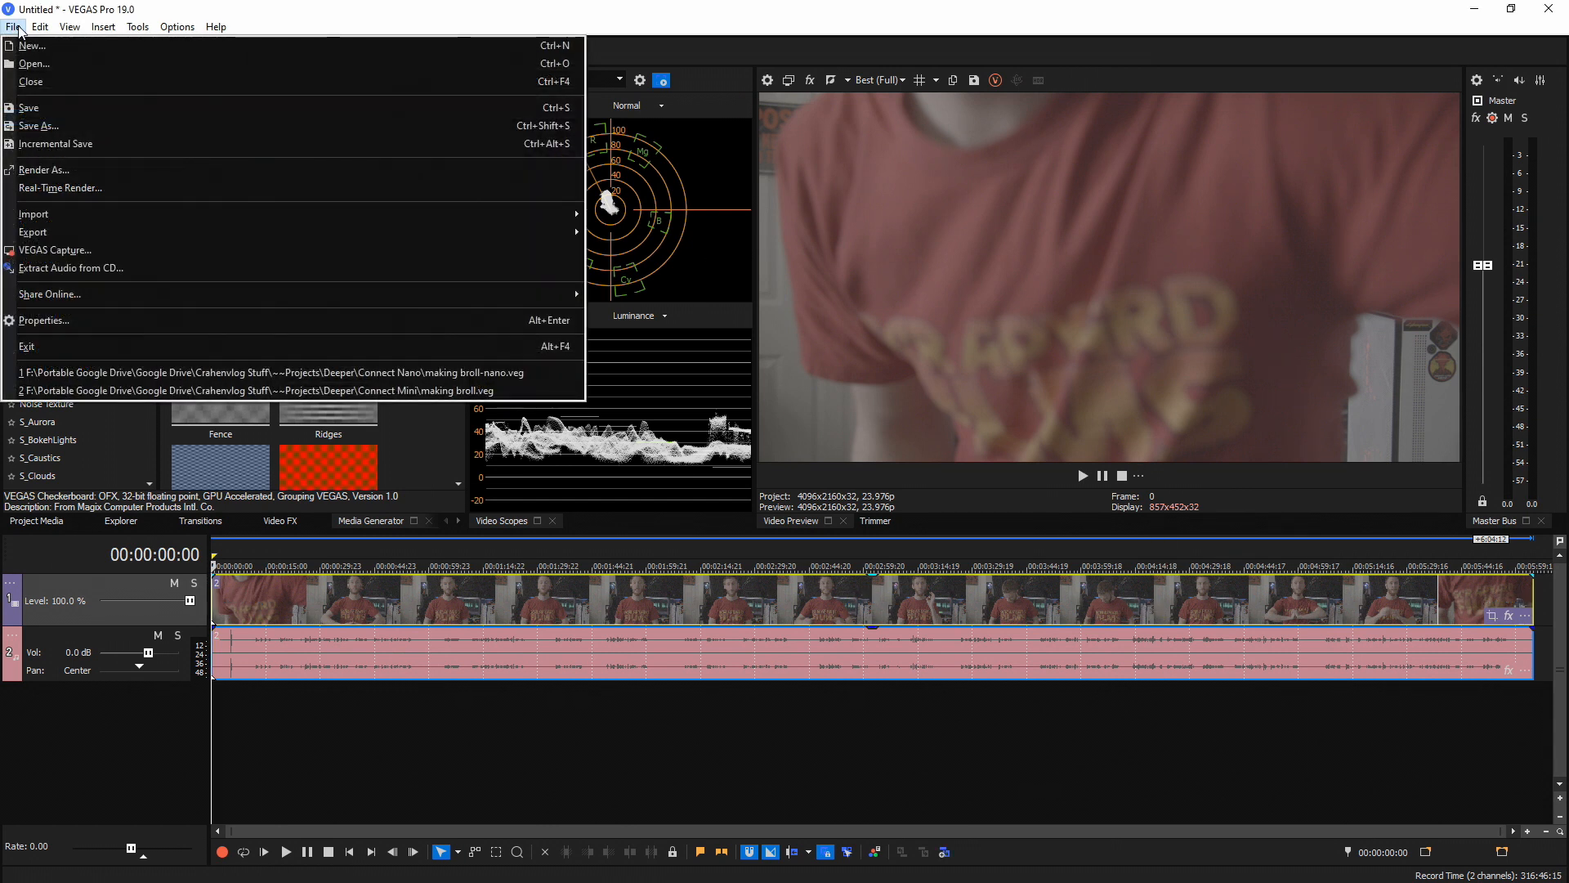
pyautogui.click(43, 169)
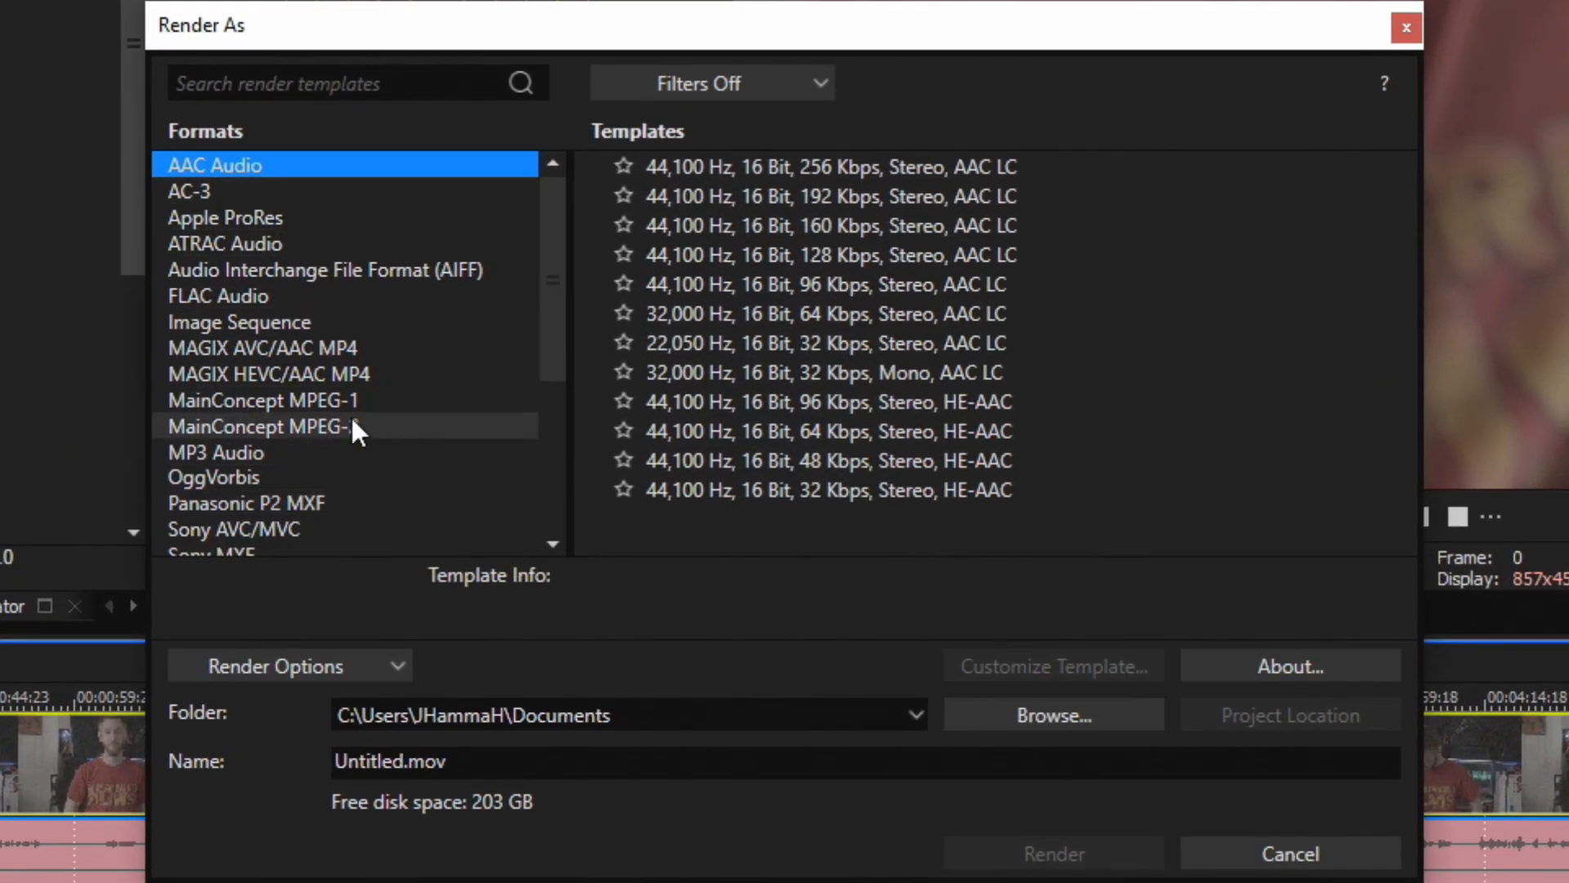
pyautogui.moveTo(345, 449)
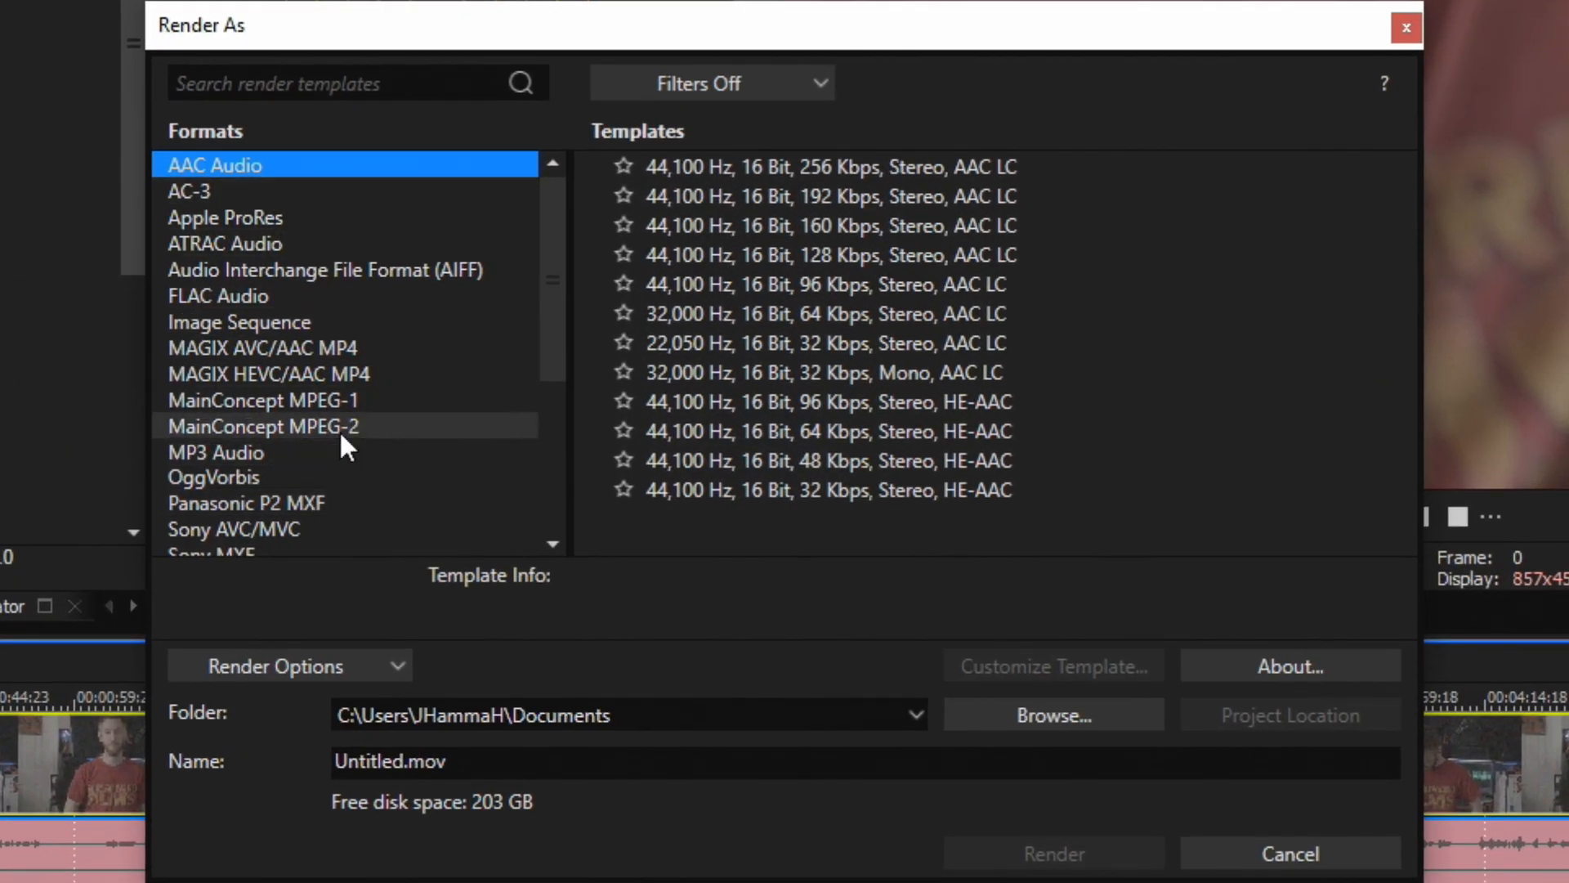
# Pick Voukoder with the project-default video and audio template, and open Voukoder's settings window.
pyautogui.scroll(-3)
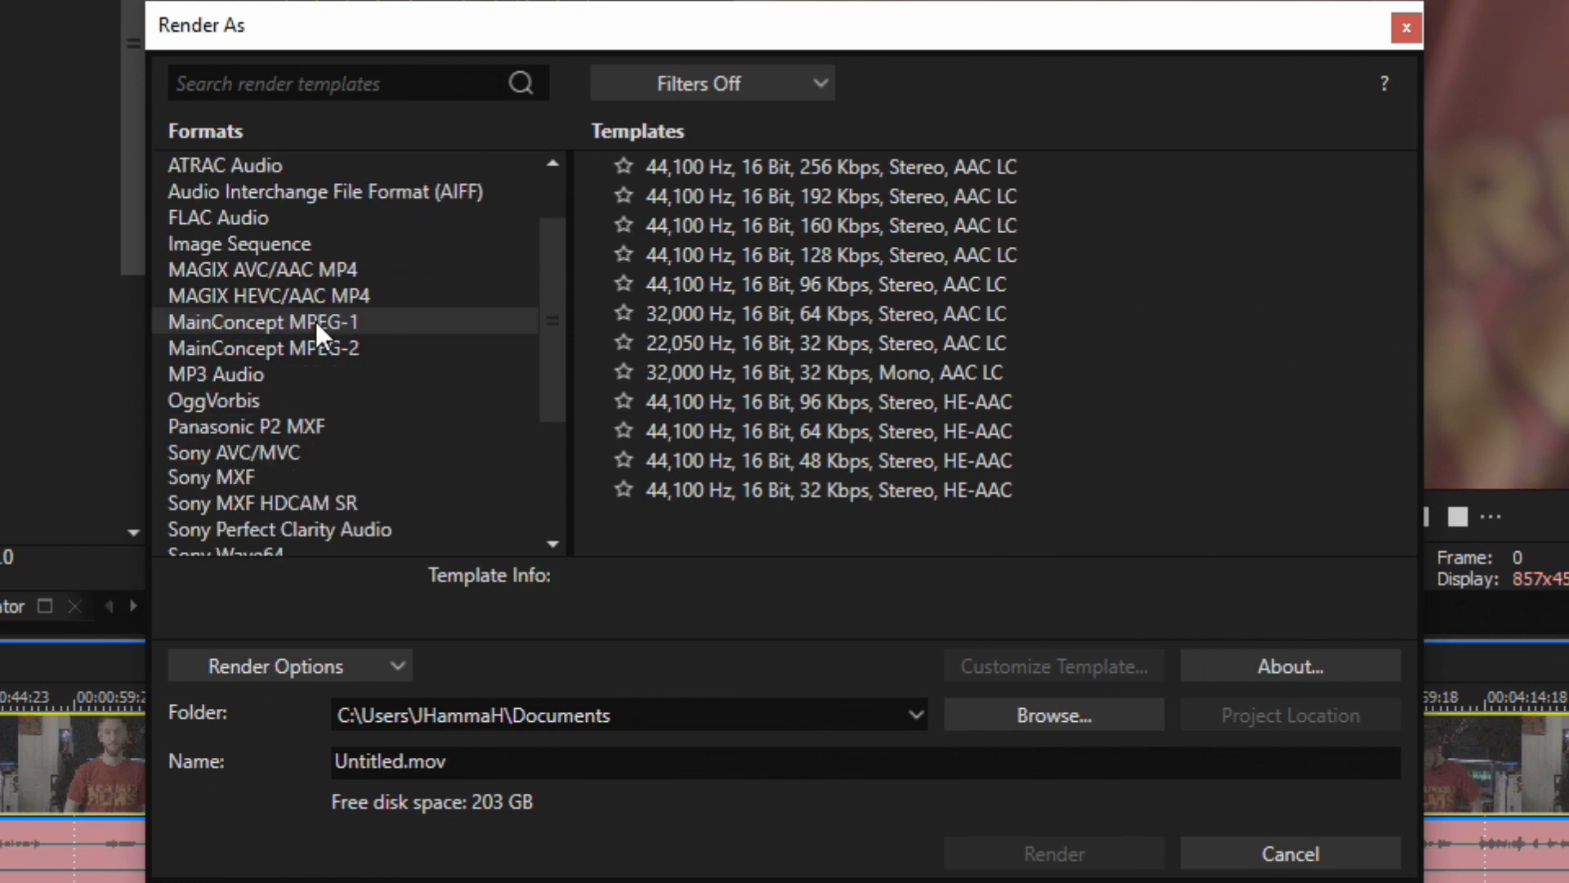
pyautogui.scroll(-3)
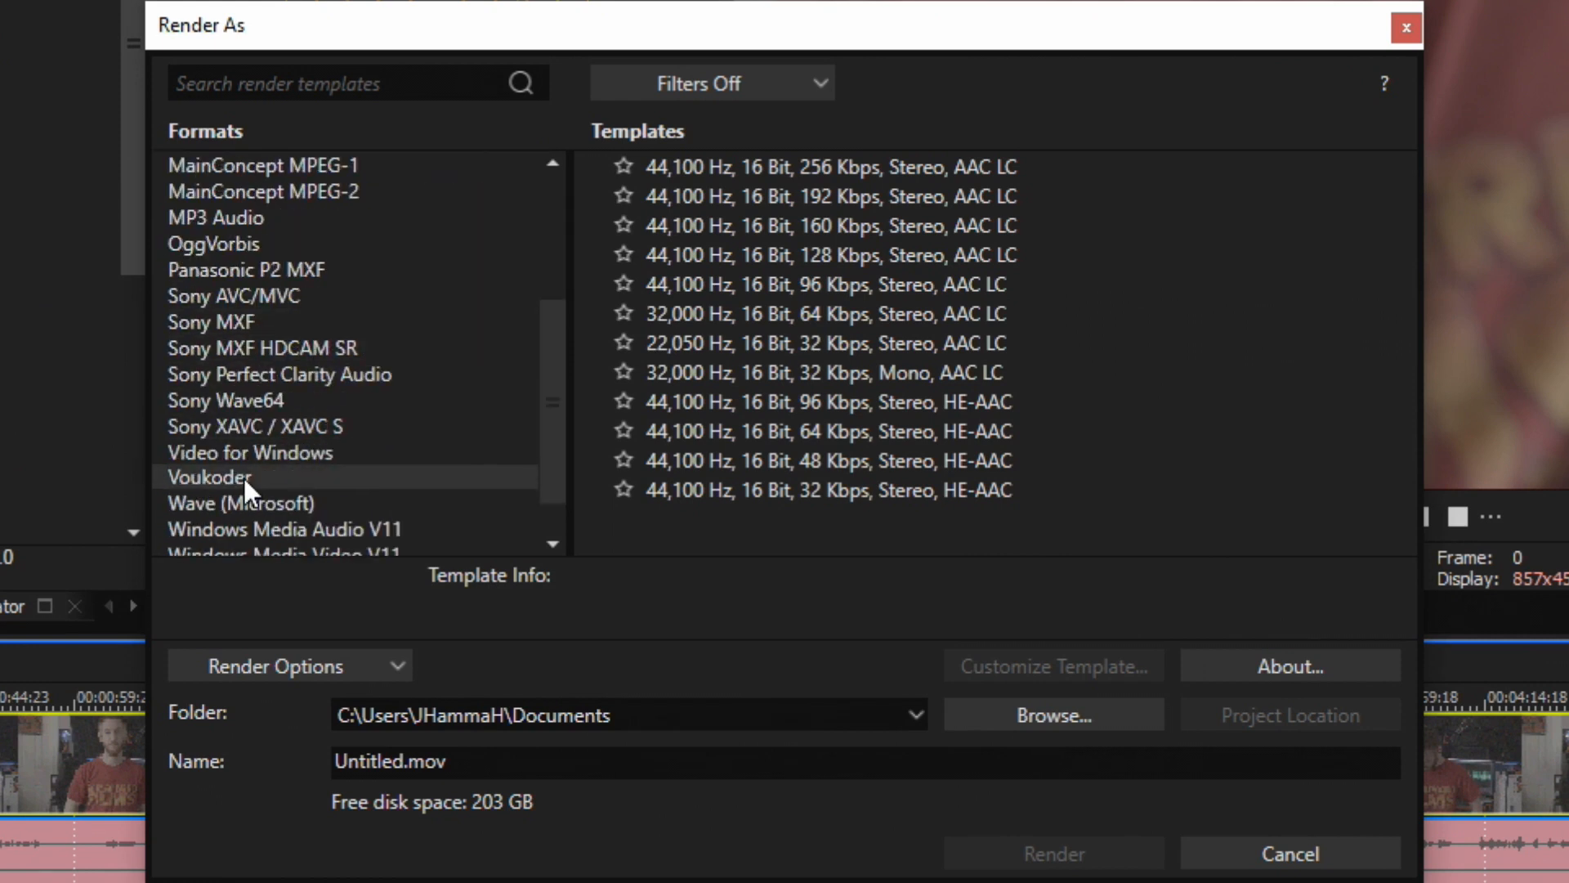
pyautogui.click(208, 477)
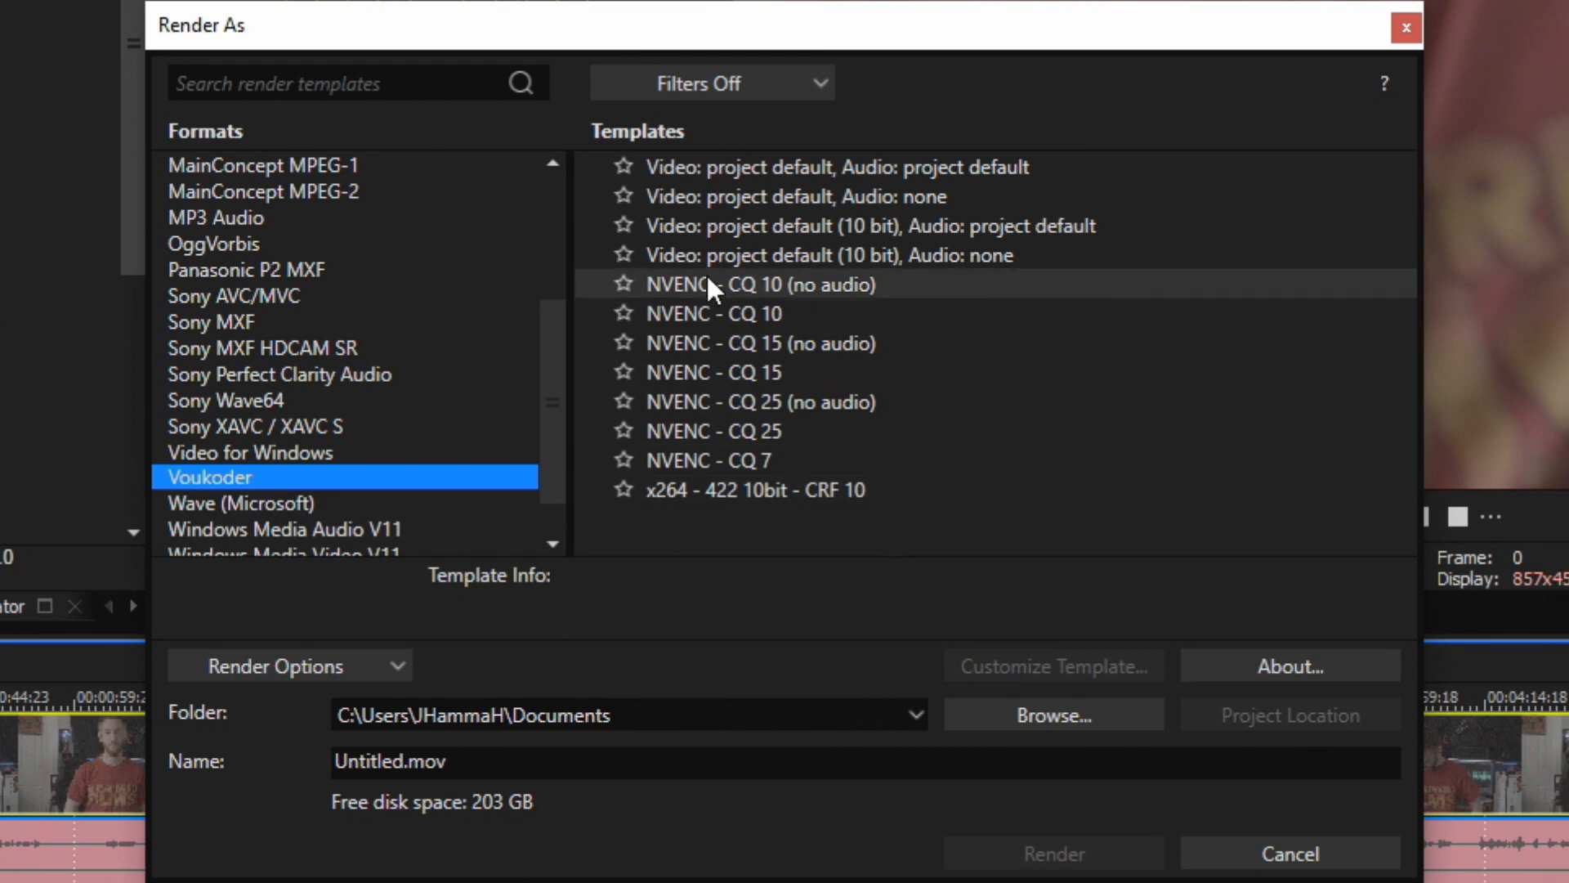
pyautogui.click(826, 255)
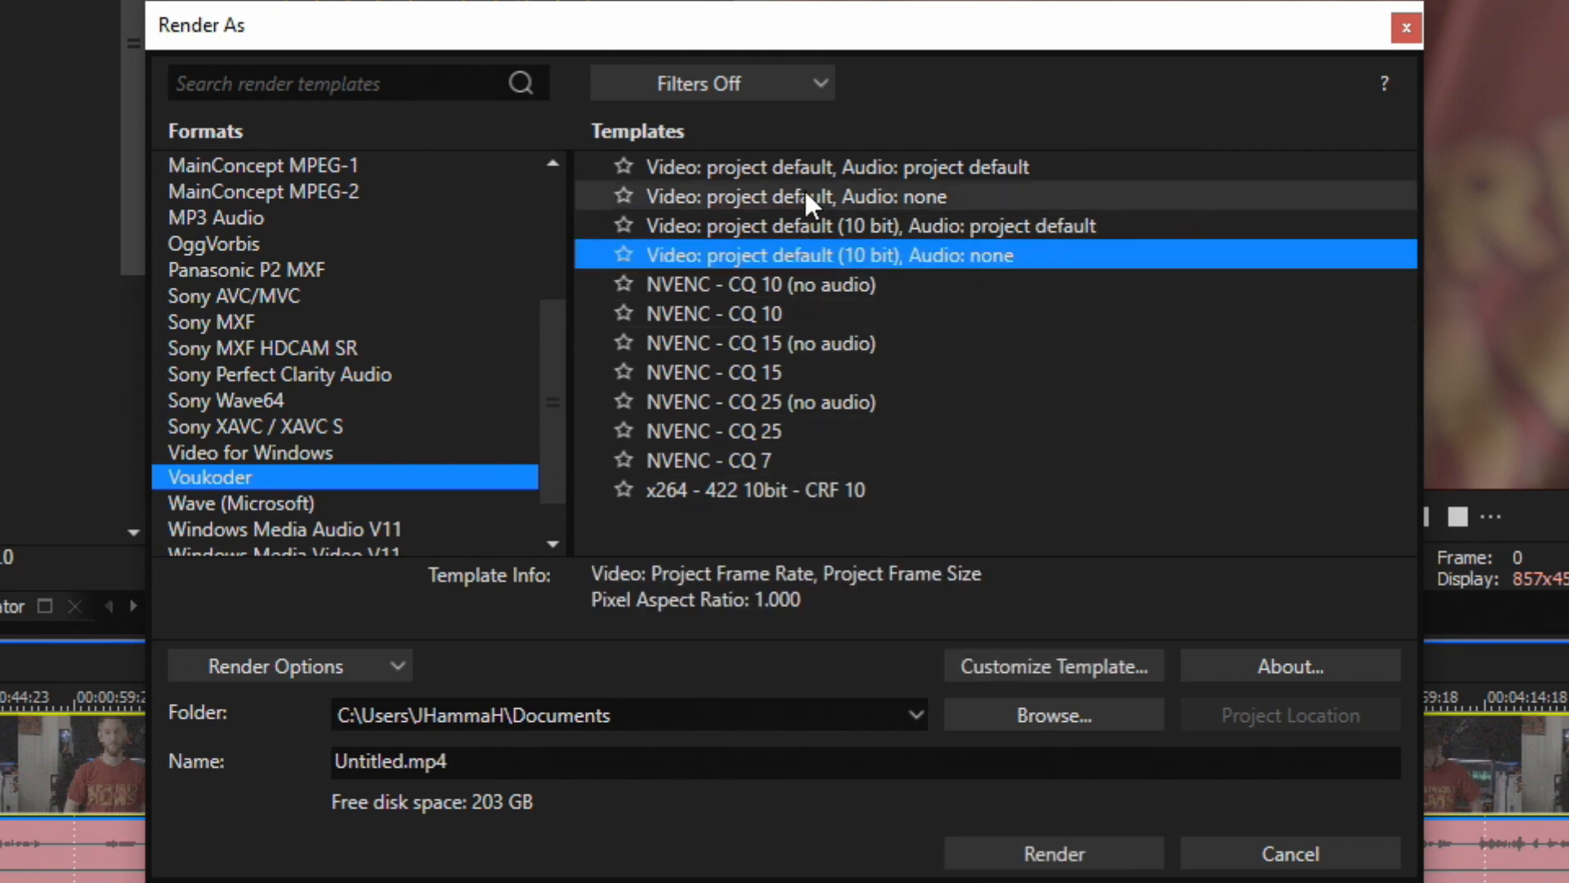
pyautogui.click(839, 167)
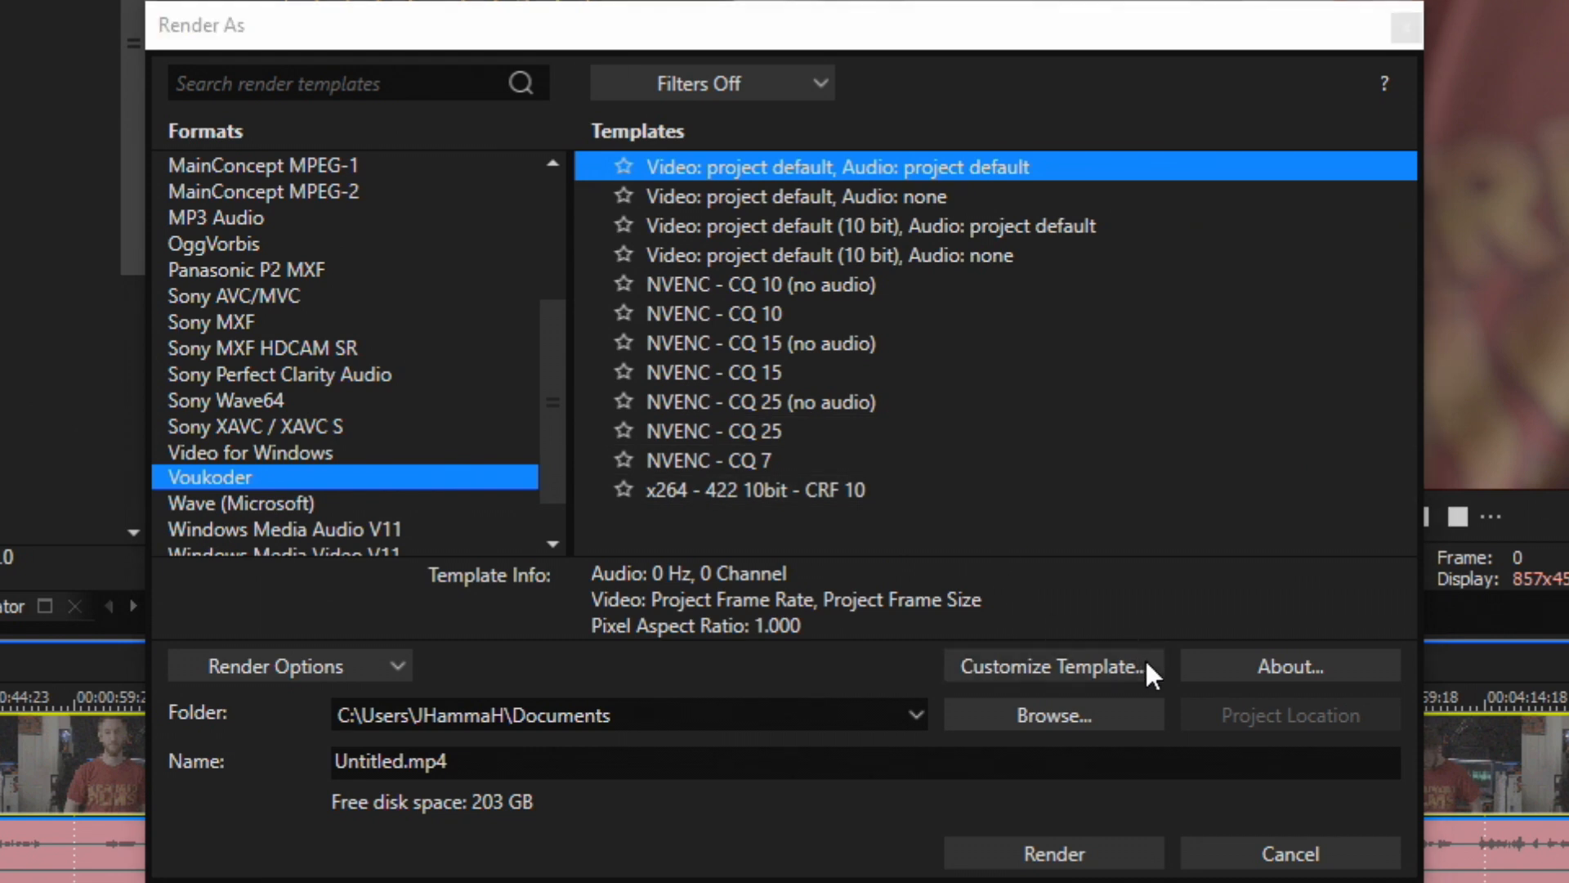
pyautogui.click(1051, 665)
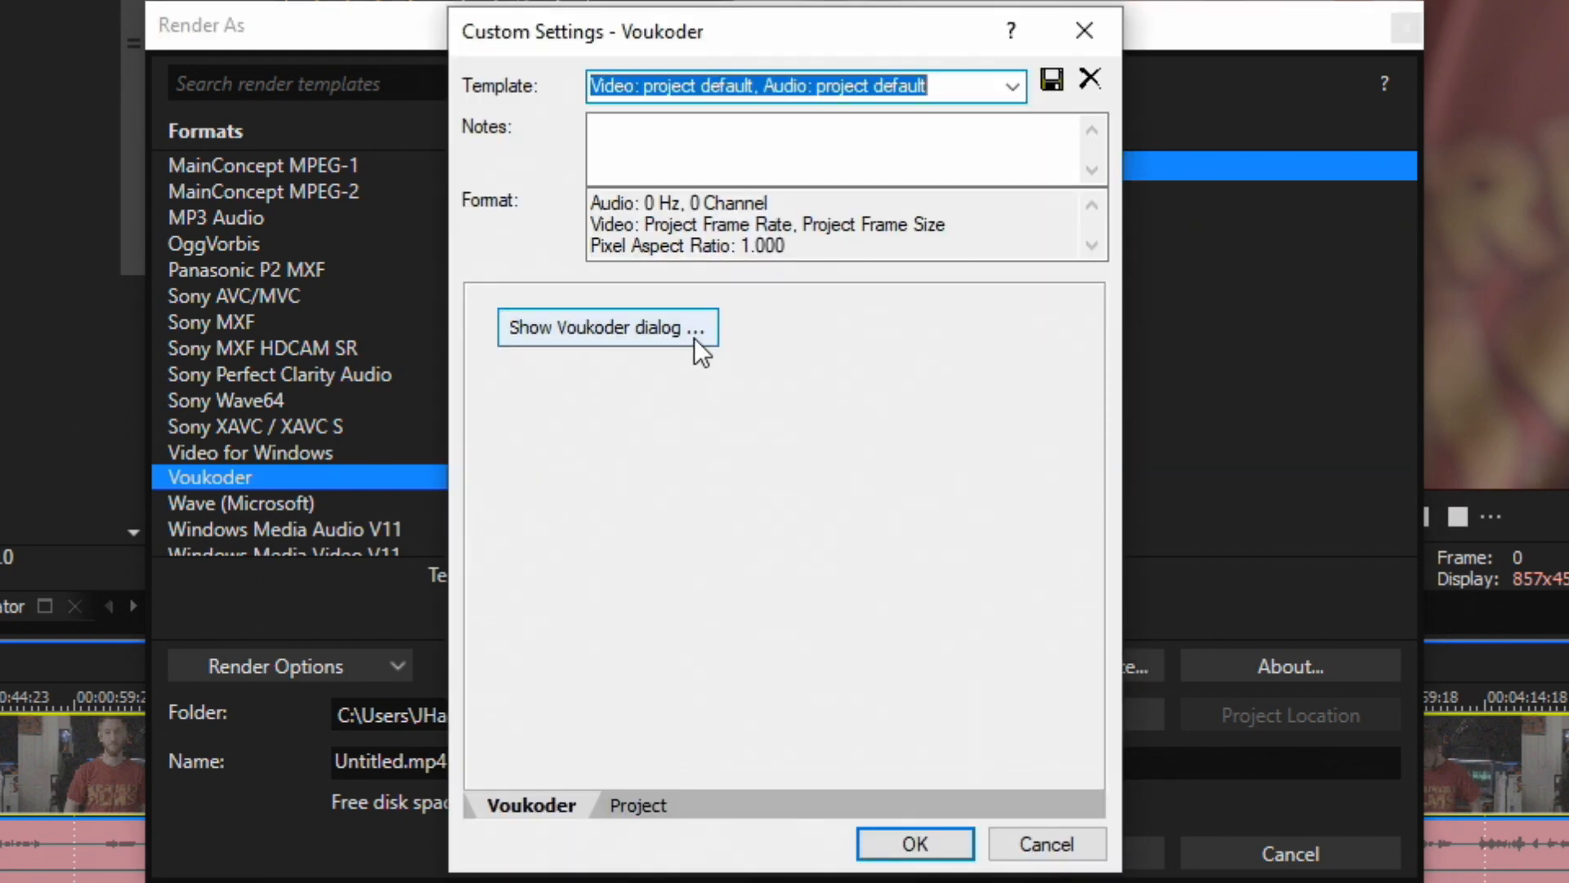
pyautogui.click(606, 327)
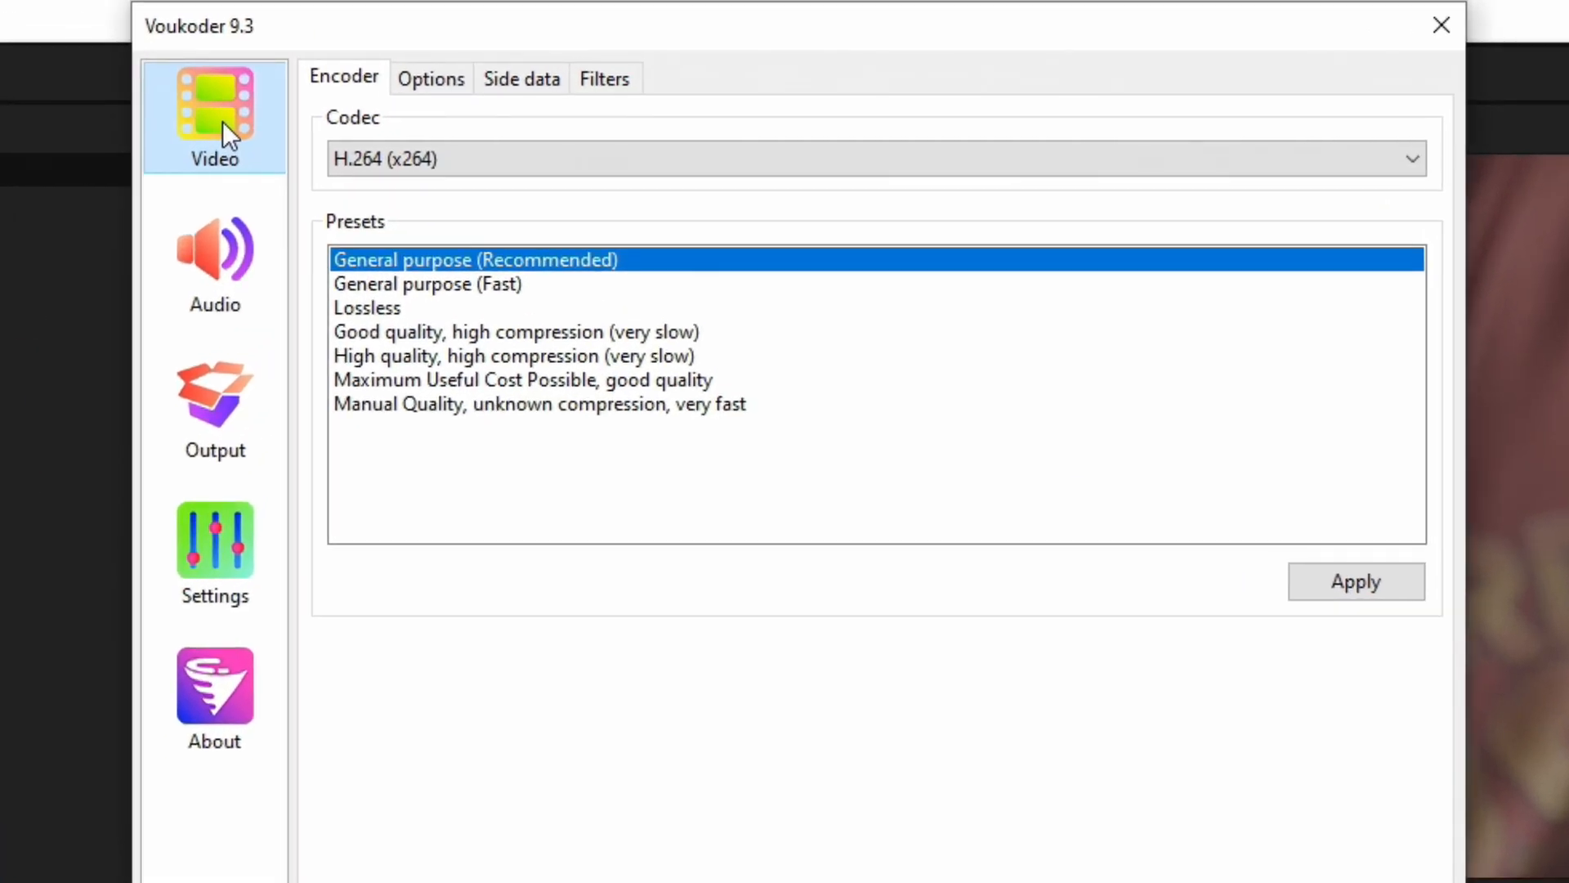
pyautogui.moveTo(213, 148)
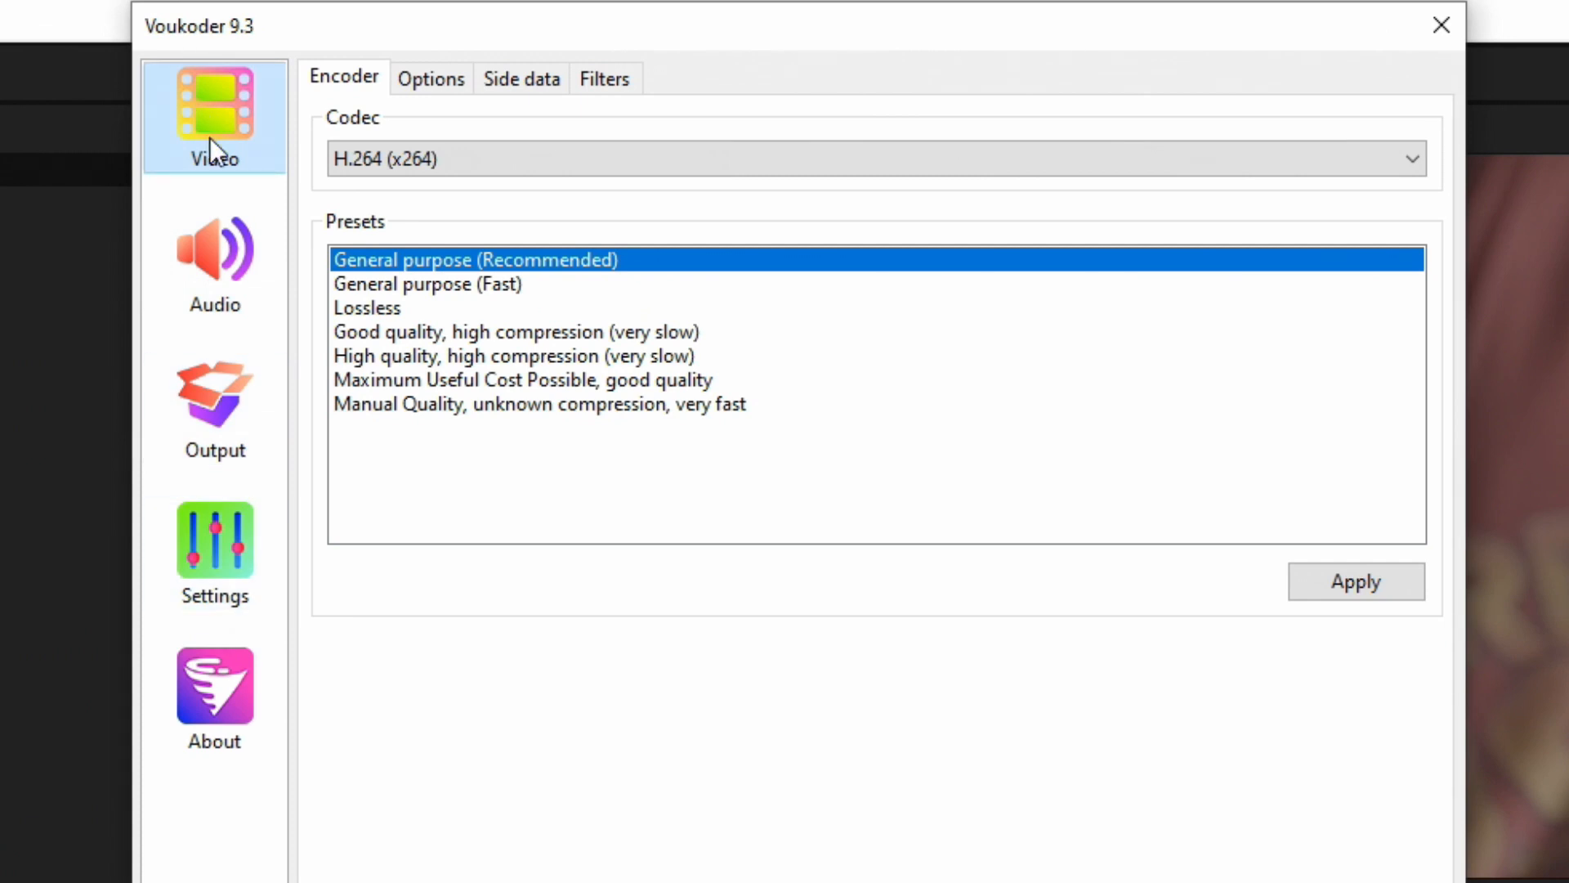
pyautogui.moveTo(431, 79)
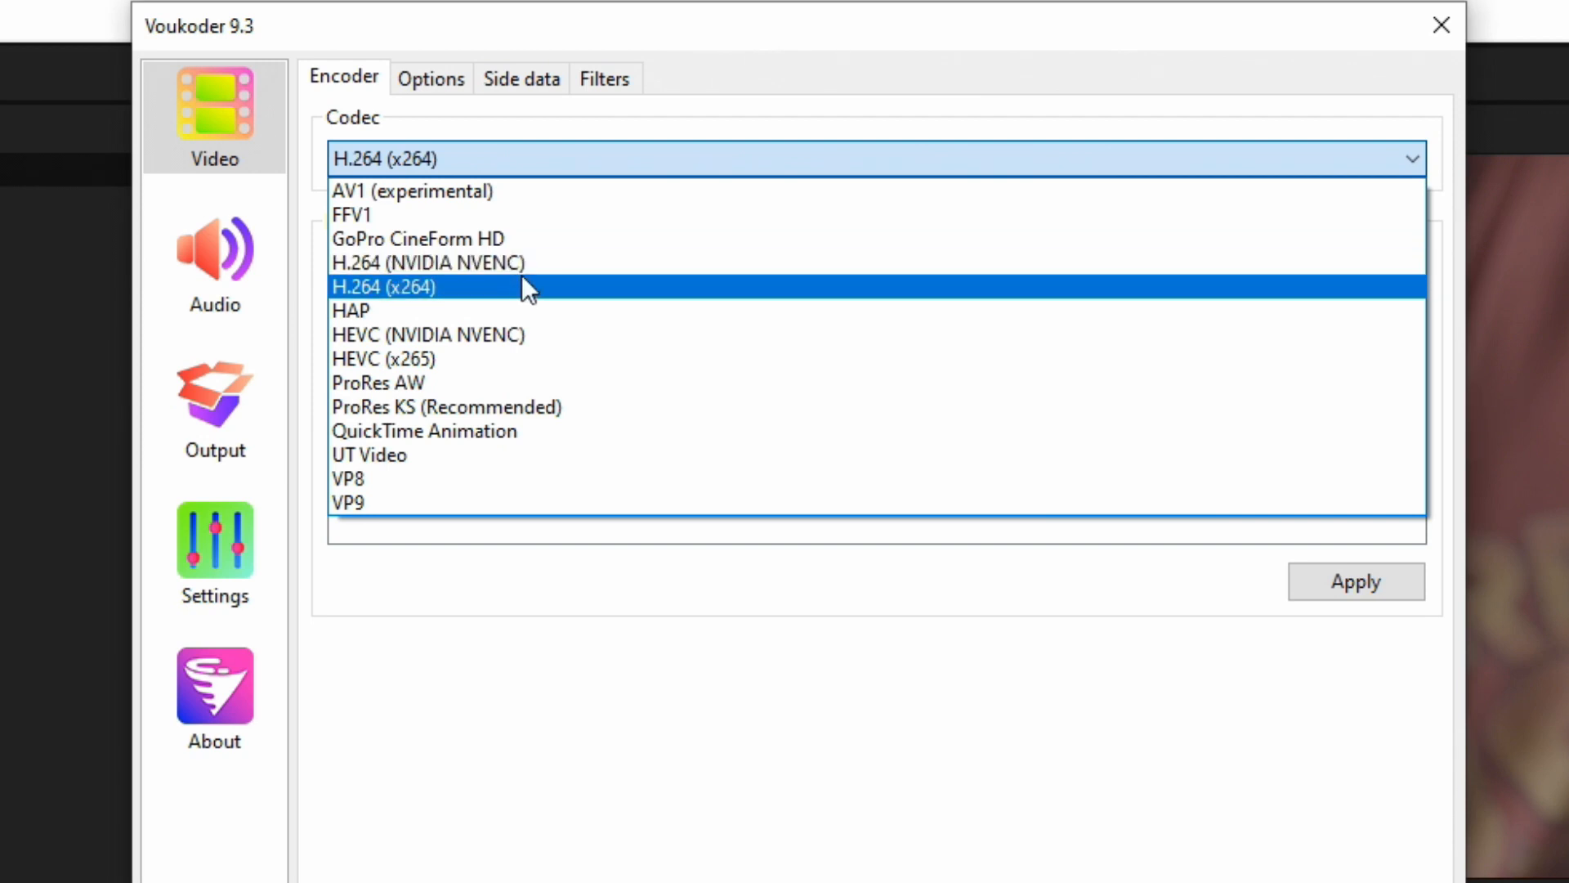
pyautogui.moveTo(433, 295)
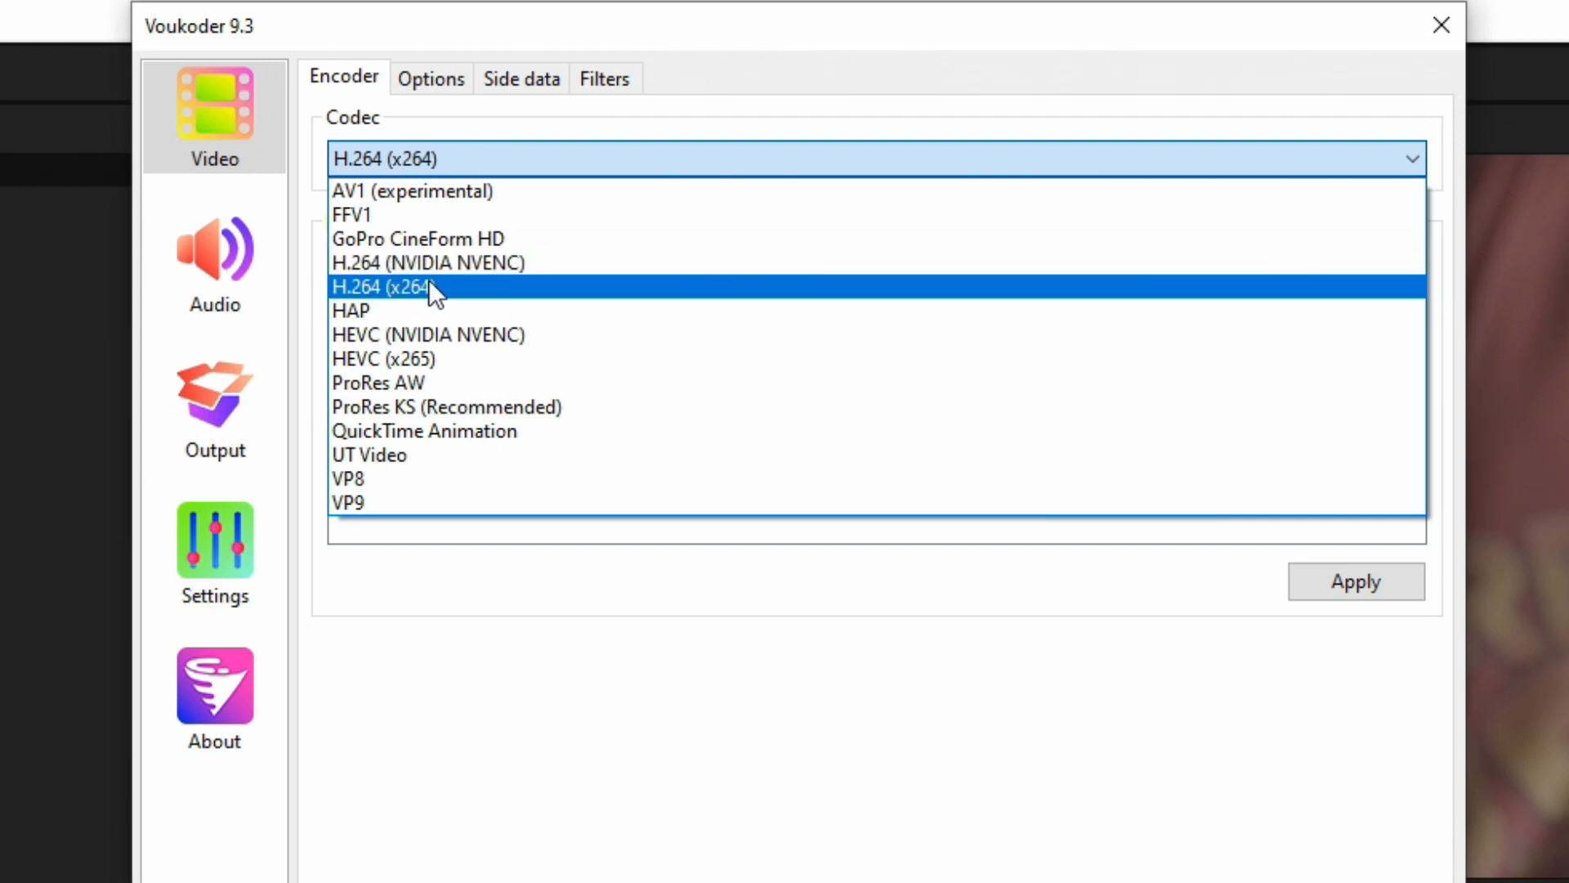
pyautogui.moveTo(425, 300)
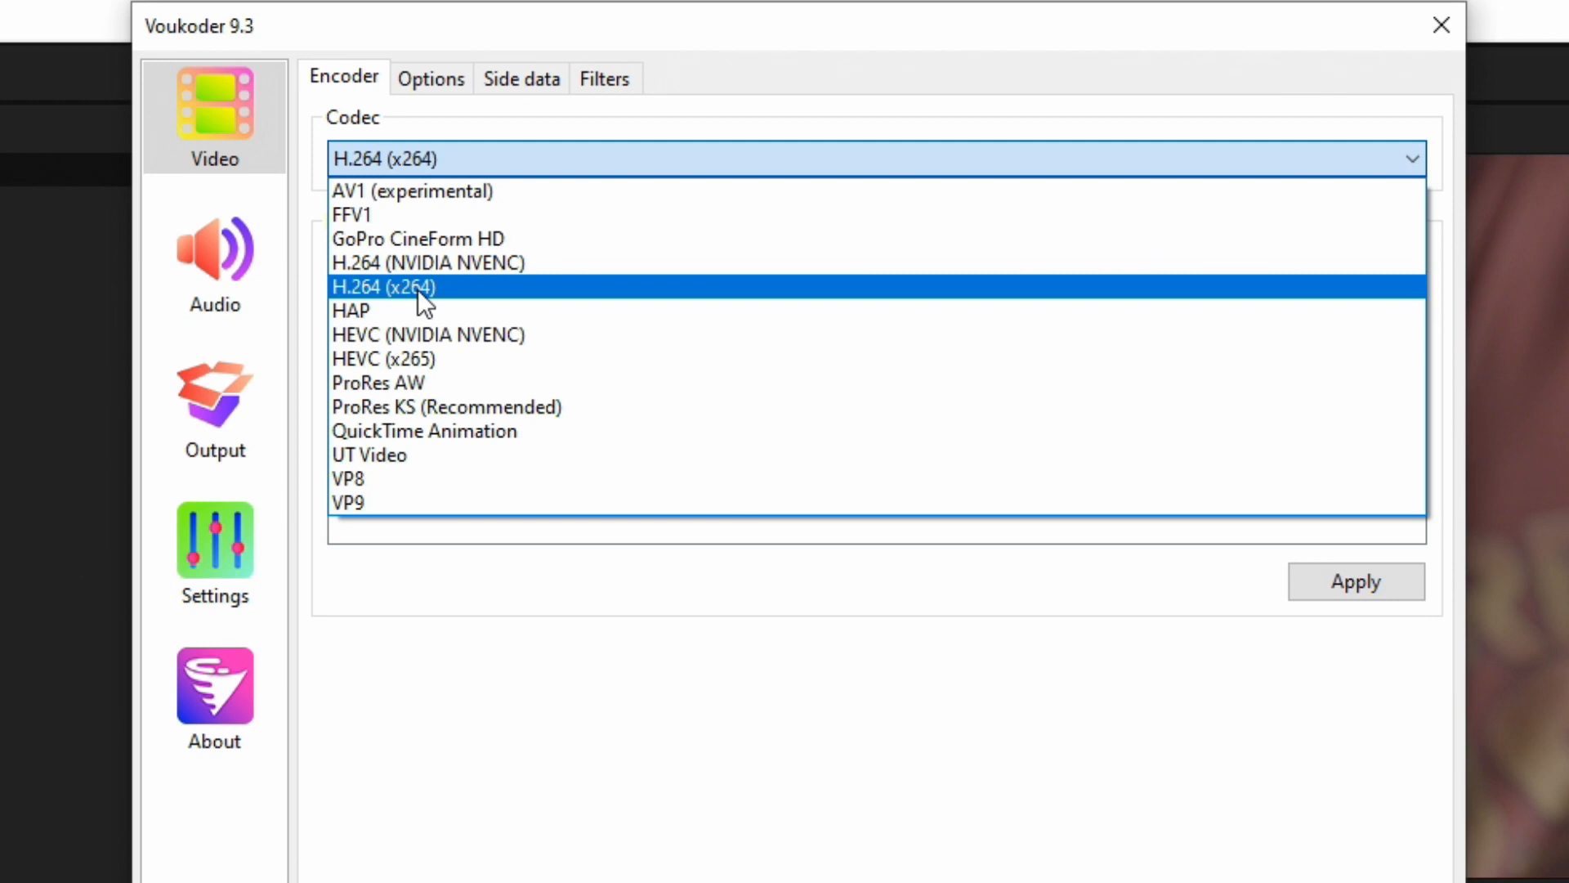
pyautogui.moveTo(433, 294)
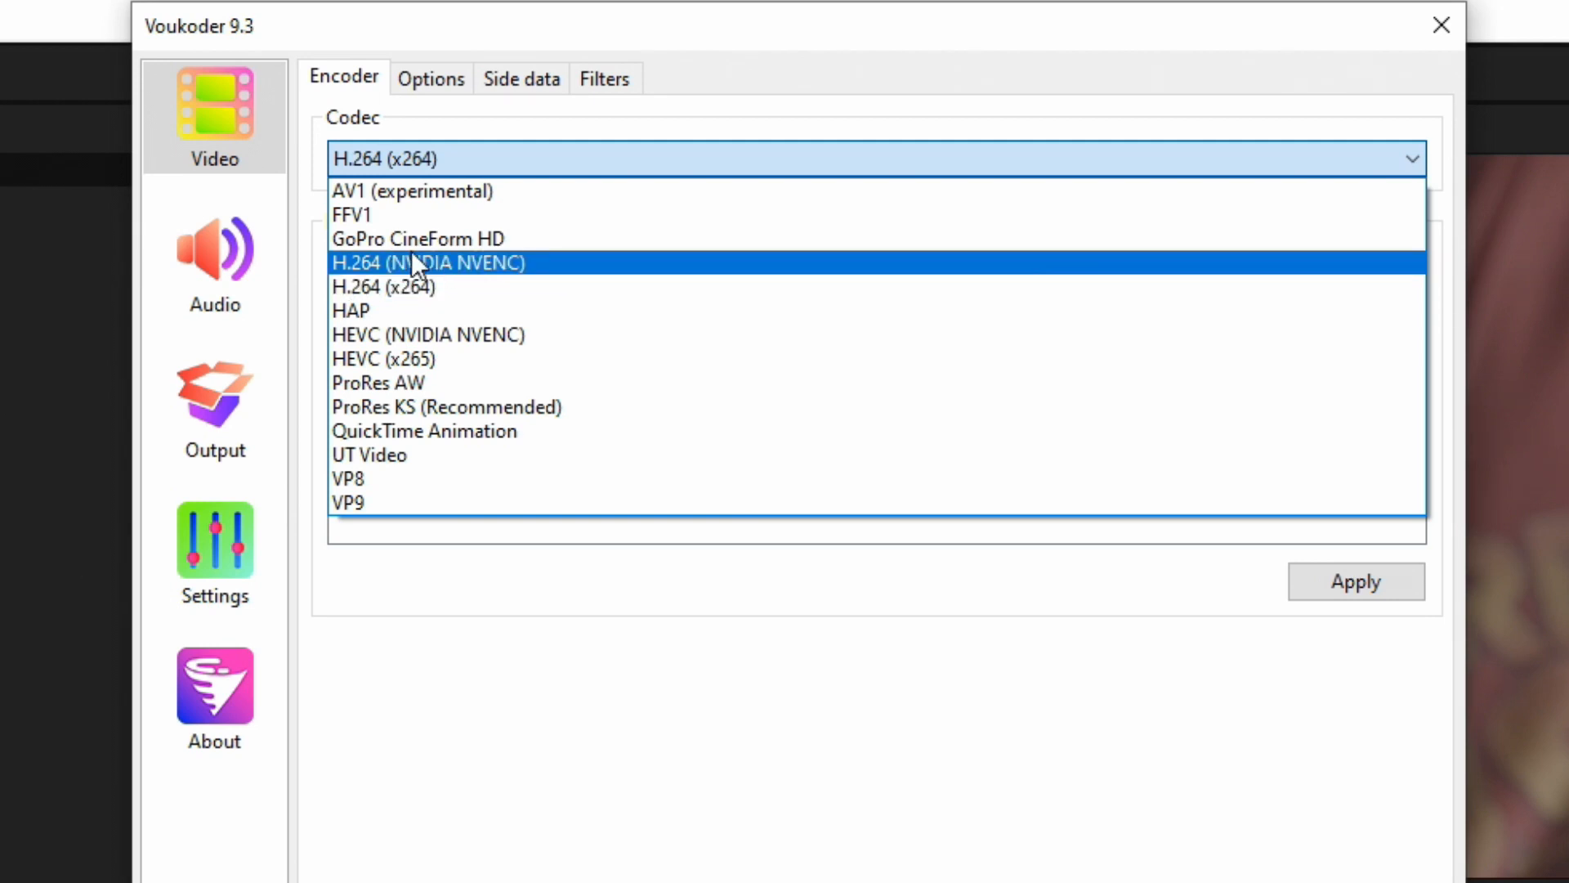
pyautogui.moveTo(480, 277)
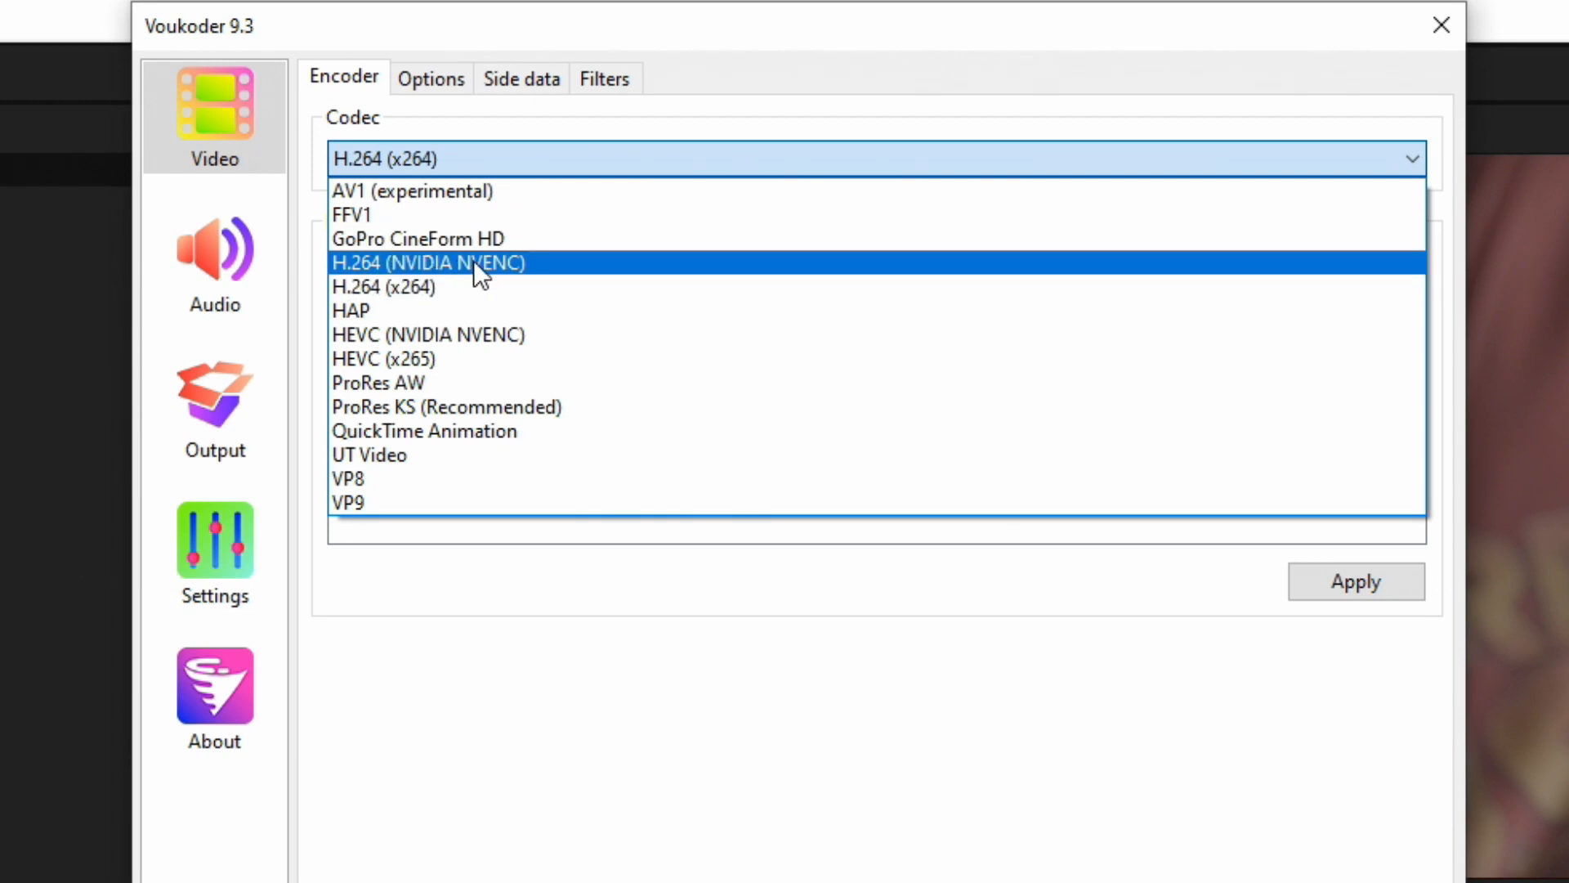
pyautogui.moveTo(543, 283)
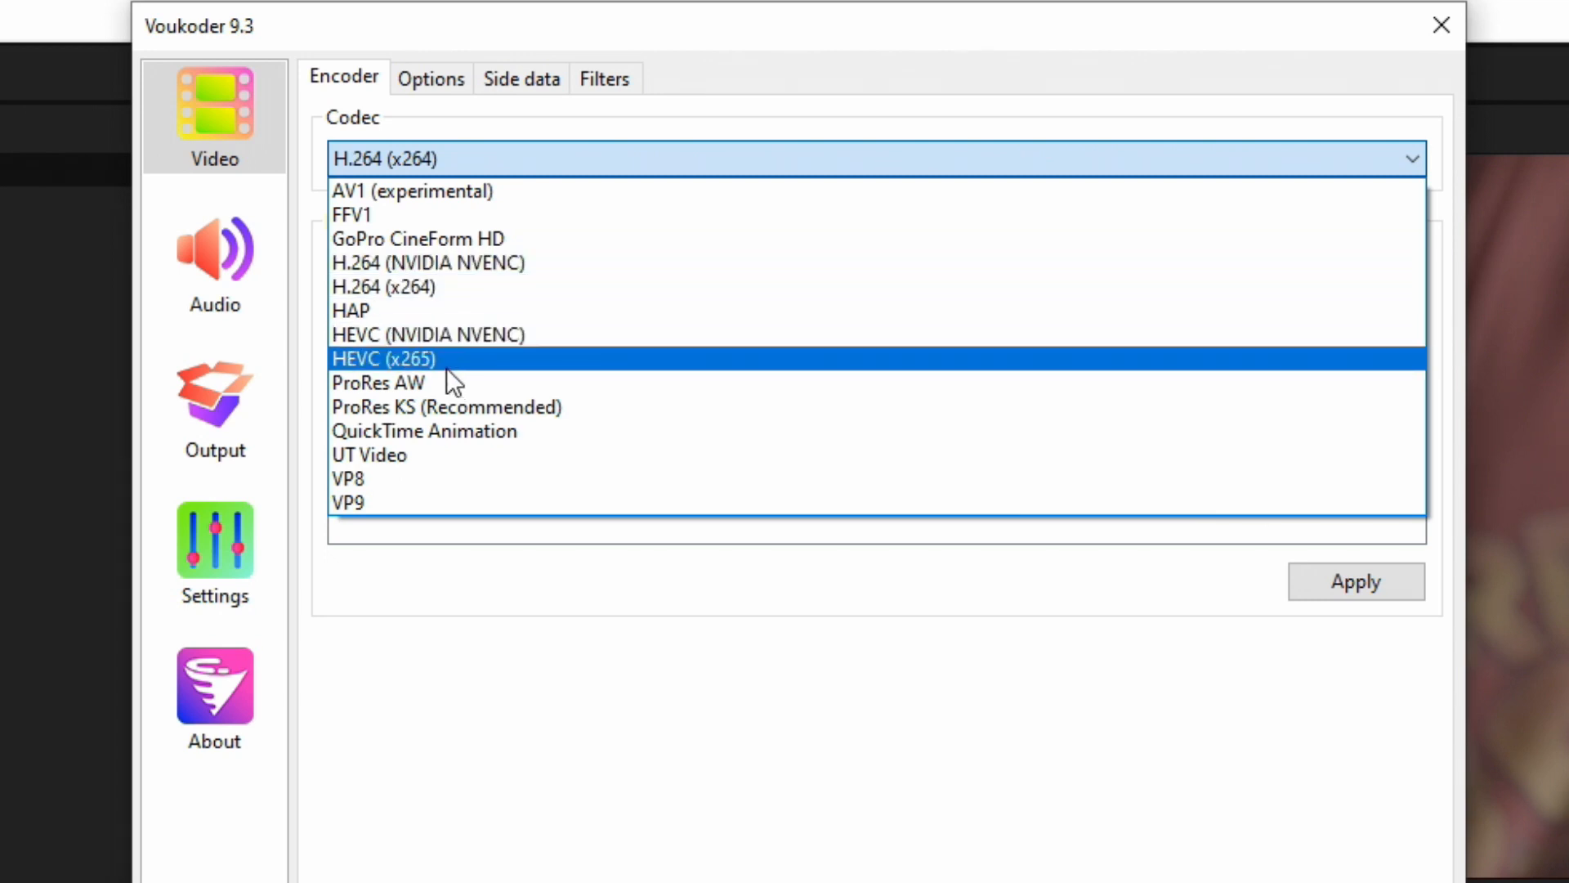
pyautogui.moveTo(452, 367)
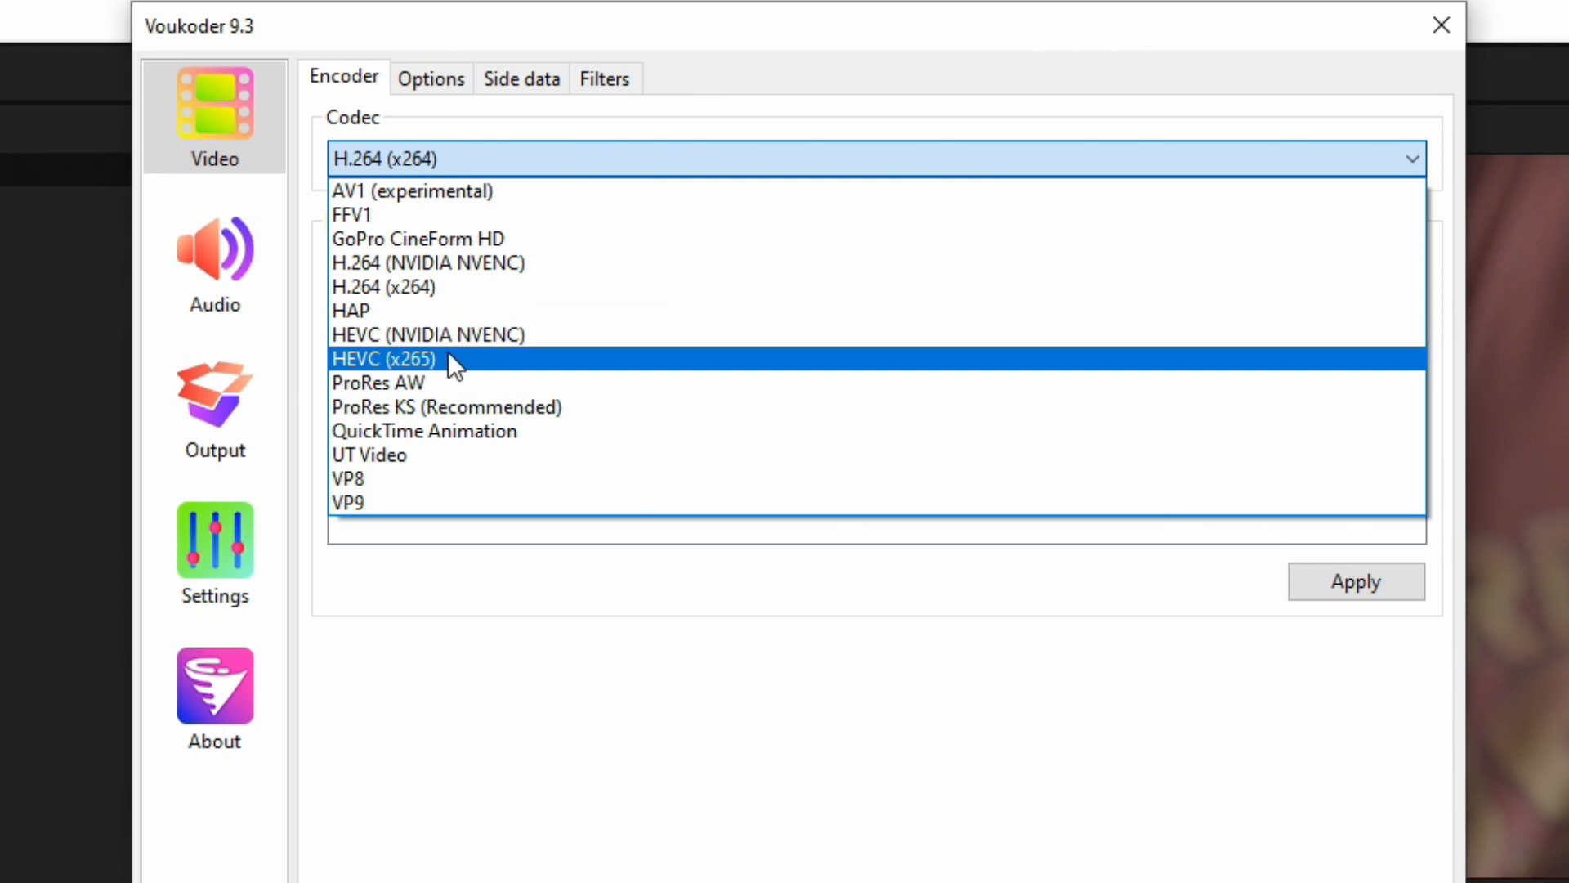
pyautogui.moveTo(540, 335)
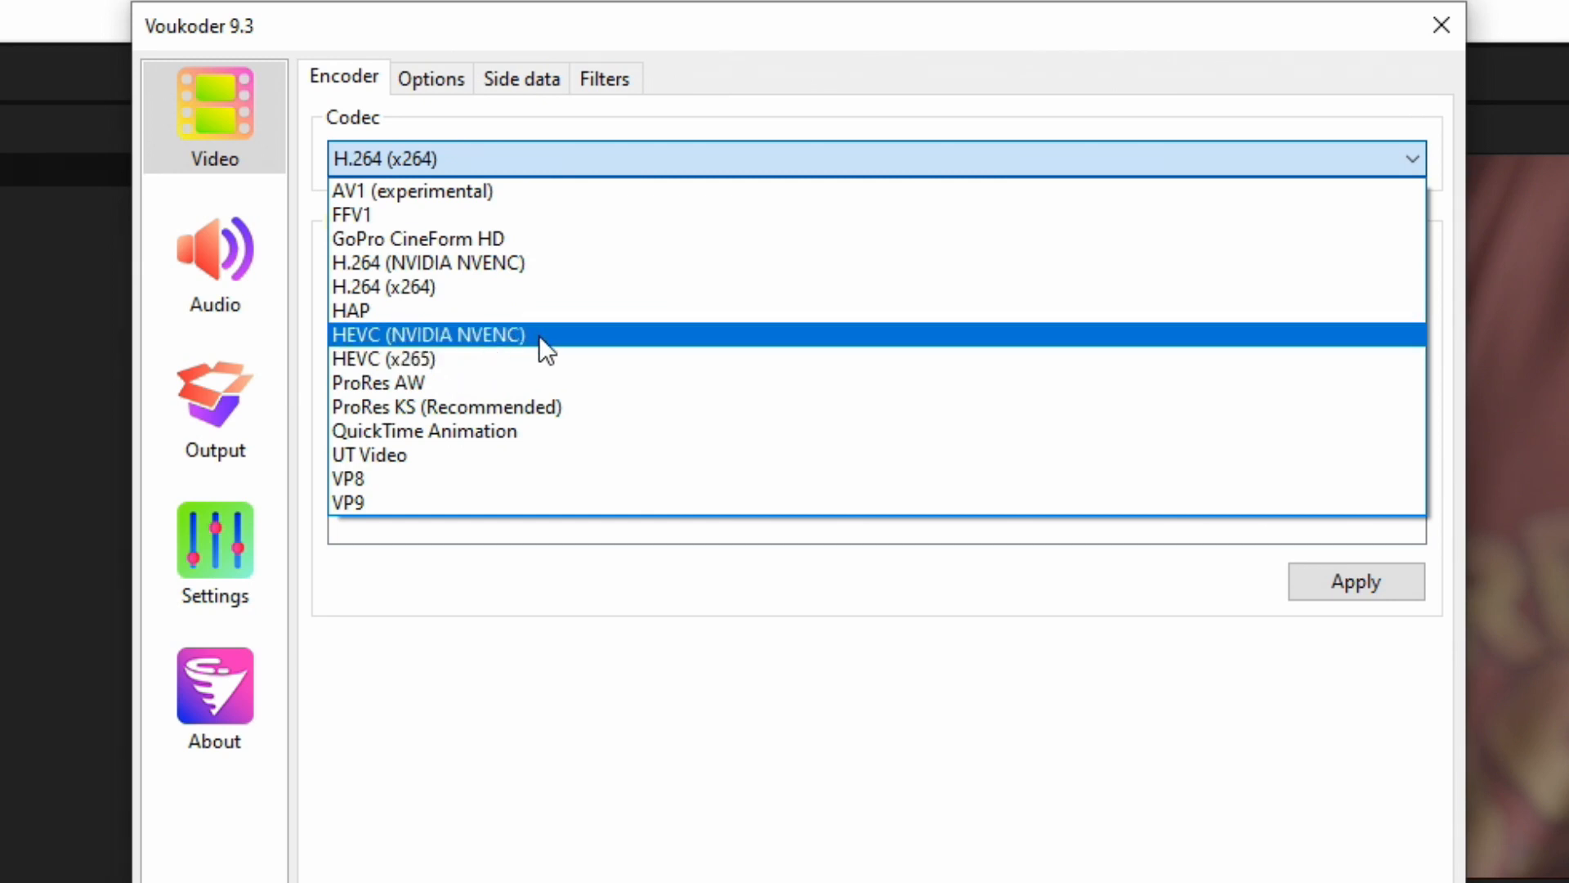
pyautogui.moveTo(536, 343)
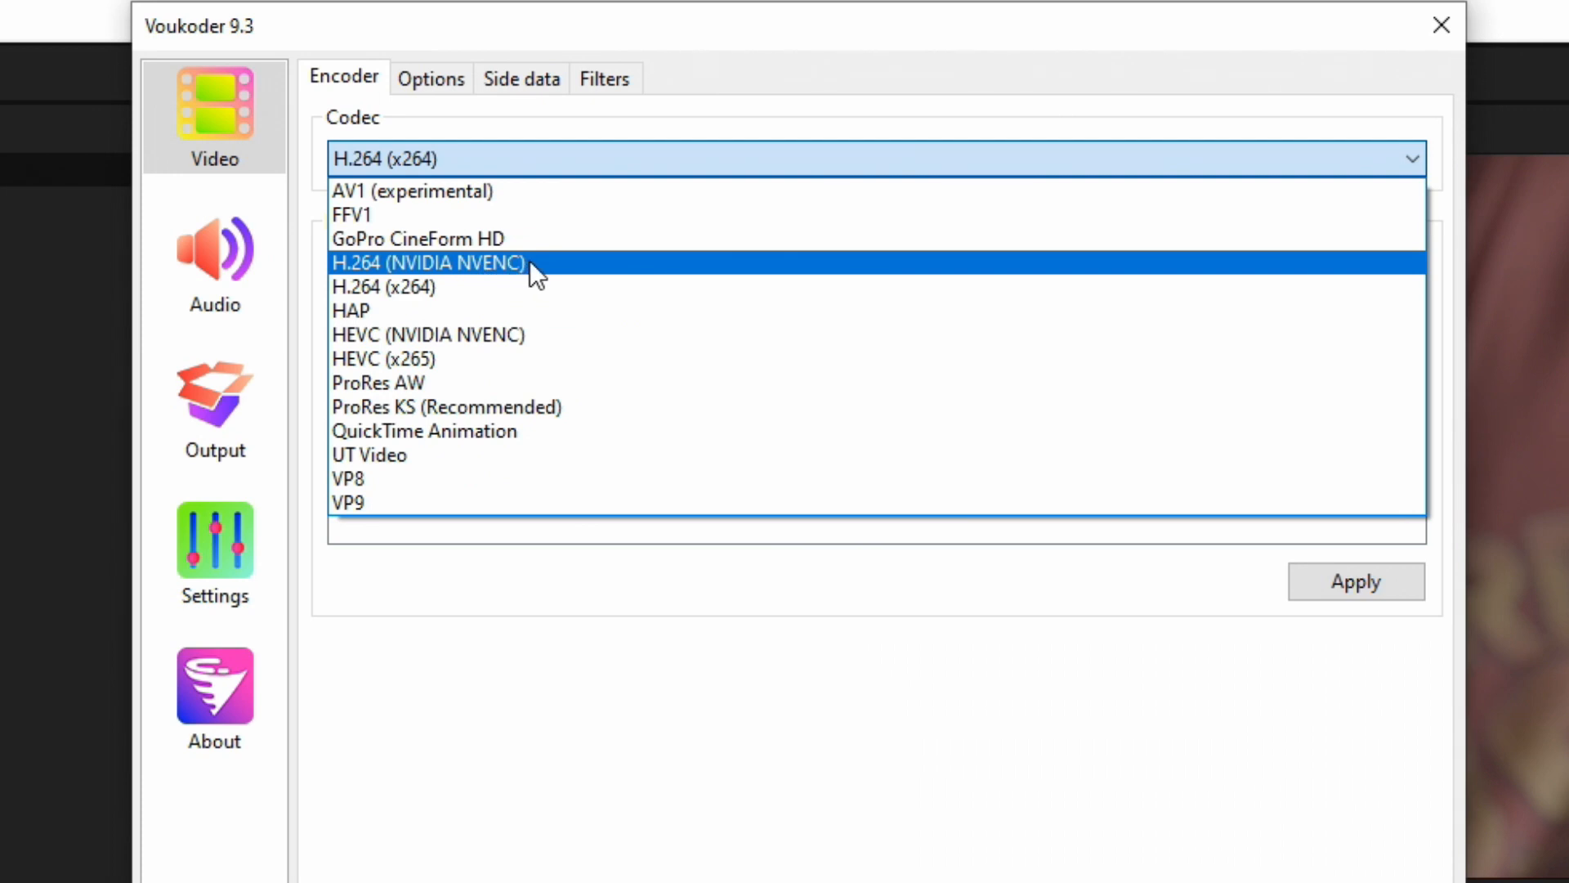
# Switch the codec to H.264 (NVIDIA NVENC) and load its Good quality (Recommended) preset.
pyautogui.click(428, 262)
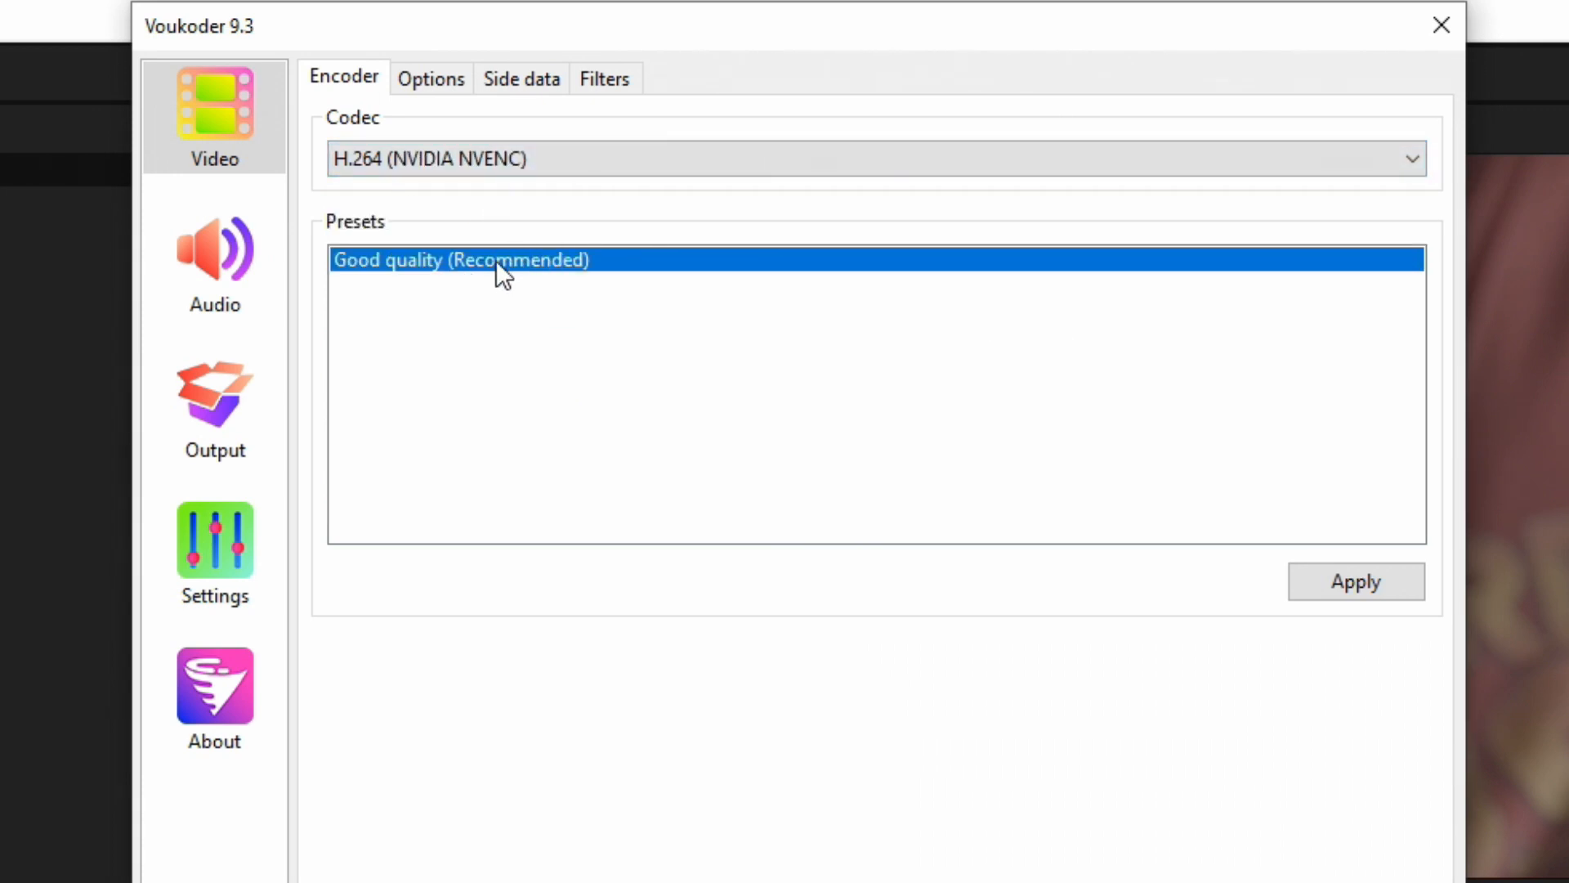
pyautogui.doubleClick(460, 259)
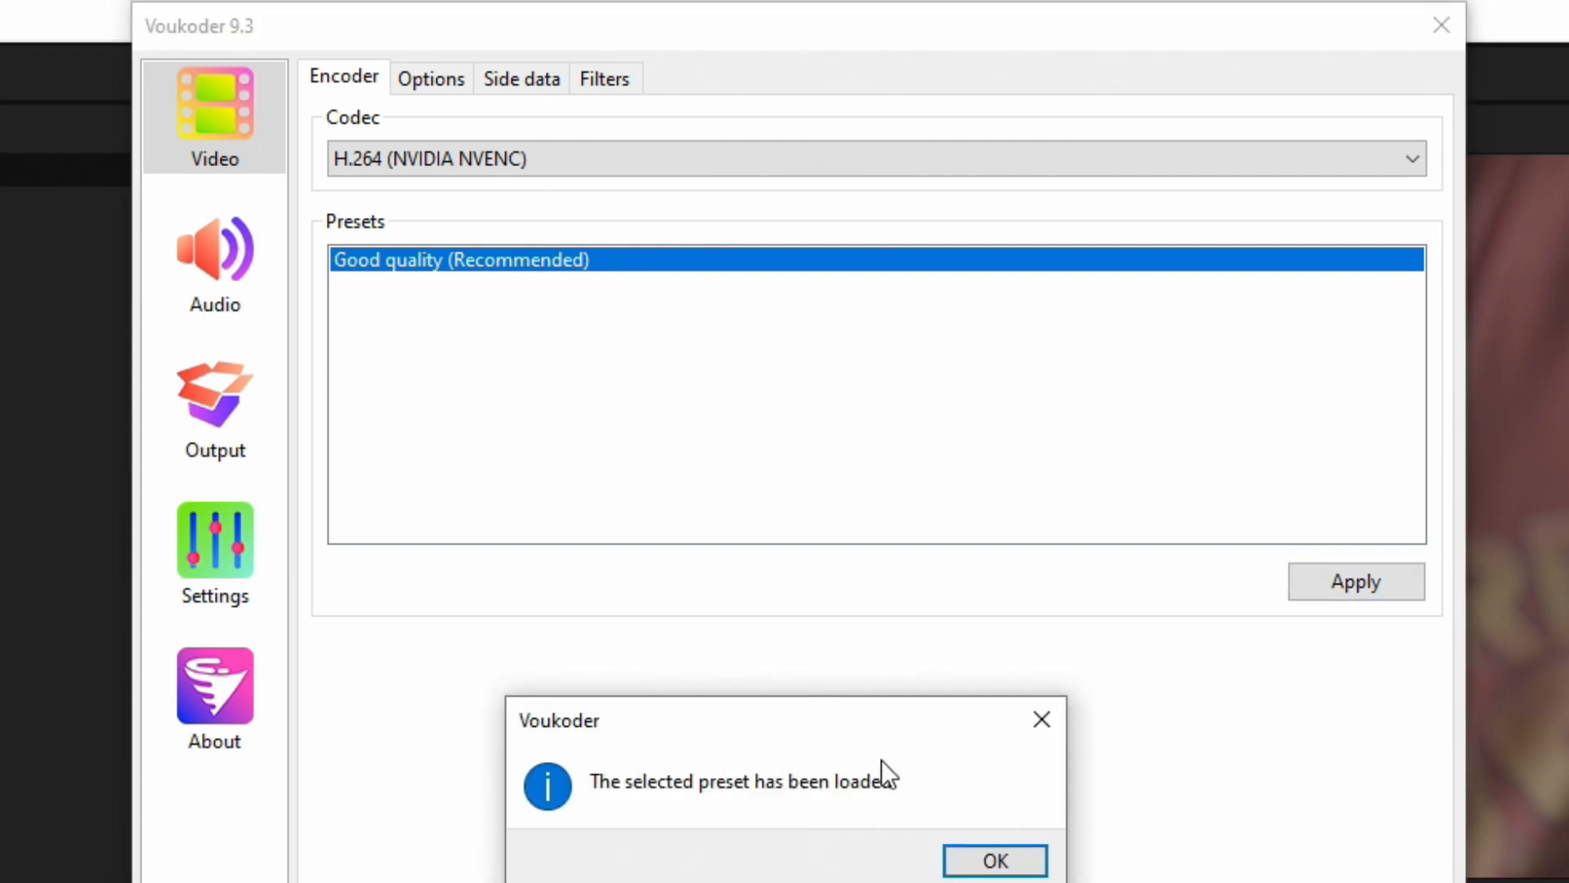
pyautogui.click(993, 860)
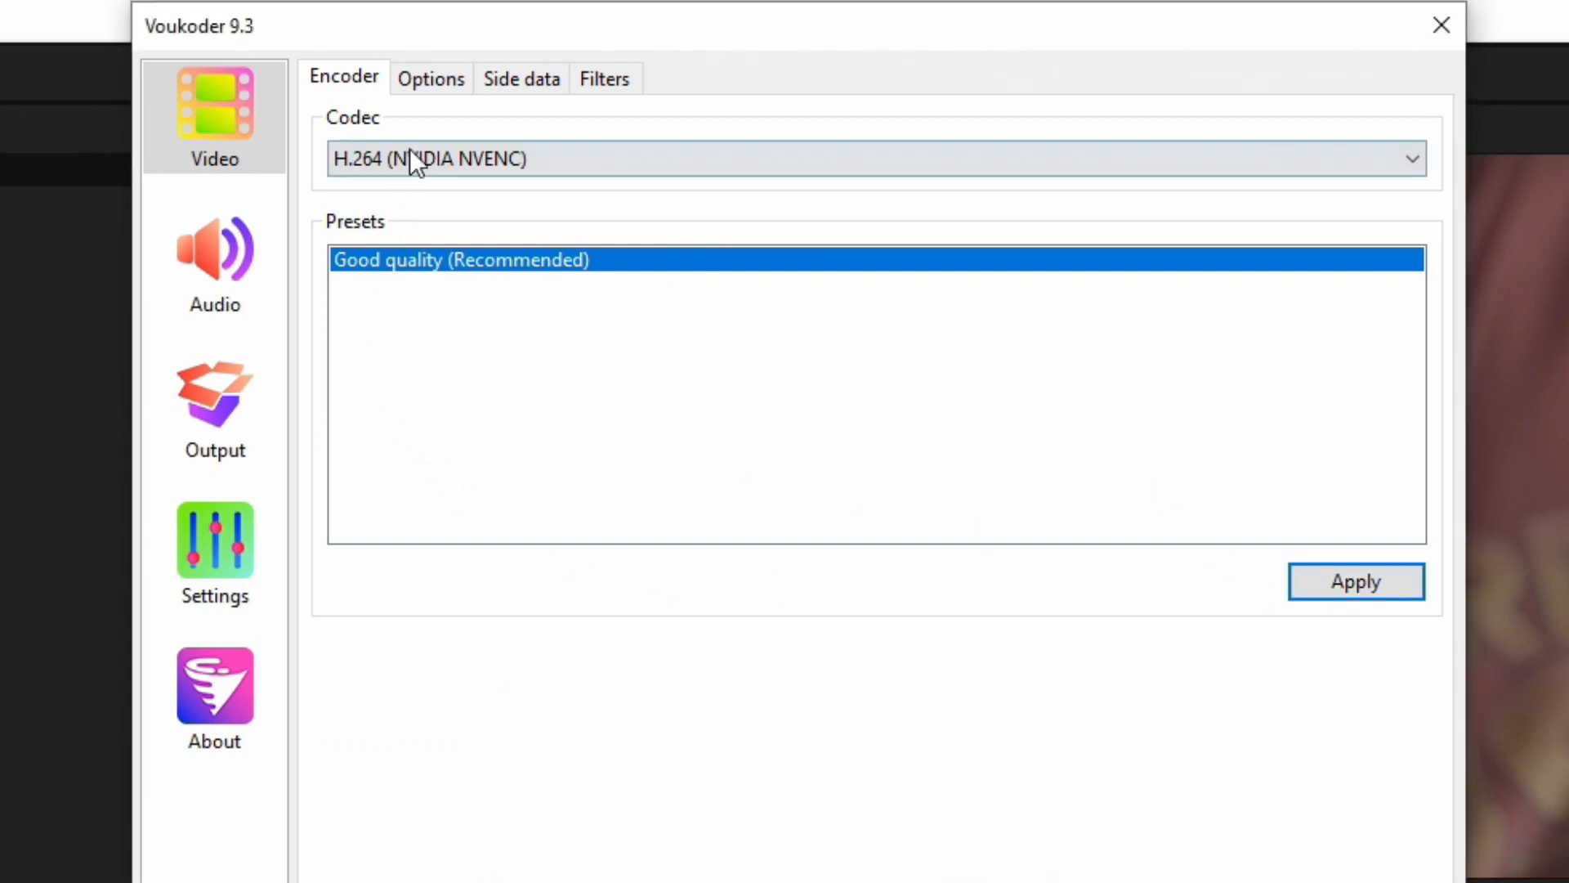
# Show the NVENC options and keep bit depth at YUV 4:2:0 (8 bit).
pyautogui.click(429, 78)
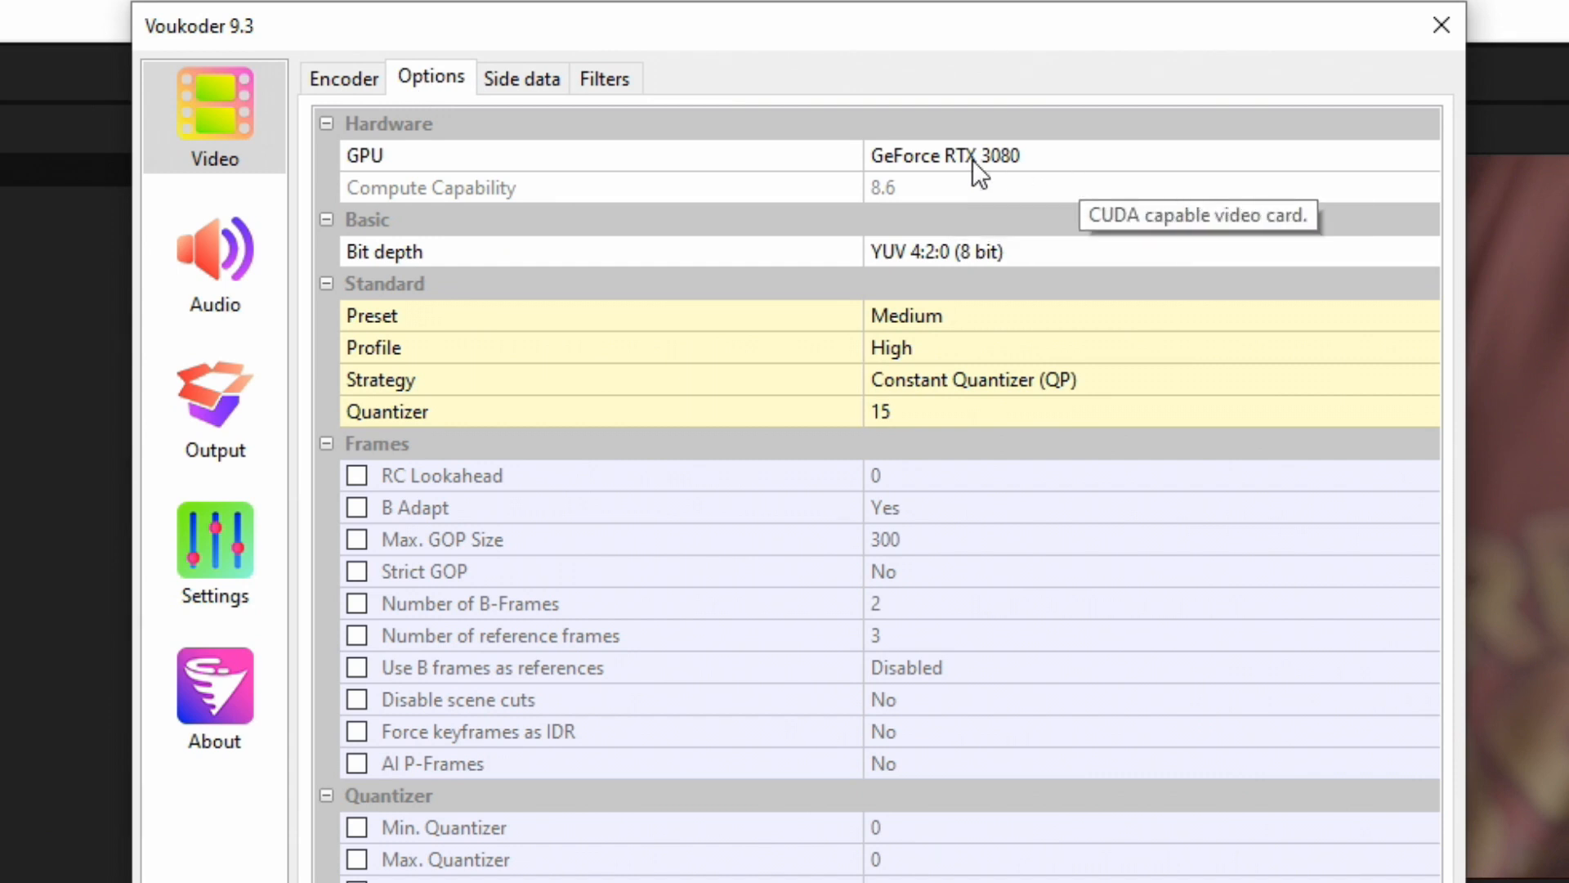
pyautogui.moveTo(982, 232)
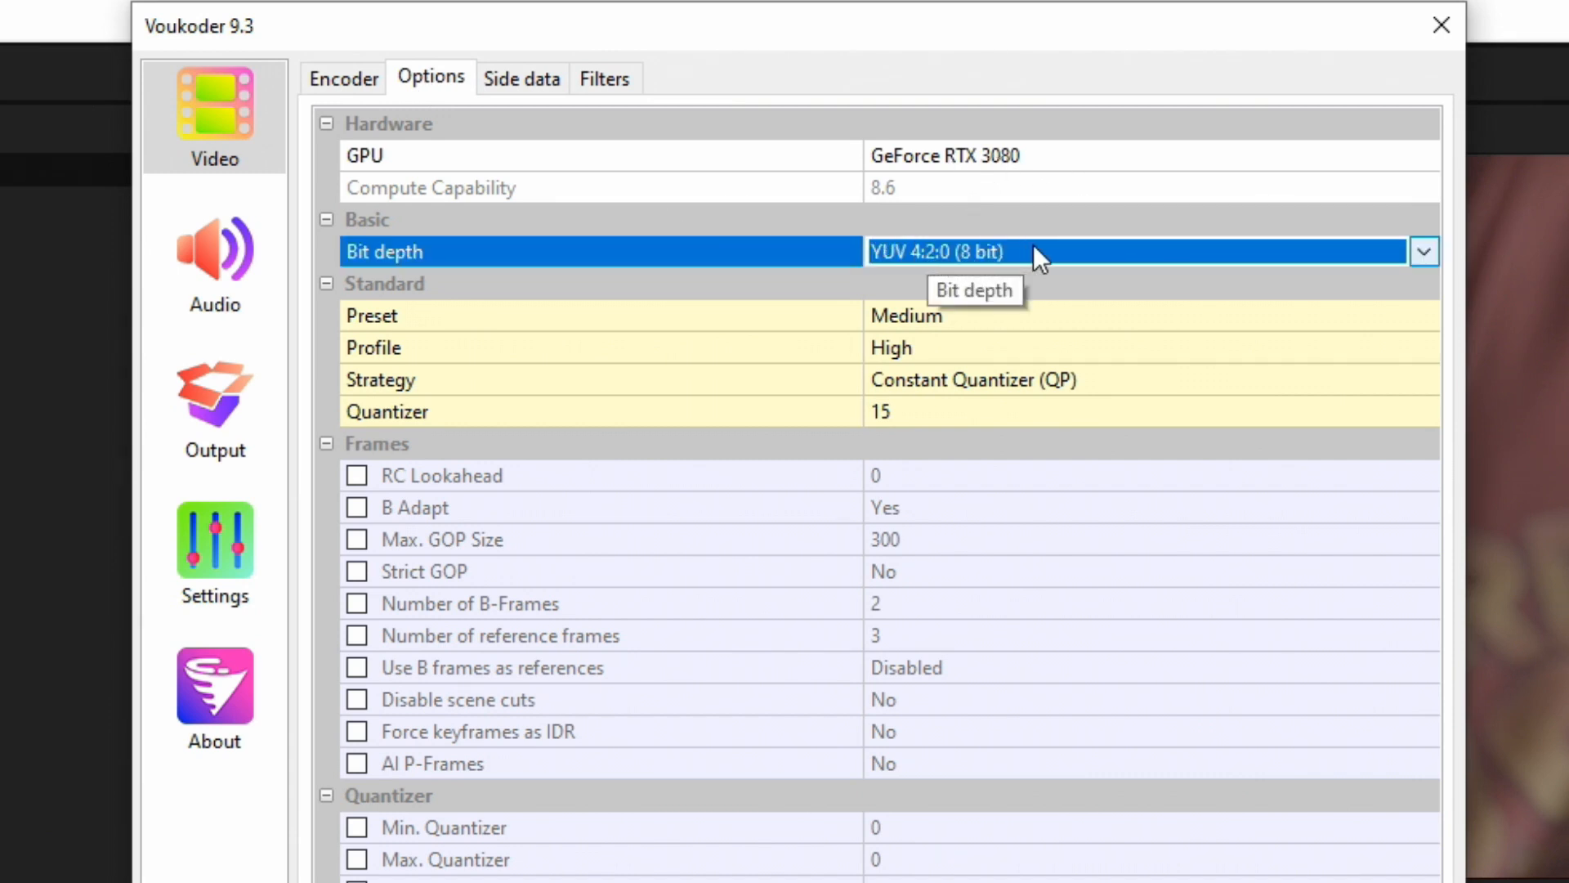
pyautogui.click(1422, 251)
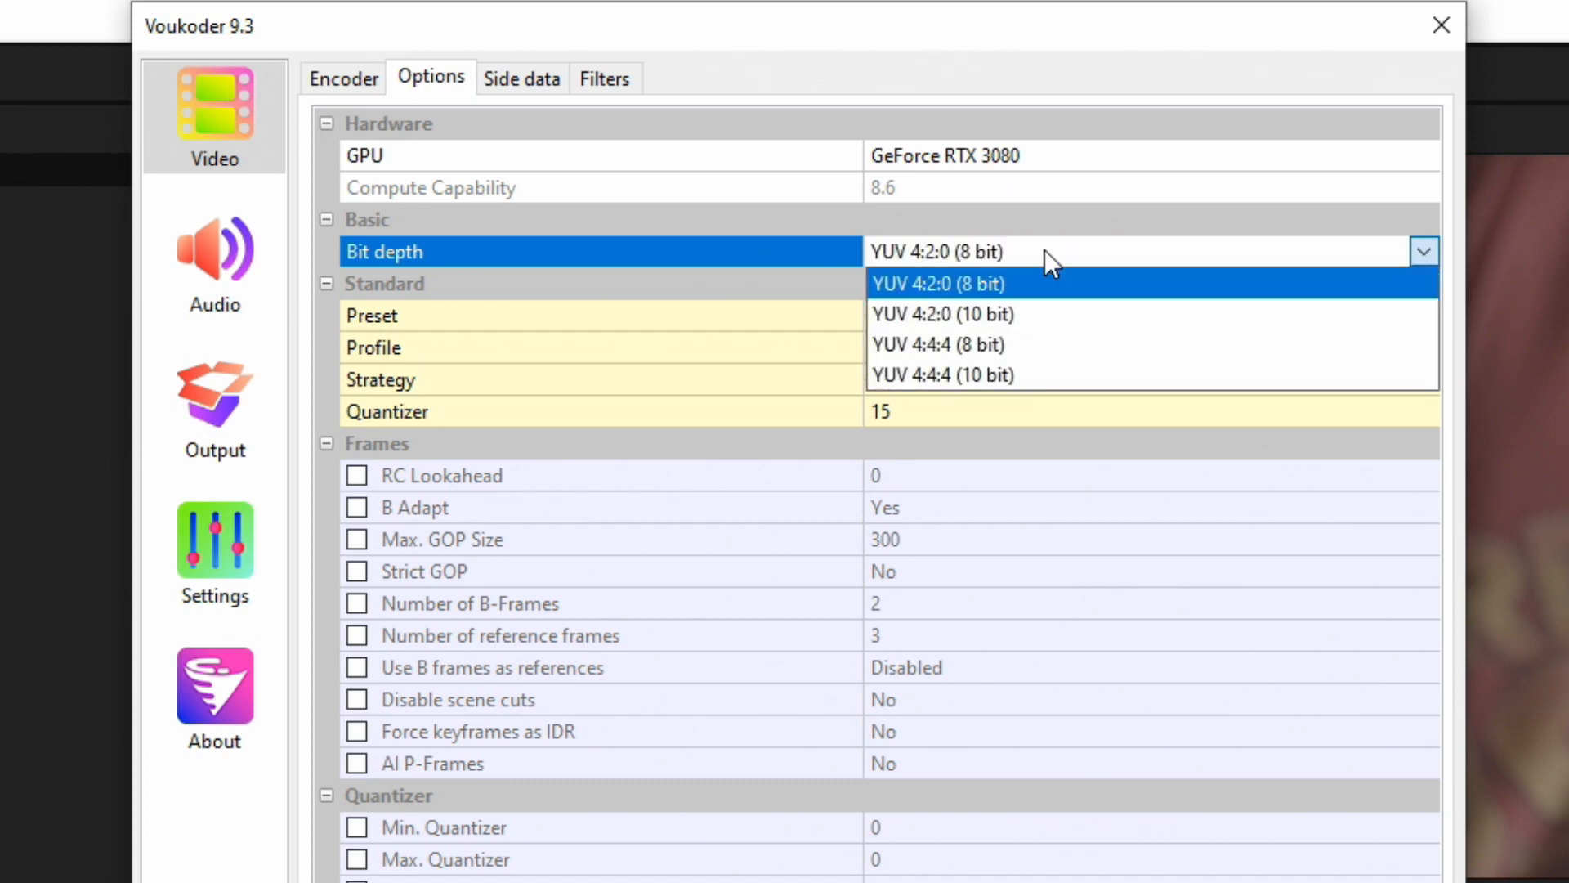
pyautogui.moveTo(946, 311)
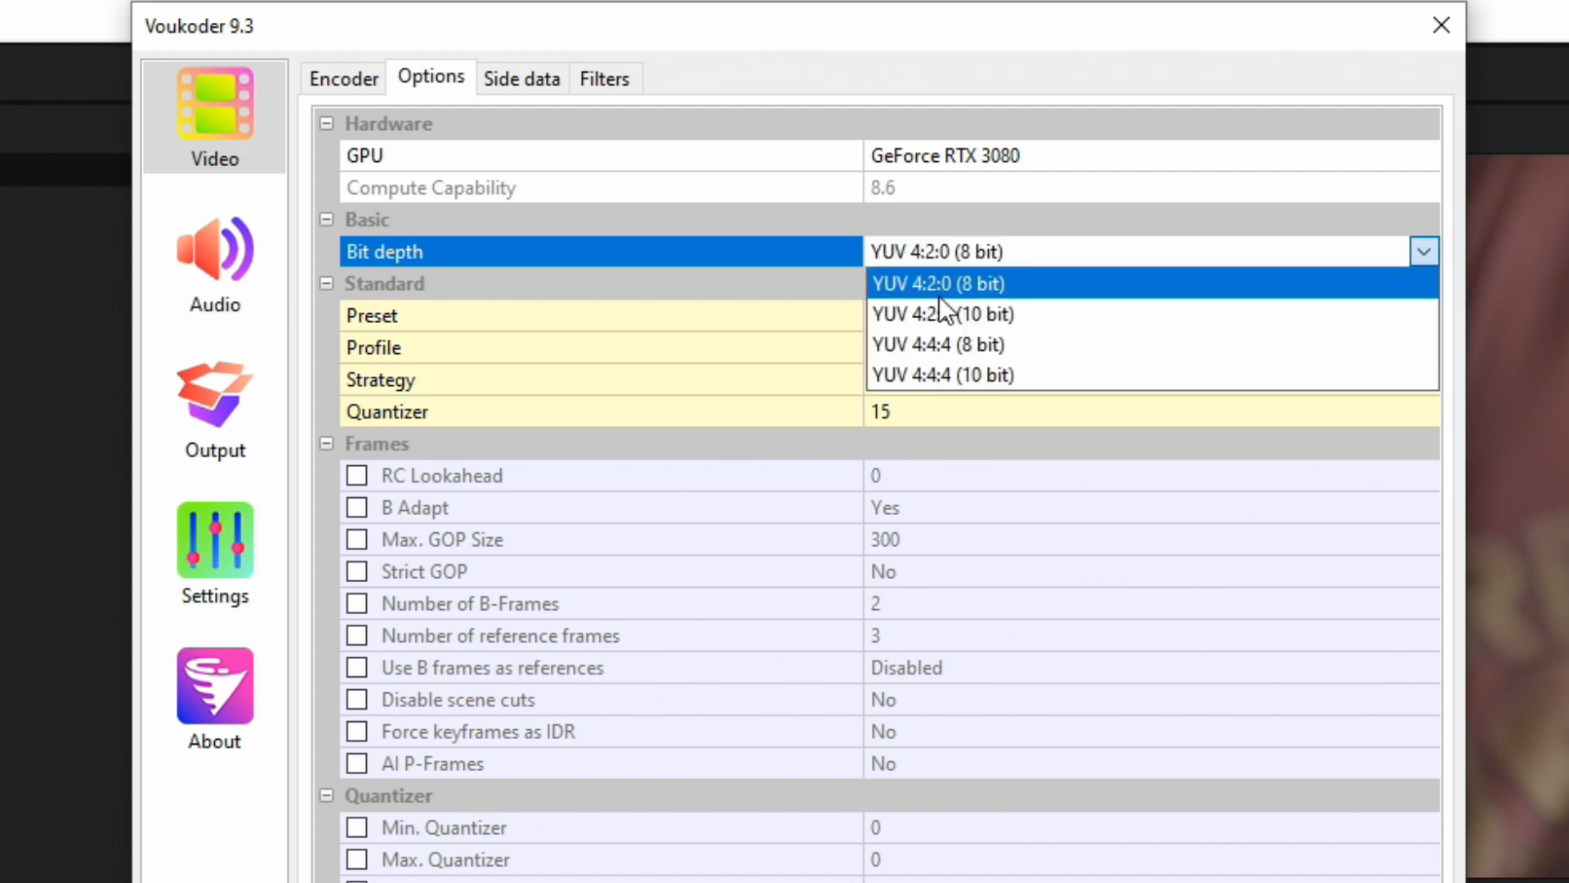
pyautogui.moveTo(925, 296)
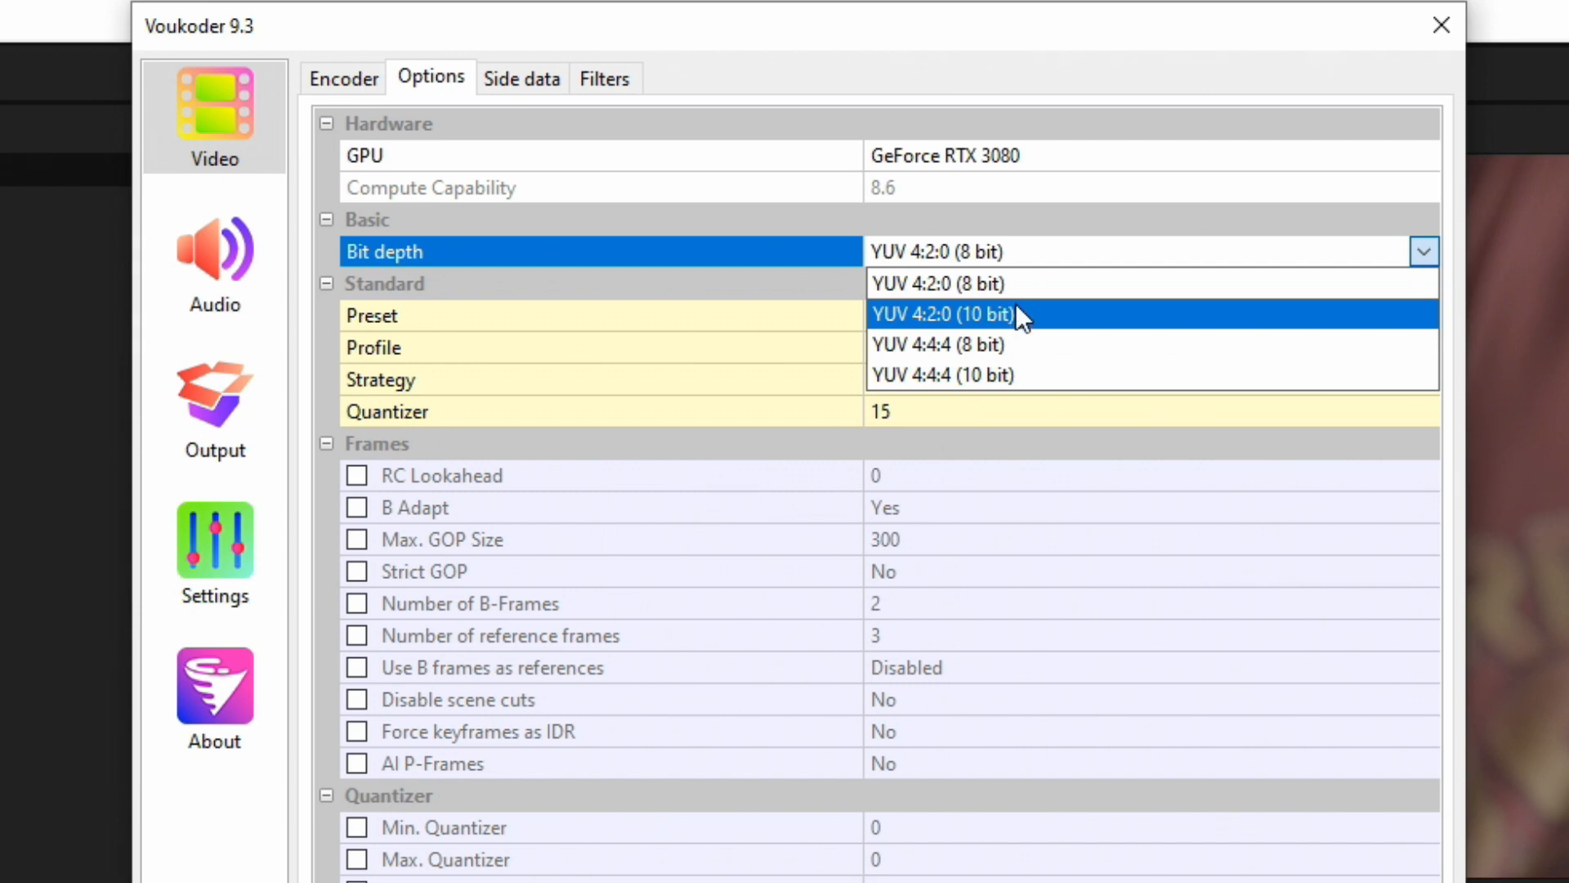
pyautogui.moveTo(961, 375)
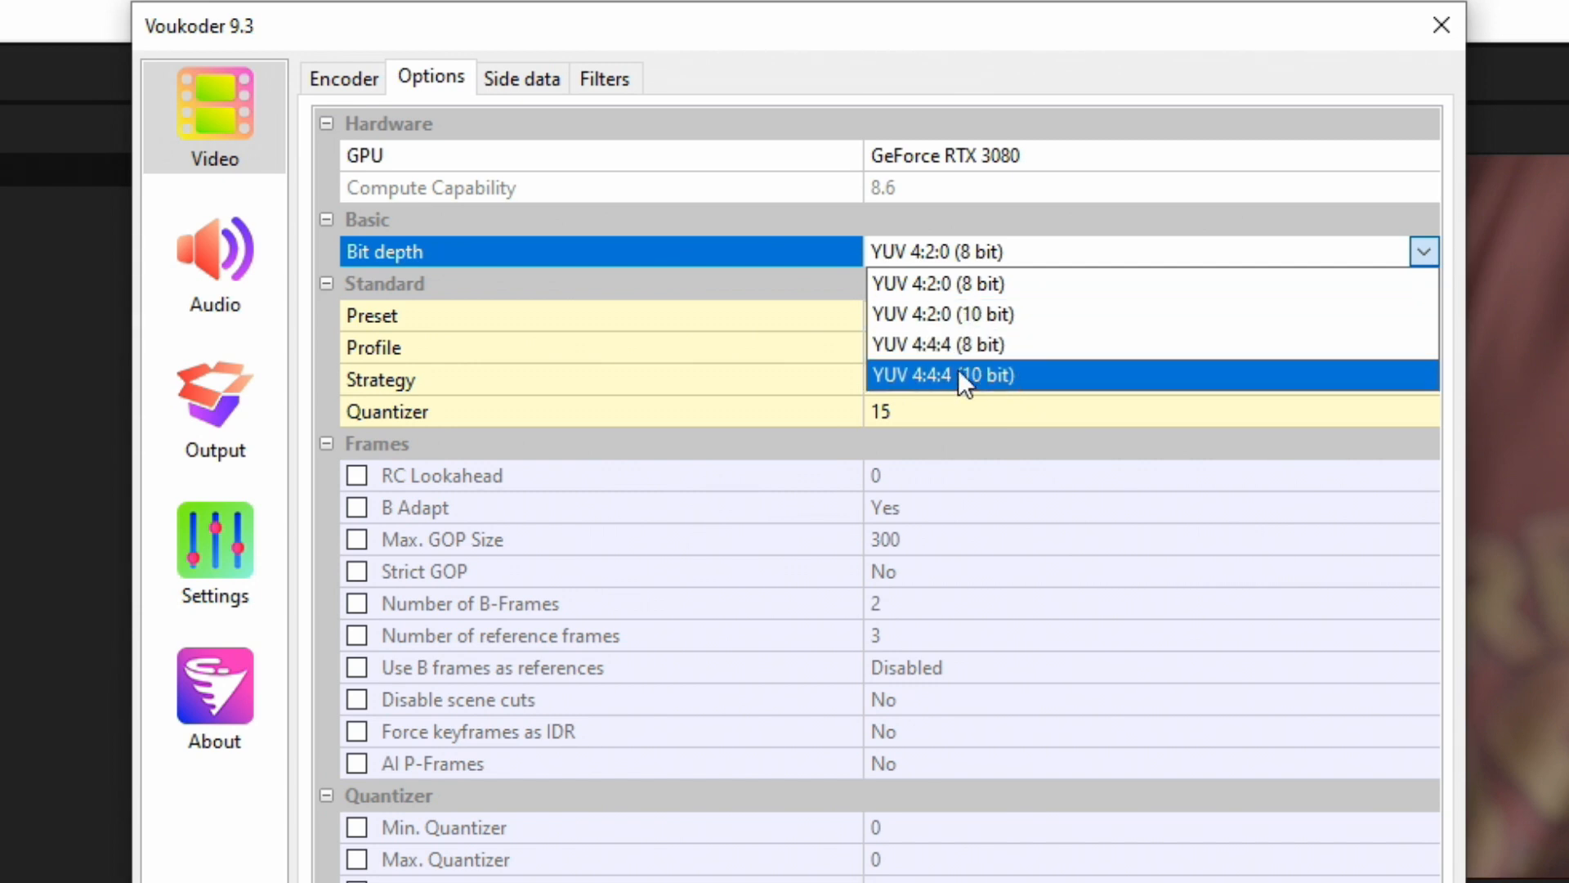
pyautogui.moveTo(1036, 284)
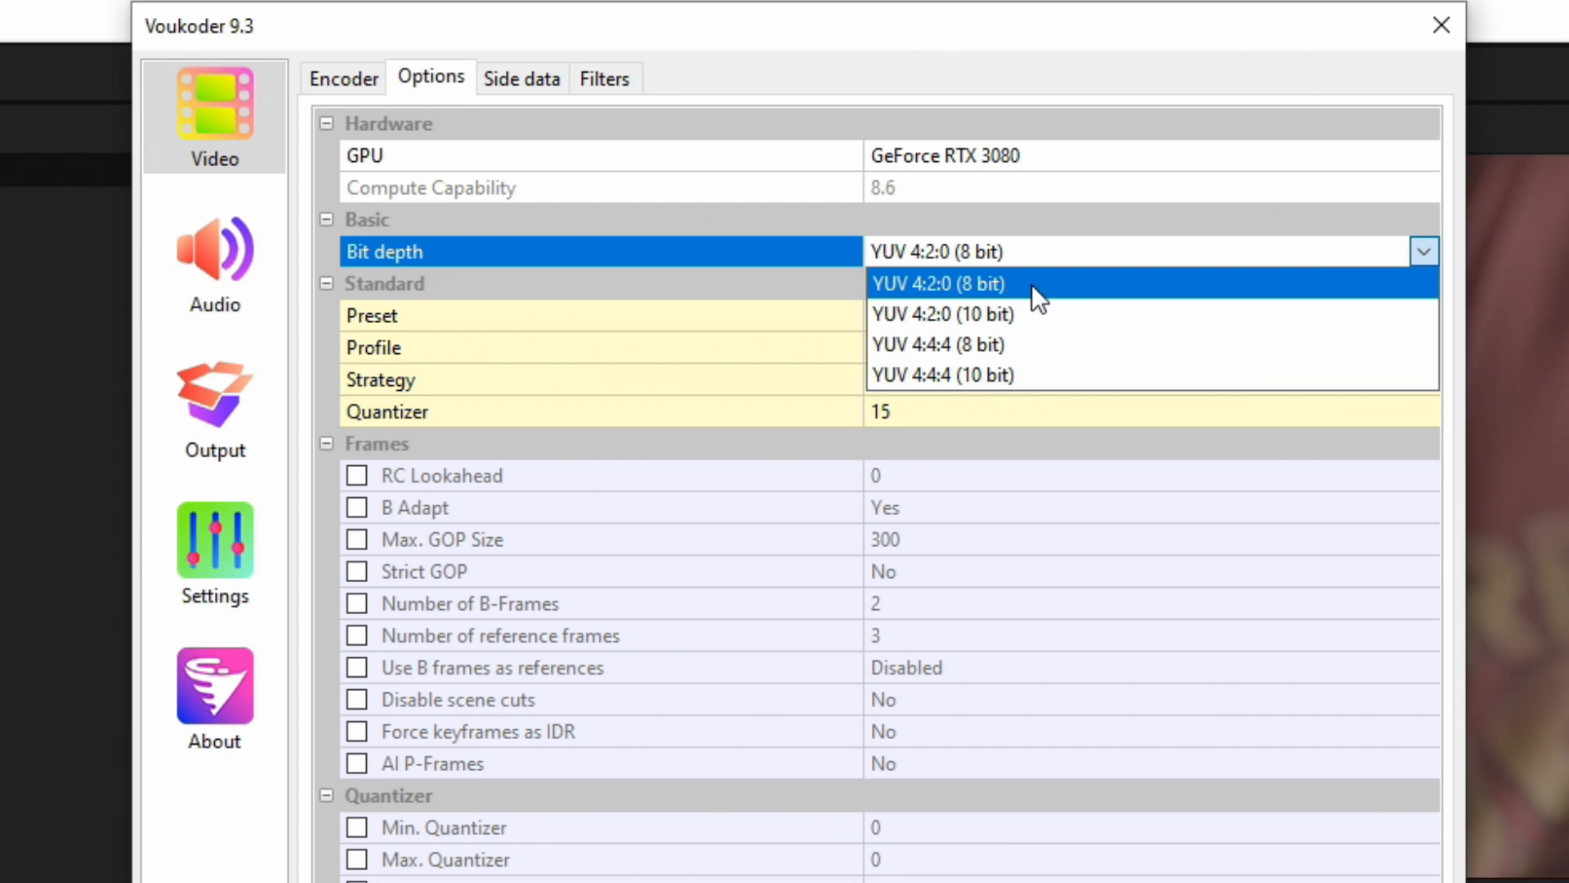
pyautogui.click(937, 284)
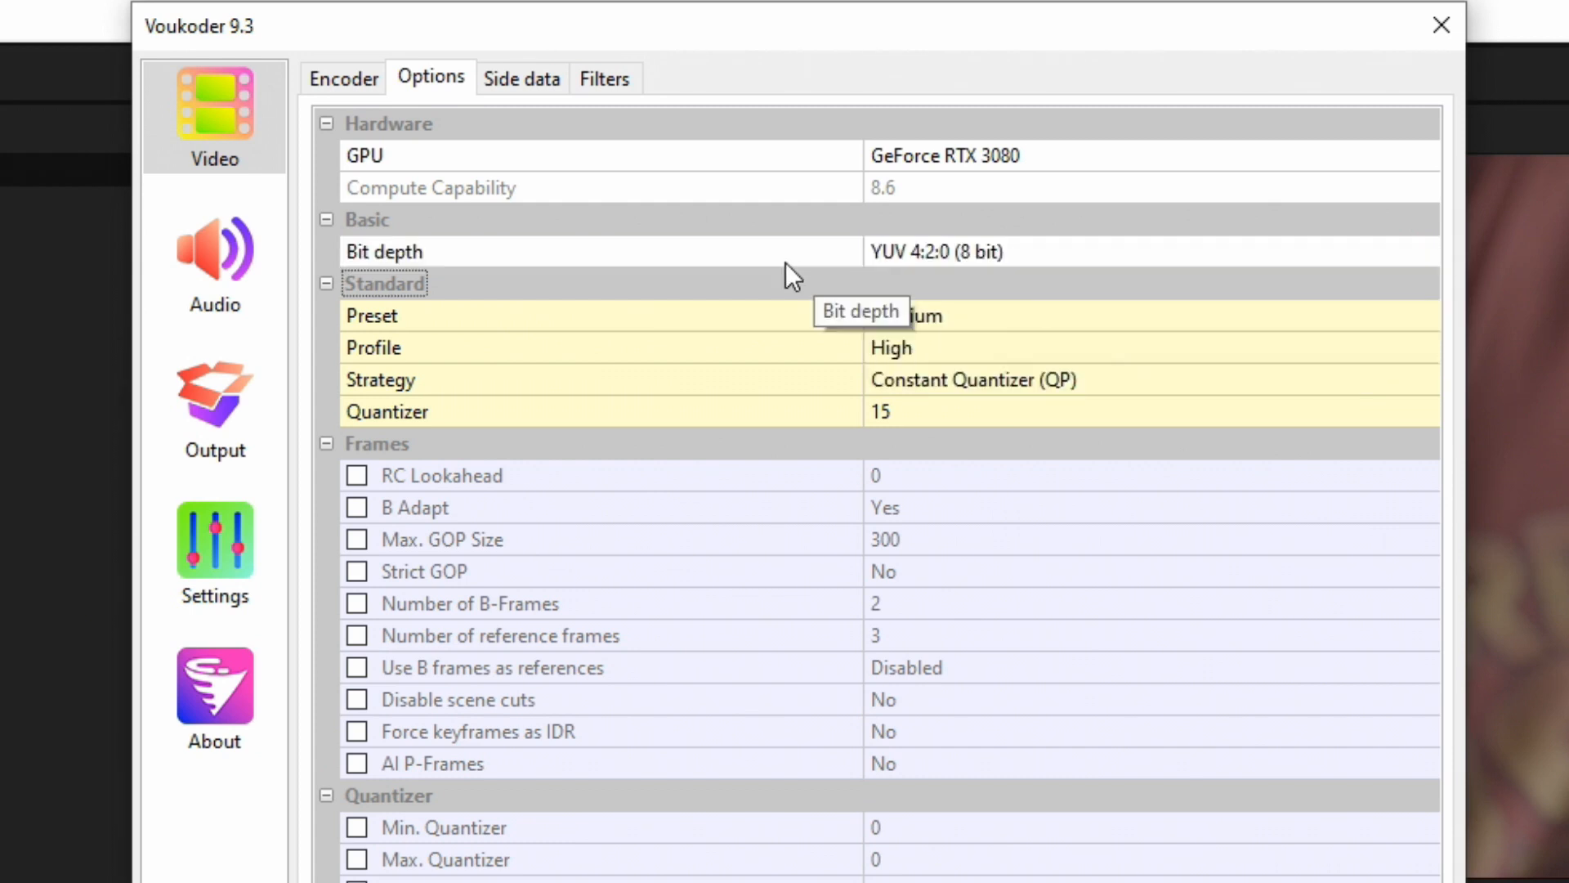
pyautogui.moveTo(881, 390)
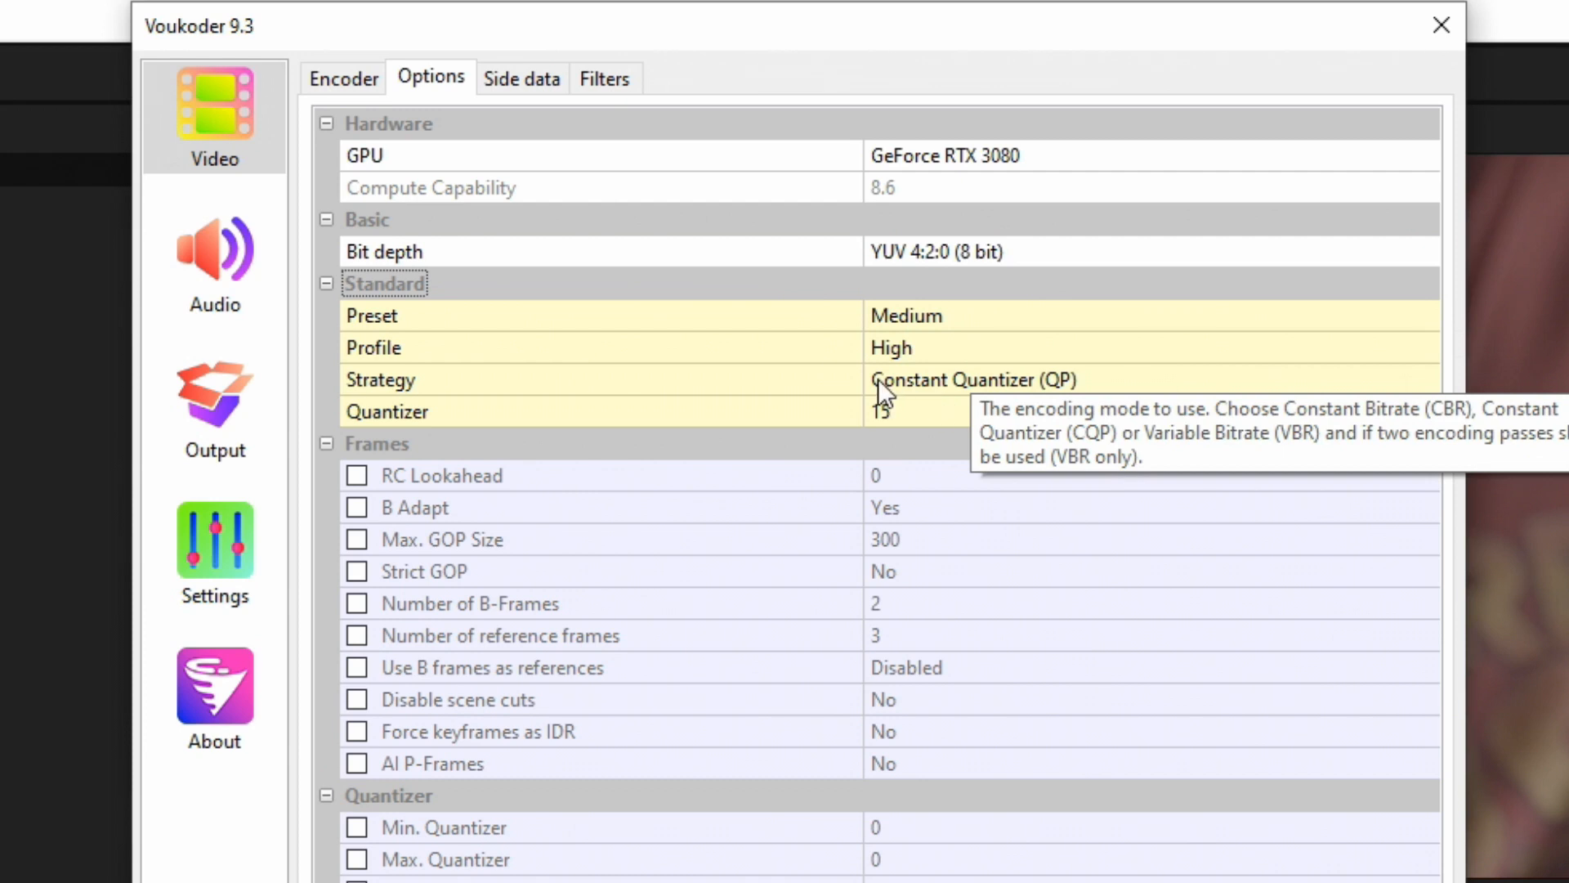
# Change the NVENC encoder preset from Medium to Slow.
pyautogui.click(1422, 315)
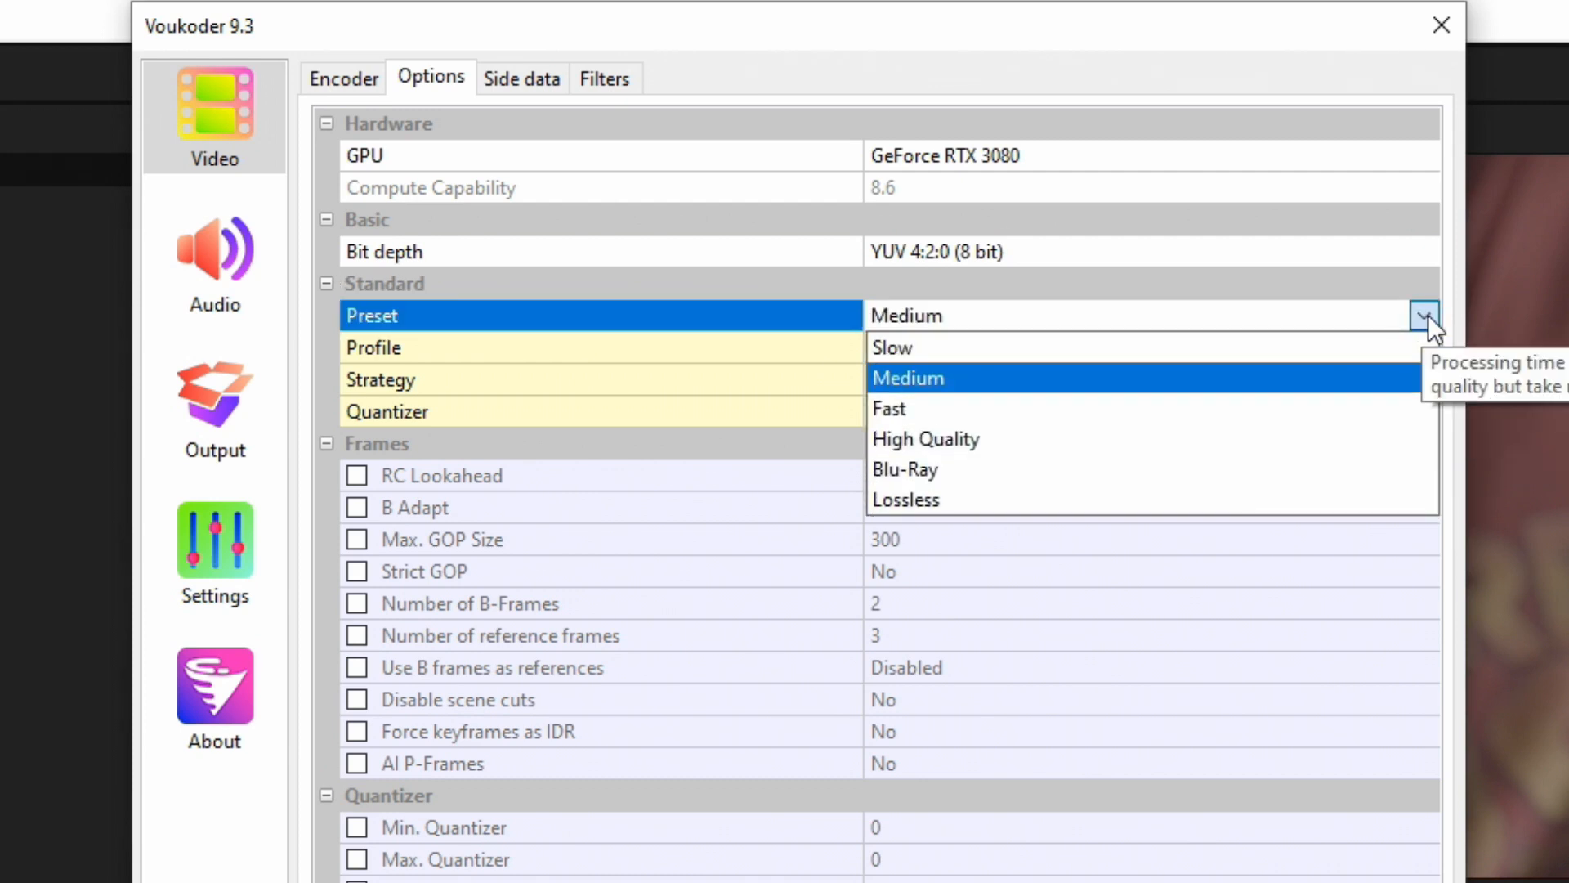
pyautogui.moveTo(1200, 347)
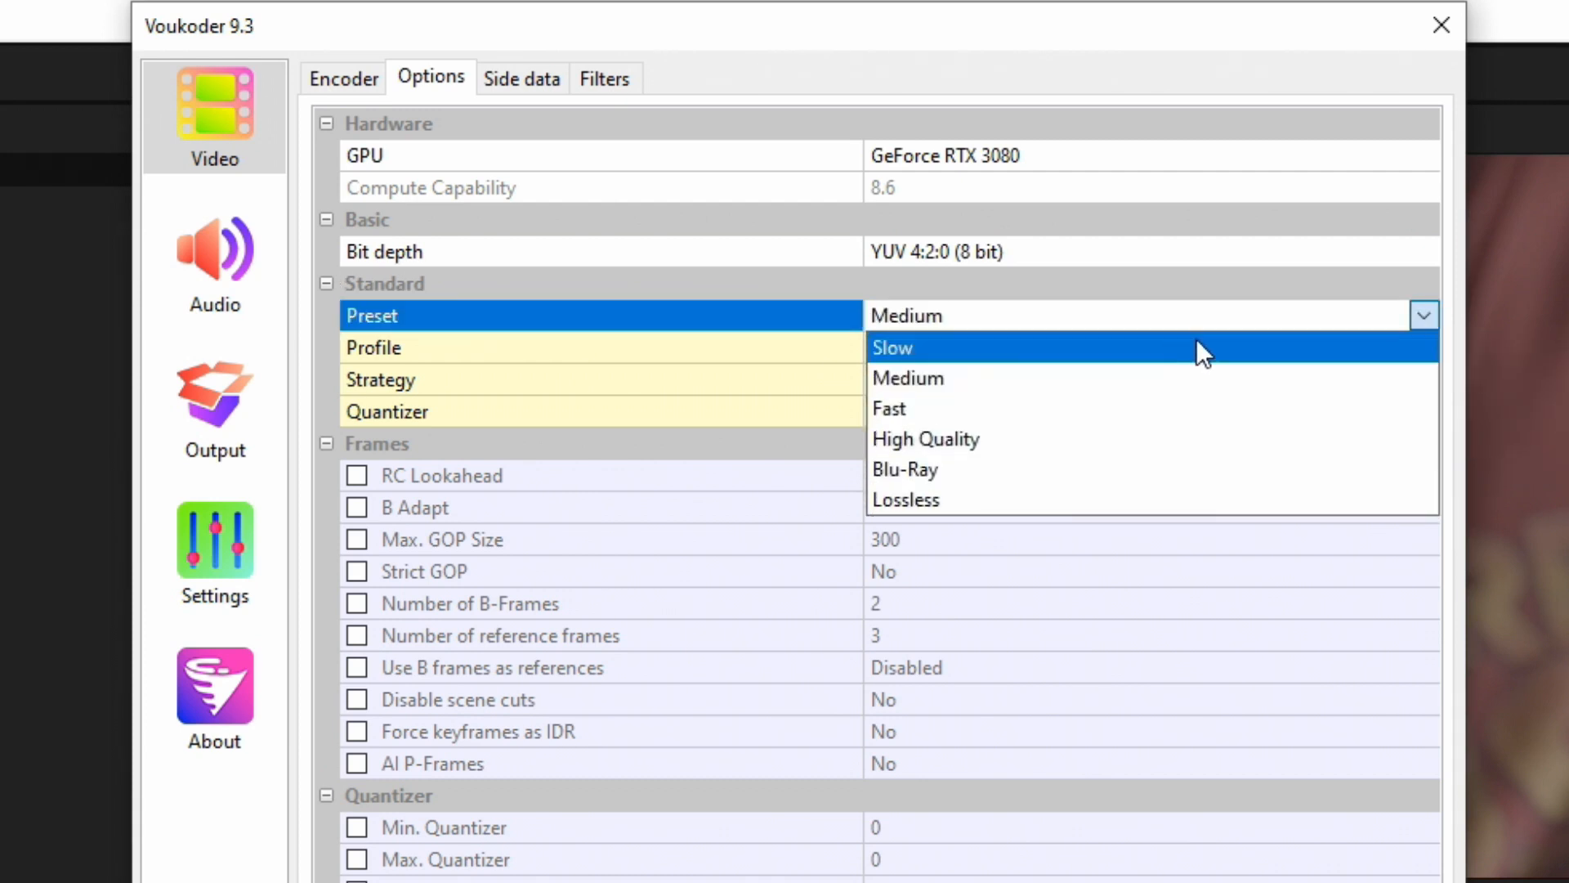
pyautogui.moveTo(1133, 499)
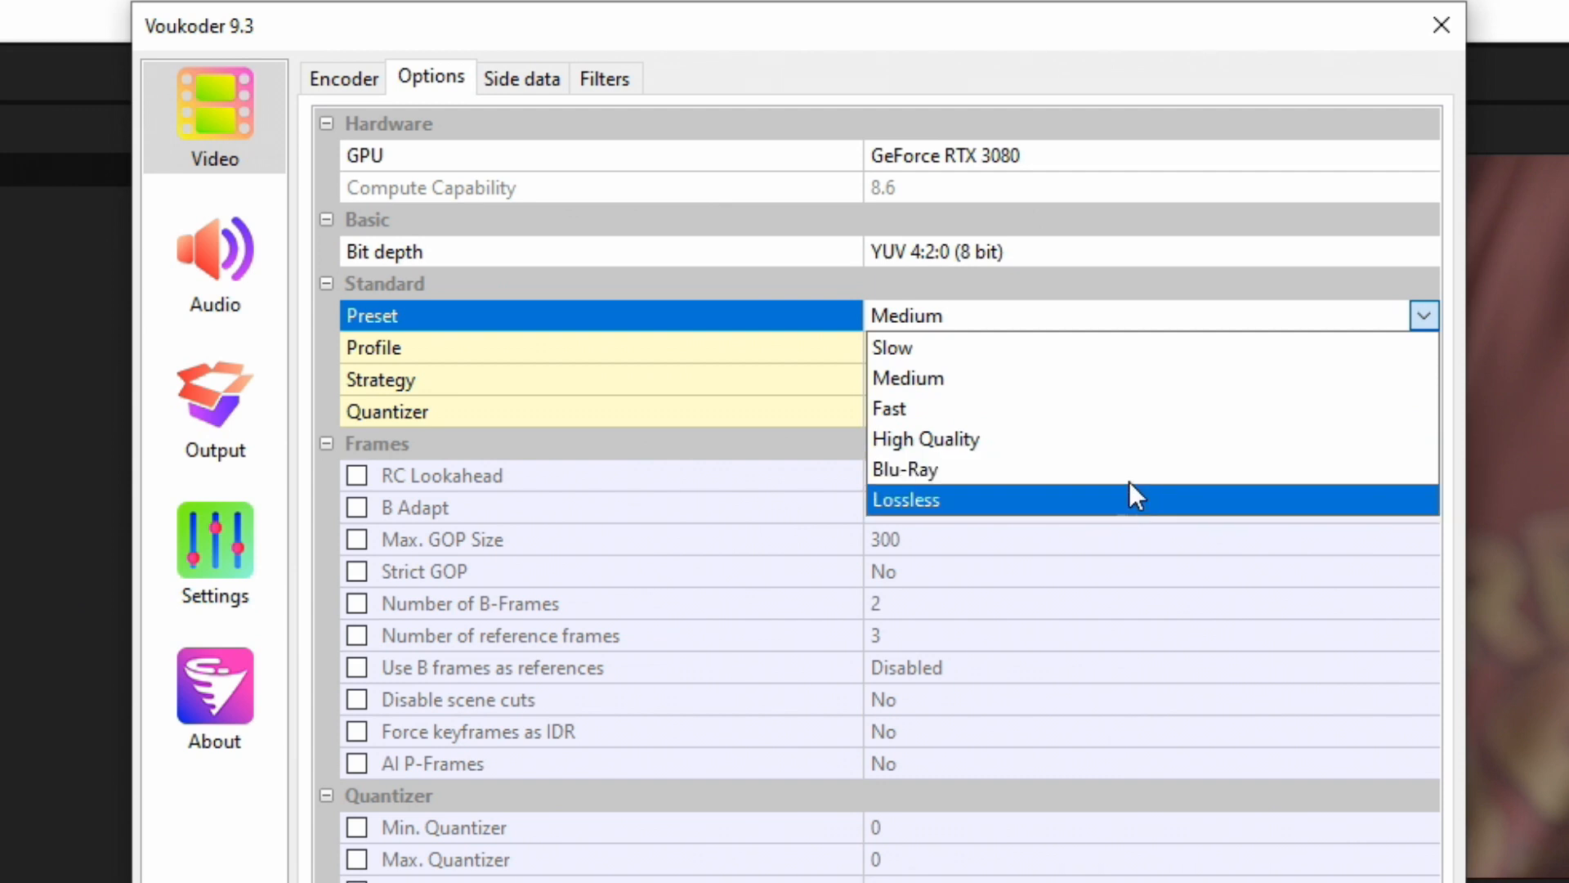
pyautogui.moveTo(1030, 444)
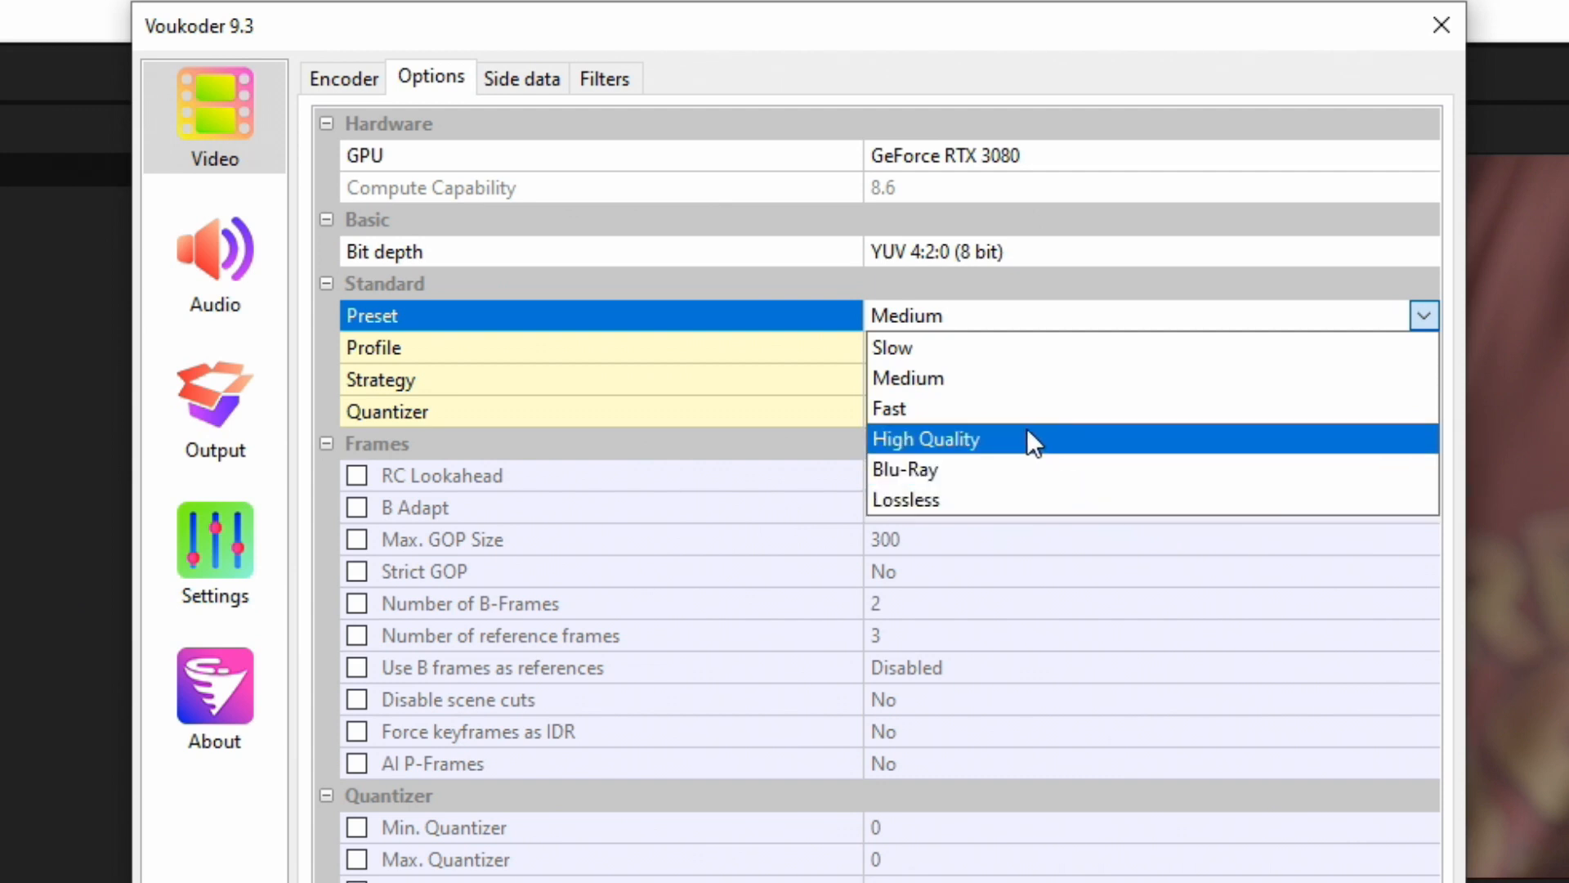
pyautogui.moveTo(977, 421)
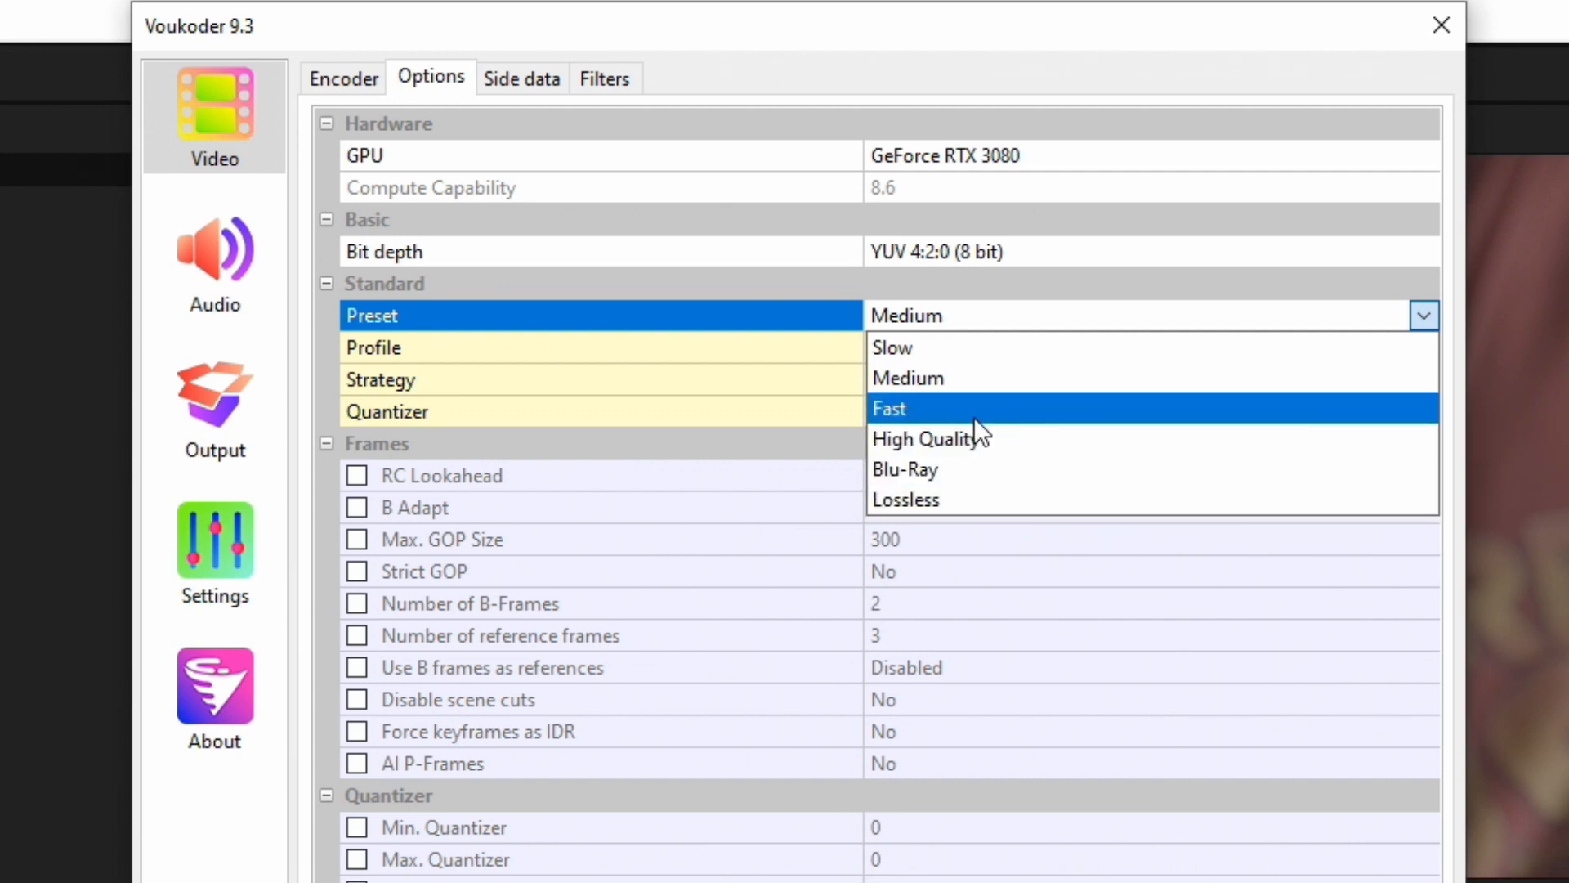
pyautogui.moveTo(1023, 420)
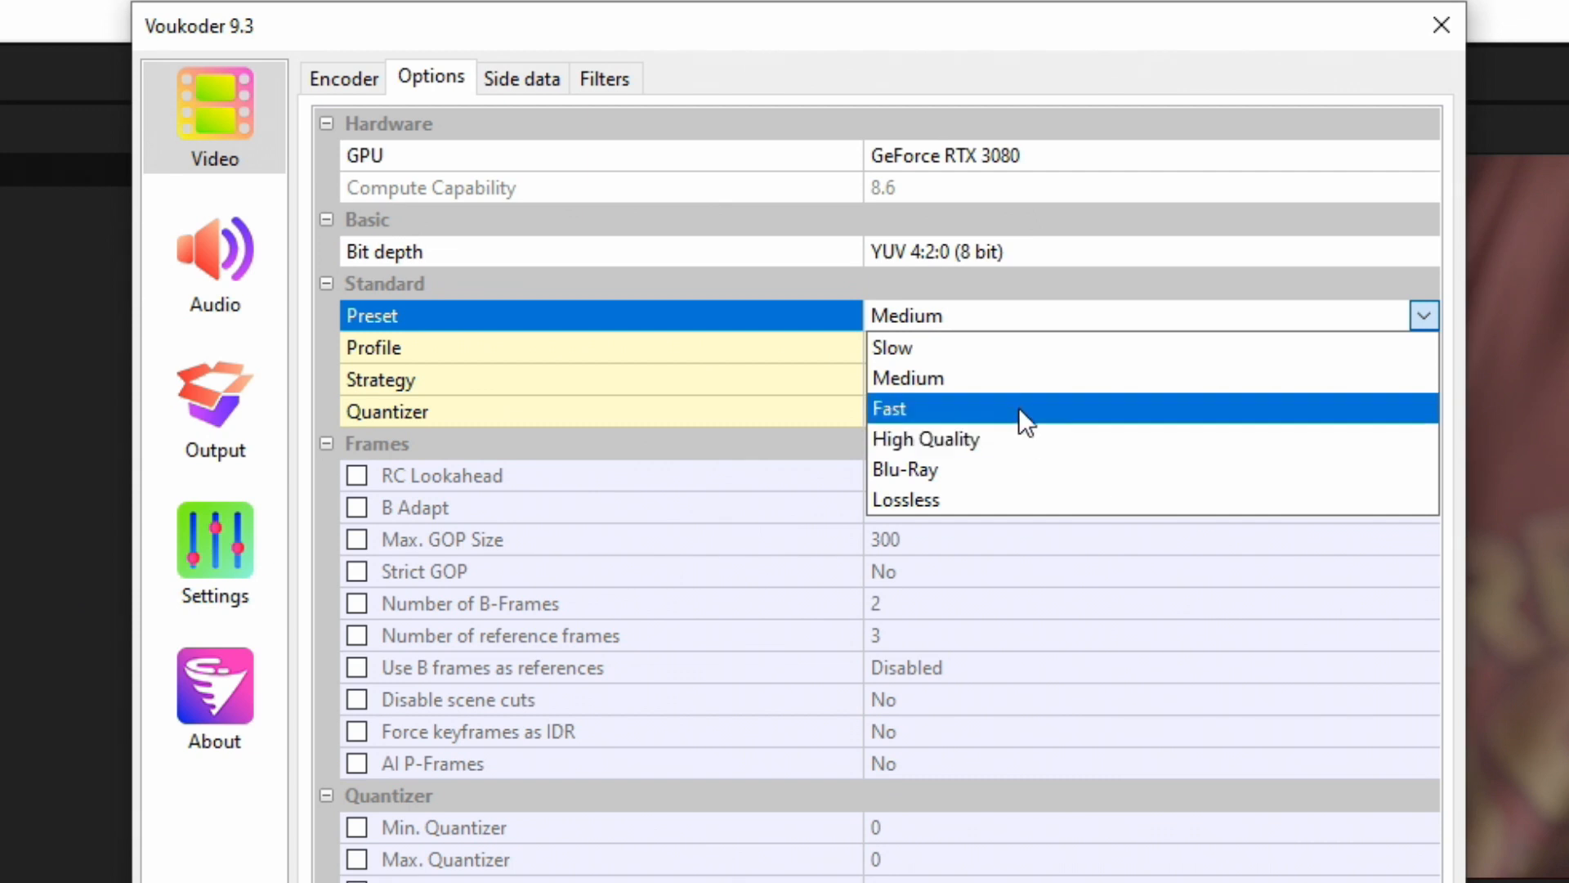
pyautogui.moveTo(1060, 390)
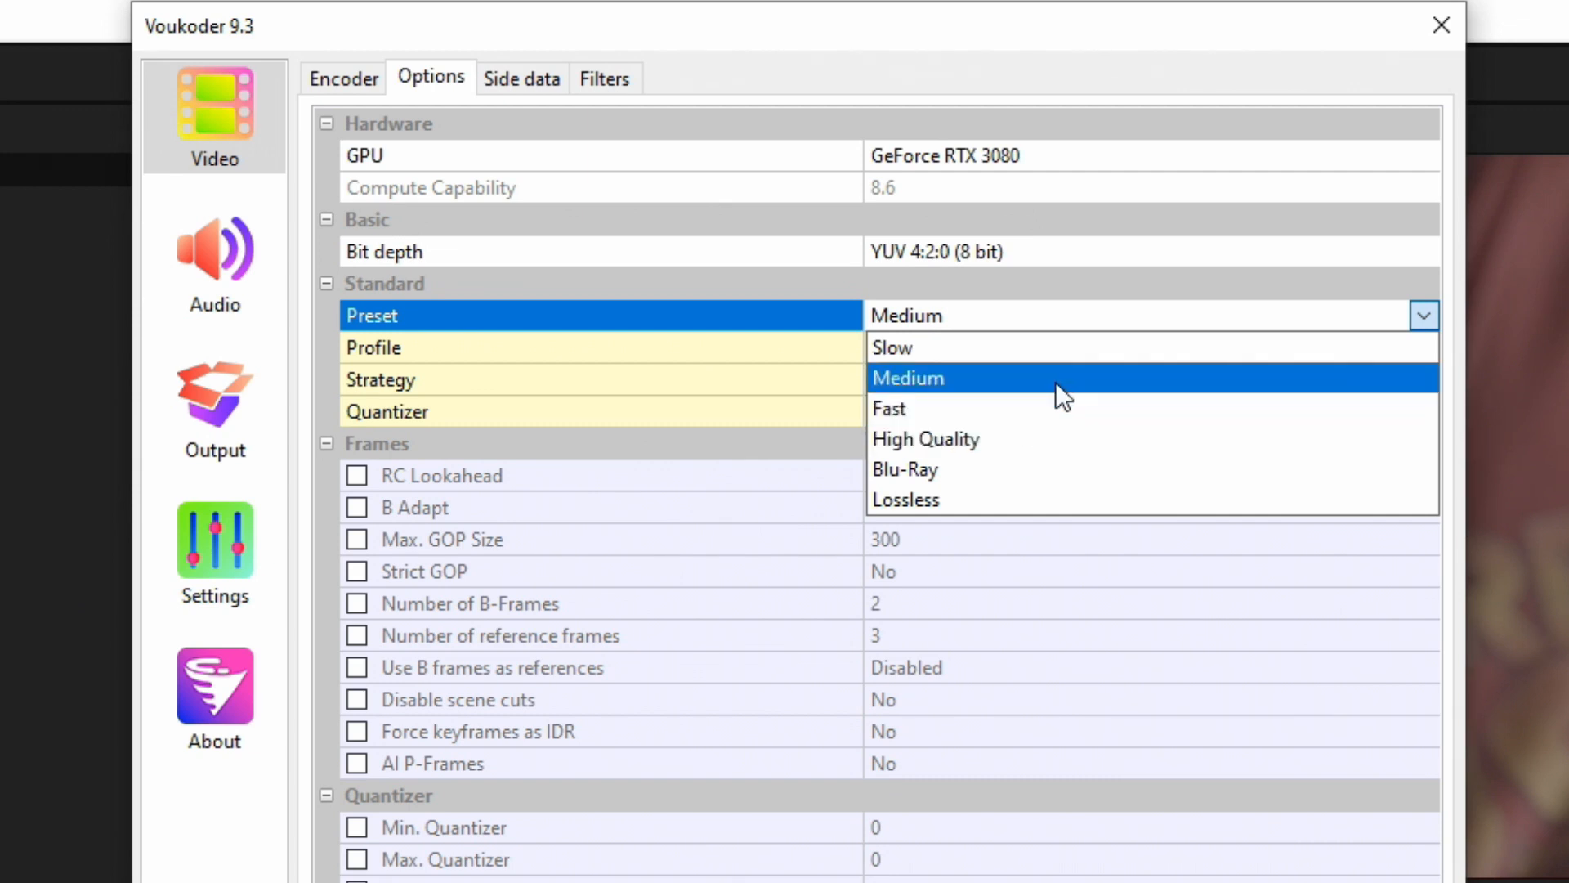
pyautogui.moveTo(1039, 380)
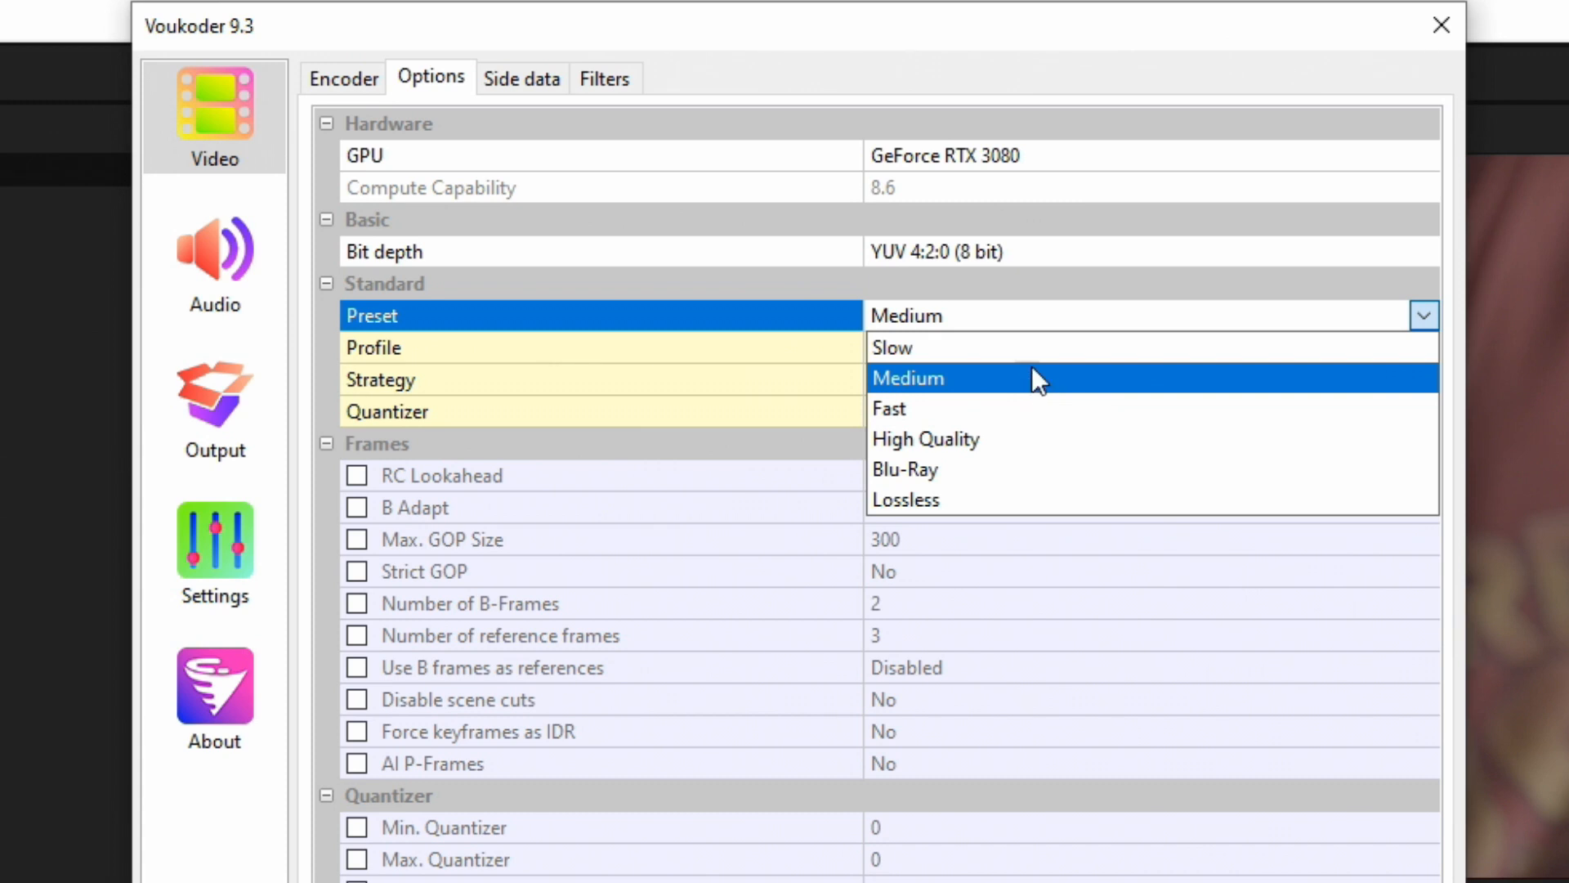
pyautogui.moveTo(1026, 360)
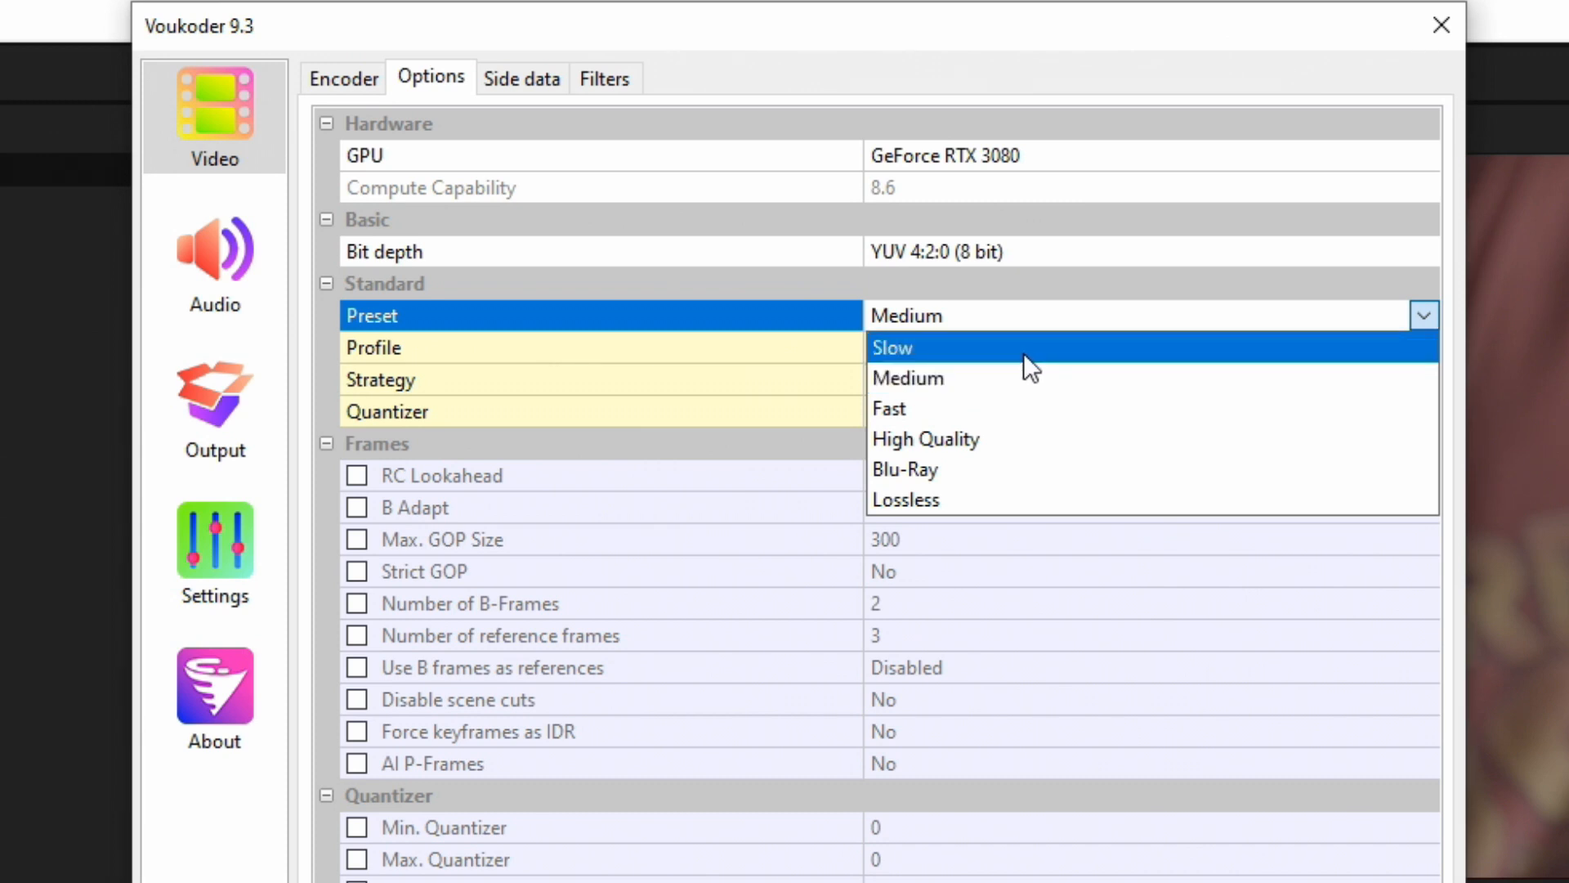
pyautogui.moveTo(1022, 372)
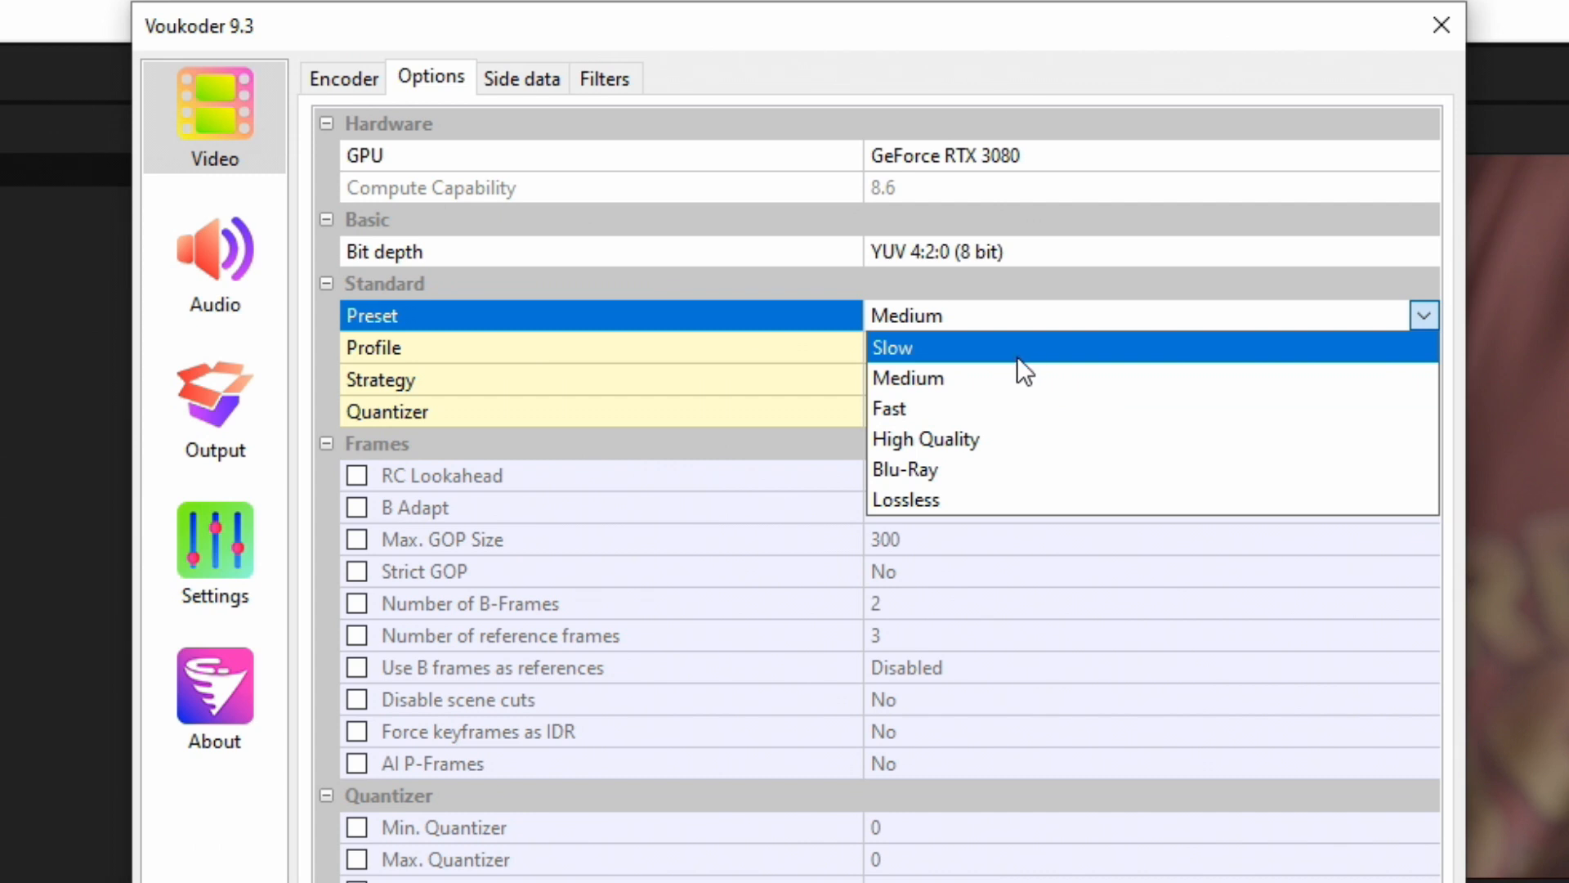
pyautogui.moveTo(995, 391)
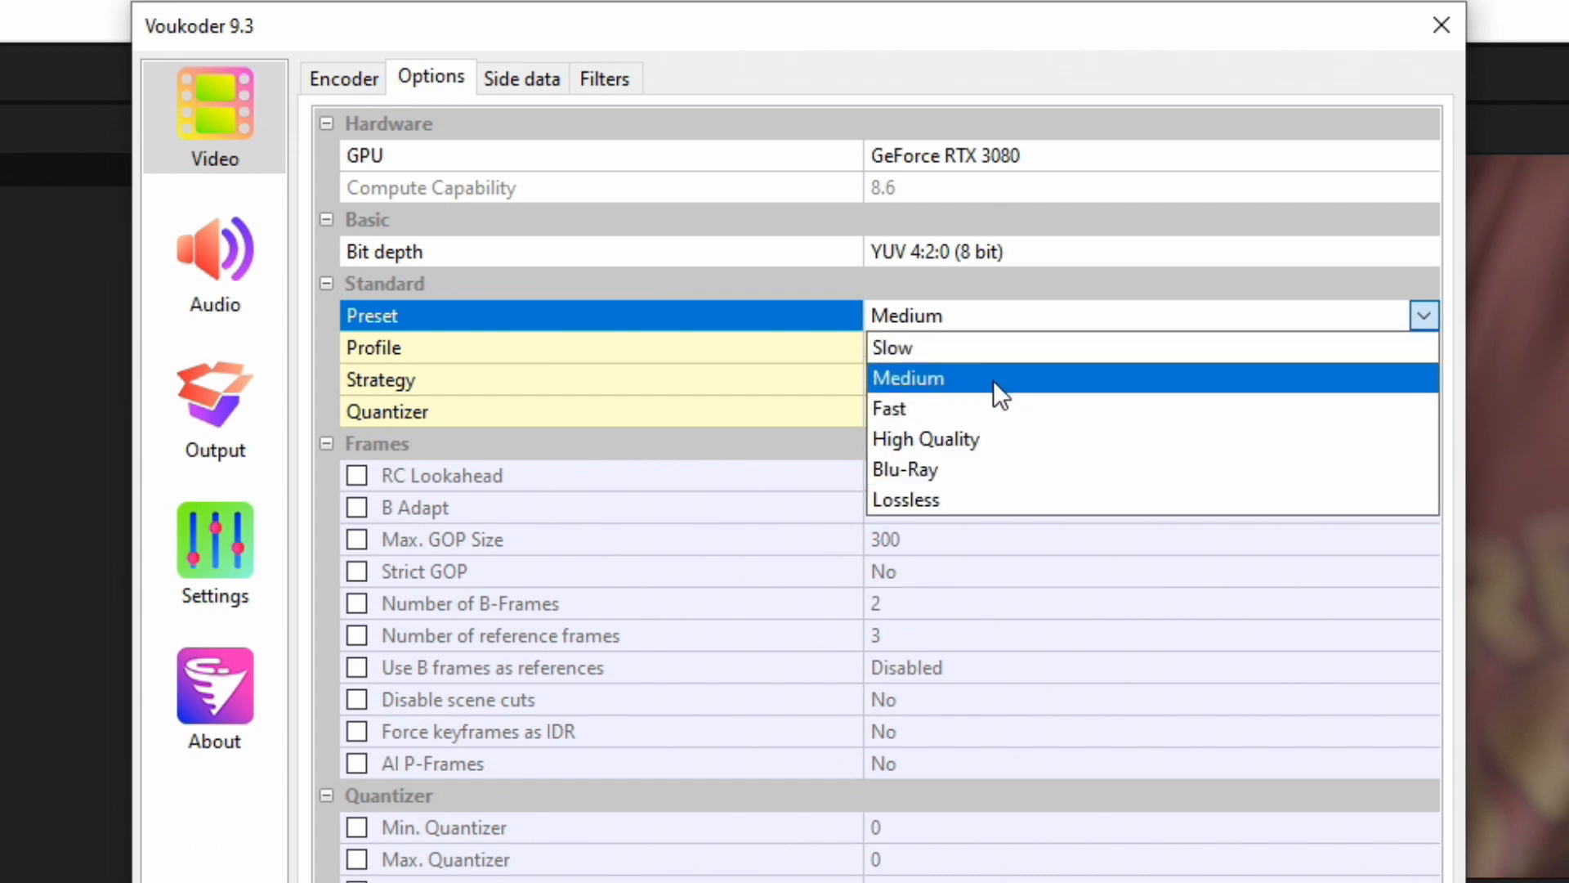
pyautogui.click(891, 347)
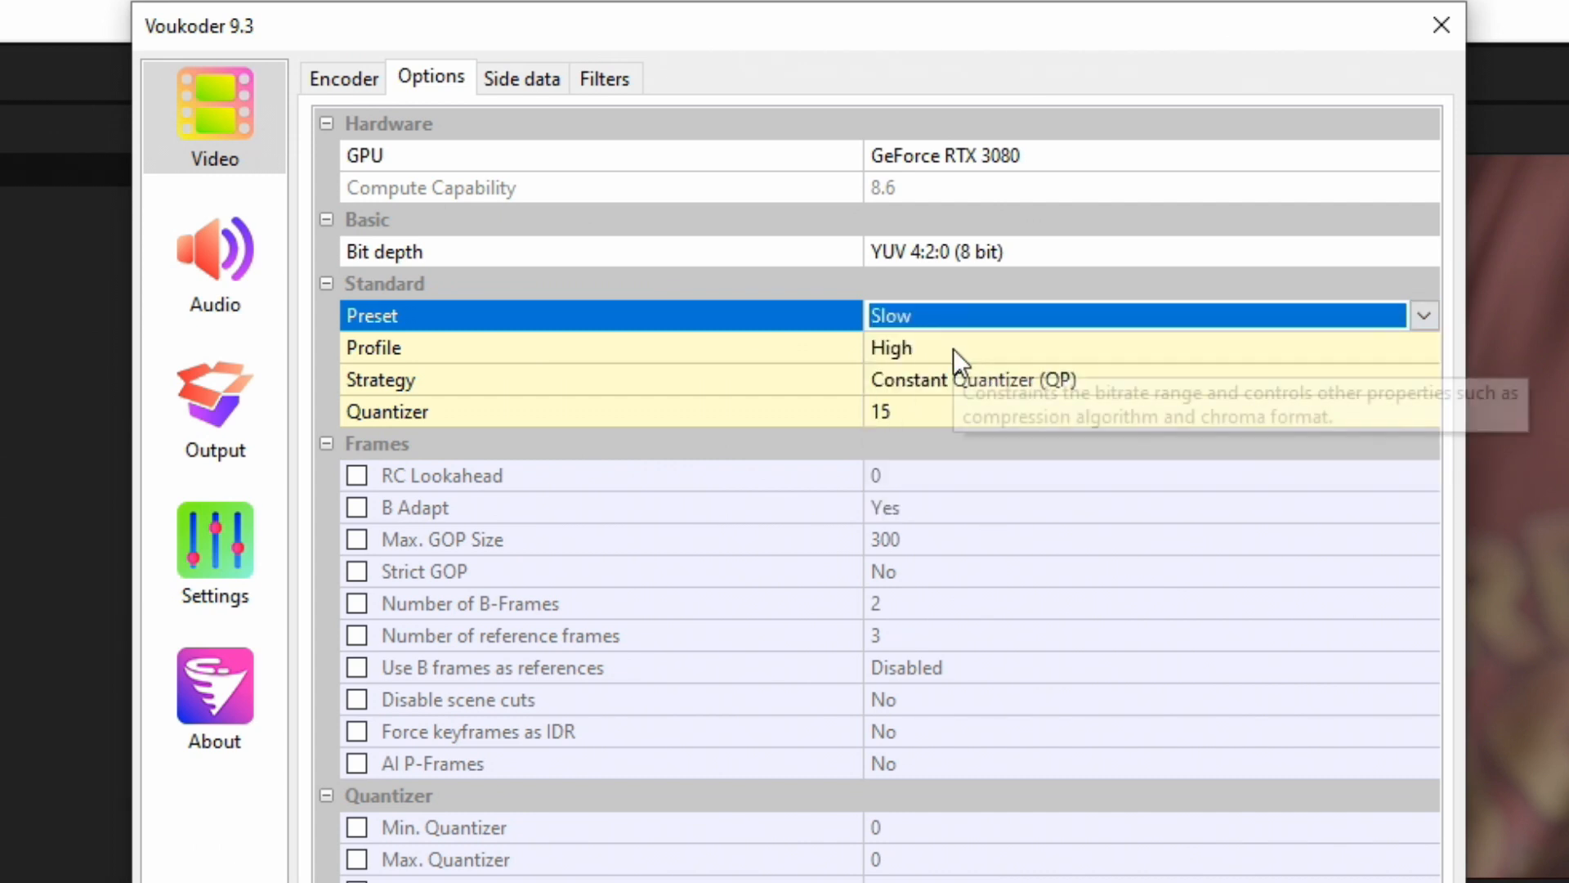
pyautogui.click(1421, 347)
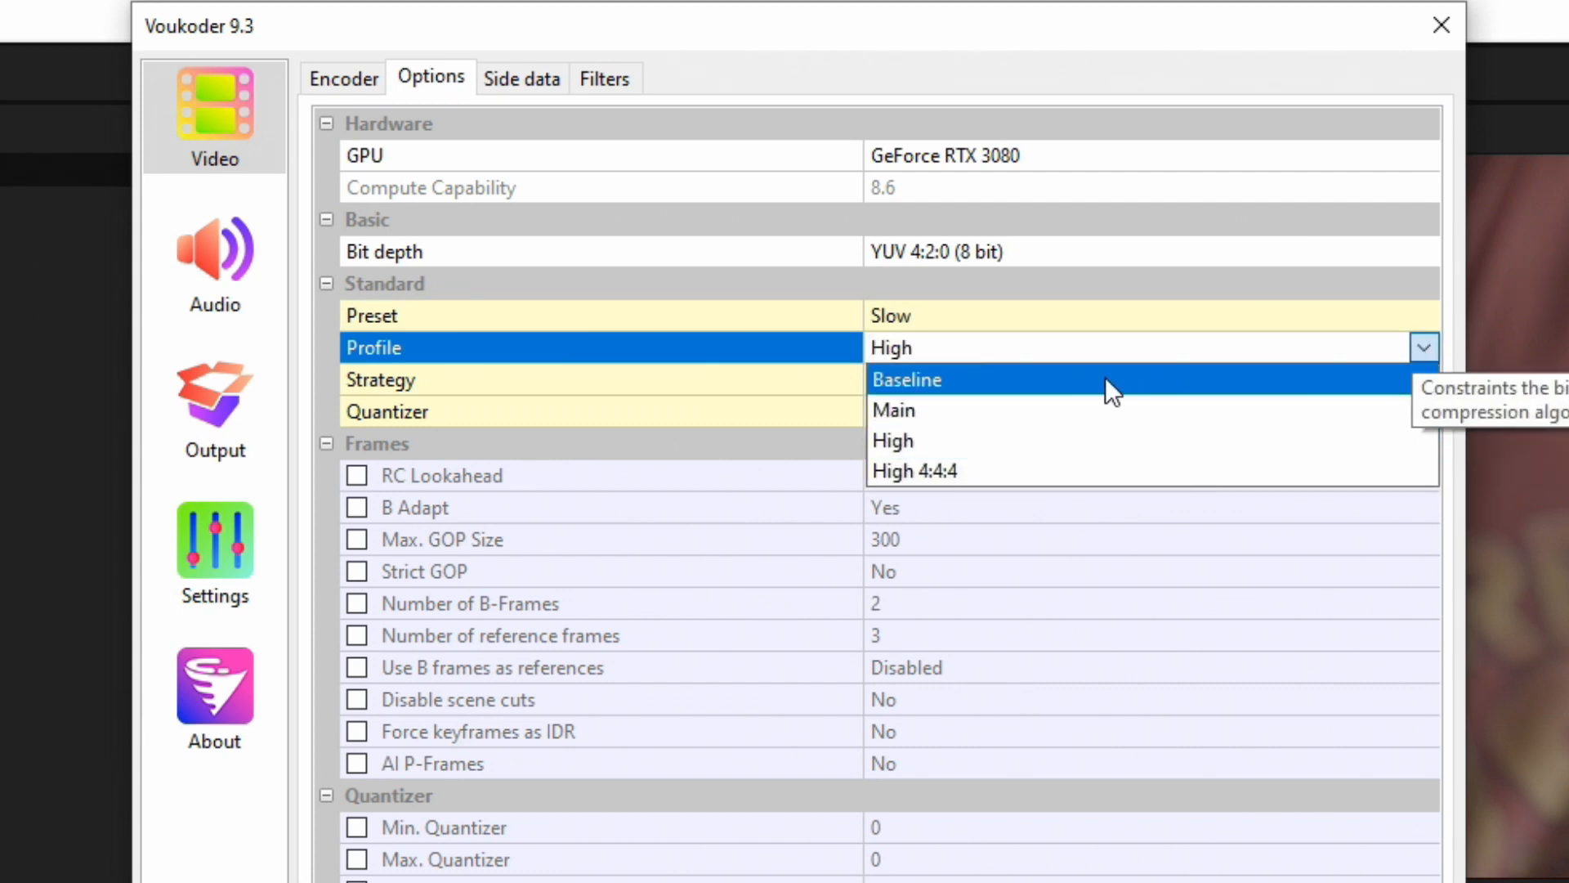
pyautogui.moveTo(1128, 470)
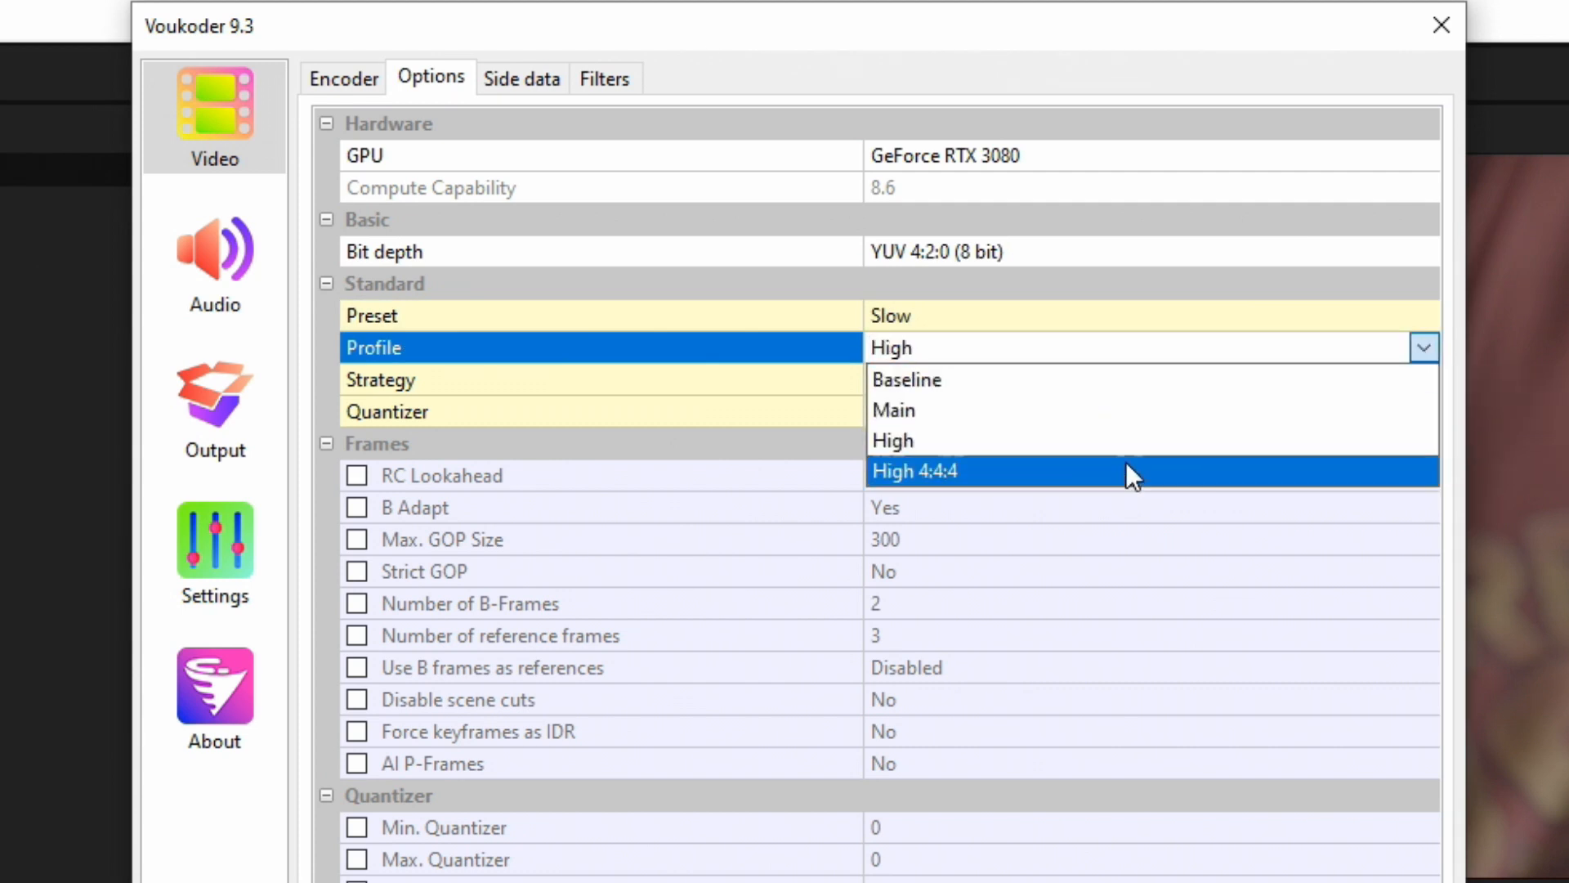
pyautogui.moveTo(1071, 482)
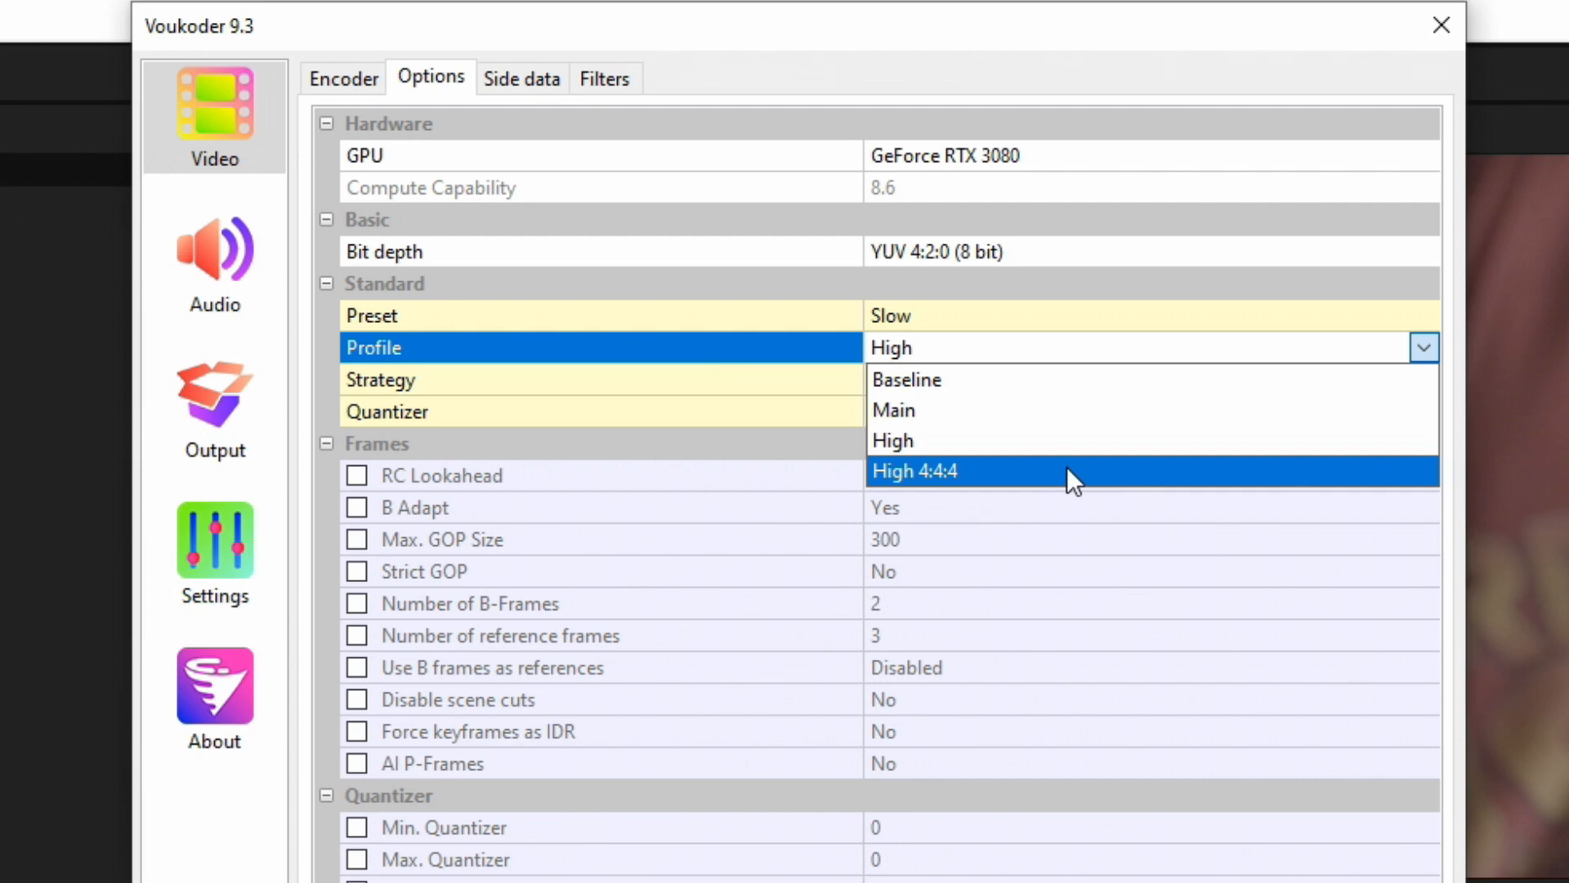
pyautogui.moveTo(1040, 449)
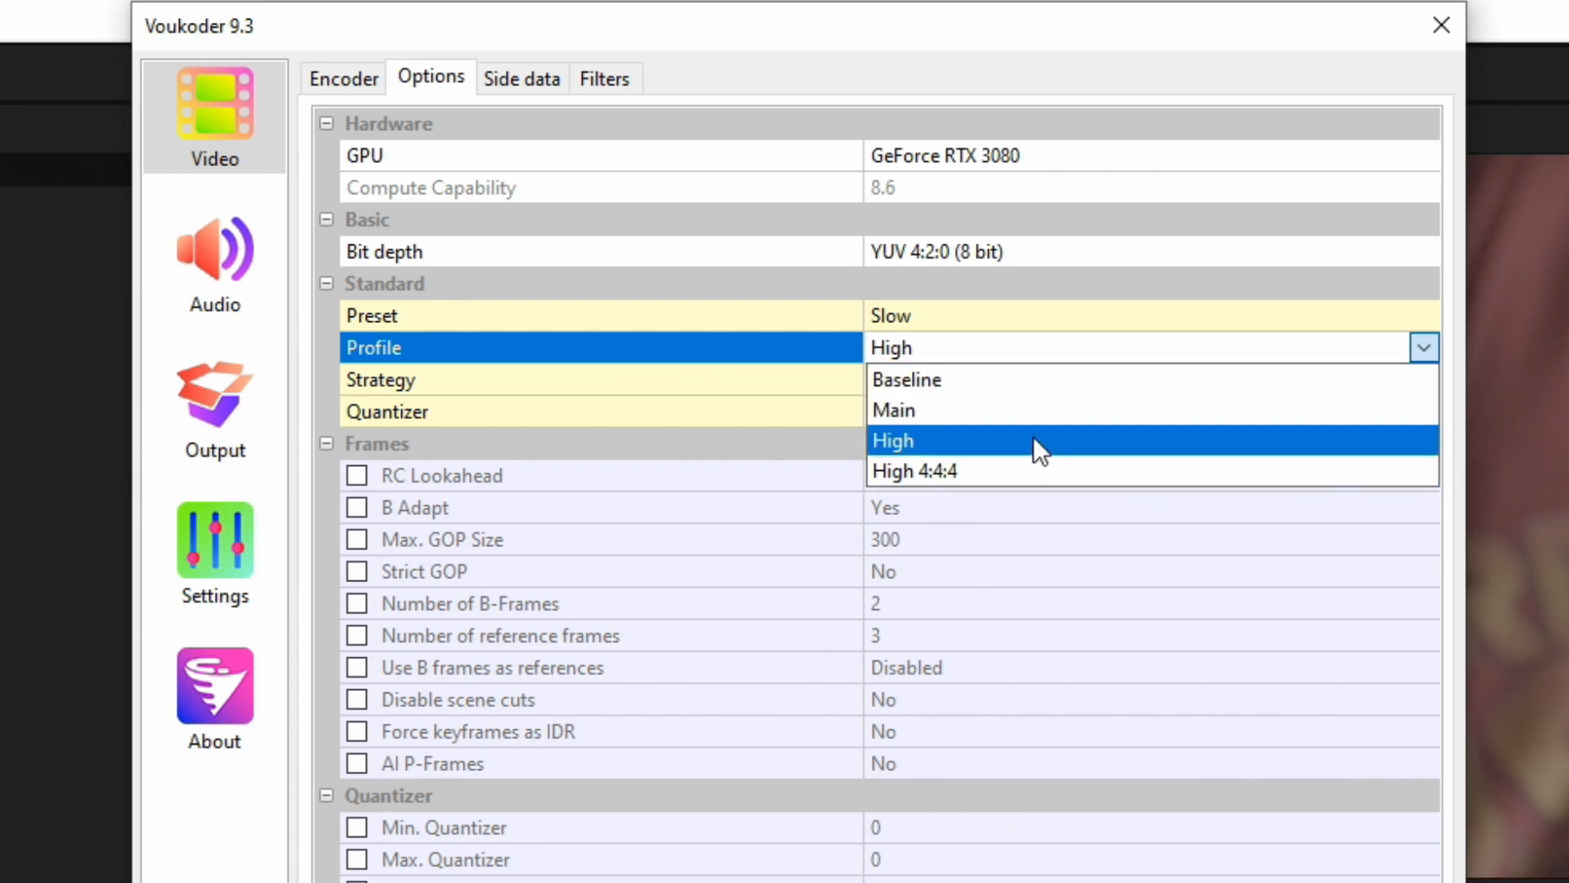
pyautogui.moveTo(971, 410)
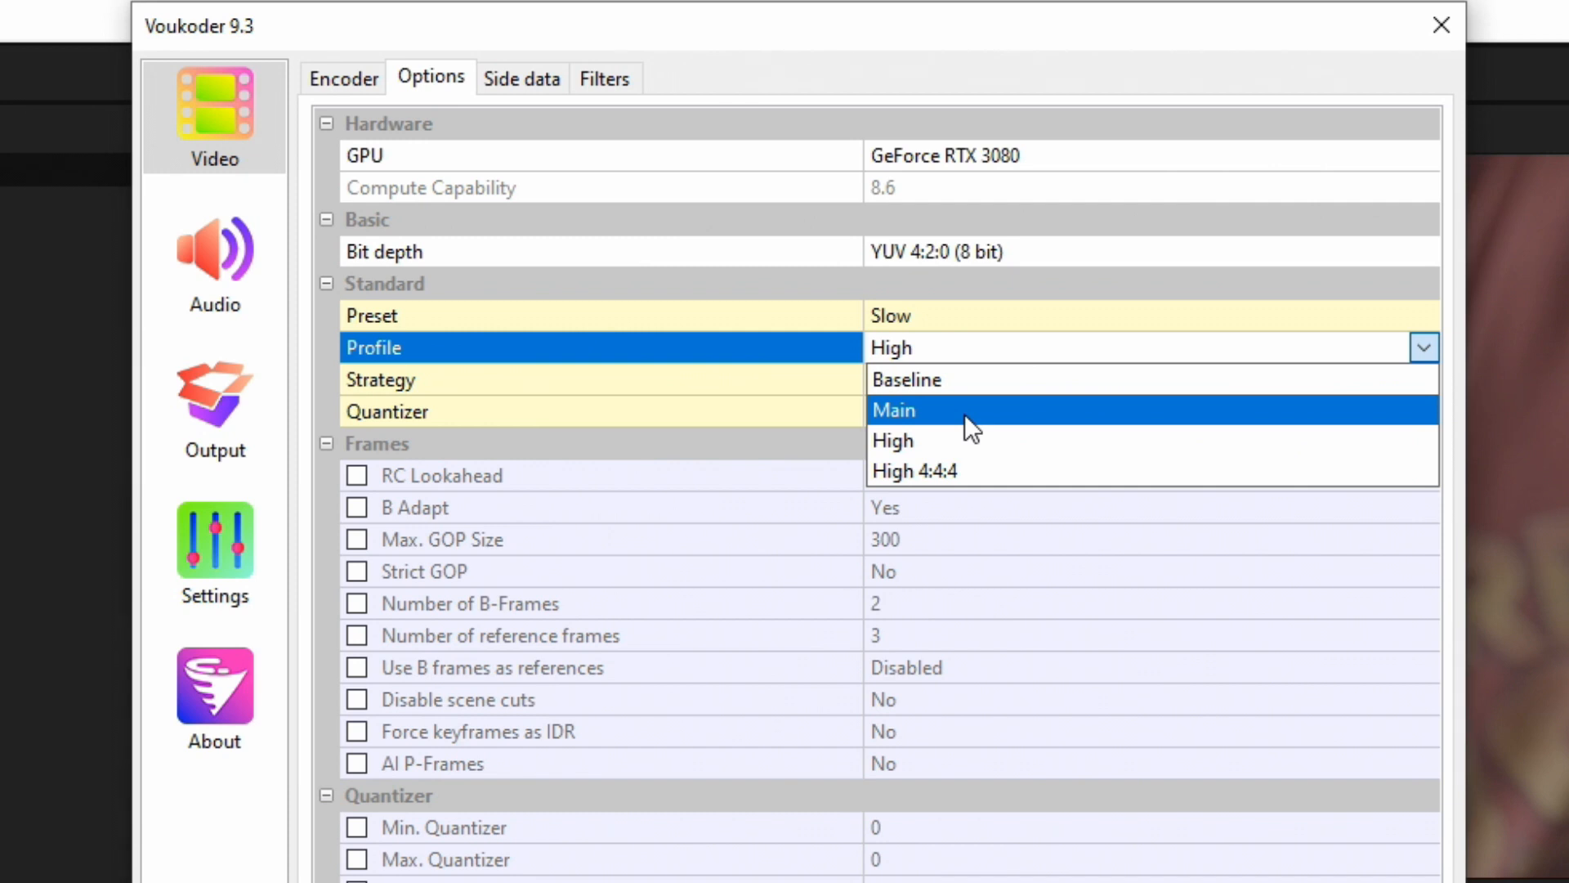
pyautogui.moveTo(941, 440)
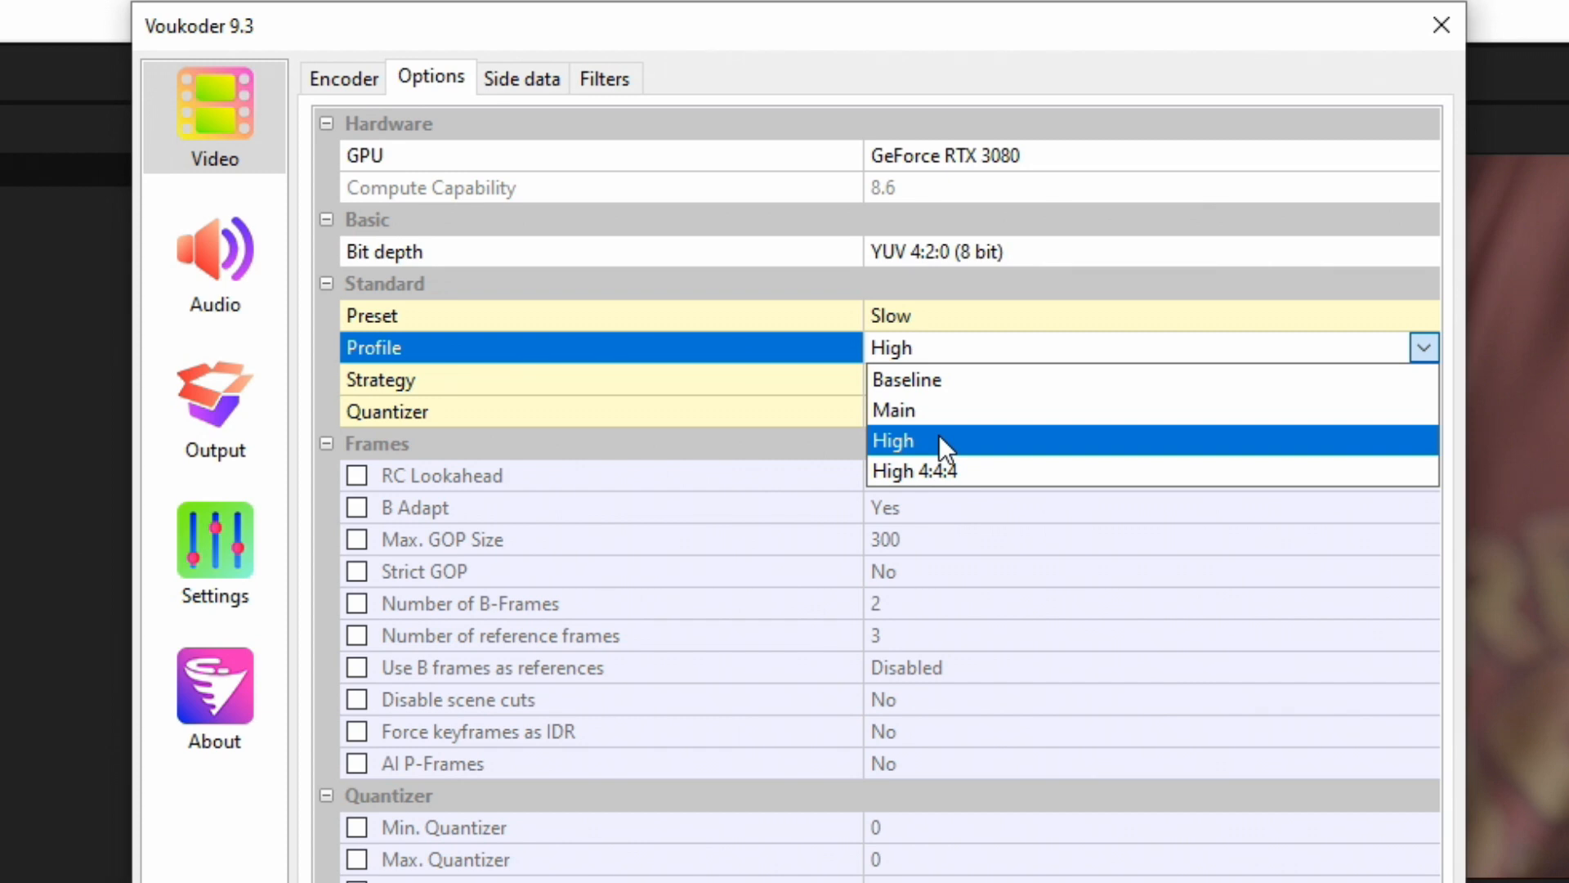
pyautogui.click(892, 441)
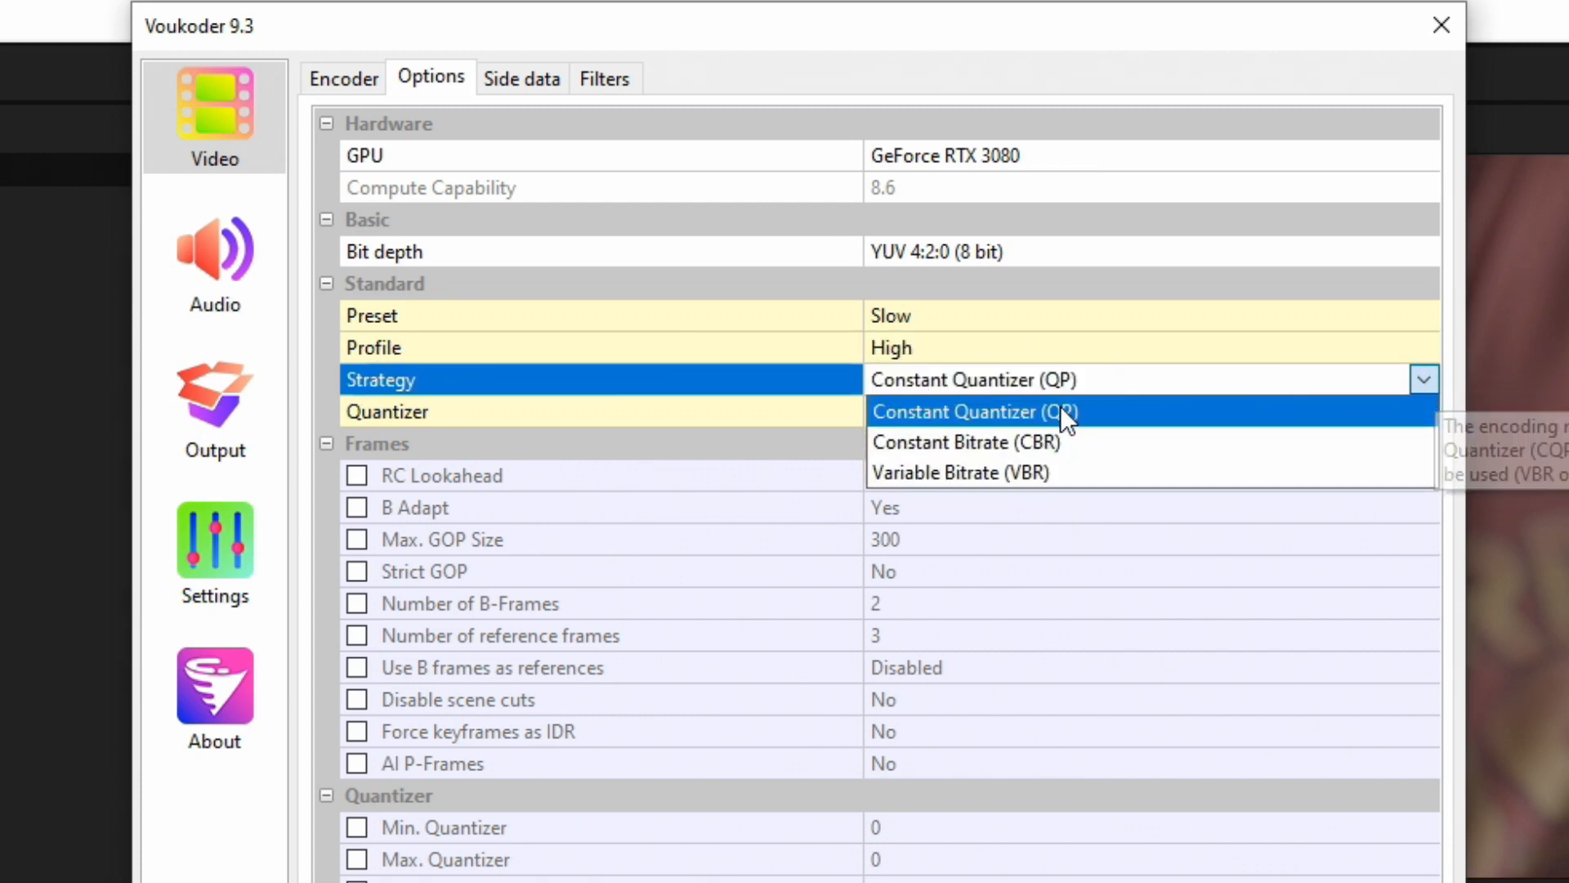
pyautogui.moveTo(1114, 442)
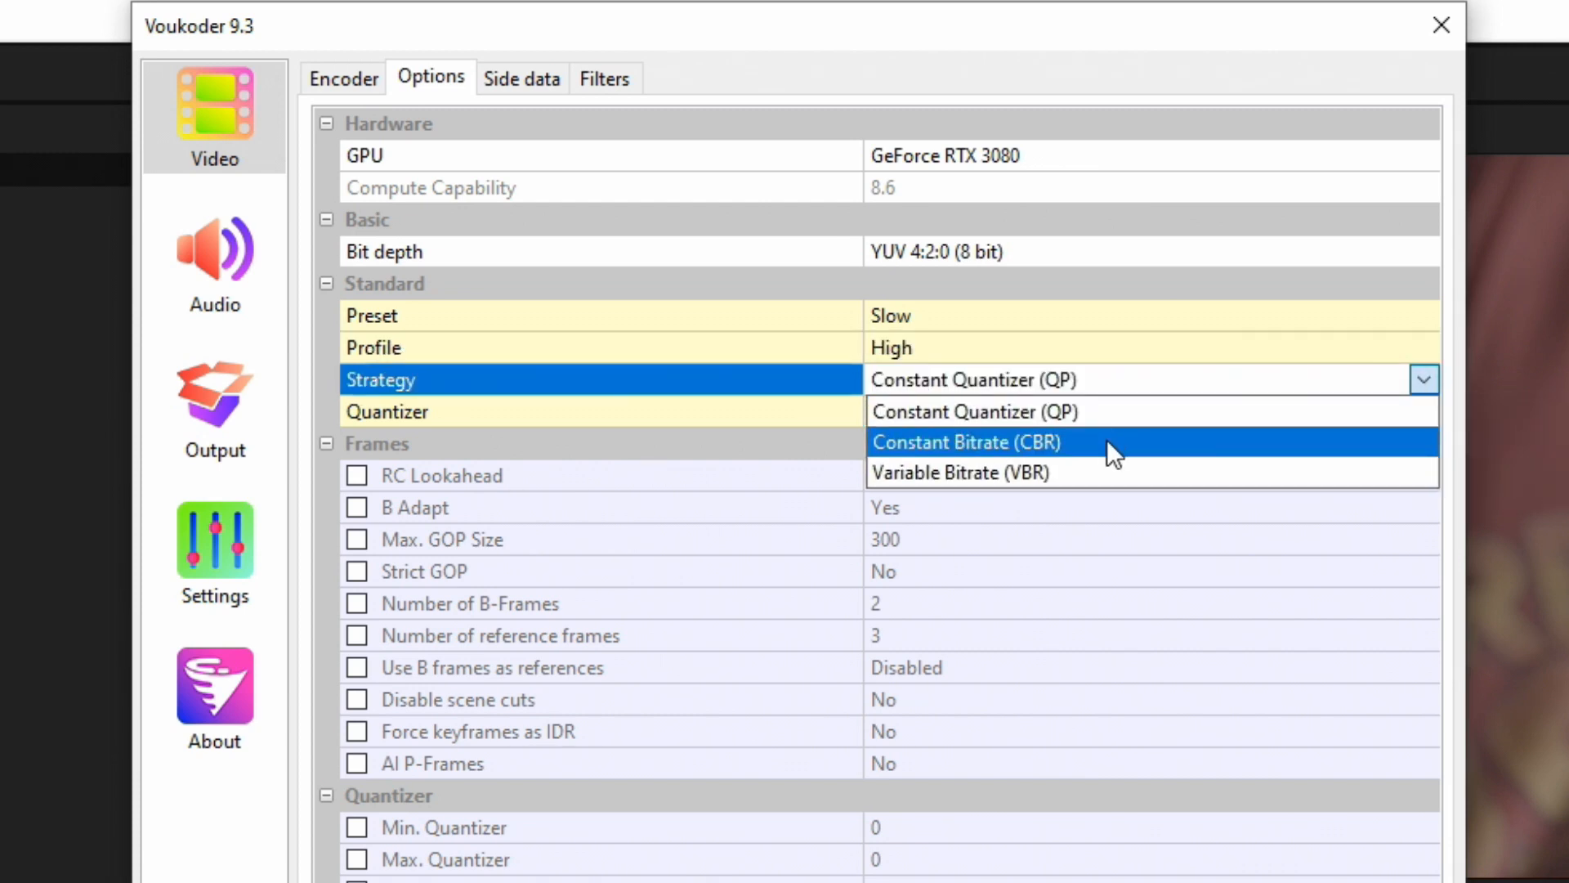
pyautogui.moveTo(1121, 472)
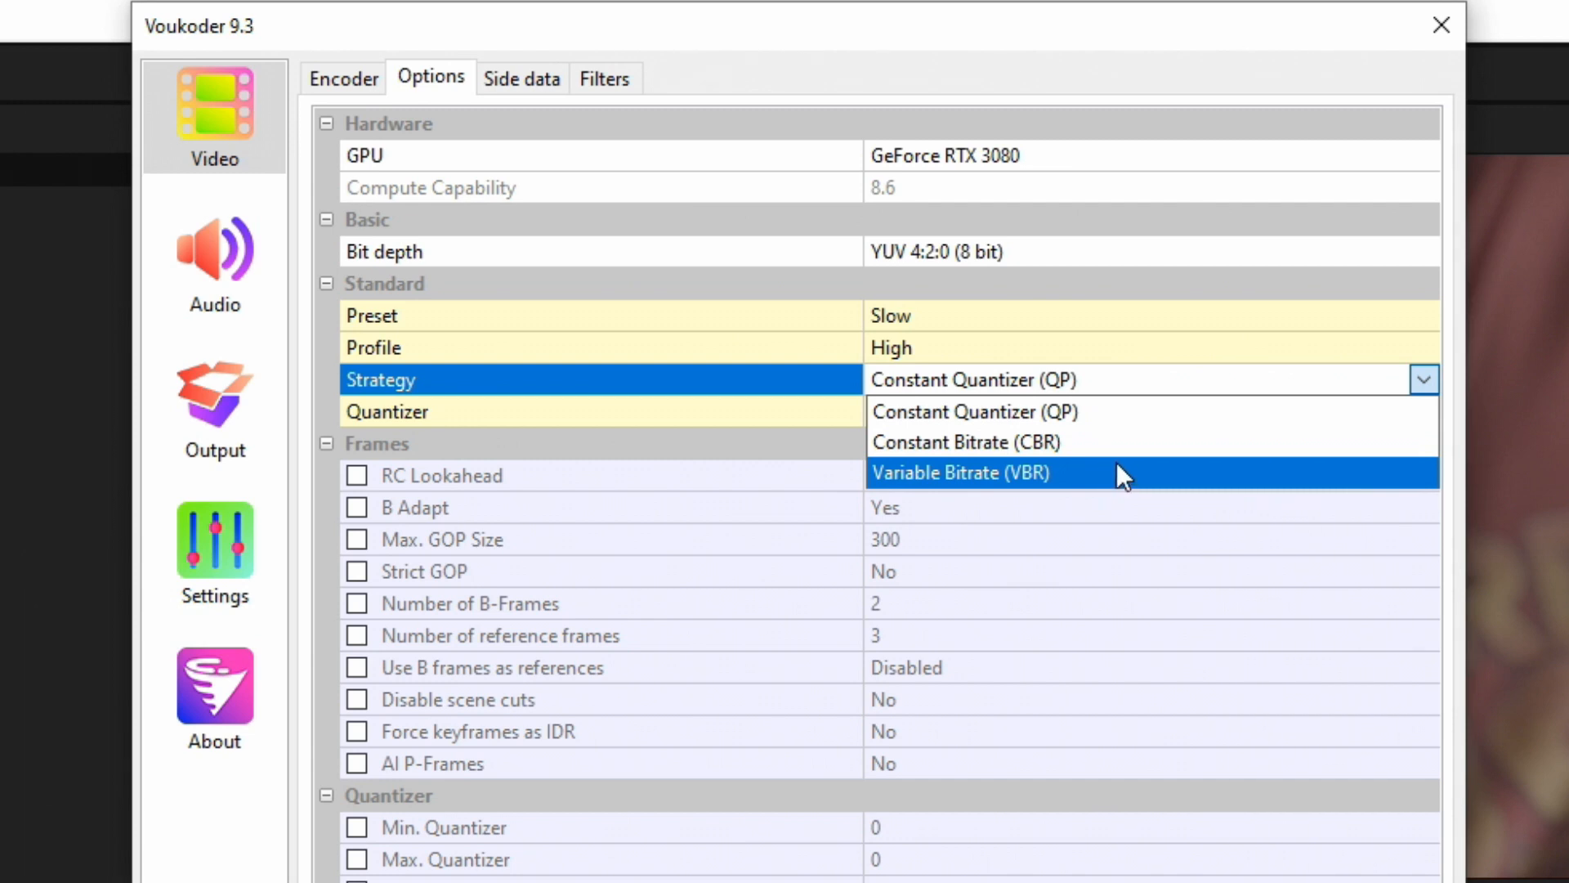
pyautogui.moveTo(1111, 478)
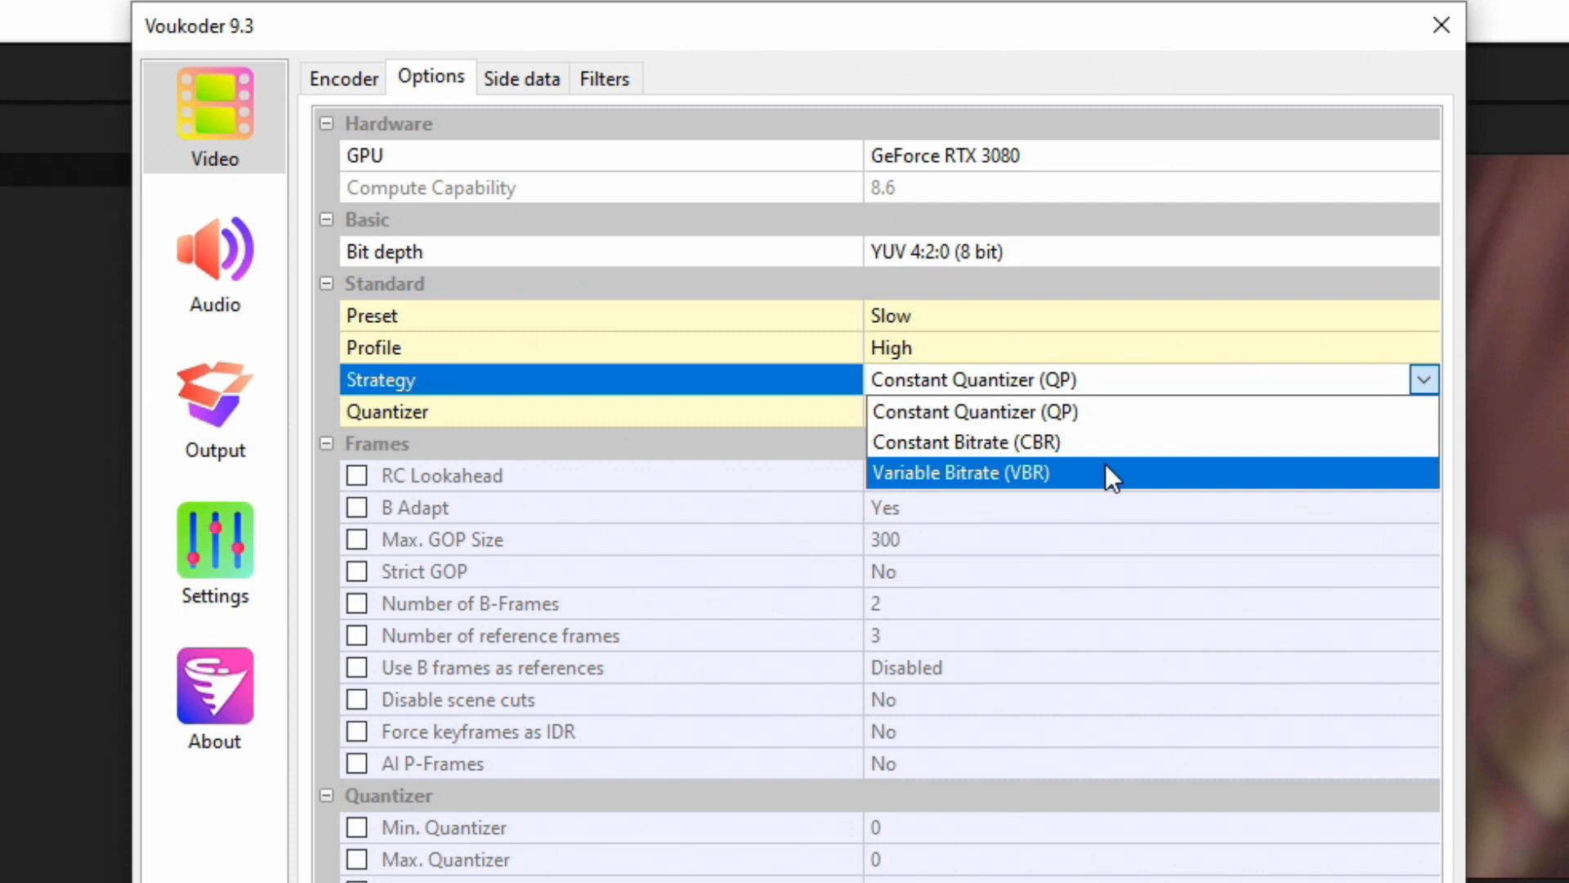
pyautogui.moveTo(1171, 450)
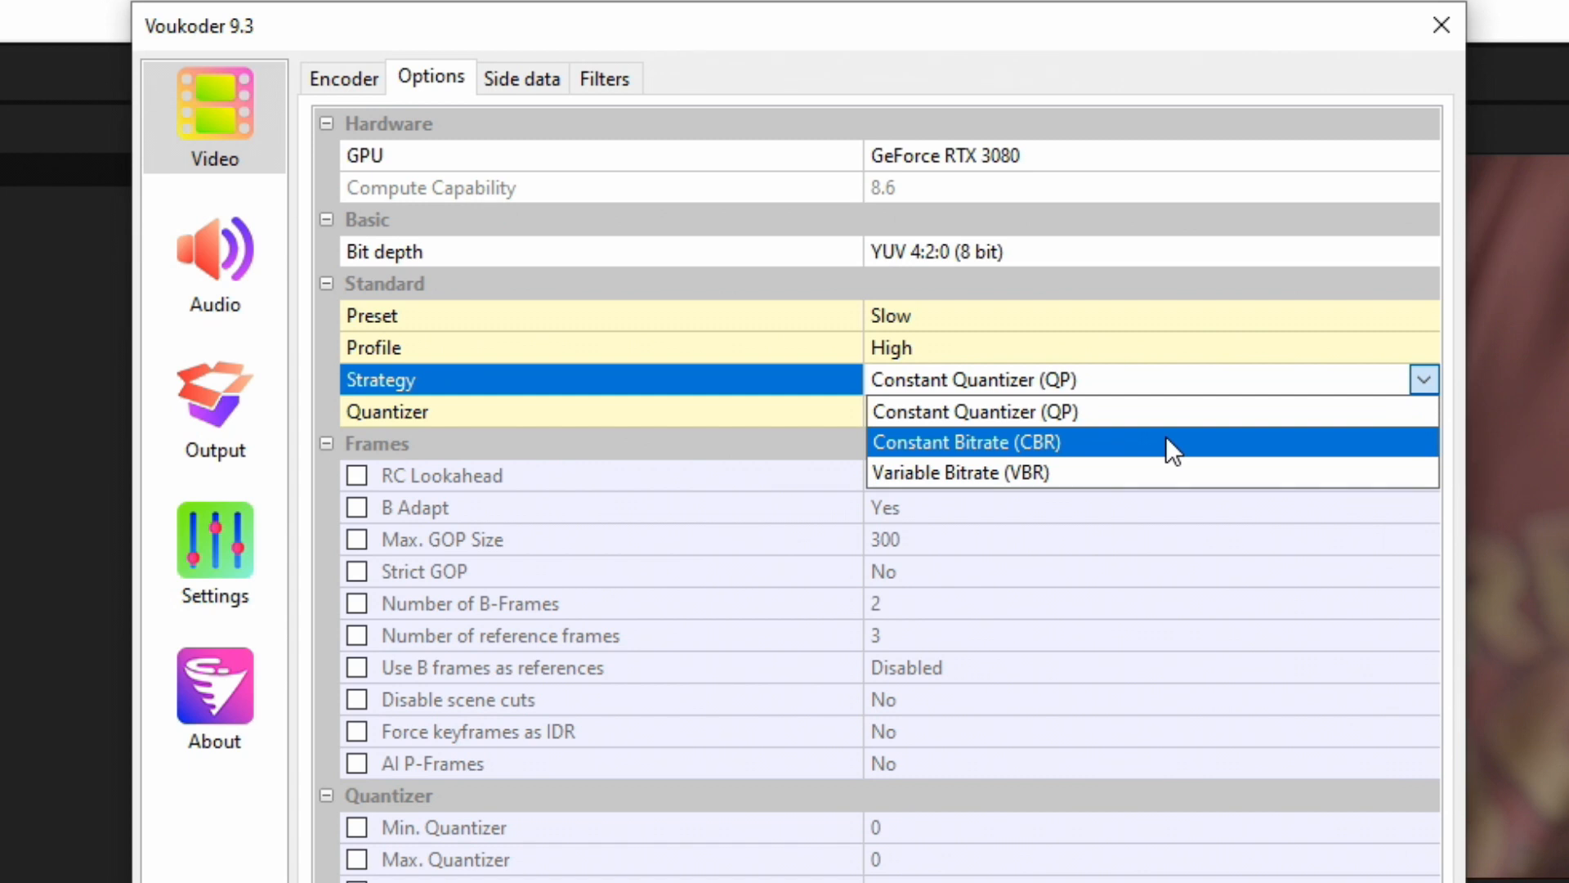
pyautogui.moveTo(1143, 425)
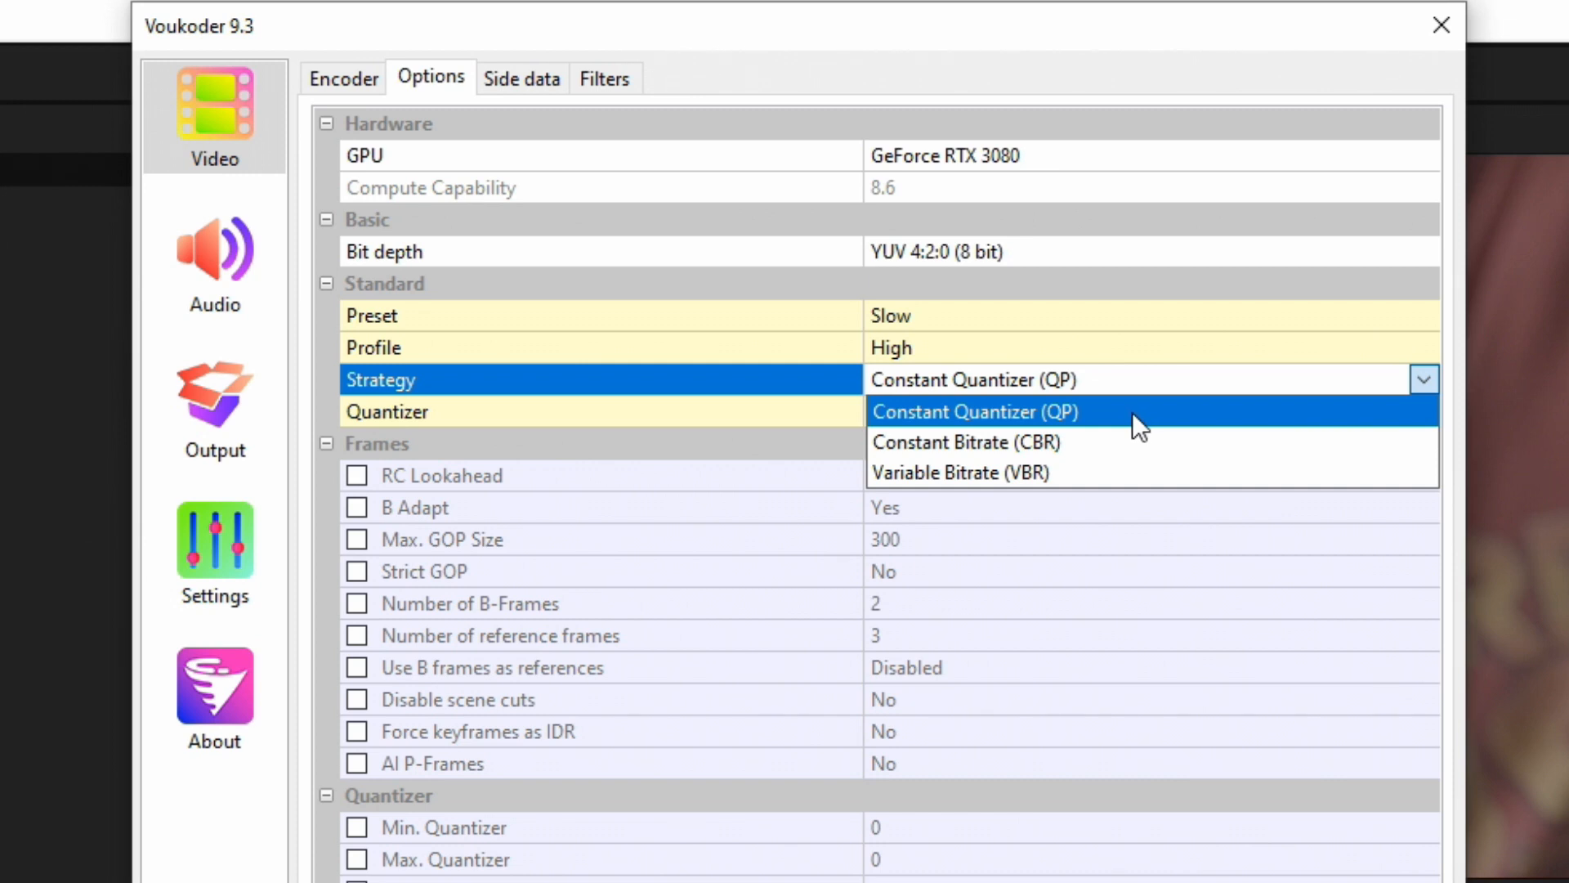
# Reselect Constant Quantizer (QP) as the rate-control strategy.
pyautogui.click(968, 411)
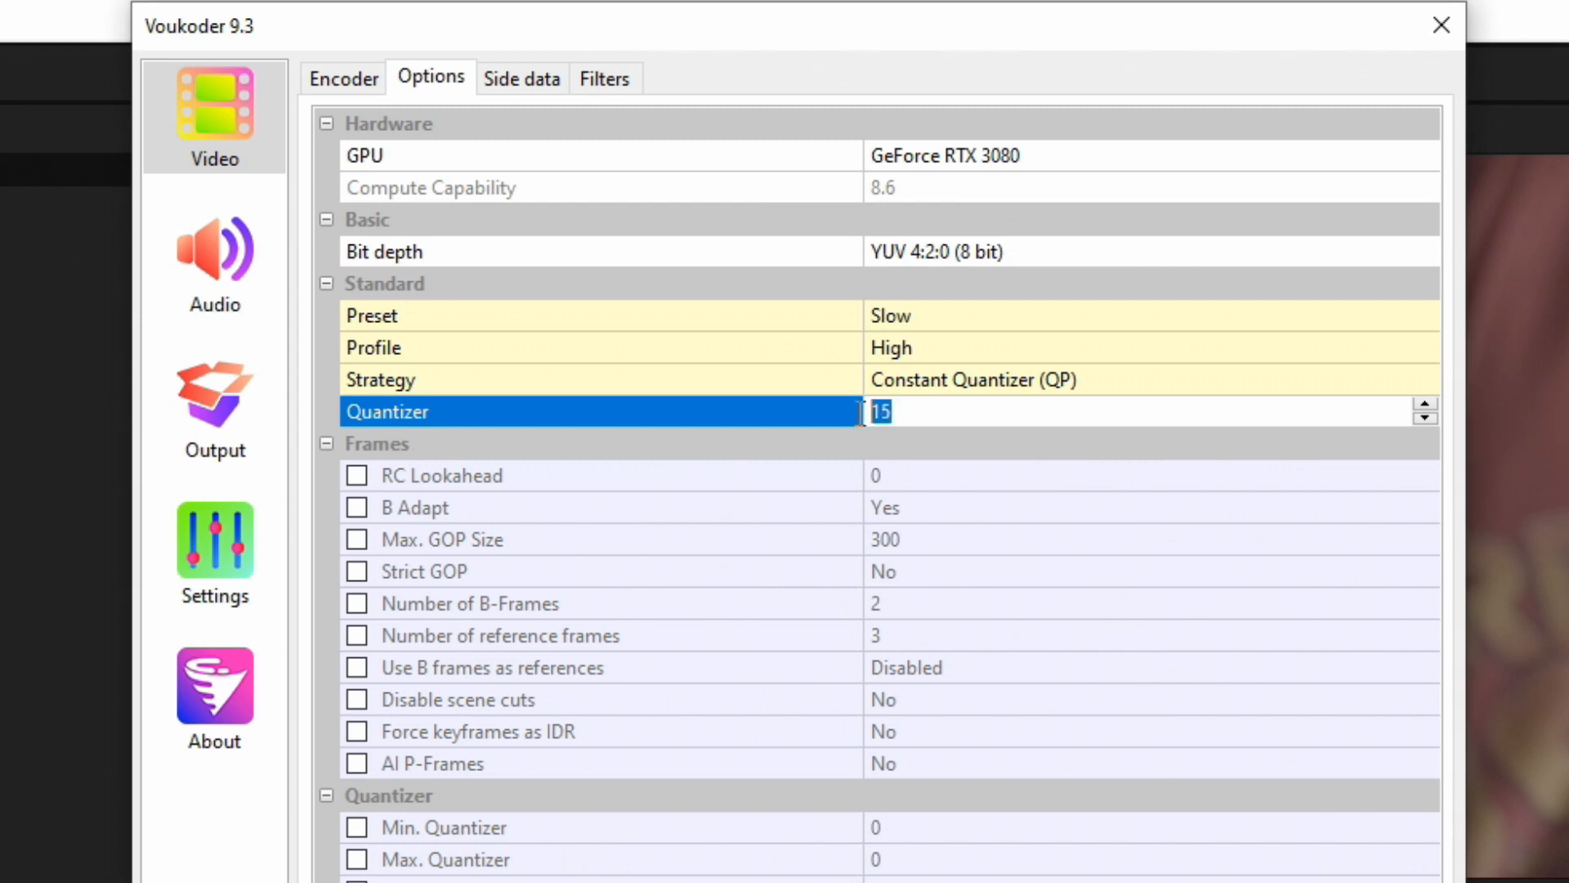
pyautogui.moveTo(861, 413)
pyautogui.write('17')
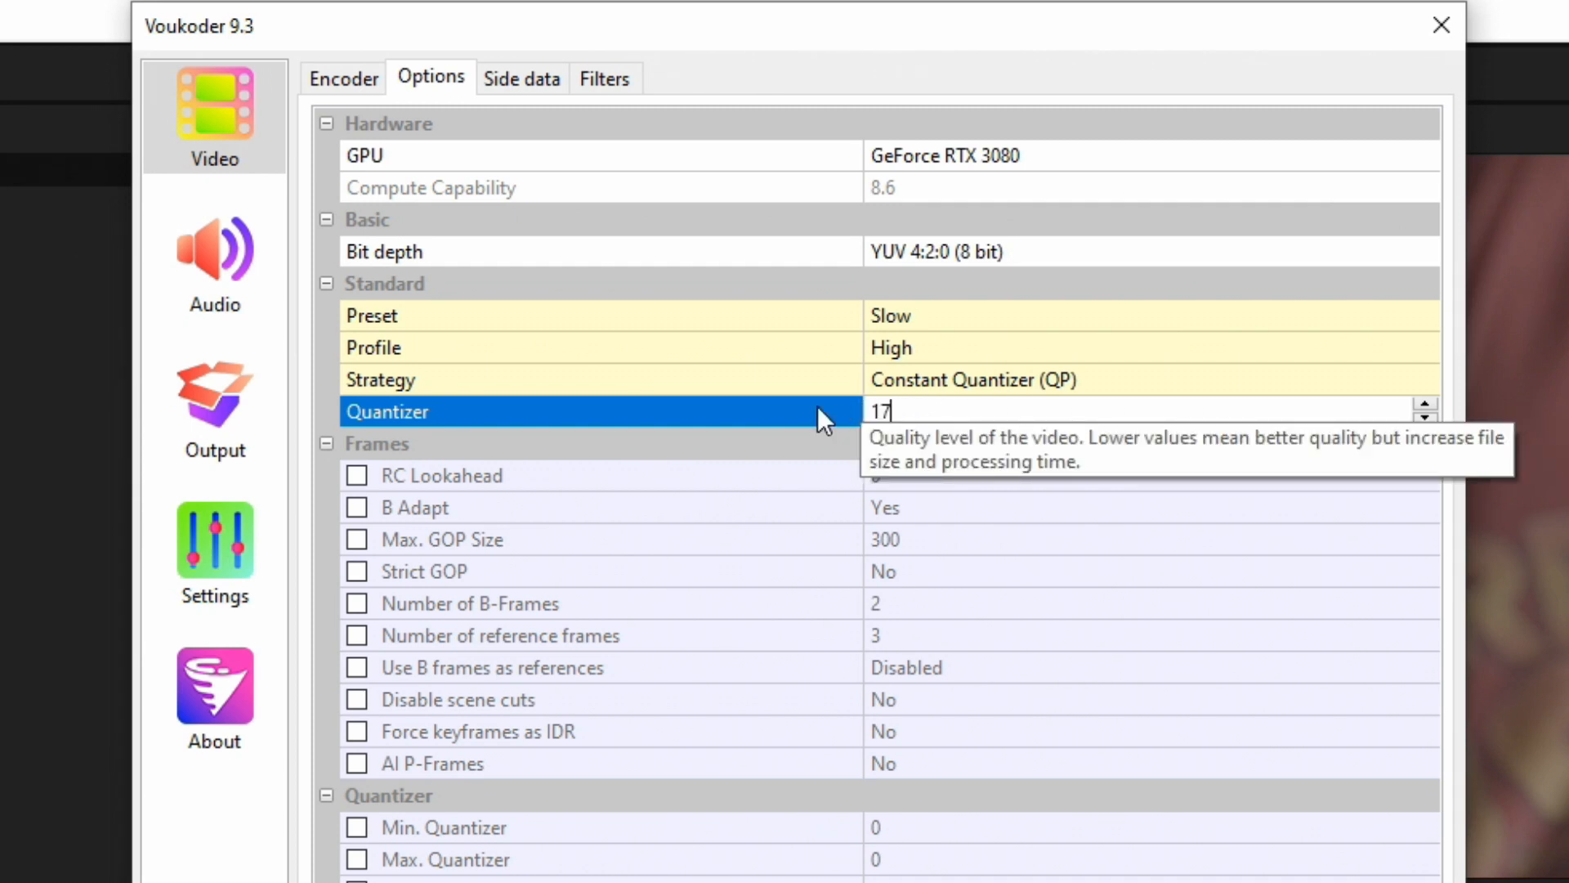
pyautogui.moveTo(911, 400)
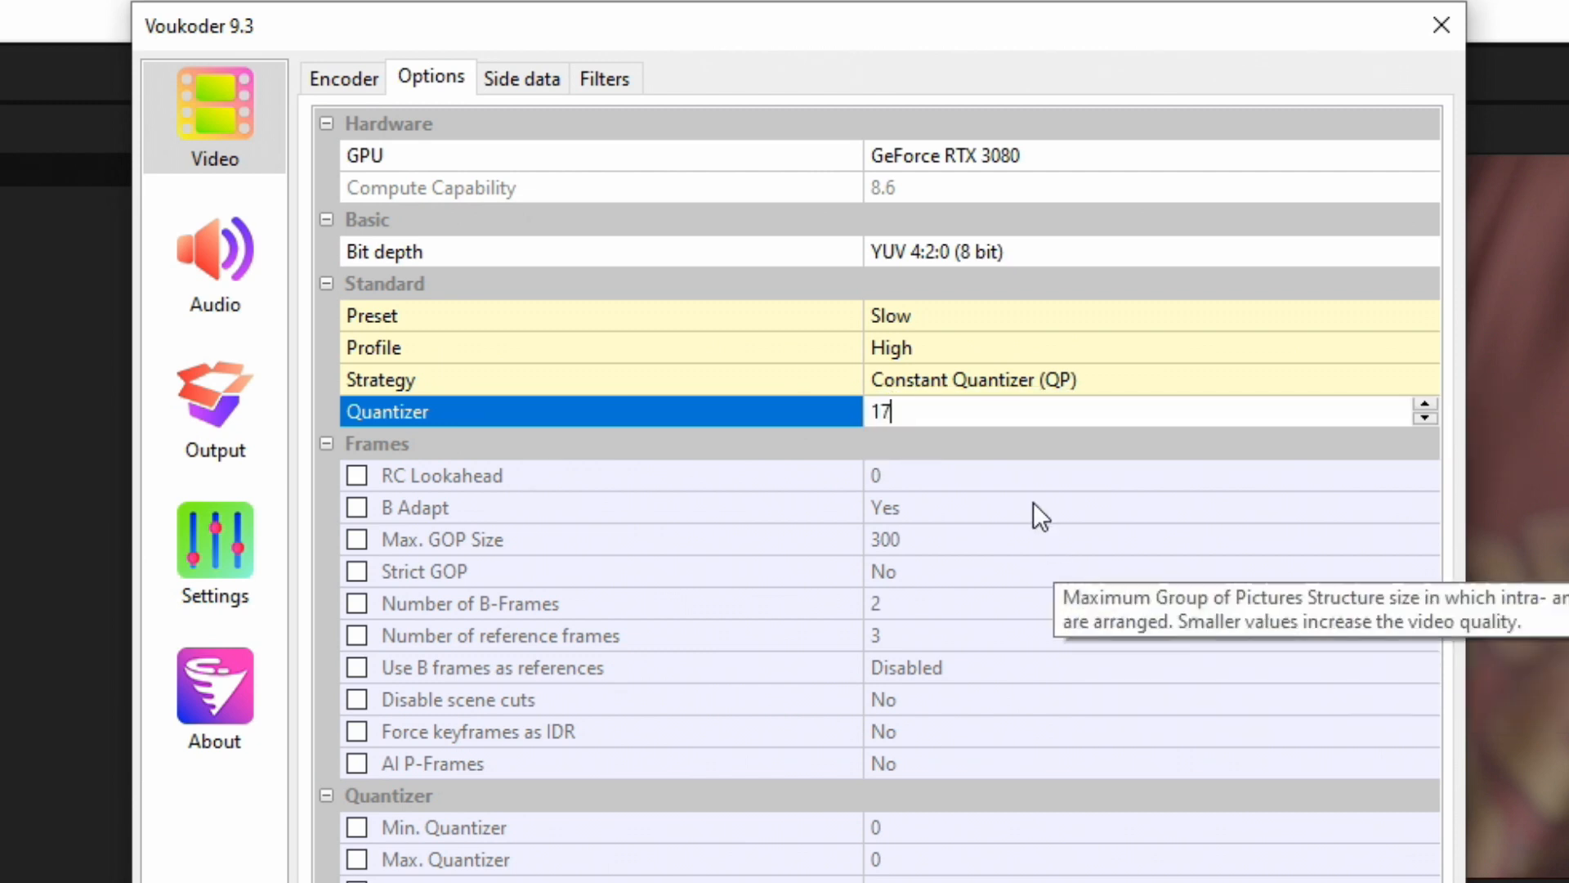
pyautogui.moveTo(985, 487)
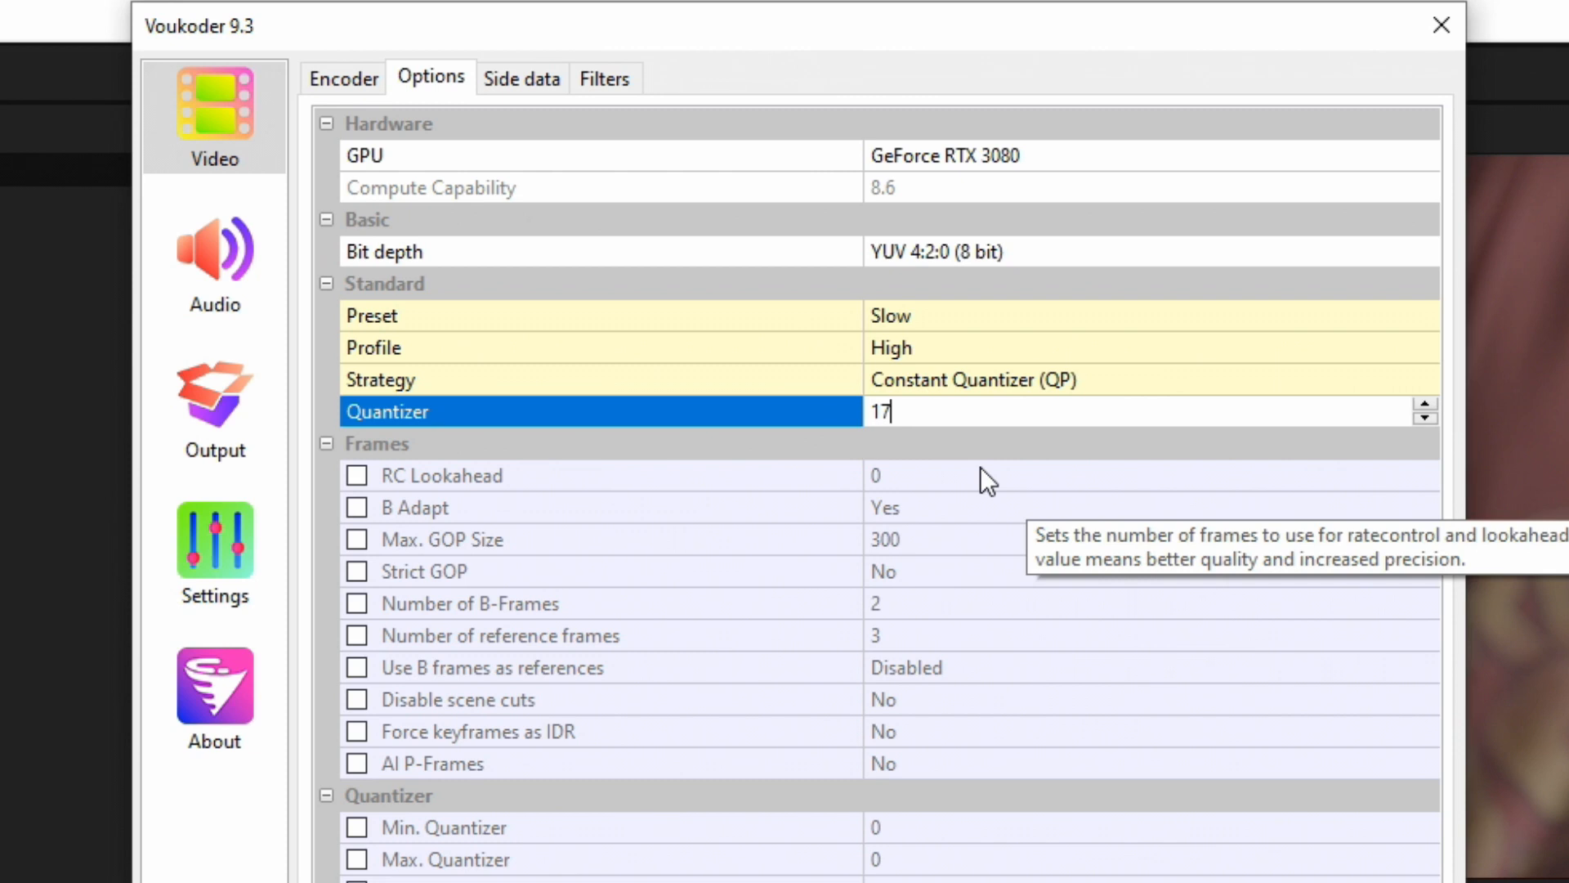
pyautogui.moveTo(936, 420)
pyautogui.write('15')
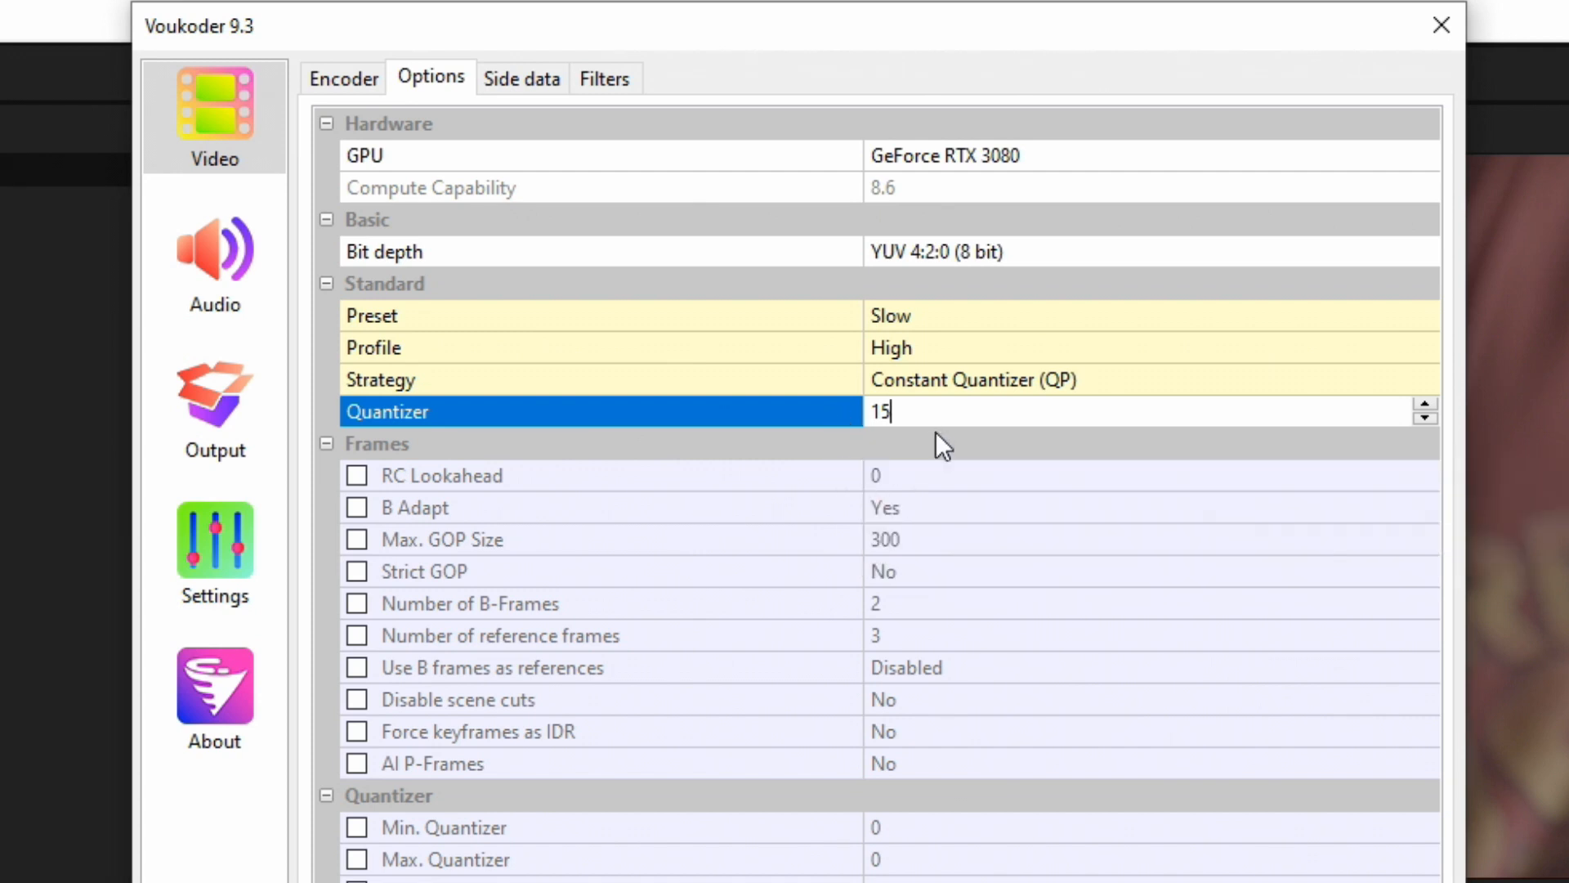
pyautogui.moveTo(939, 452)
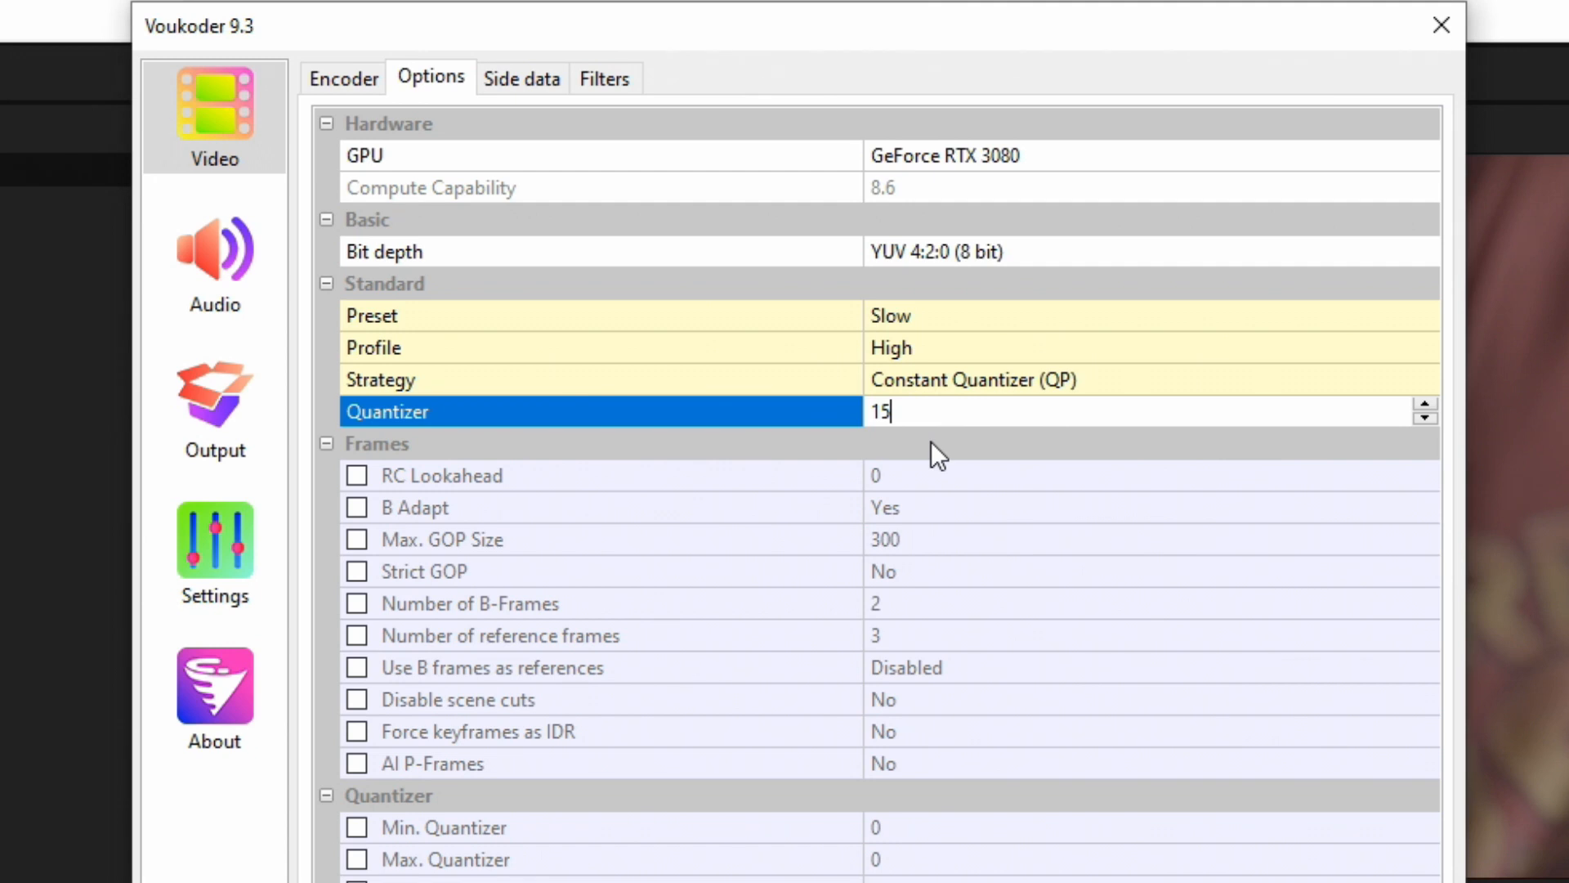
pyautogui.moveTo(926, 411)
pyautogui.write('17')
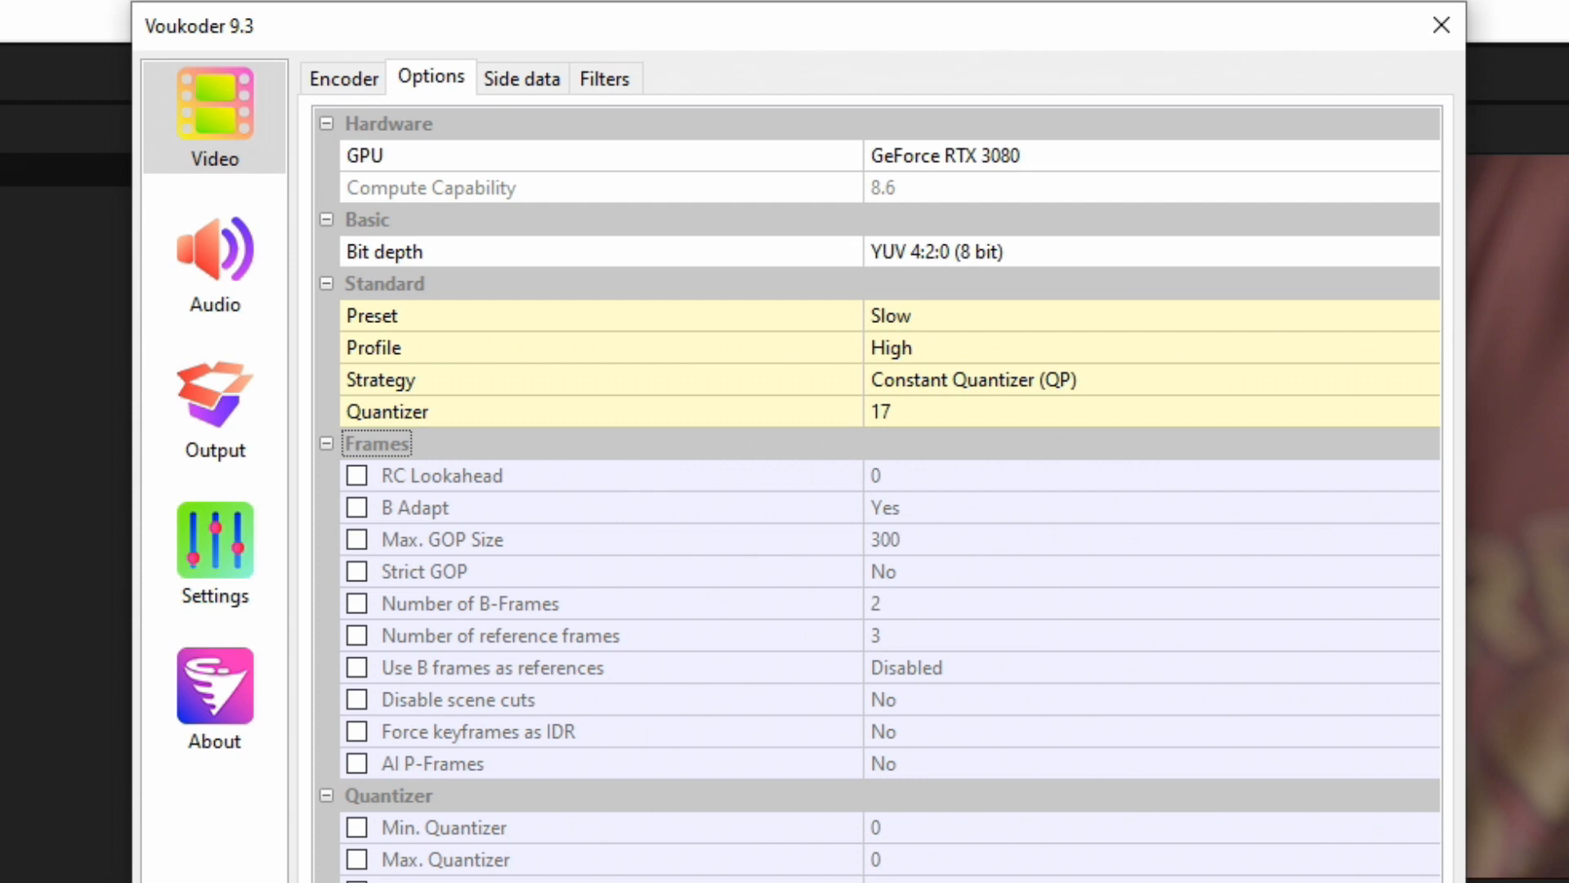
pyautogui.moveTo(521, 79)
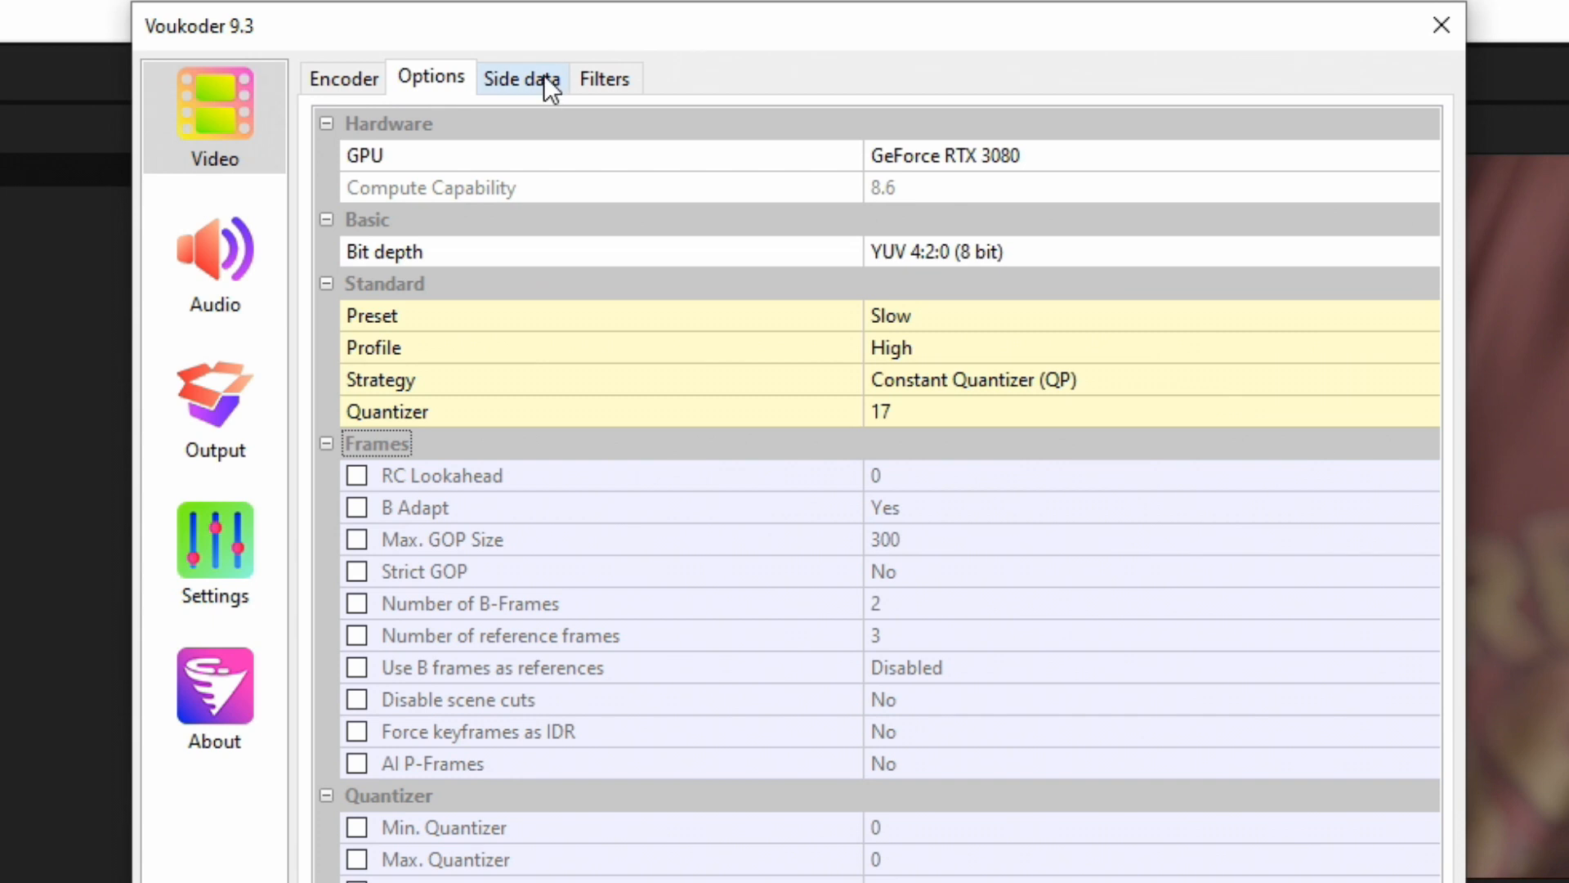
# Review the spherical and stereo 3D side data, then view the empty video filters list.
pyautogui.click(521, 79)
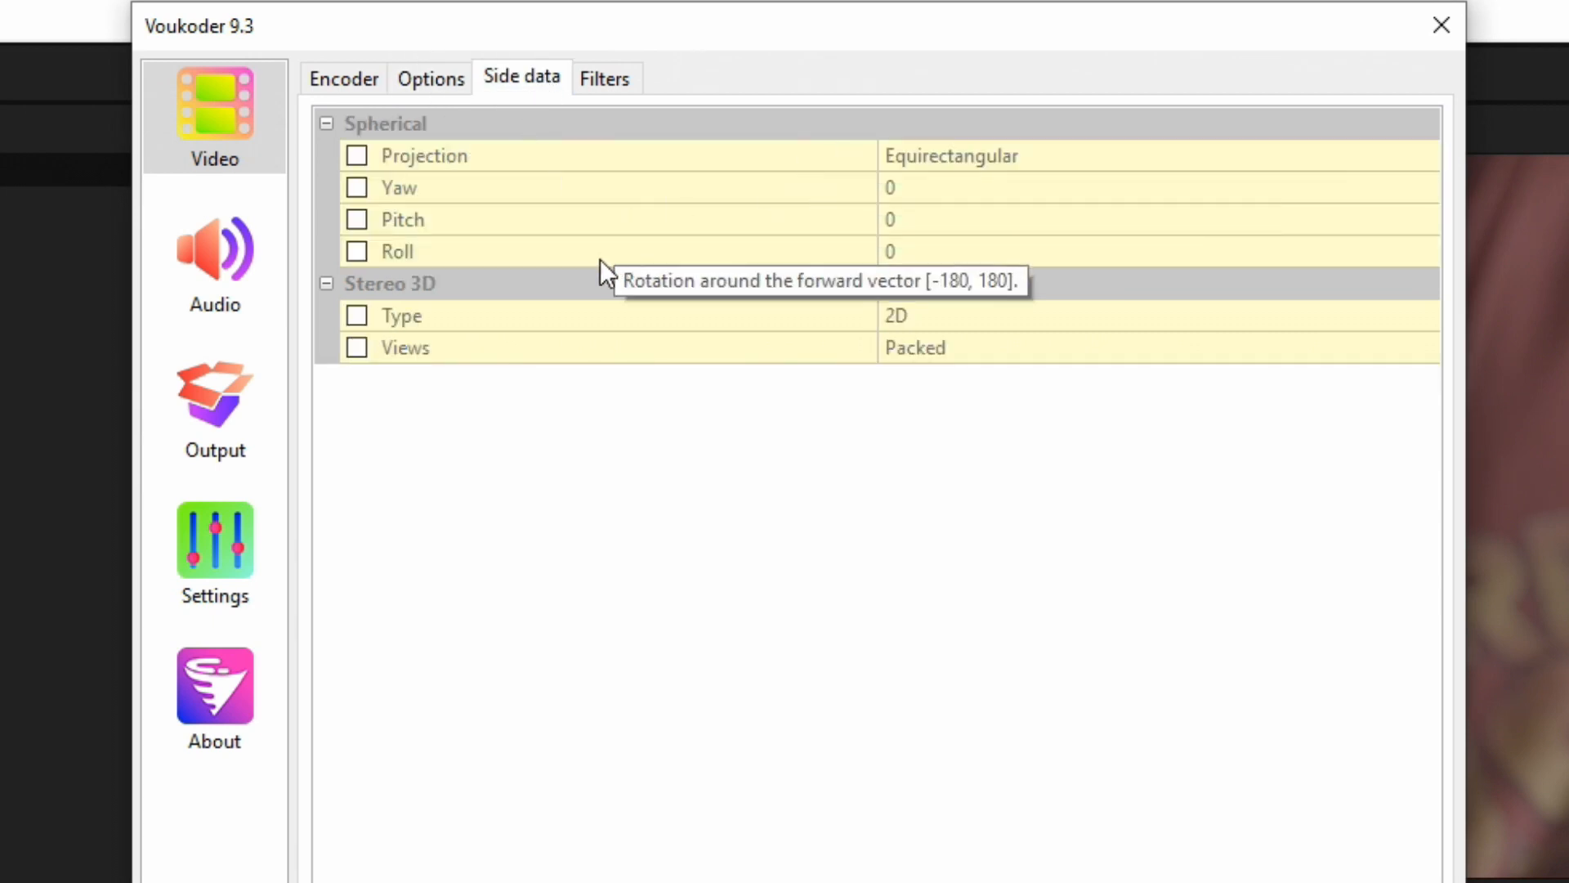
pyautogui.moveTo(421, 220)
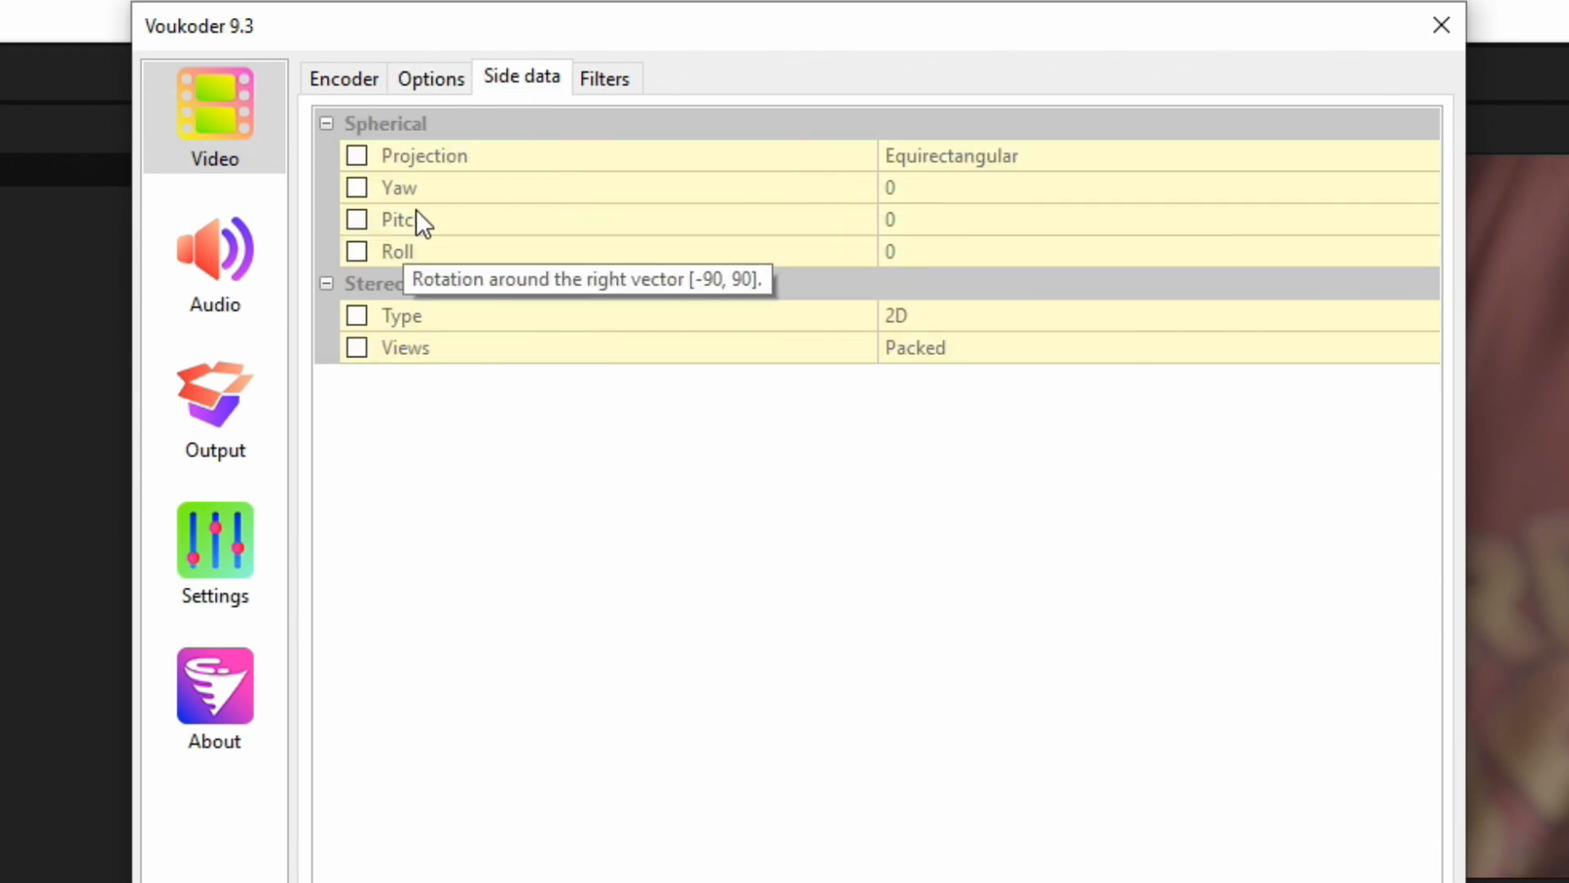
pyautogui.moveTo(486, 205)
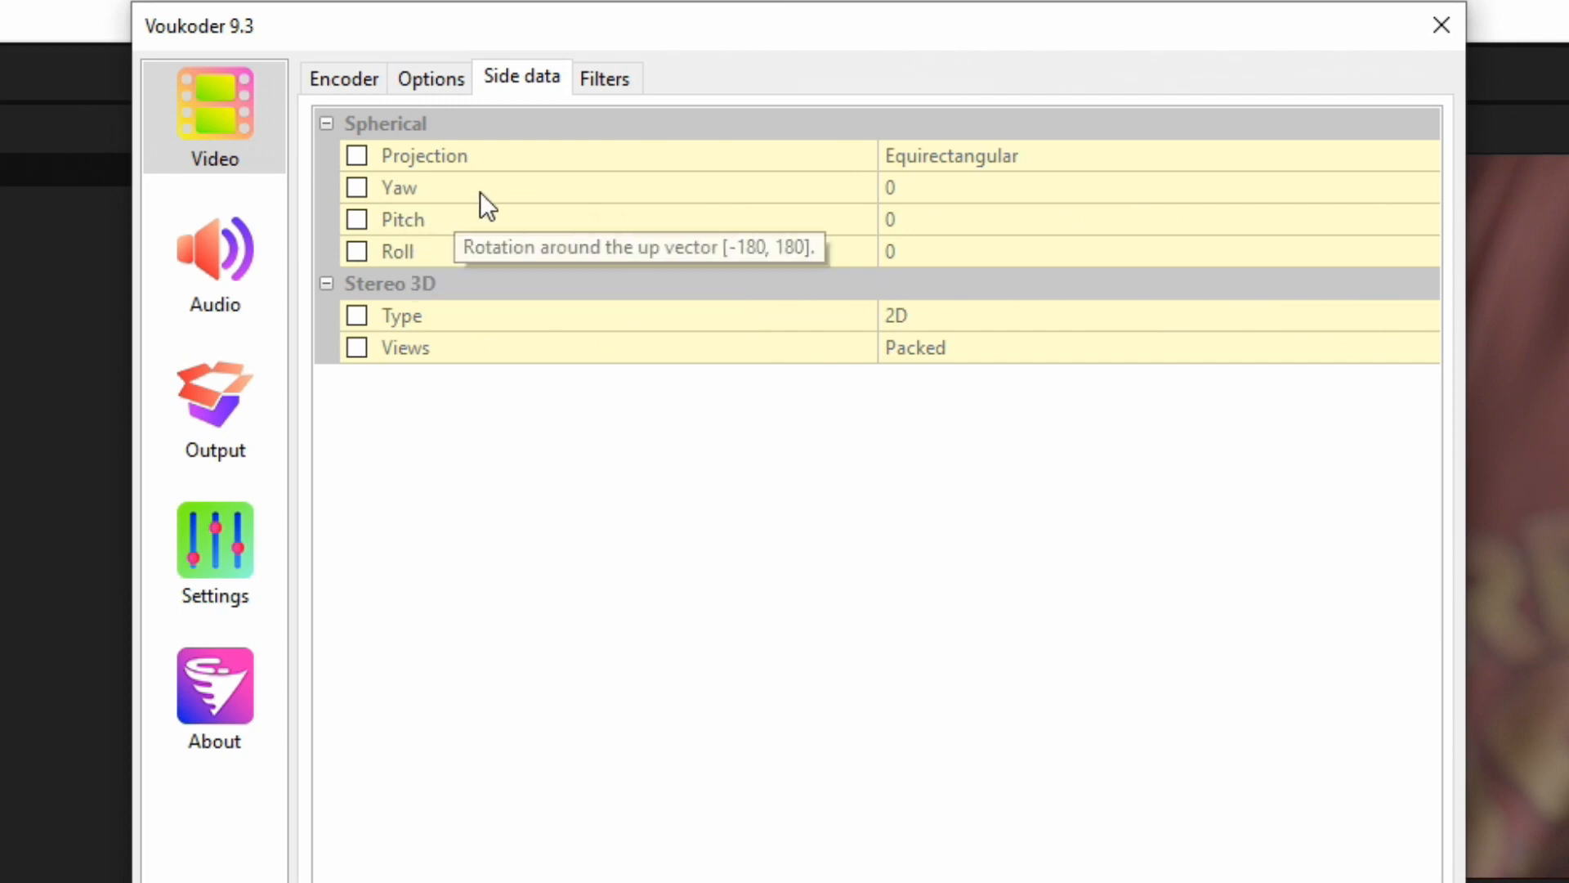
pyautogui.click(604, 78)
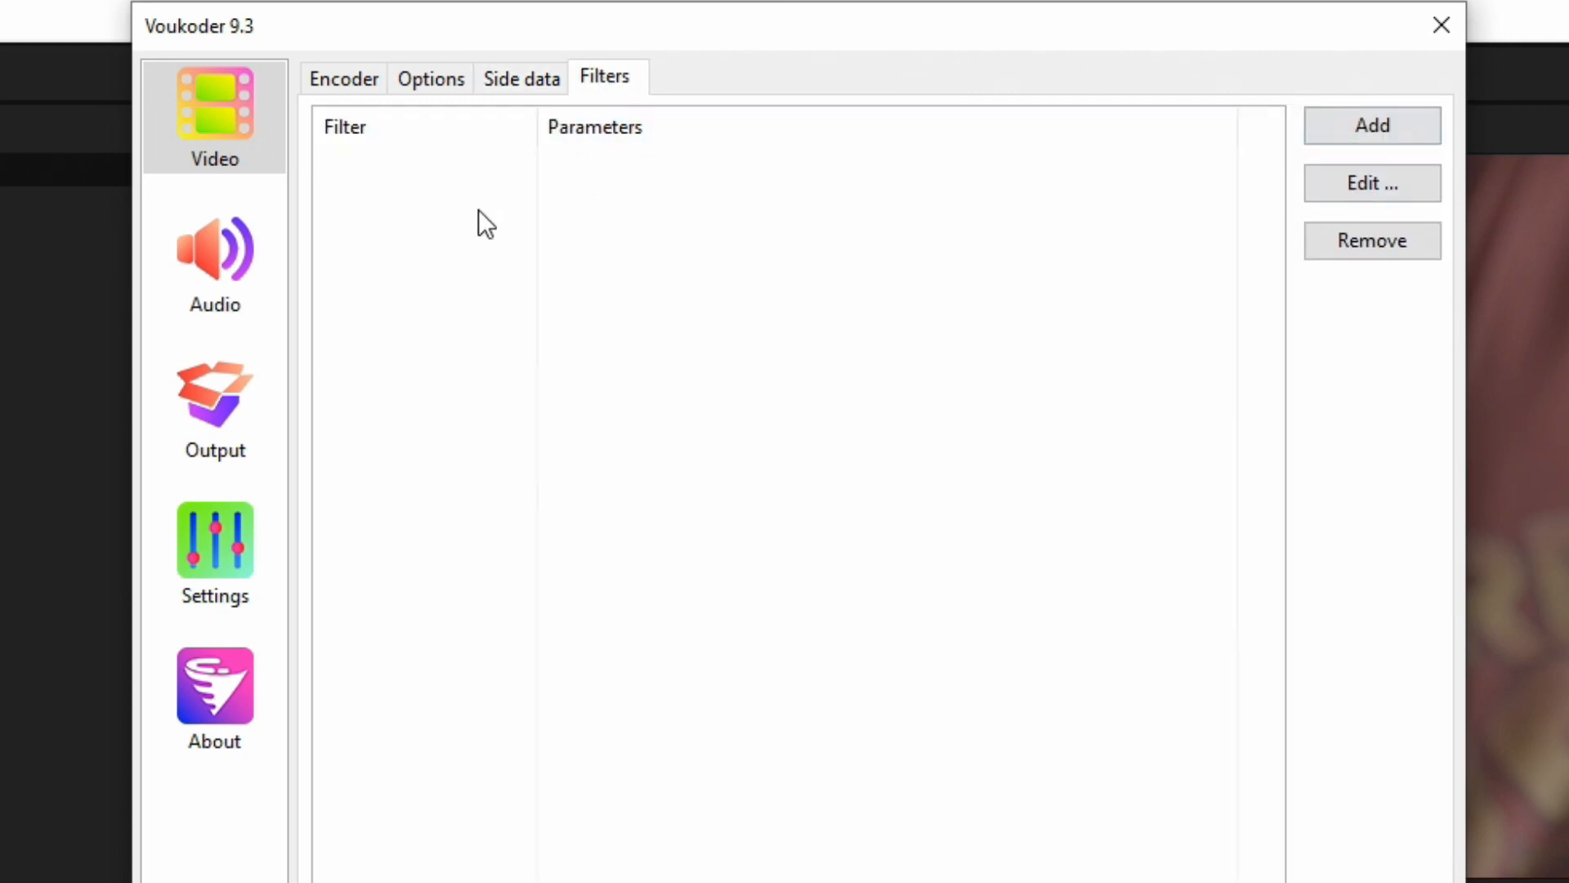
pyautogui.moveTo(646, 255)
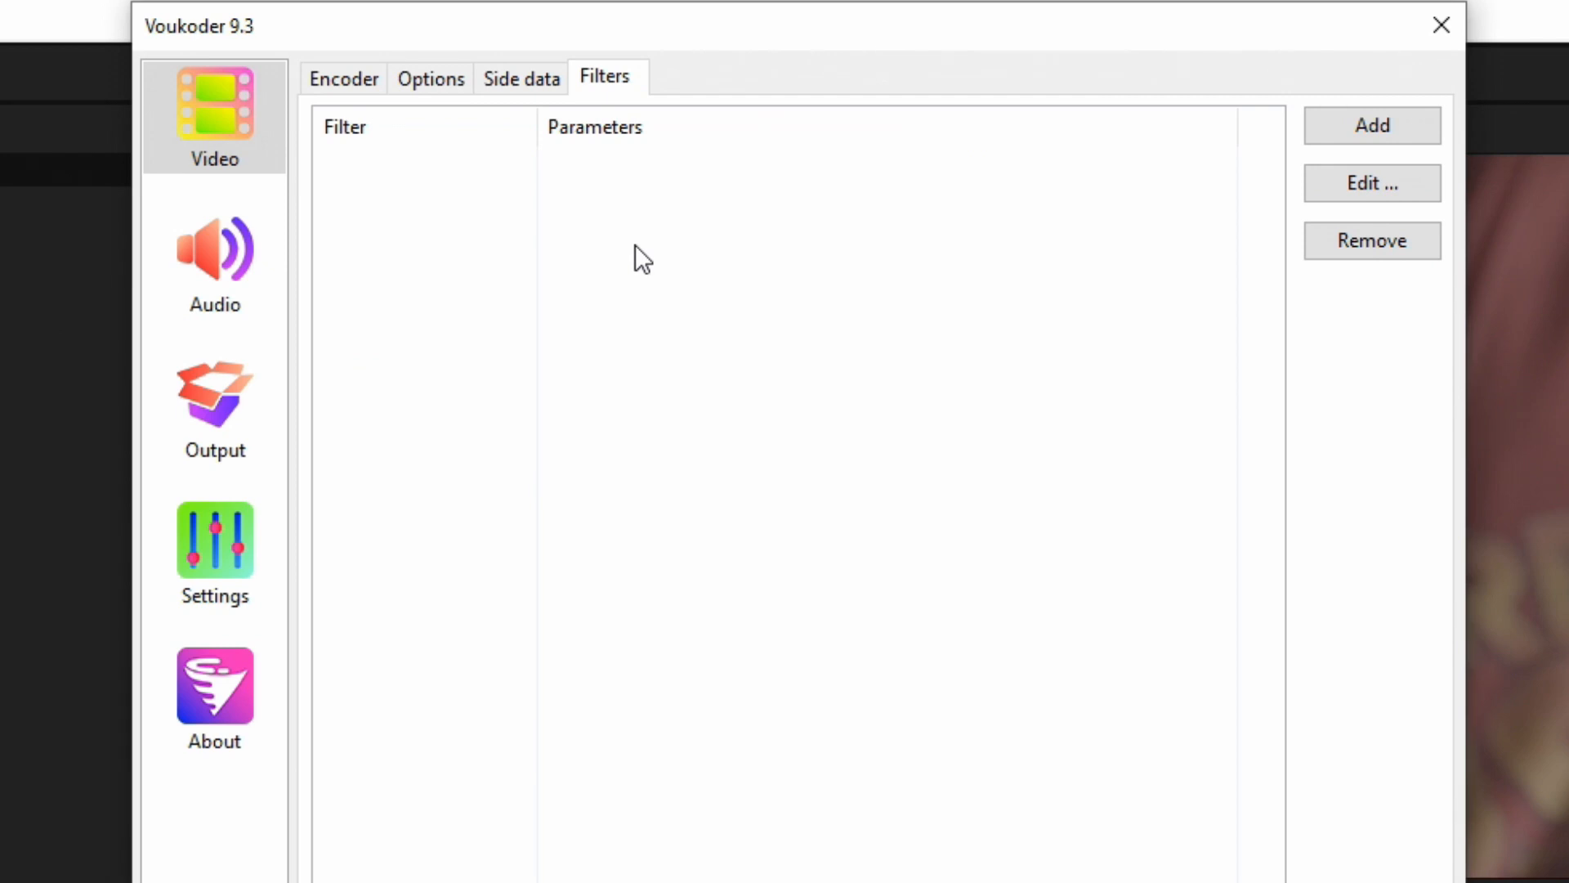
pyautogui.moveTo(569, 247)
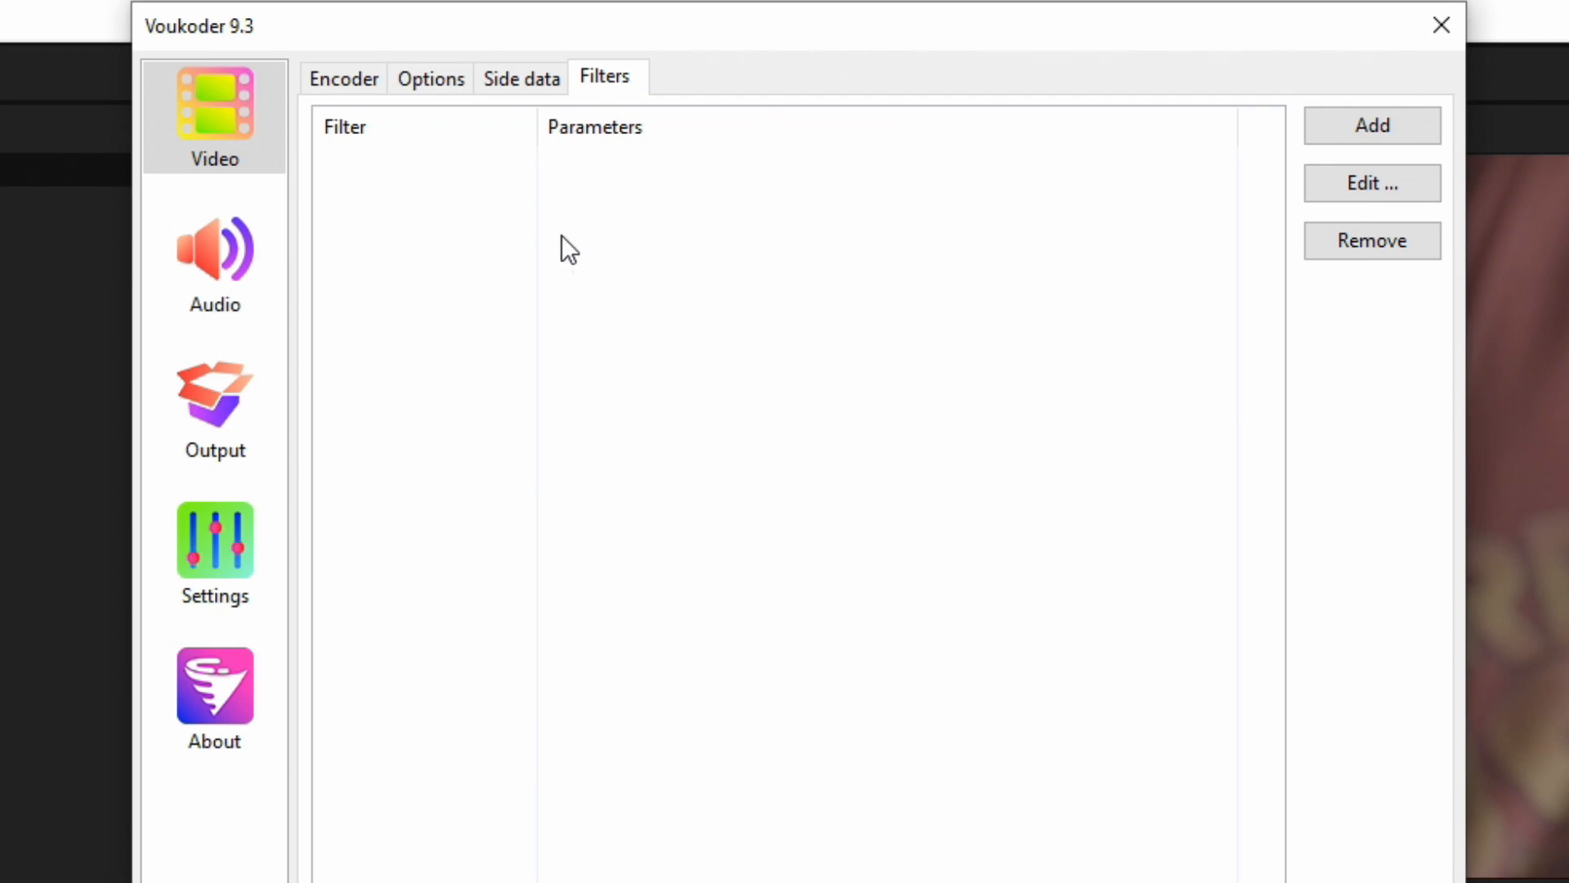
# Return to the Encoder page and switch to the Audio settings.
pyautogui.click(343, 78)
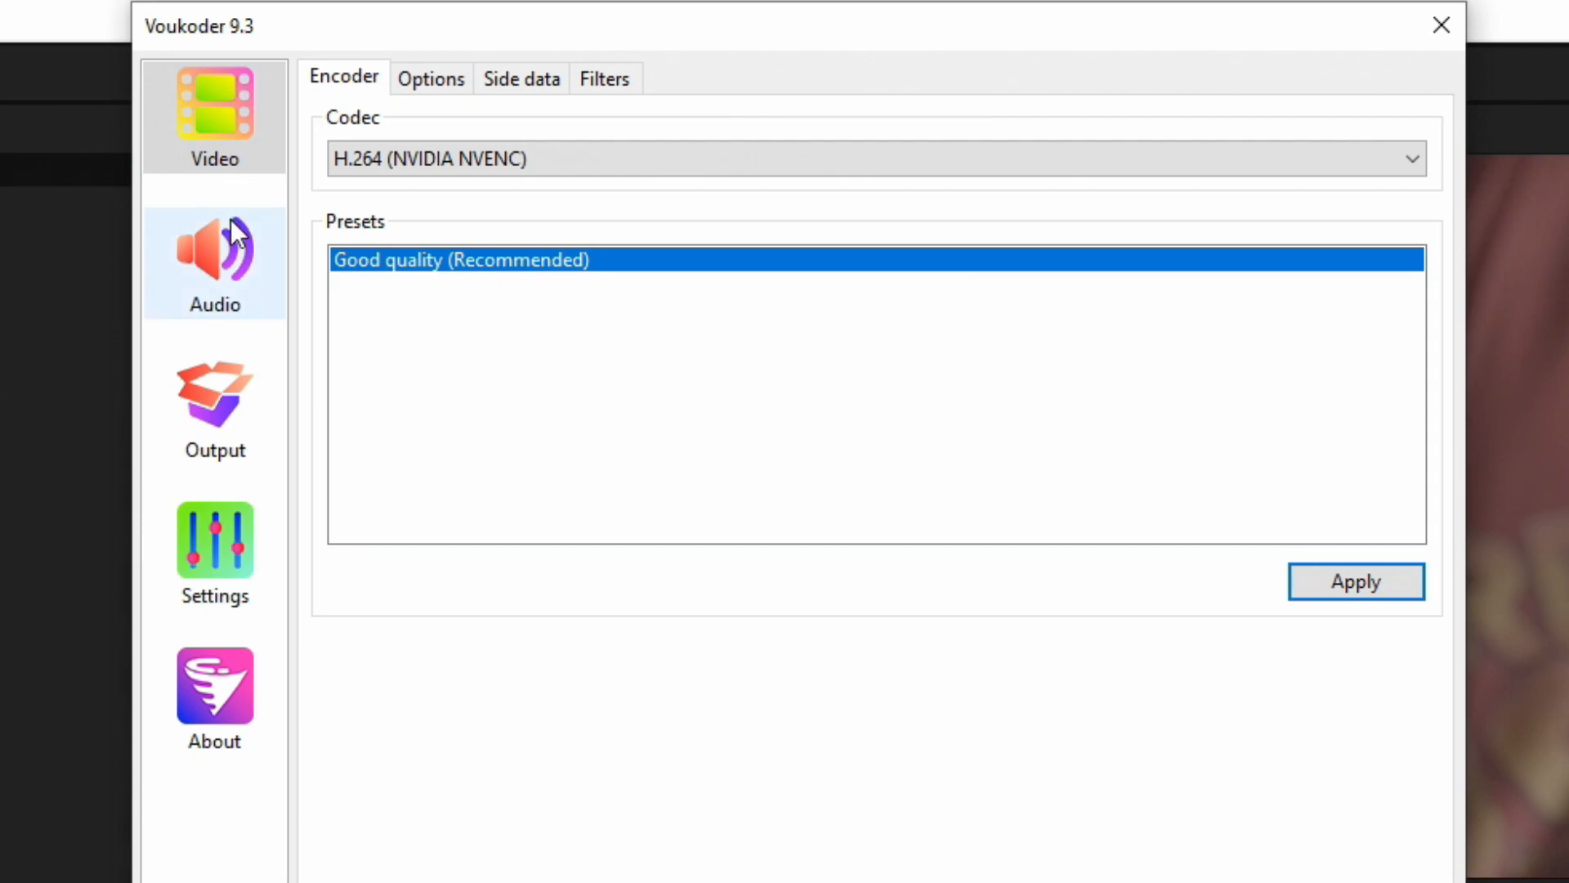
pyautogui.click(213, 262)
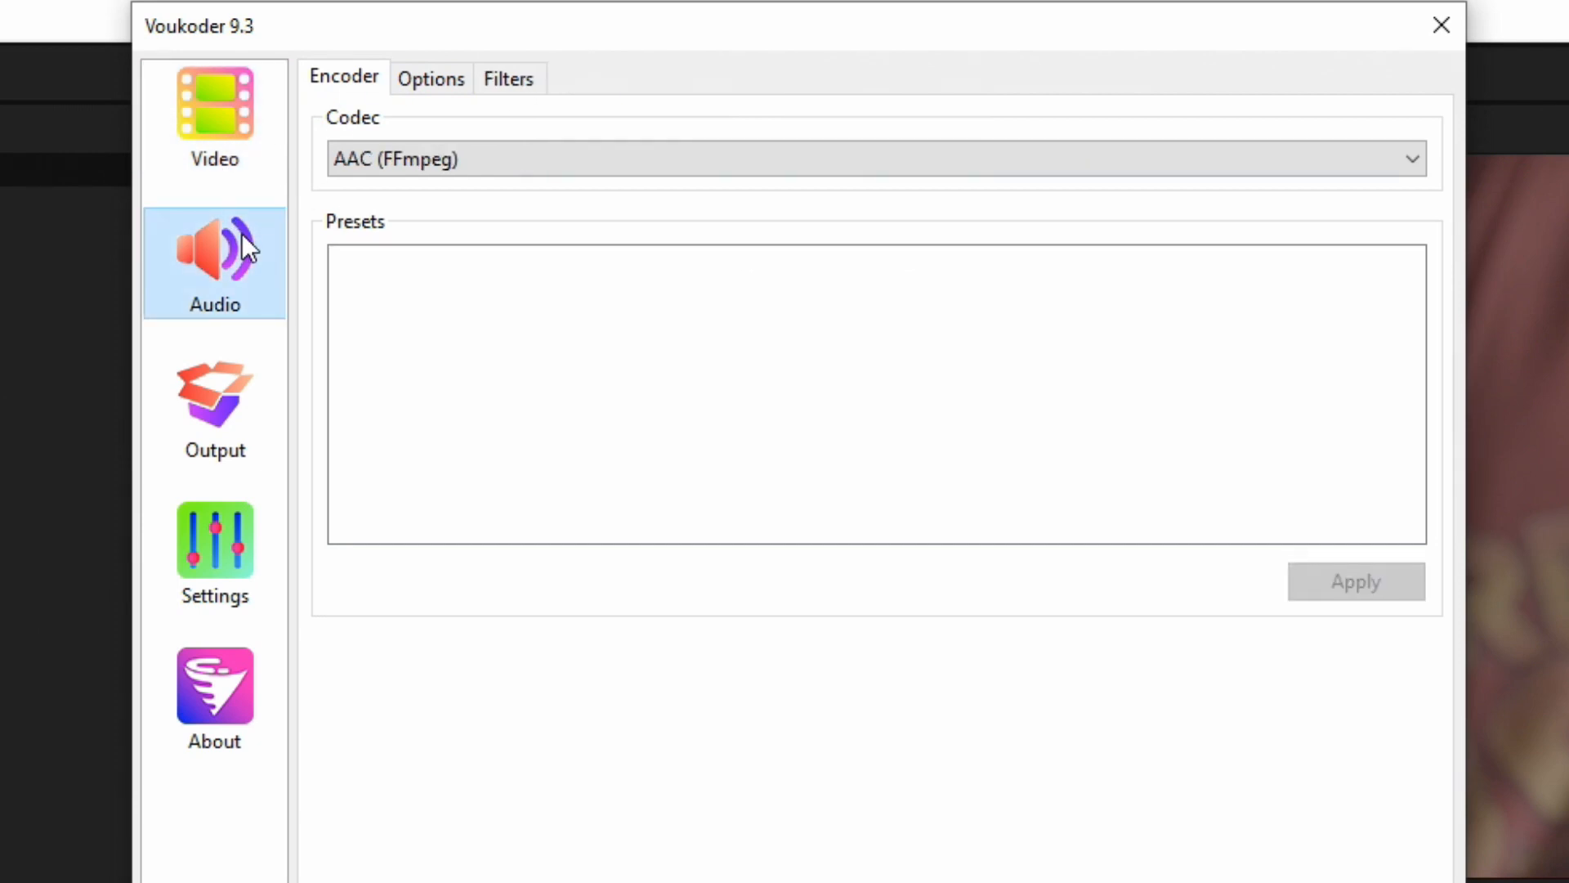
# Keep AAC (FFmpeg) as audio codec and view its 320 kbit/s, Low-complexity options.
pyautogui.click(1410, 159)
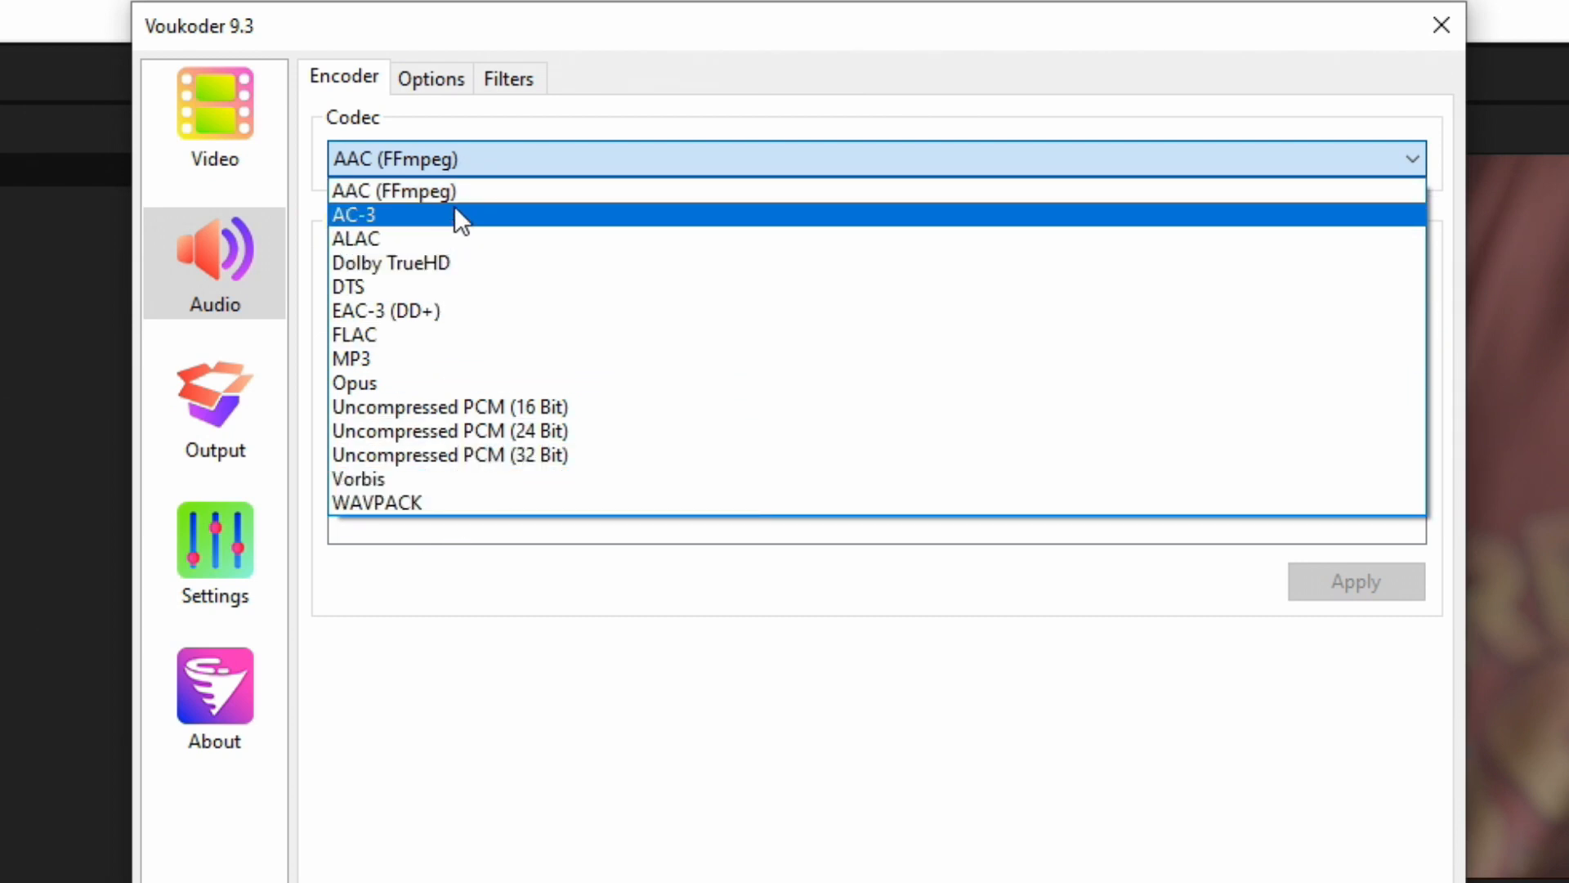
pyautogui.moveTo(485, 197)
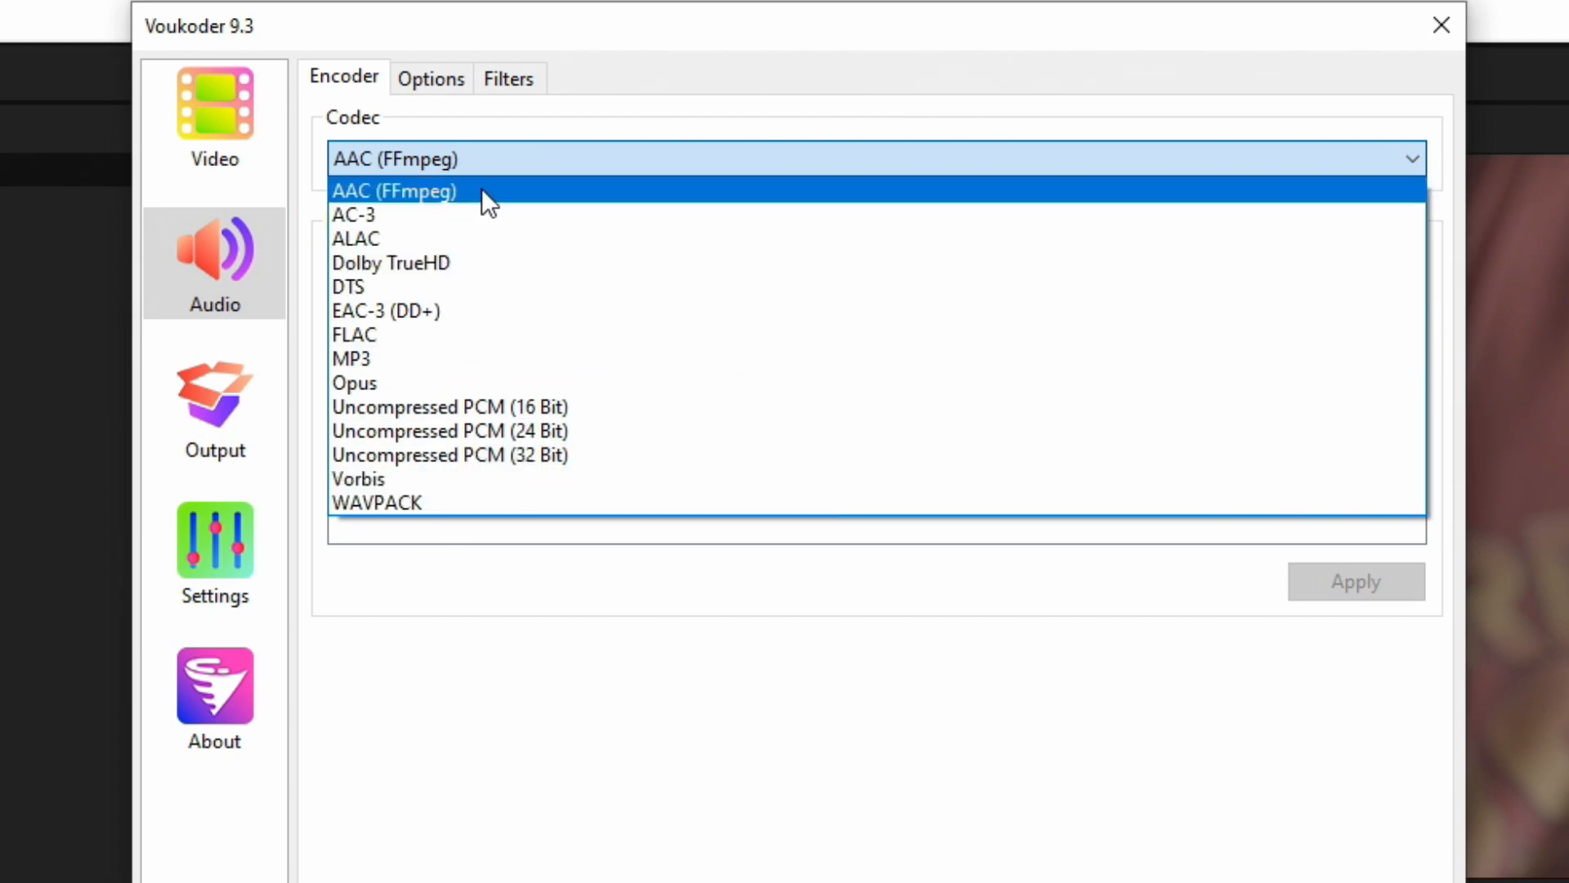
pyautogui.click(393, 191)
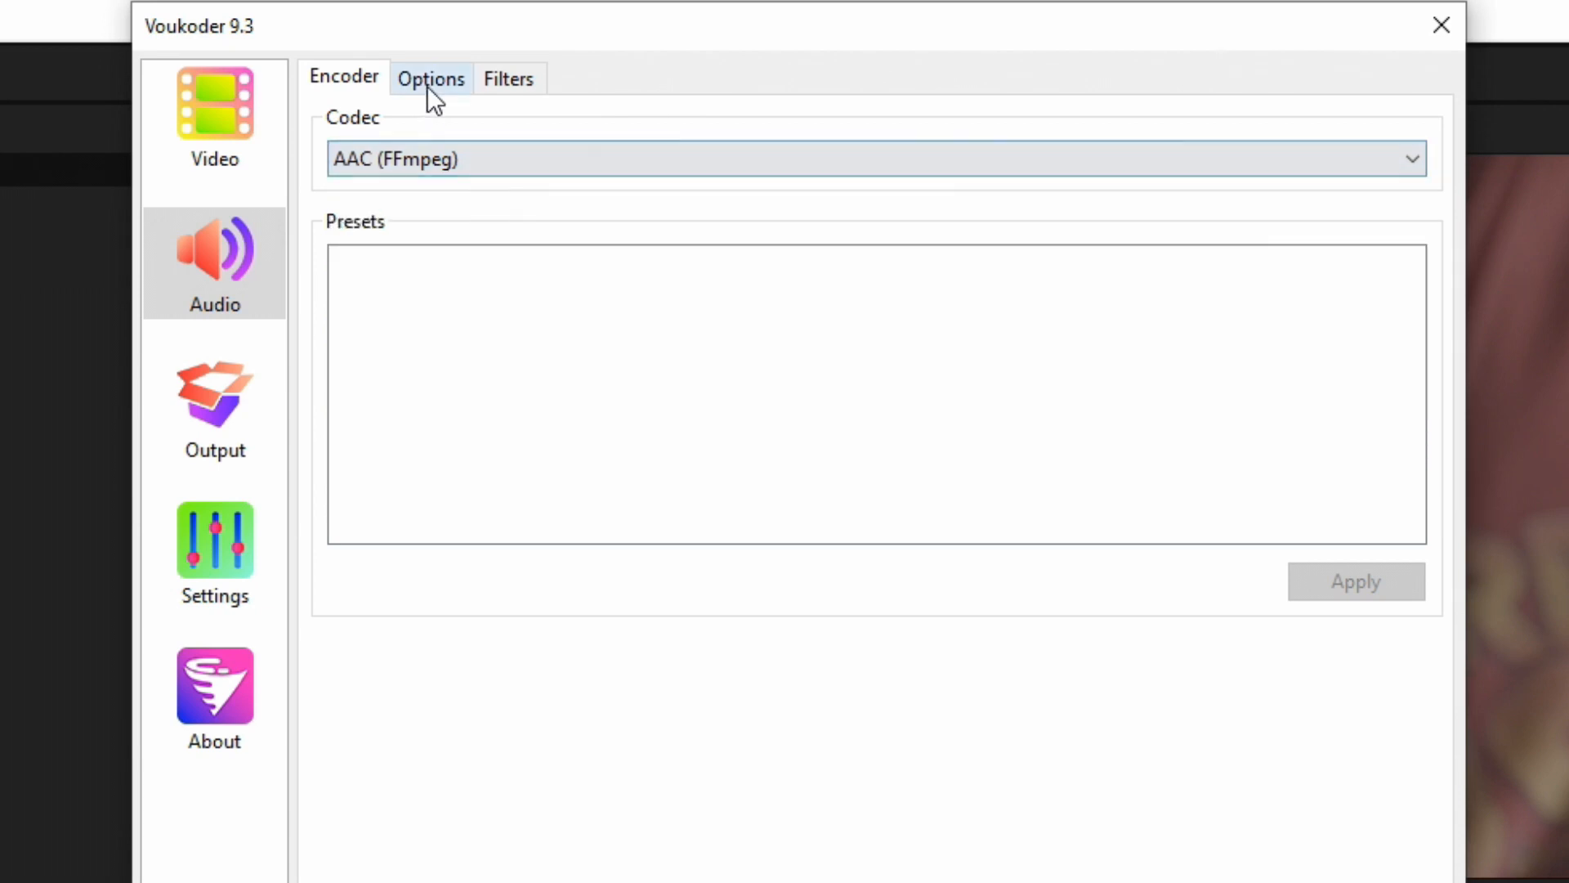
pyautogui.click(431, 79)
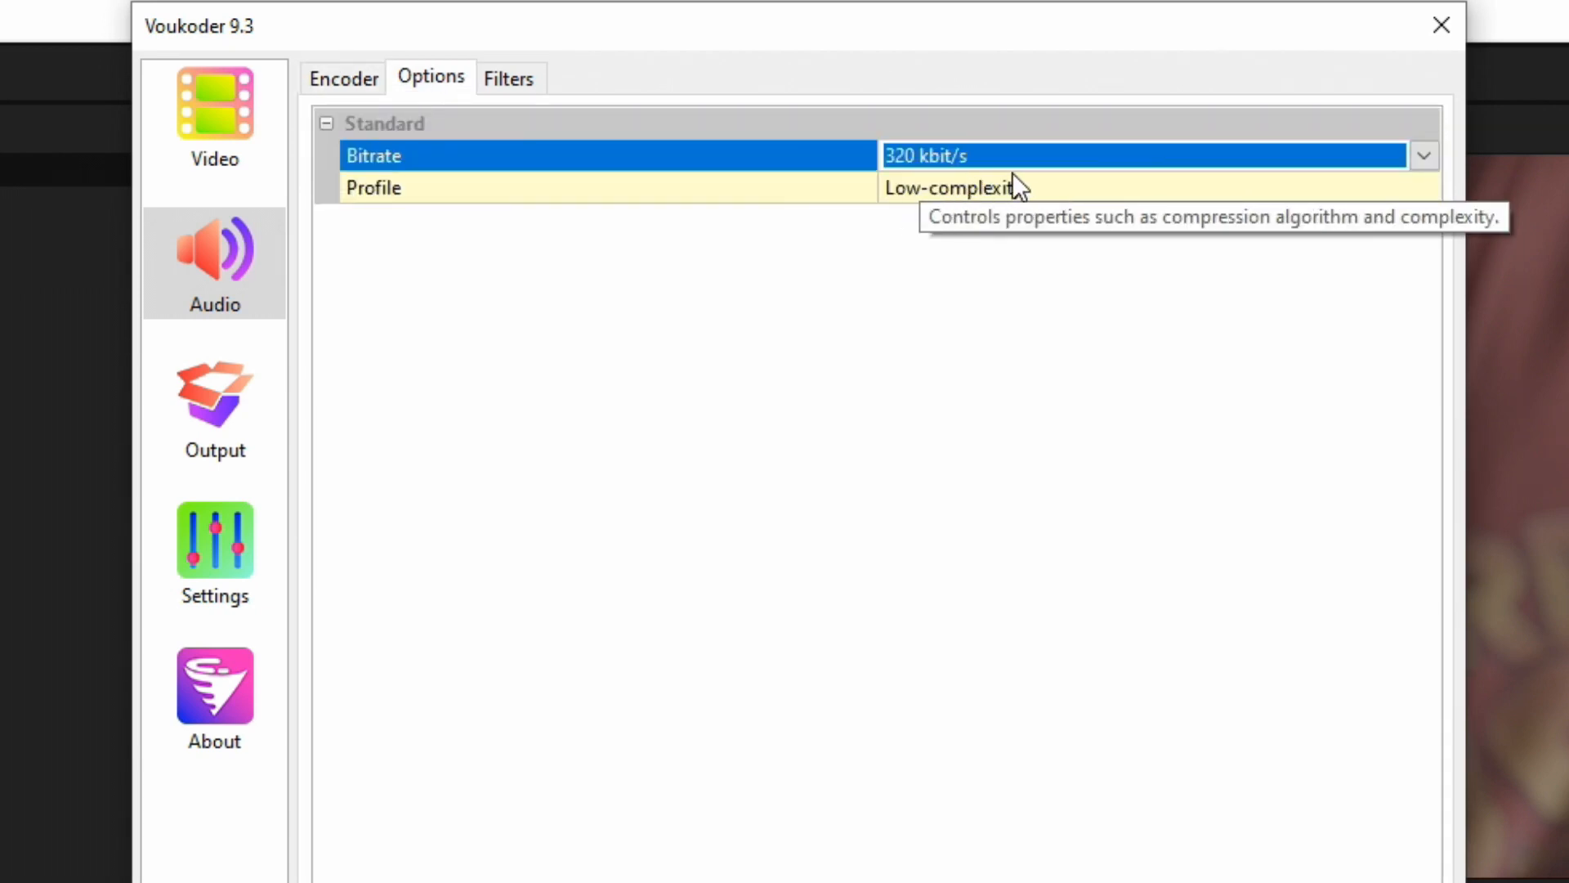
# Choose 512 kbit/s audio bitrate, keep the Low-complexity profile, and view the empty Filters list.
pyautogui.click(1422, 156)
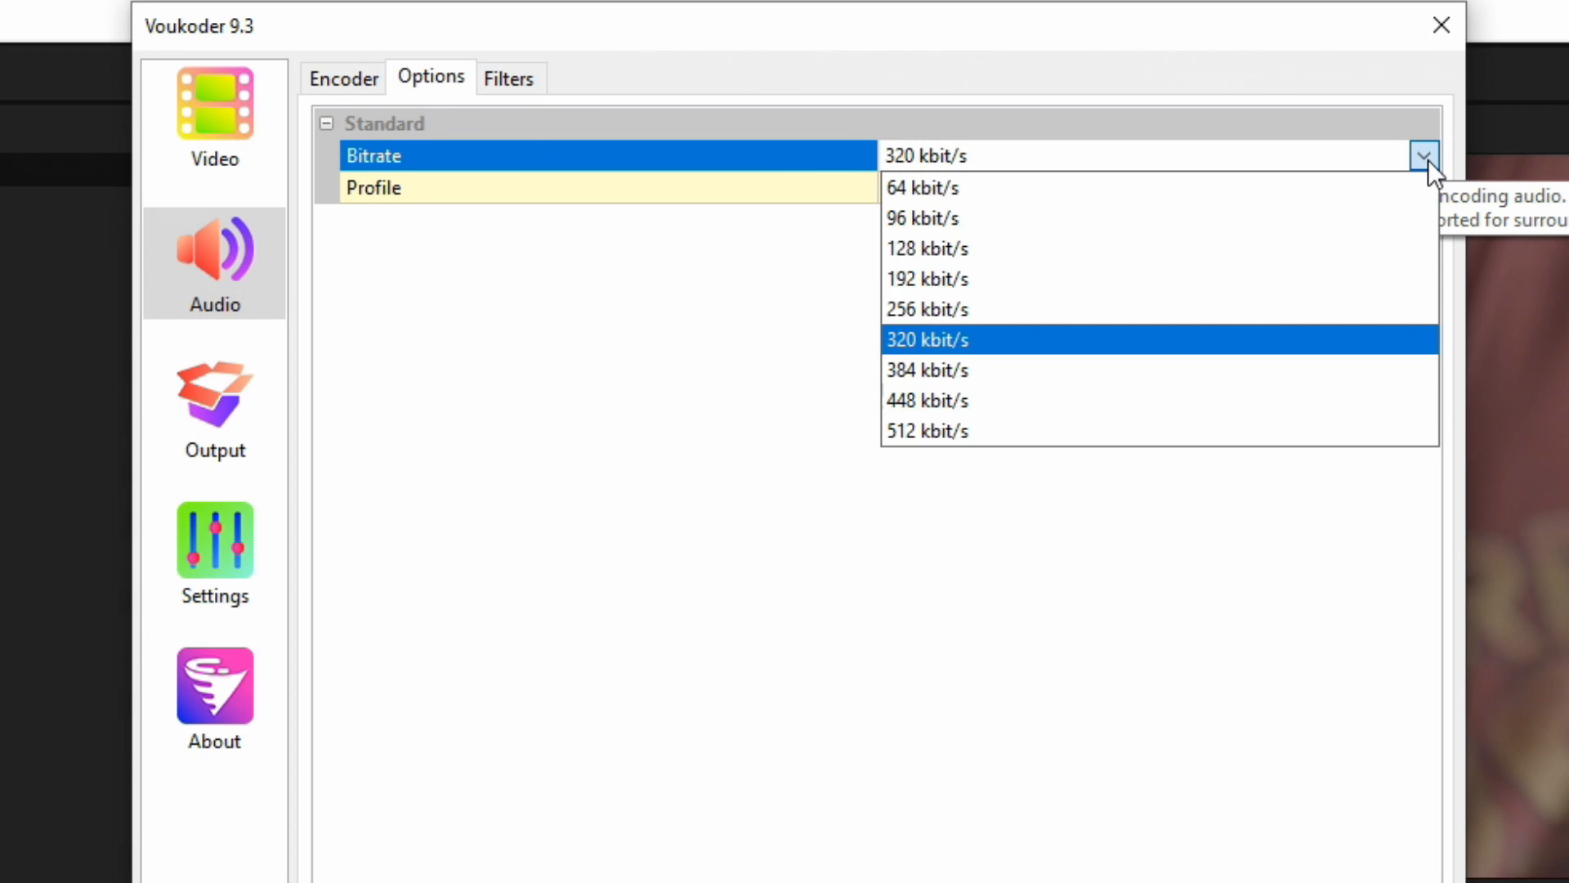
pyautogui.moveTo(976, 356)
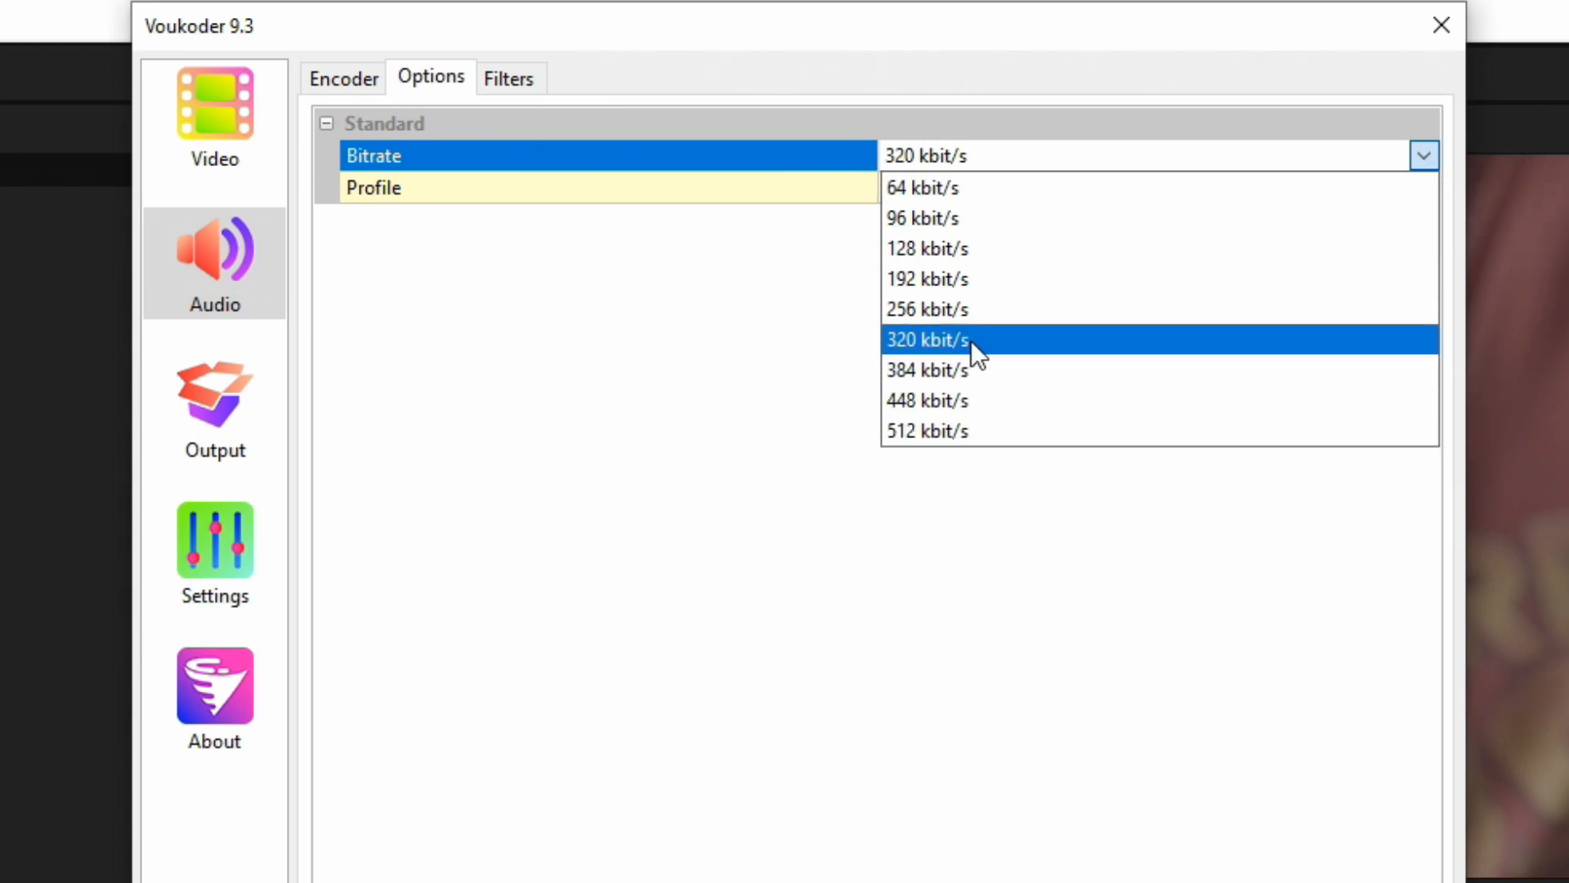
pyautogui.click(926, 431)
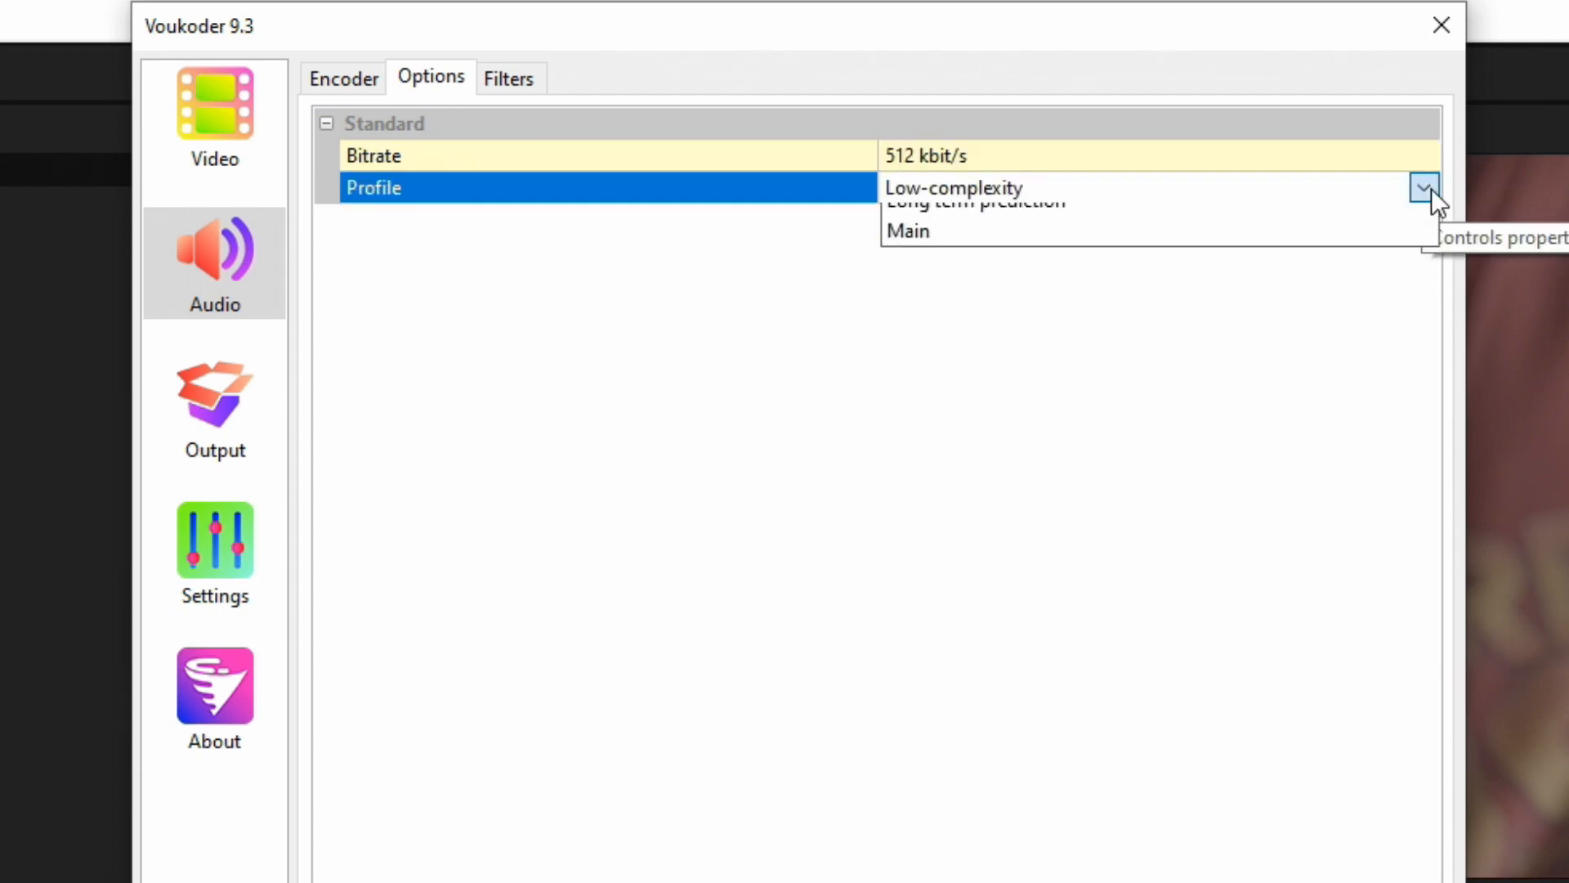
pyautogui.moveTo(976, 280)
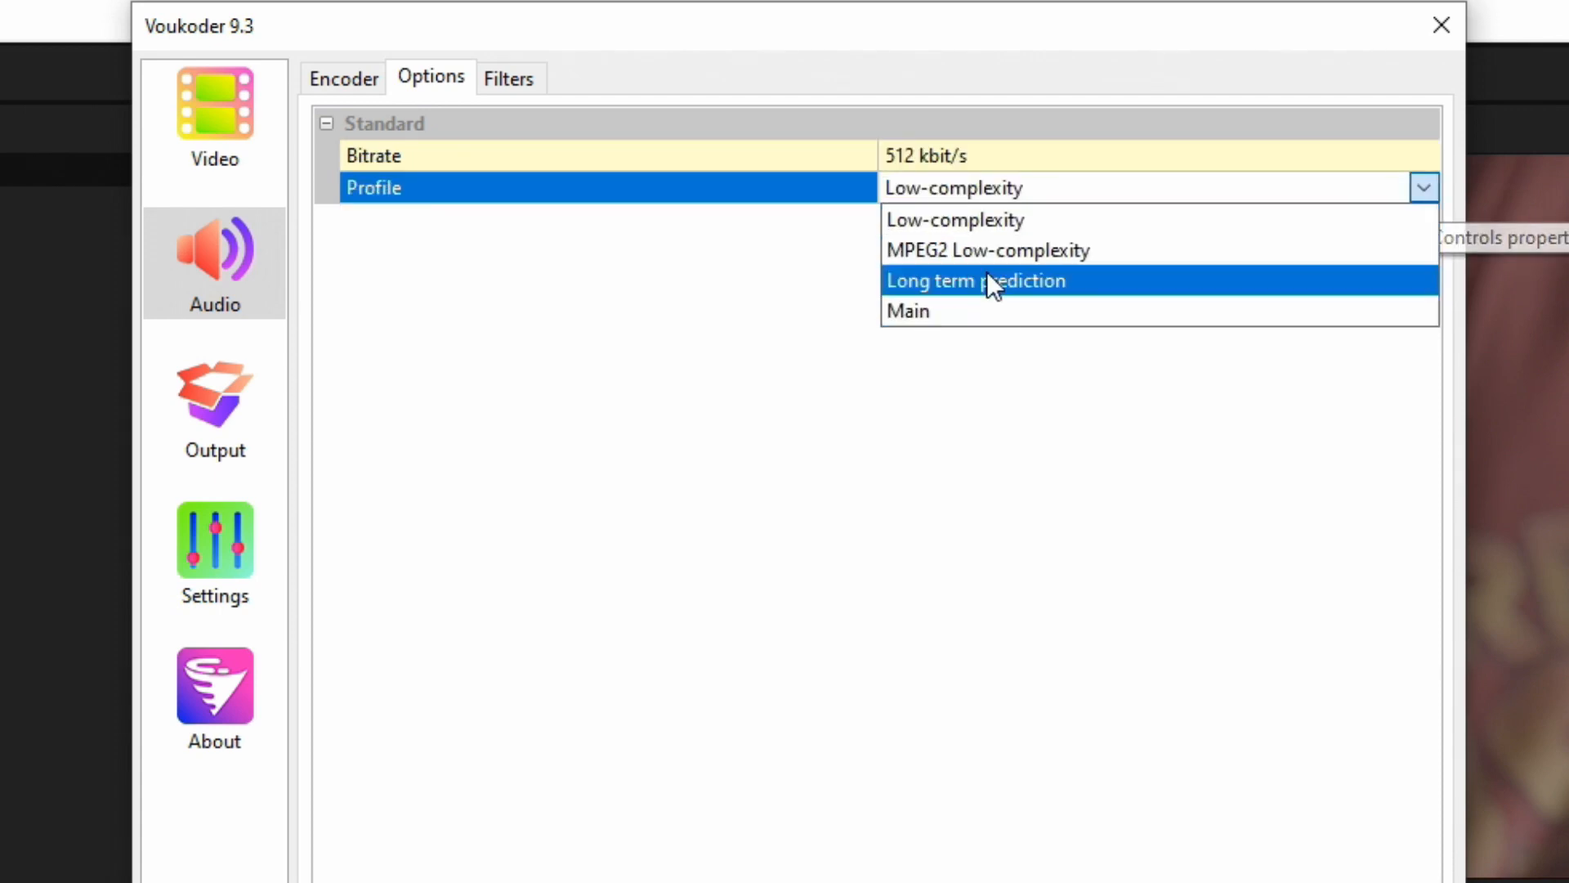
pyautogui.moveTo(906, 310)
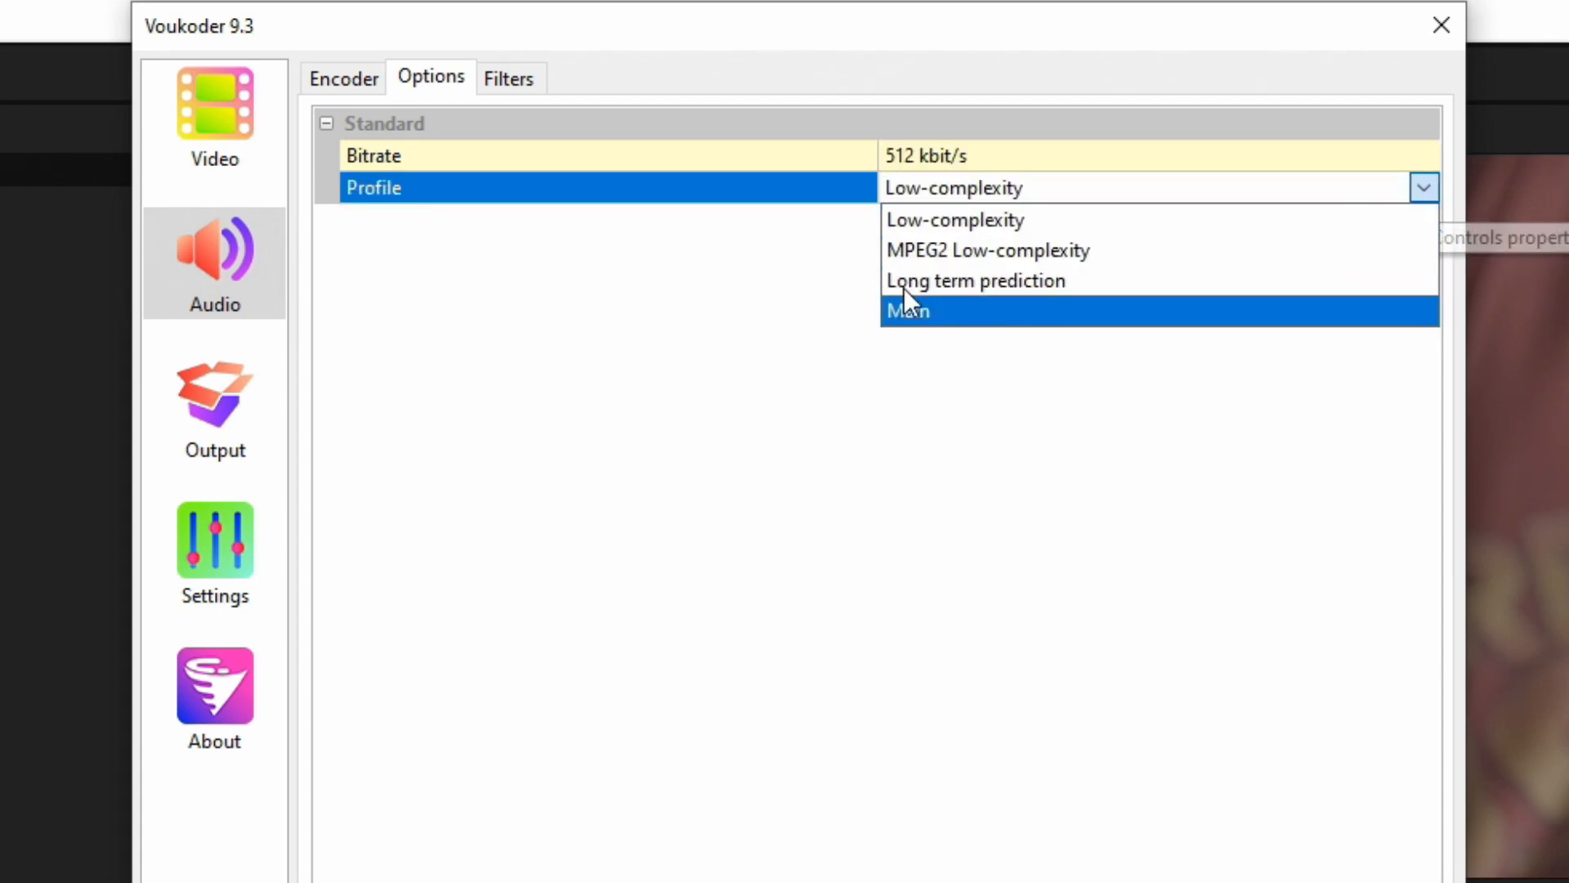
pyautogui.moveTo(1031, 250)
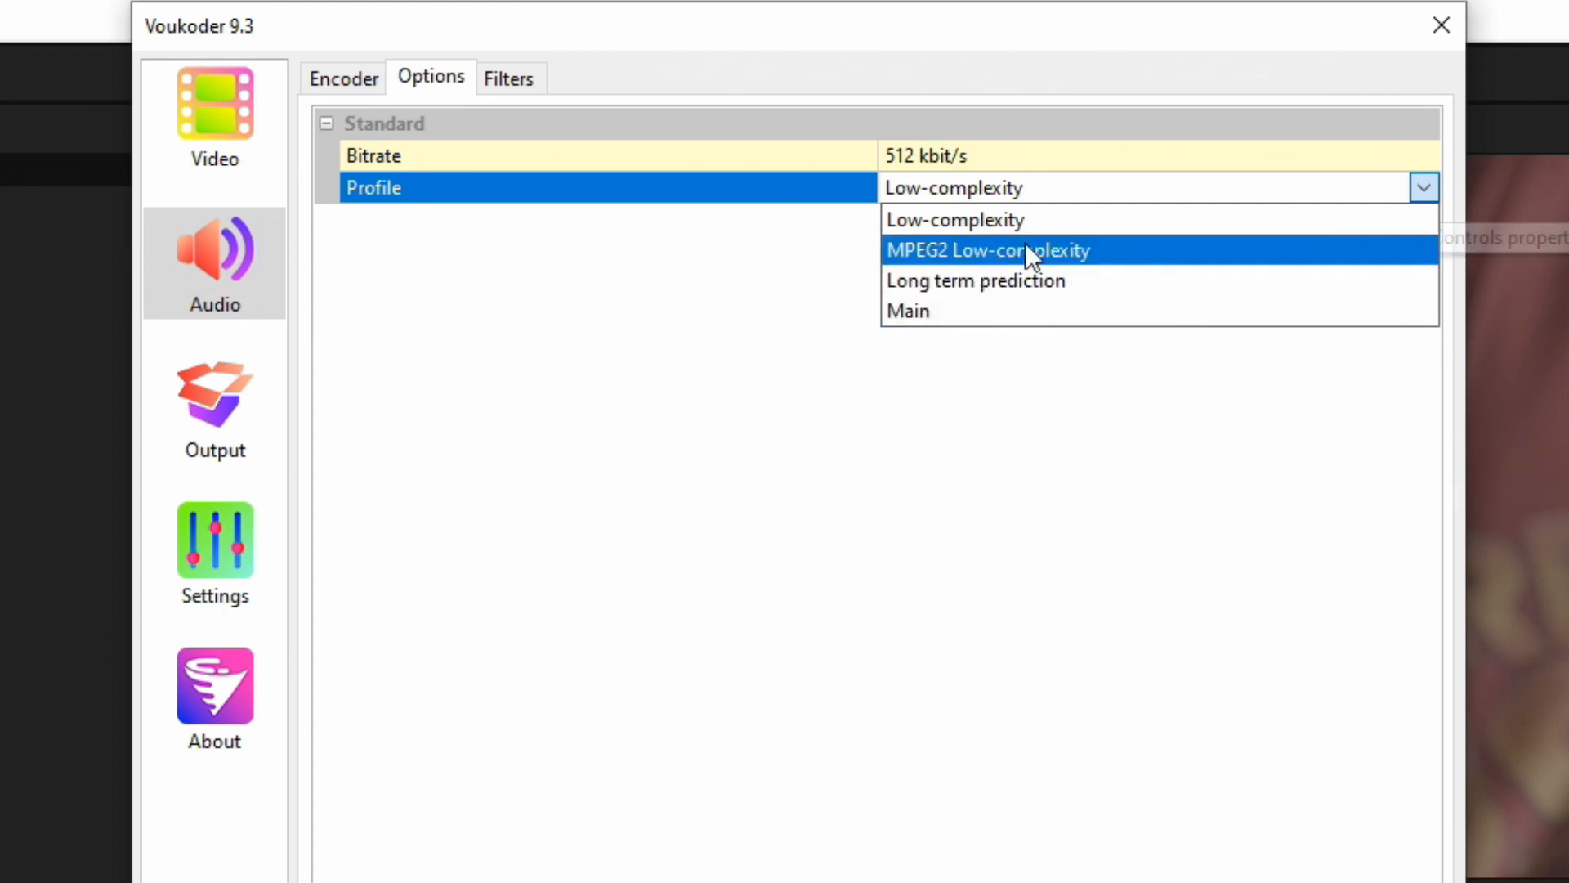
pyautogui.click(954, 219)
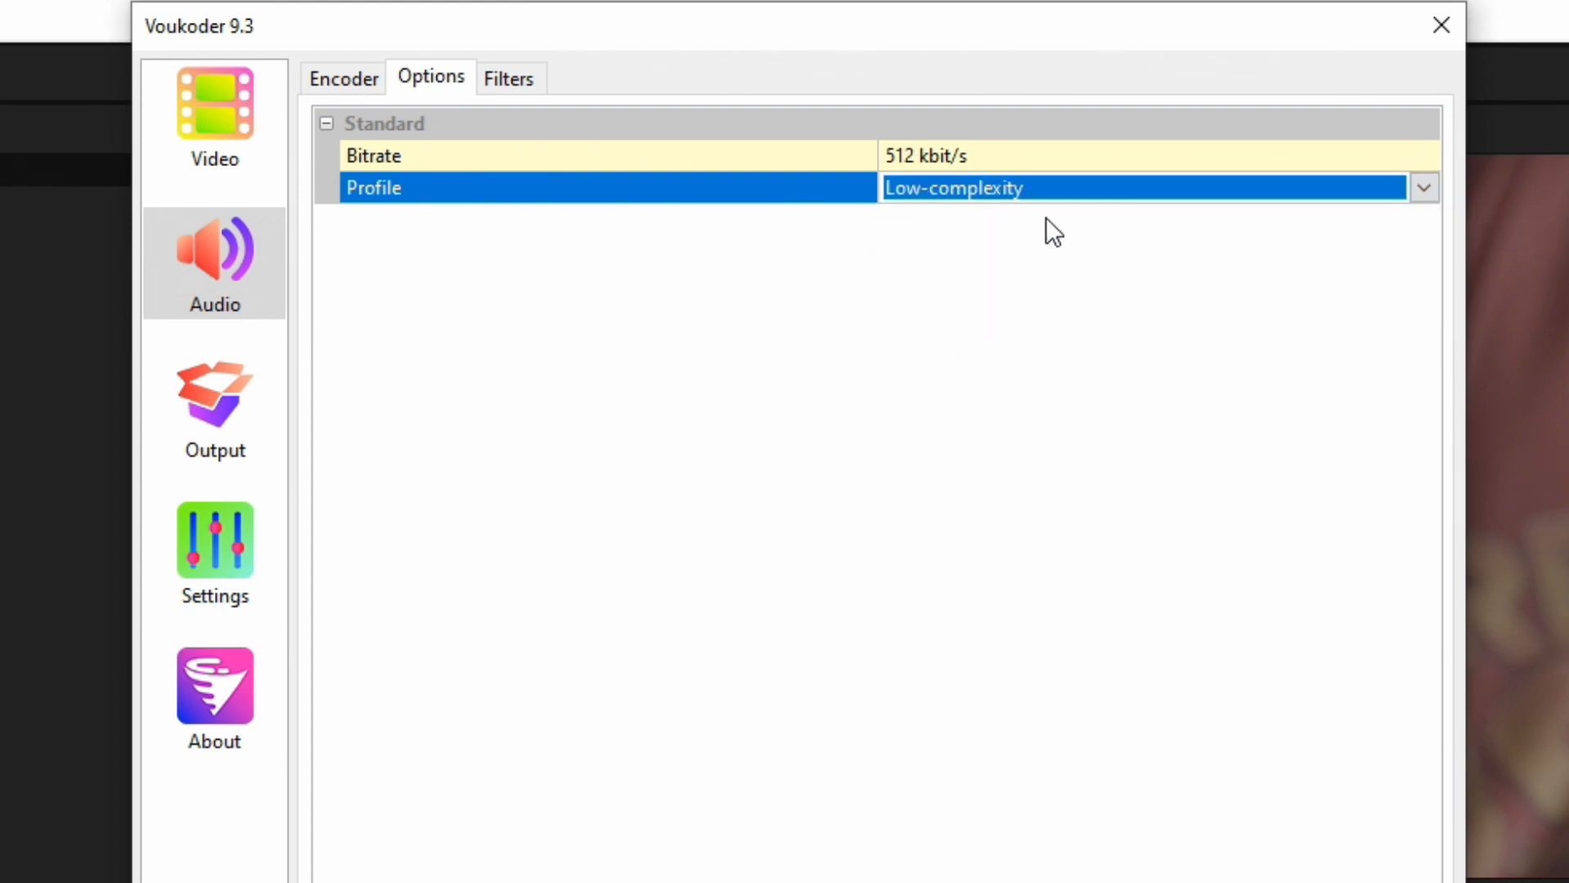
pyautogui.click(508, 78)
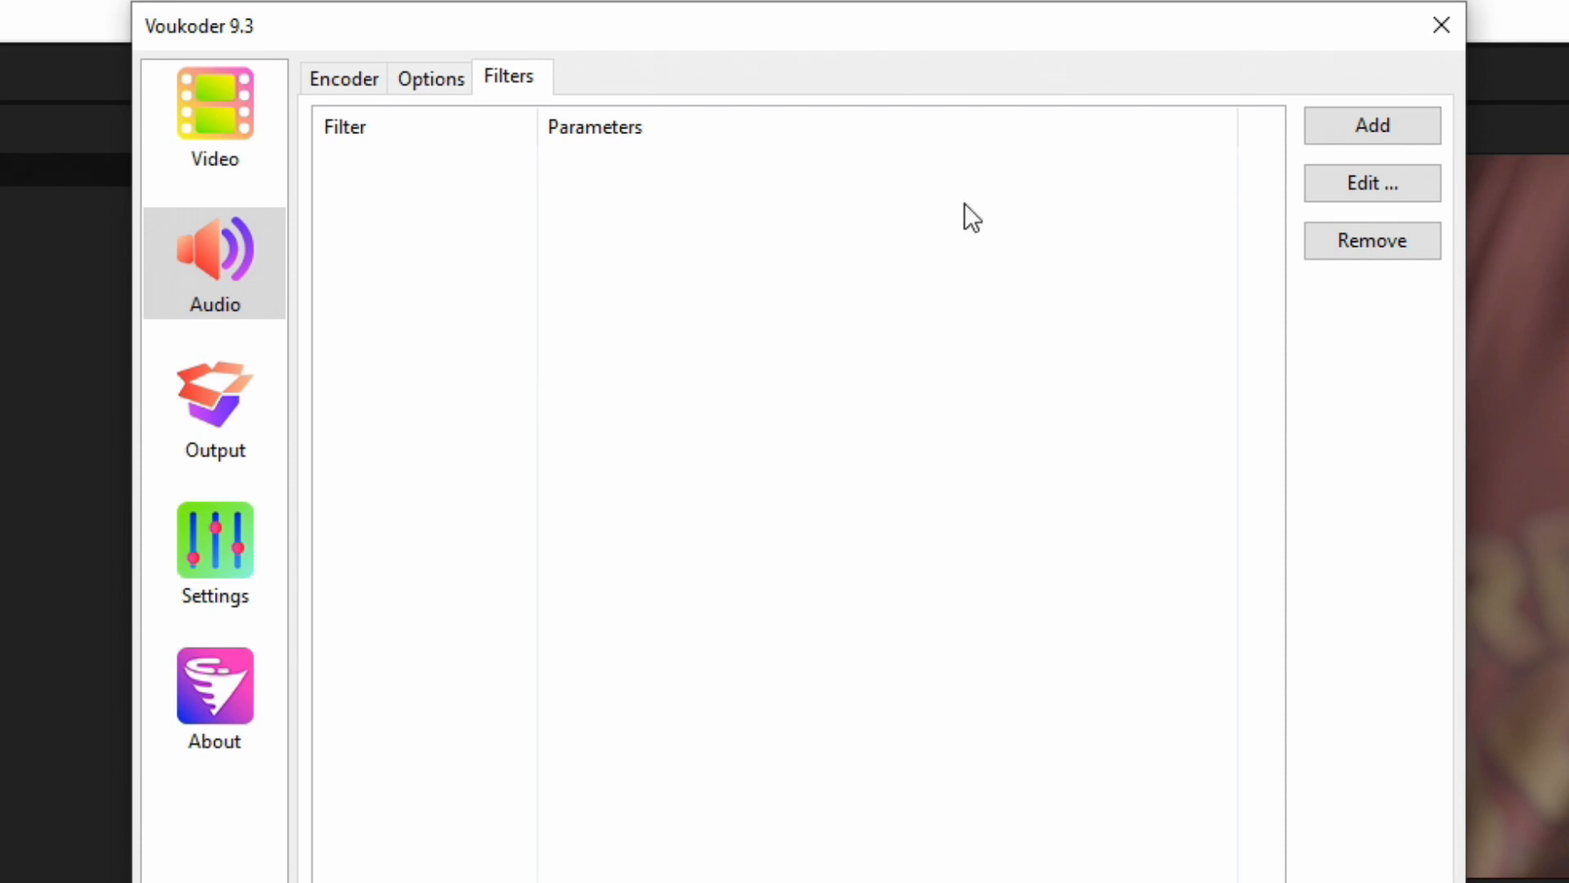
# Keep MPEG-4 (.mp4) as the output container, leaving faststart unchecked.
pyautogui.click(214, 405)
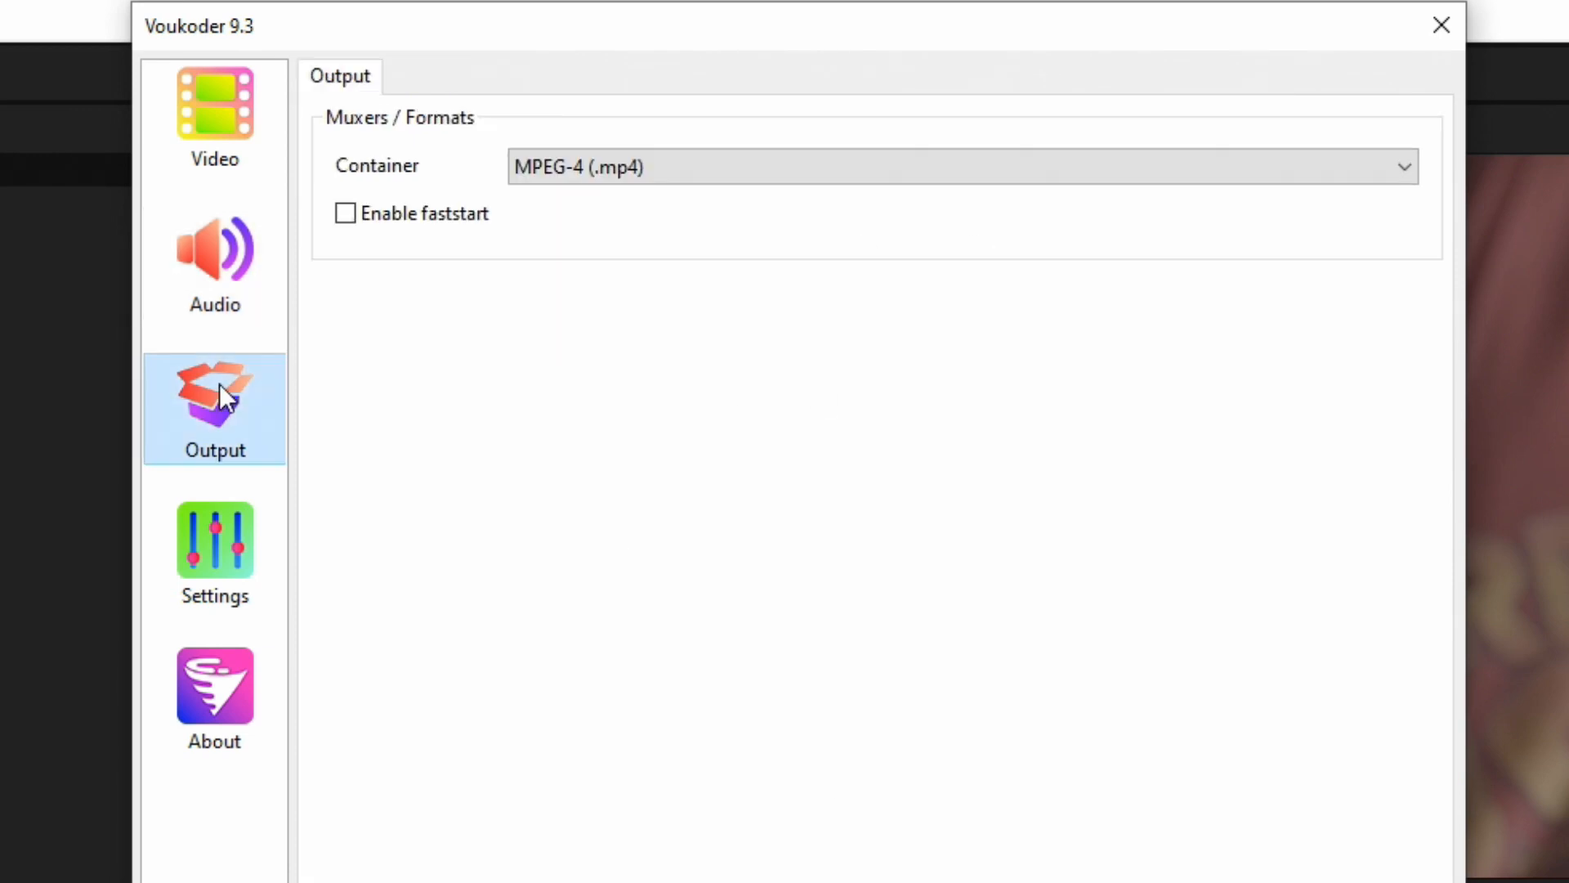
pyautogui.moveTo(398, 203)
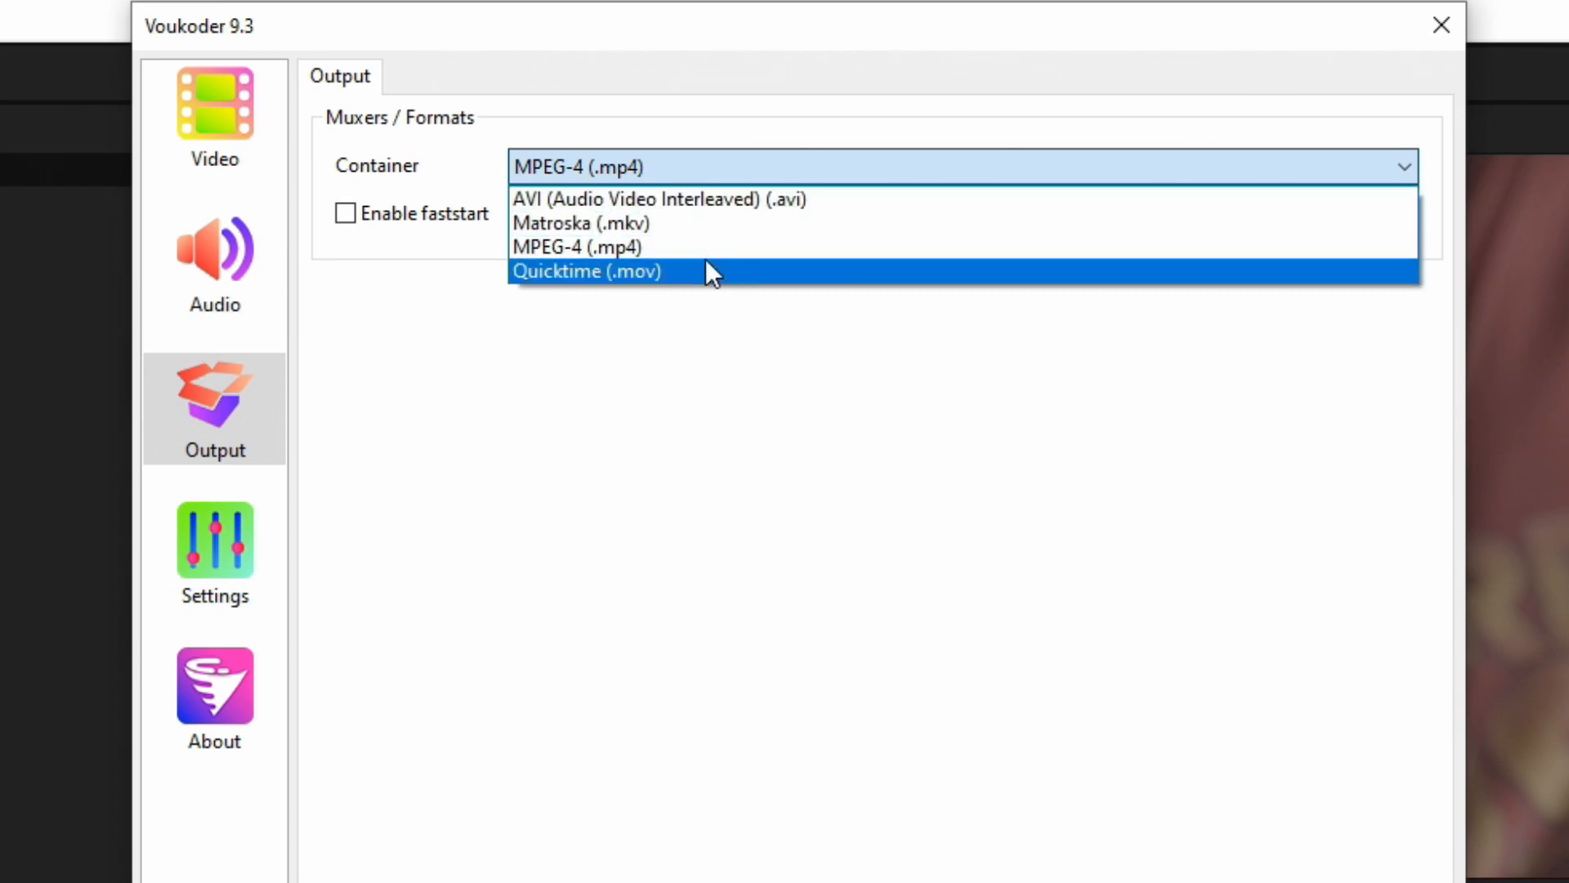
pyautogui.moveTo(790, 223)
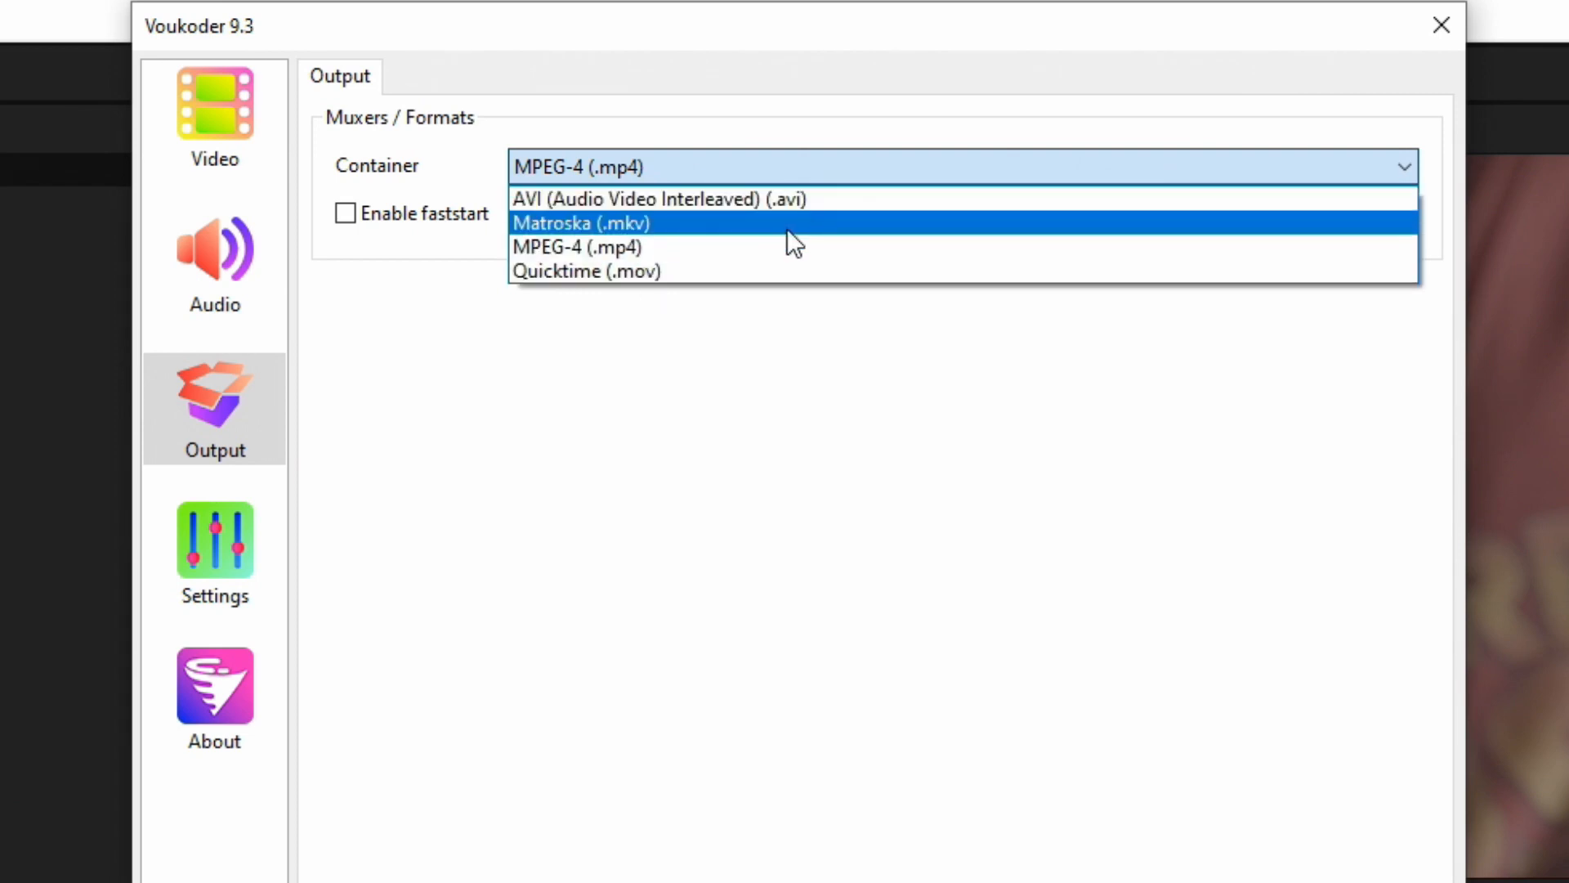
pyautogui.moveTo(716, 272)
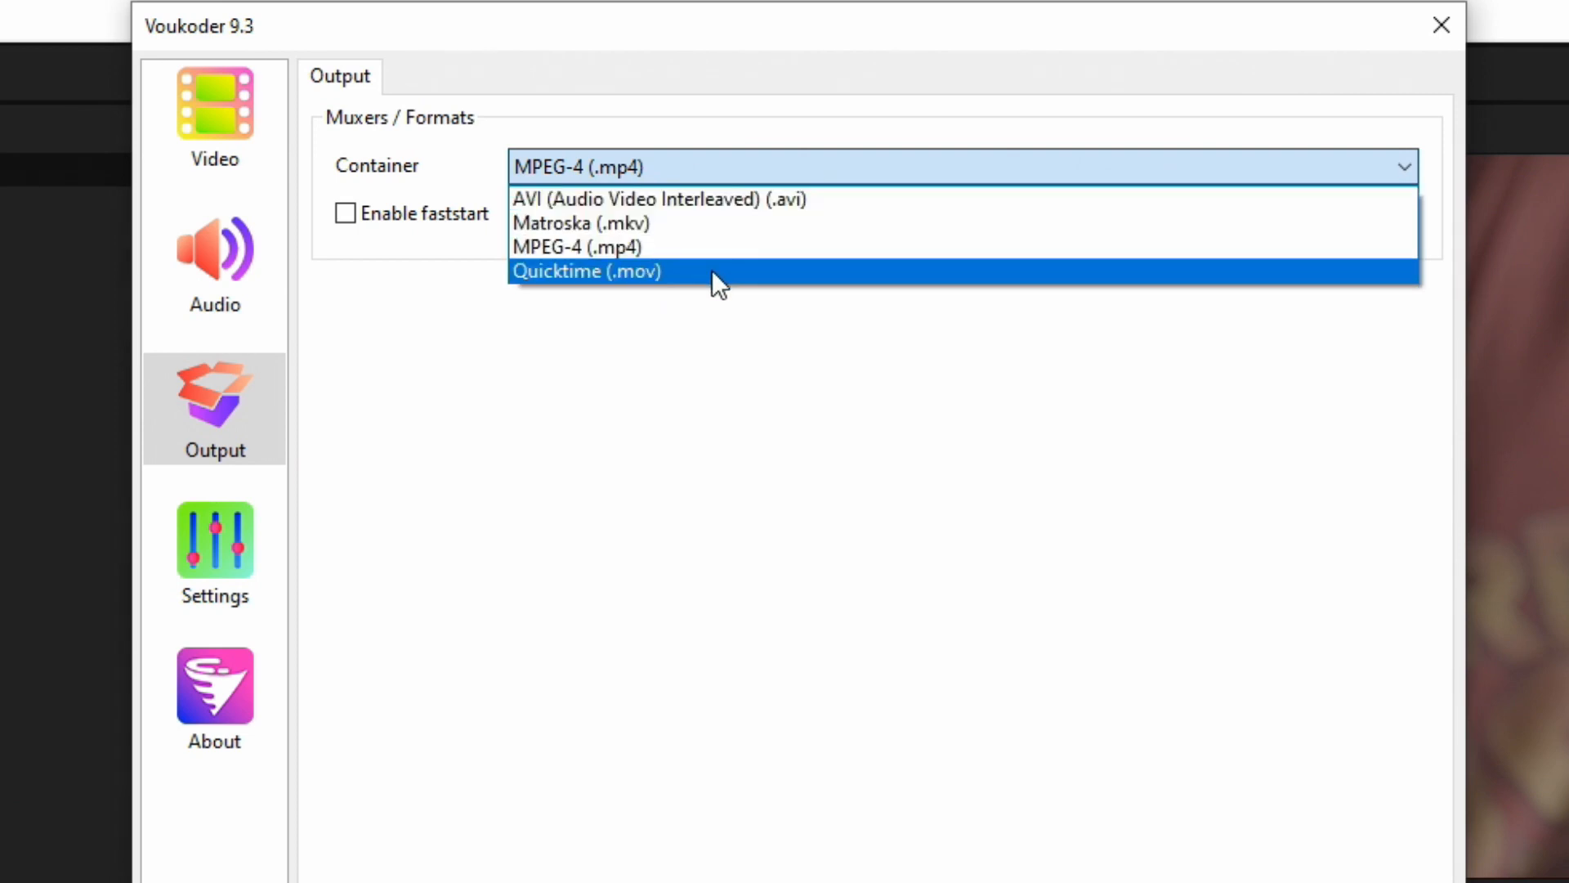
pyautogui.moveTo(693, 255)
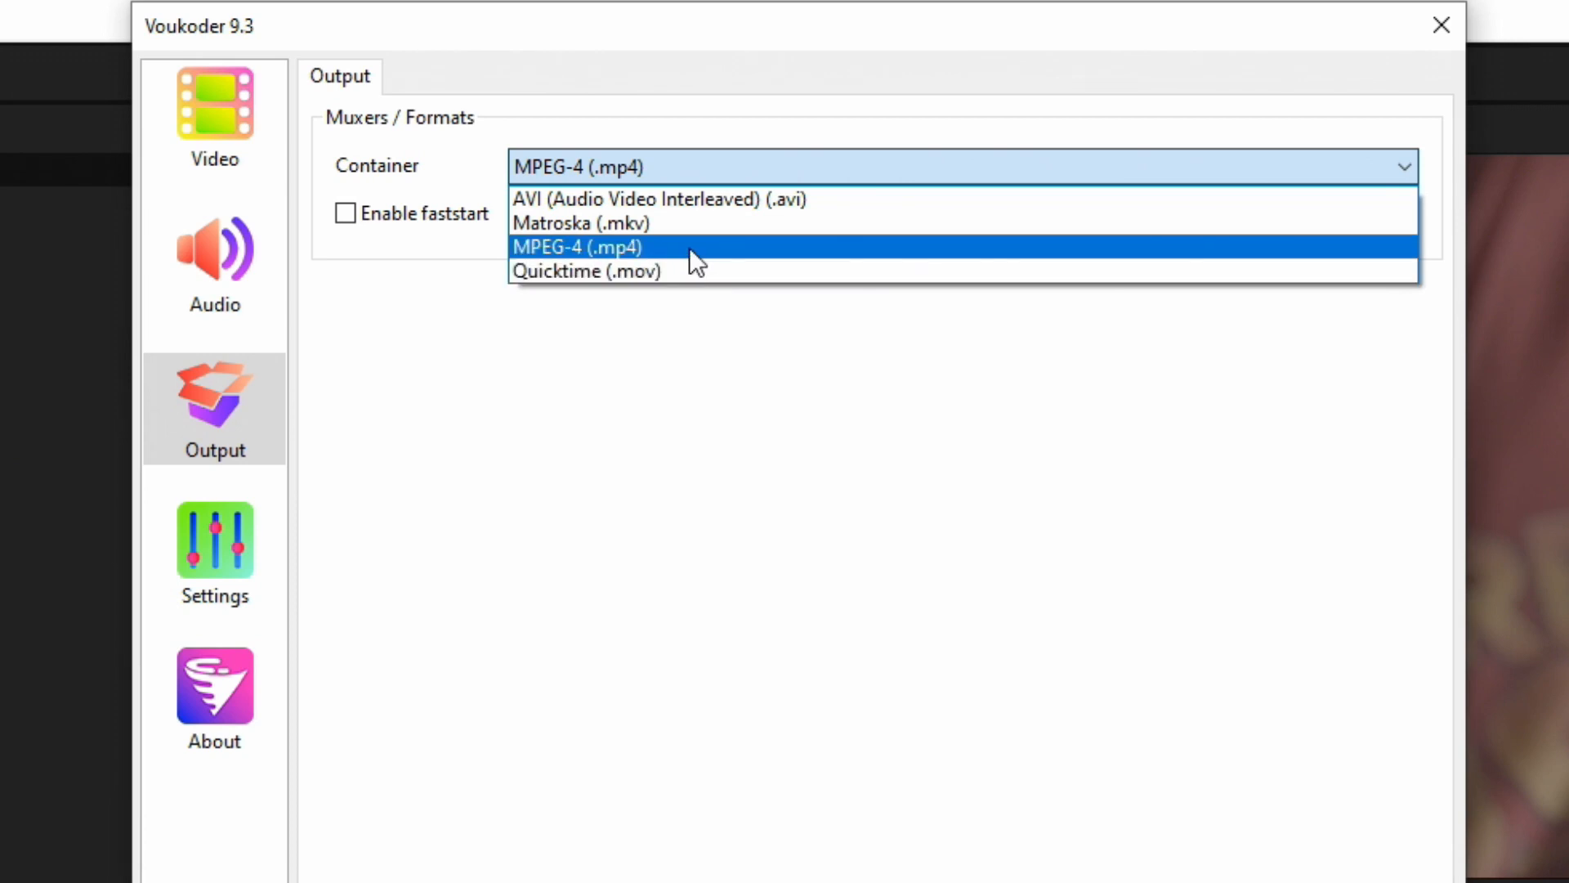
pyautogui.moveTo(686, 268)
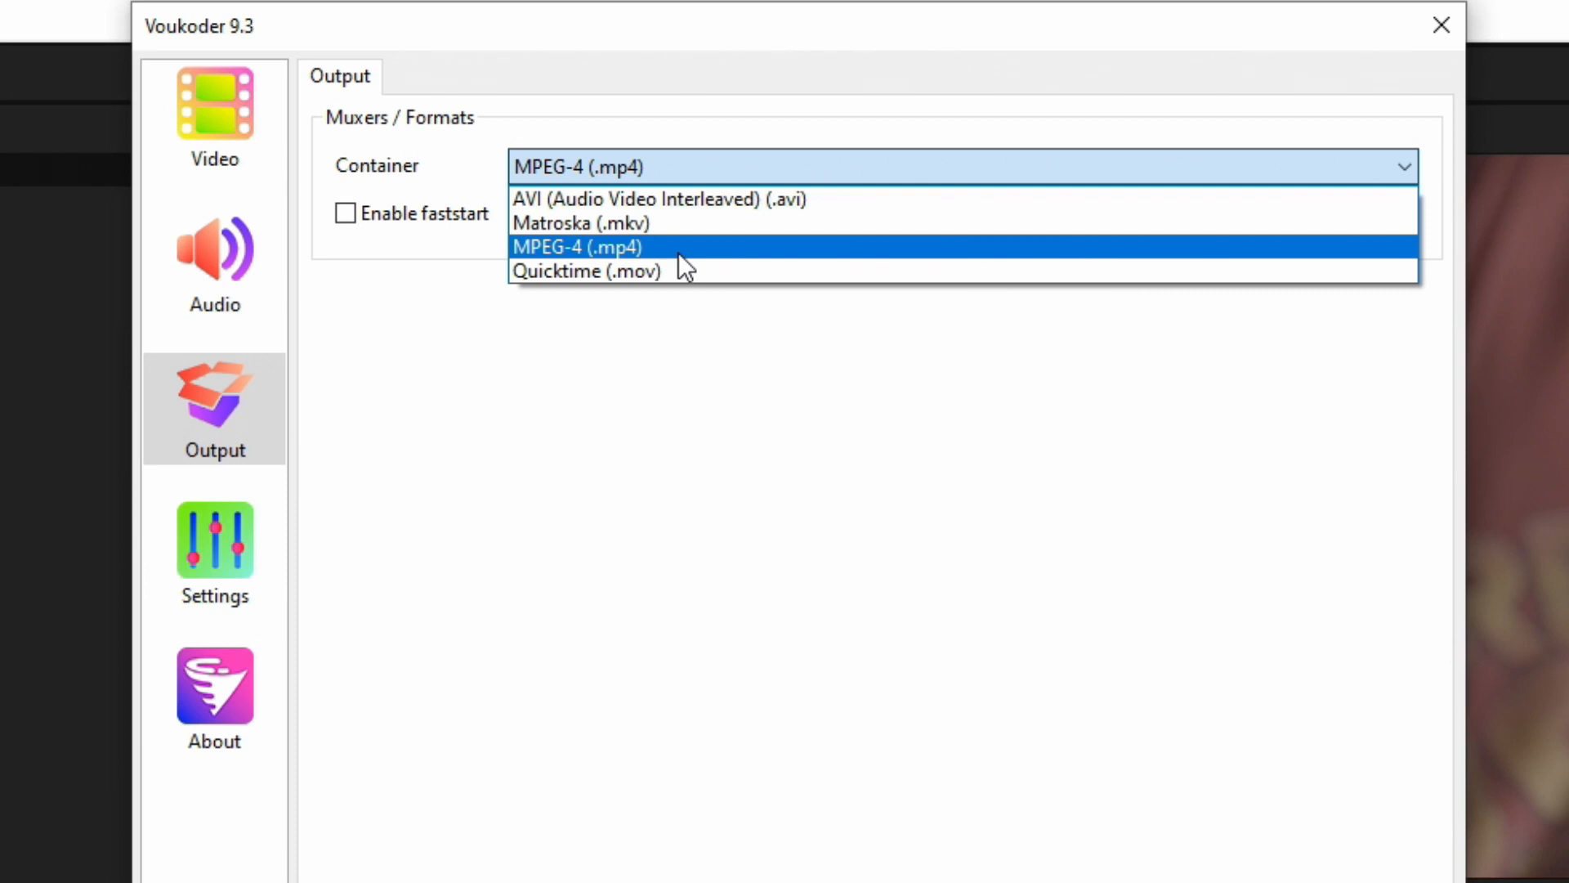
pyautogui.moveTo(826, 197)
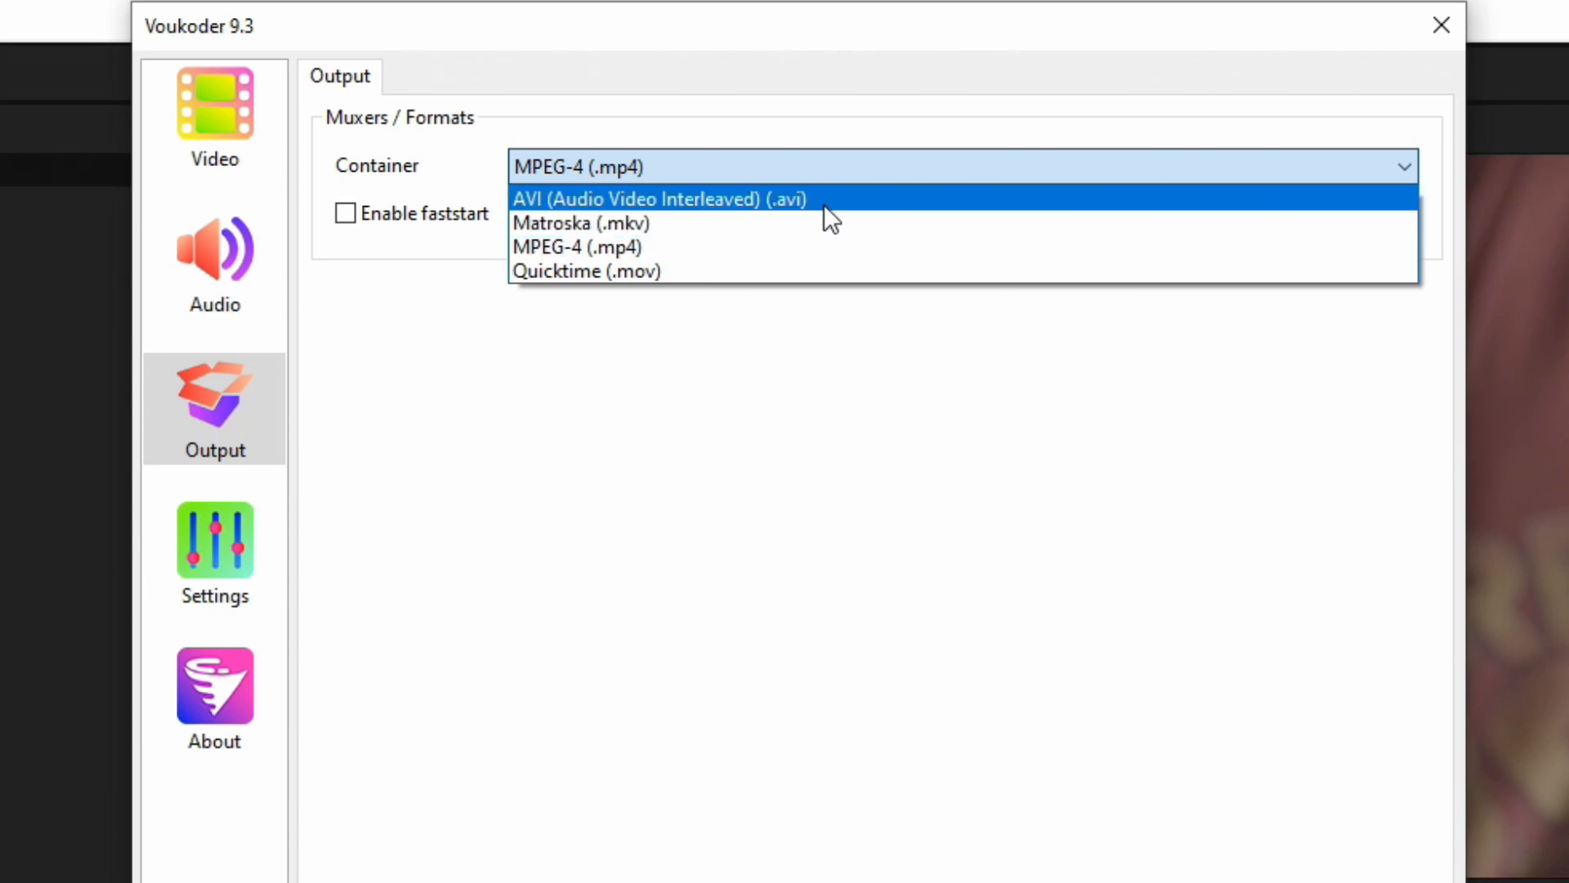
pyautogui.moveTo(726, 272)
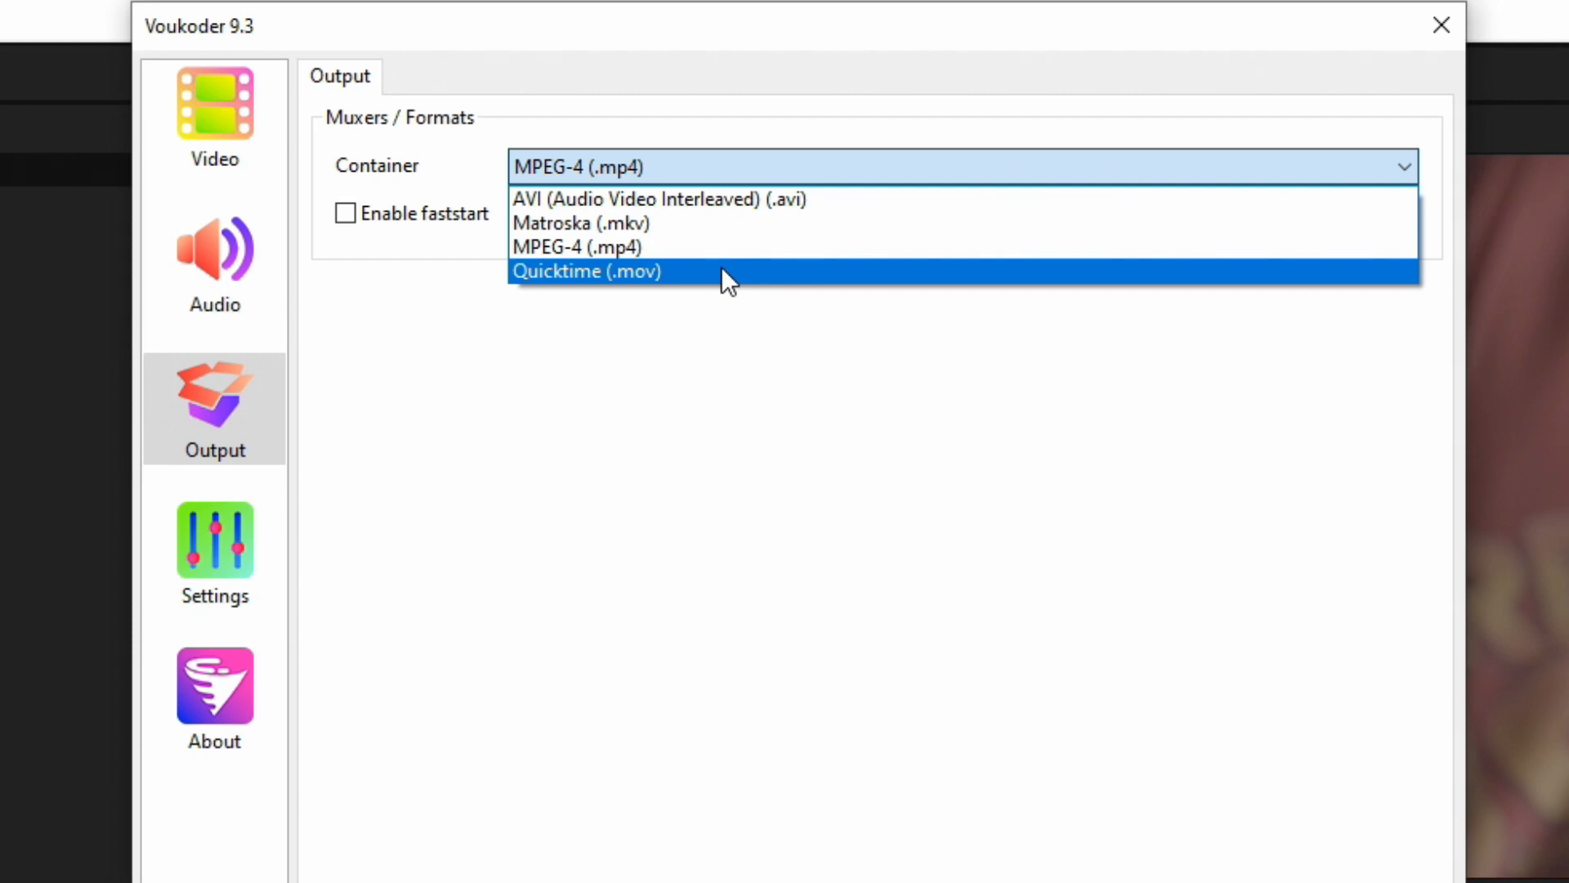
pyautogui.moveTo(735, 279)
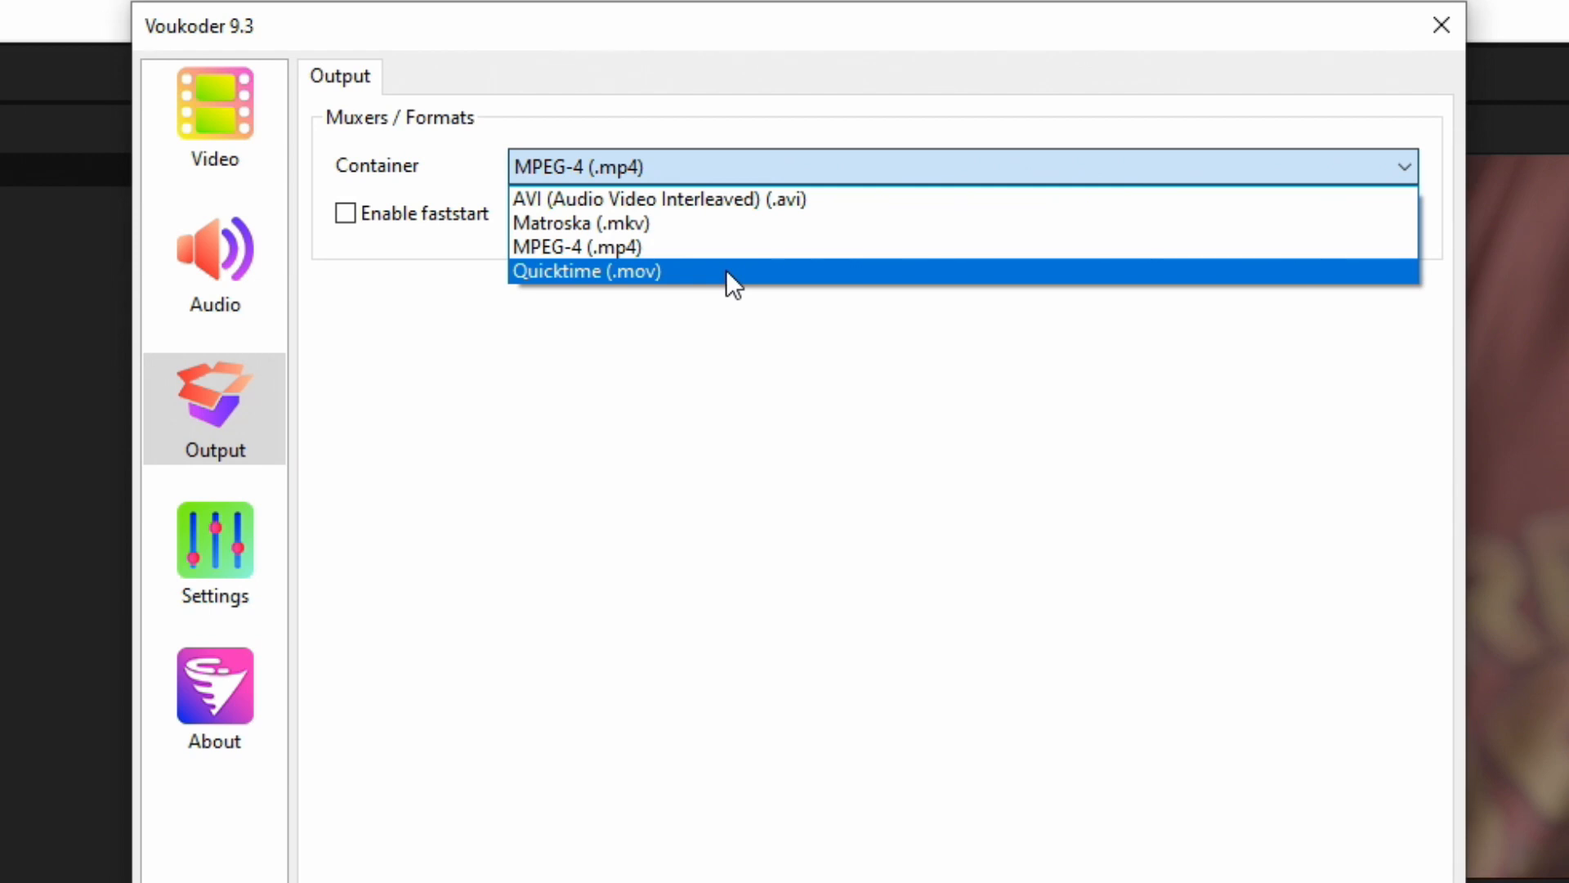
pyautogui.moveTo(713, 277)
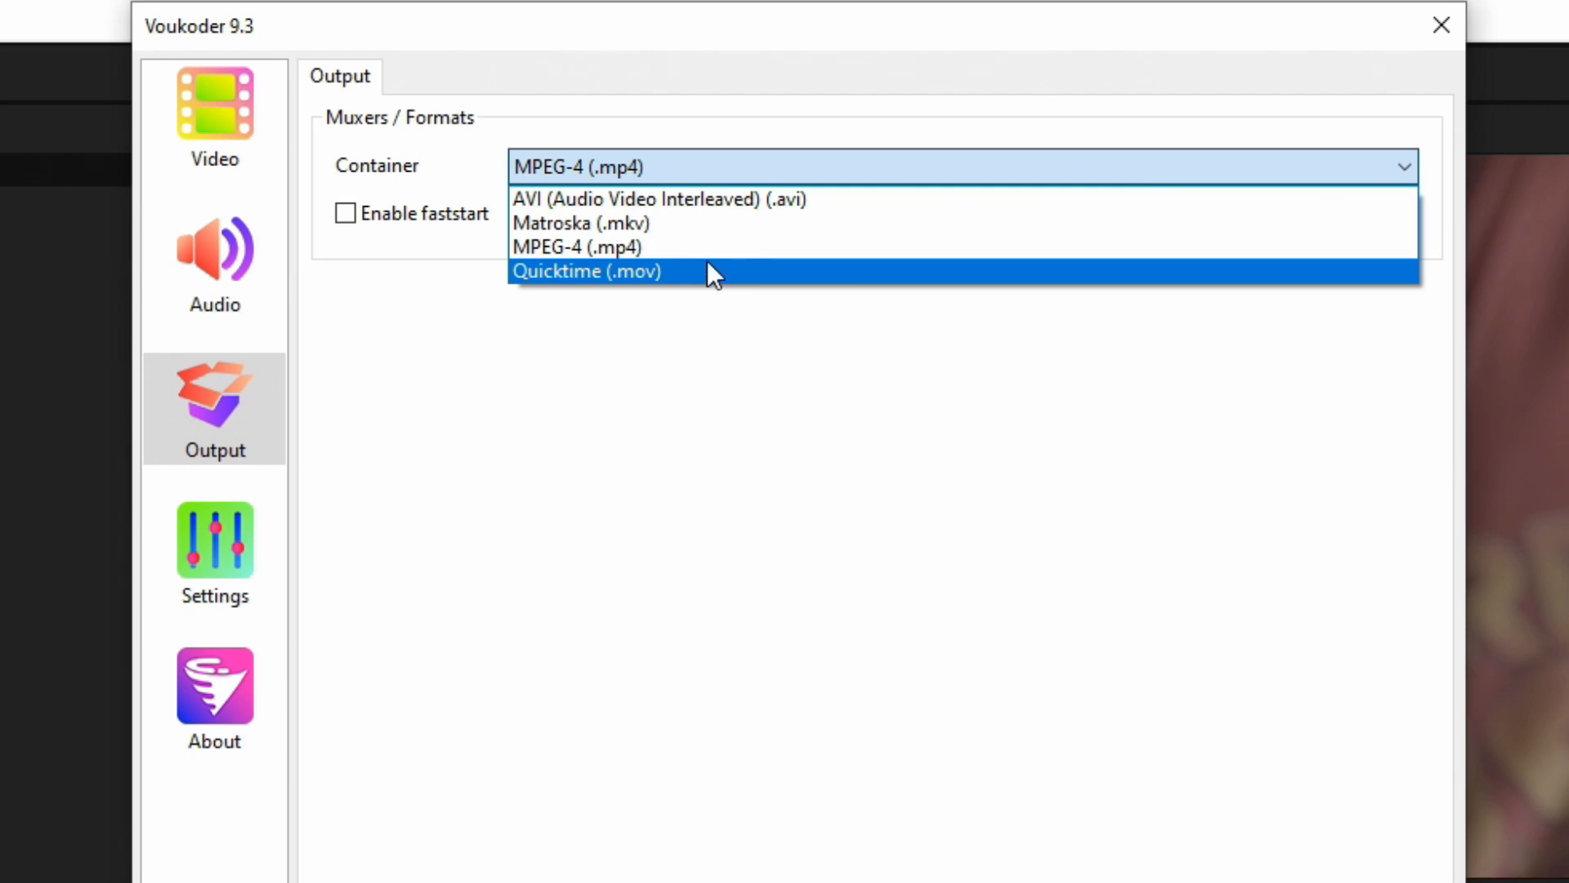
pyautogui.moveTo(641, 247)
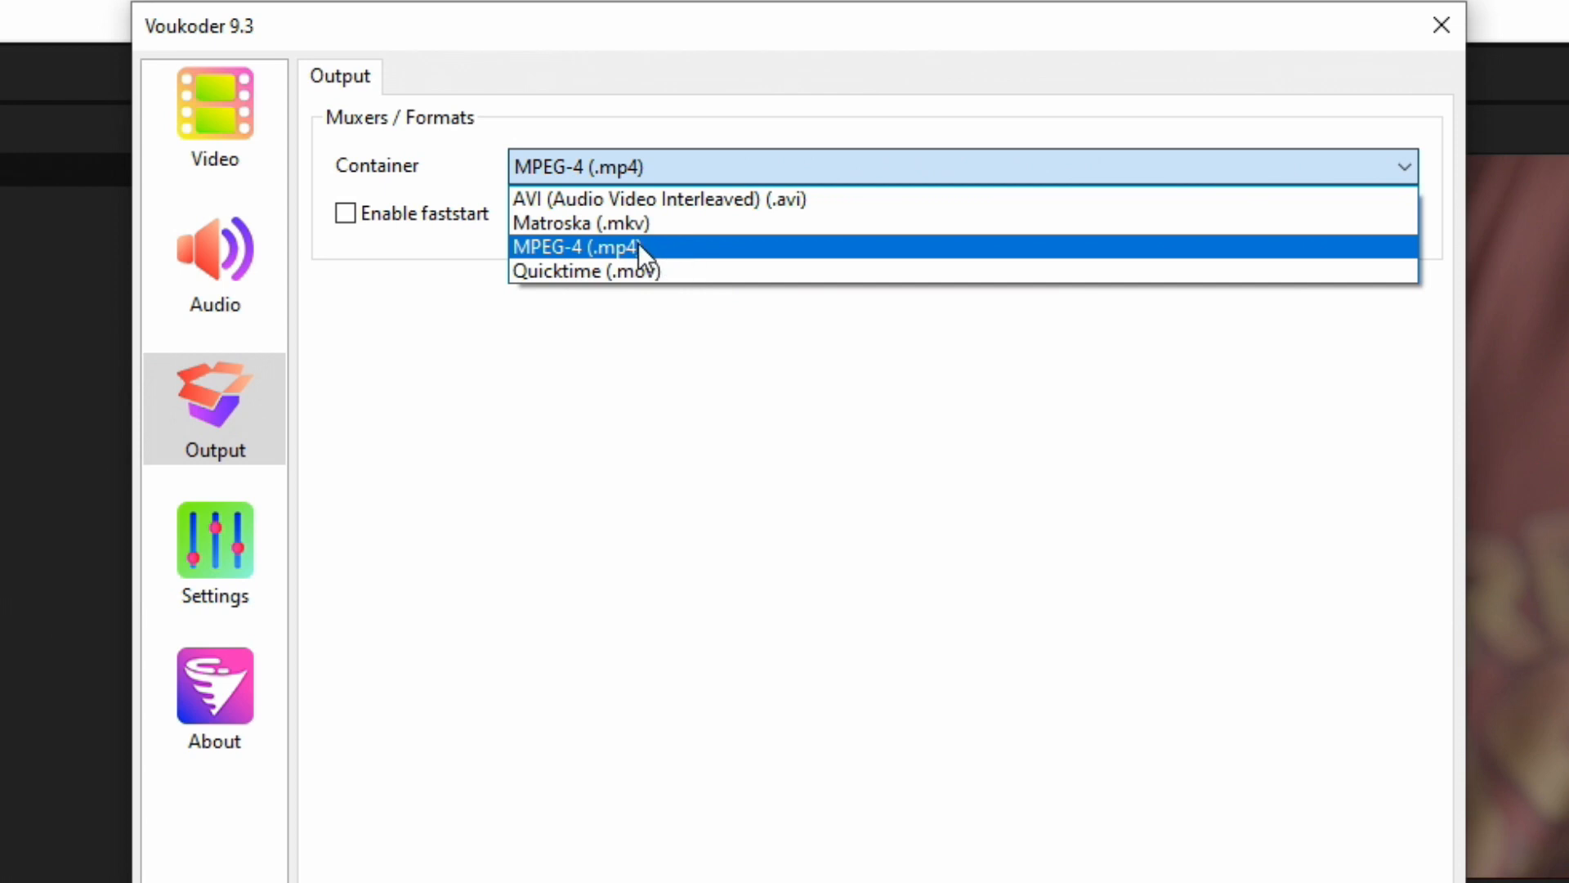
pyautogui.moveTo(855, 198)
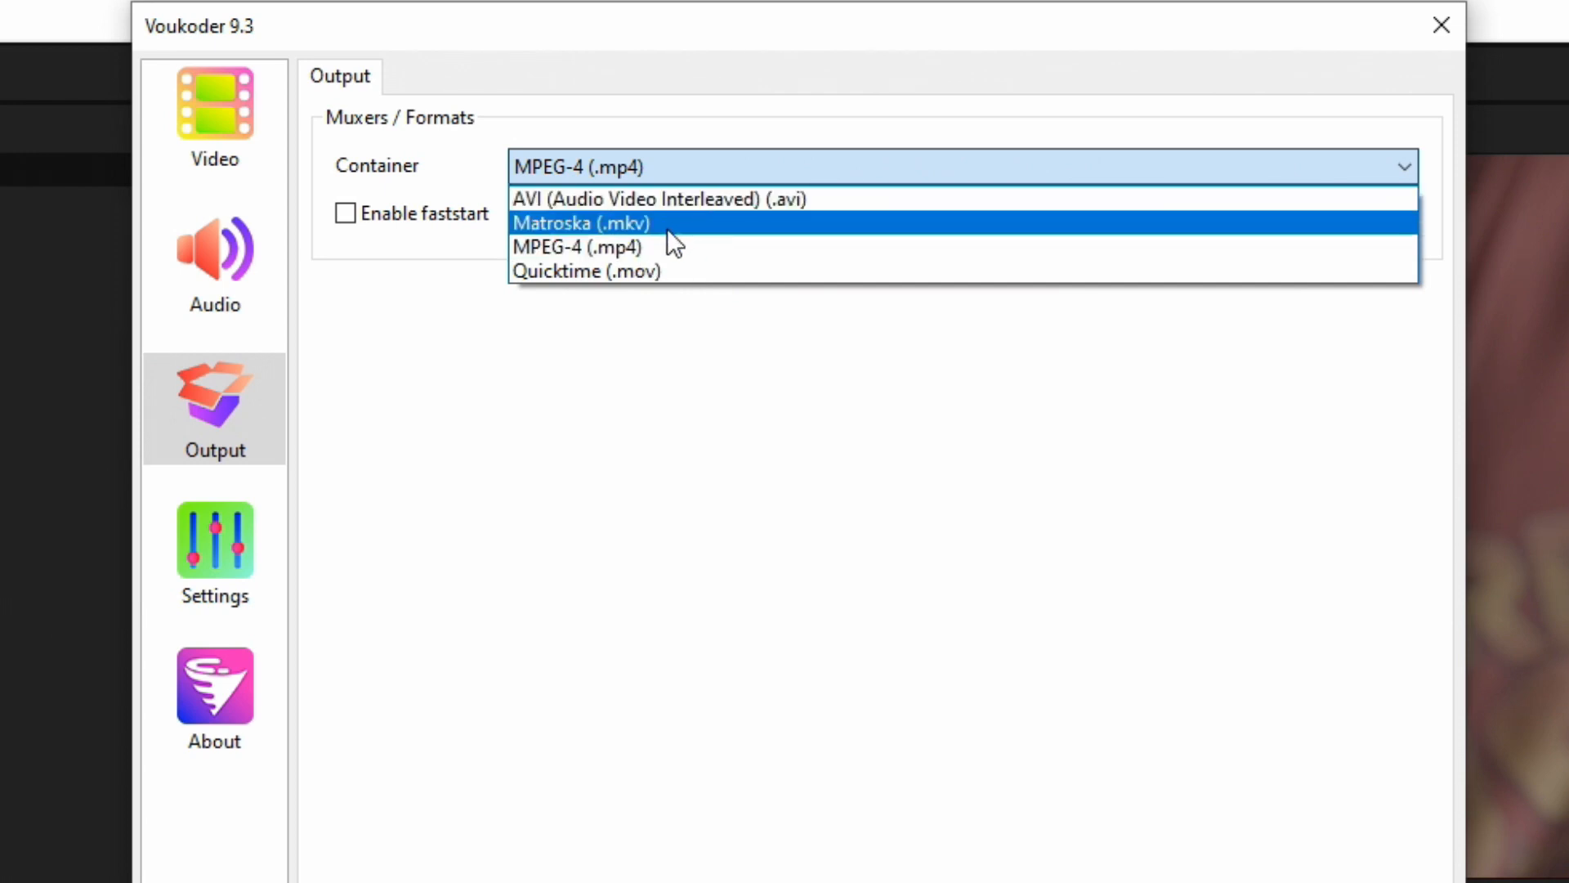
pyautogui.moveTo(685, 237)
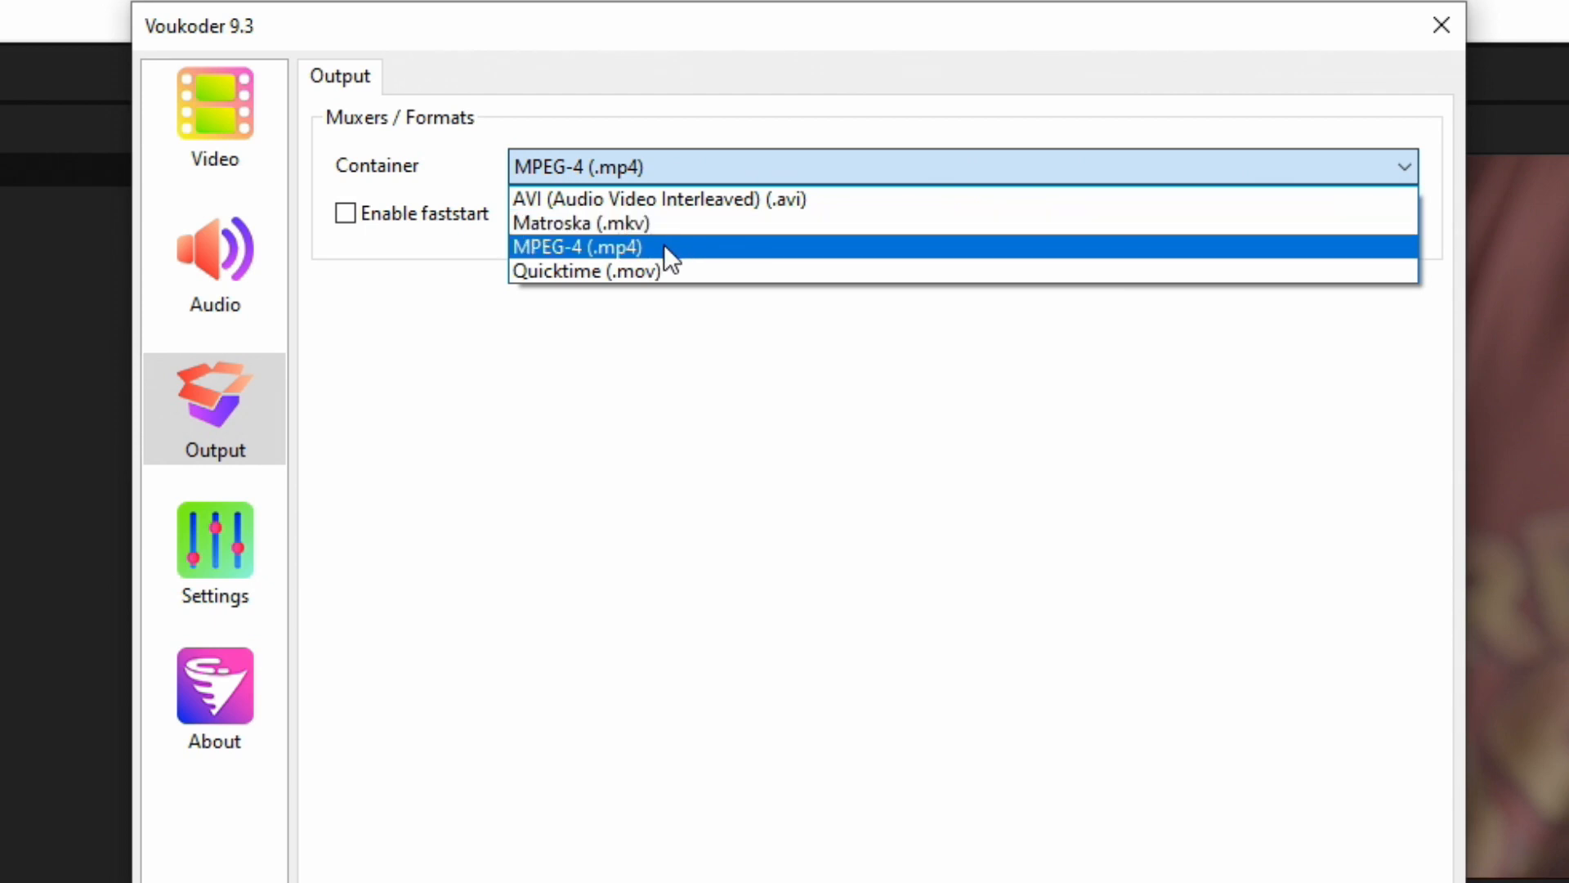
pyautogui.click(579, 247)
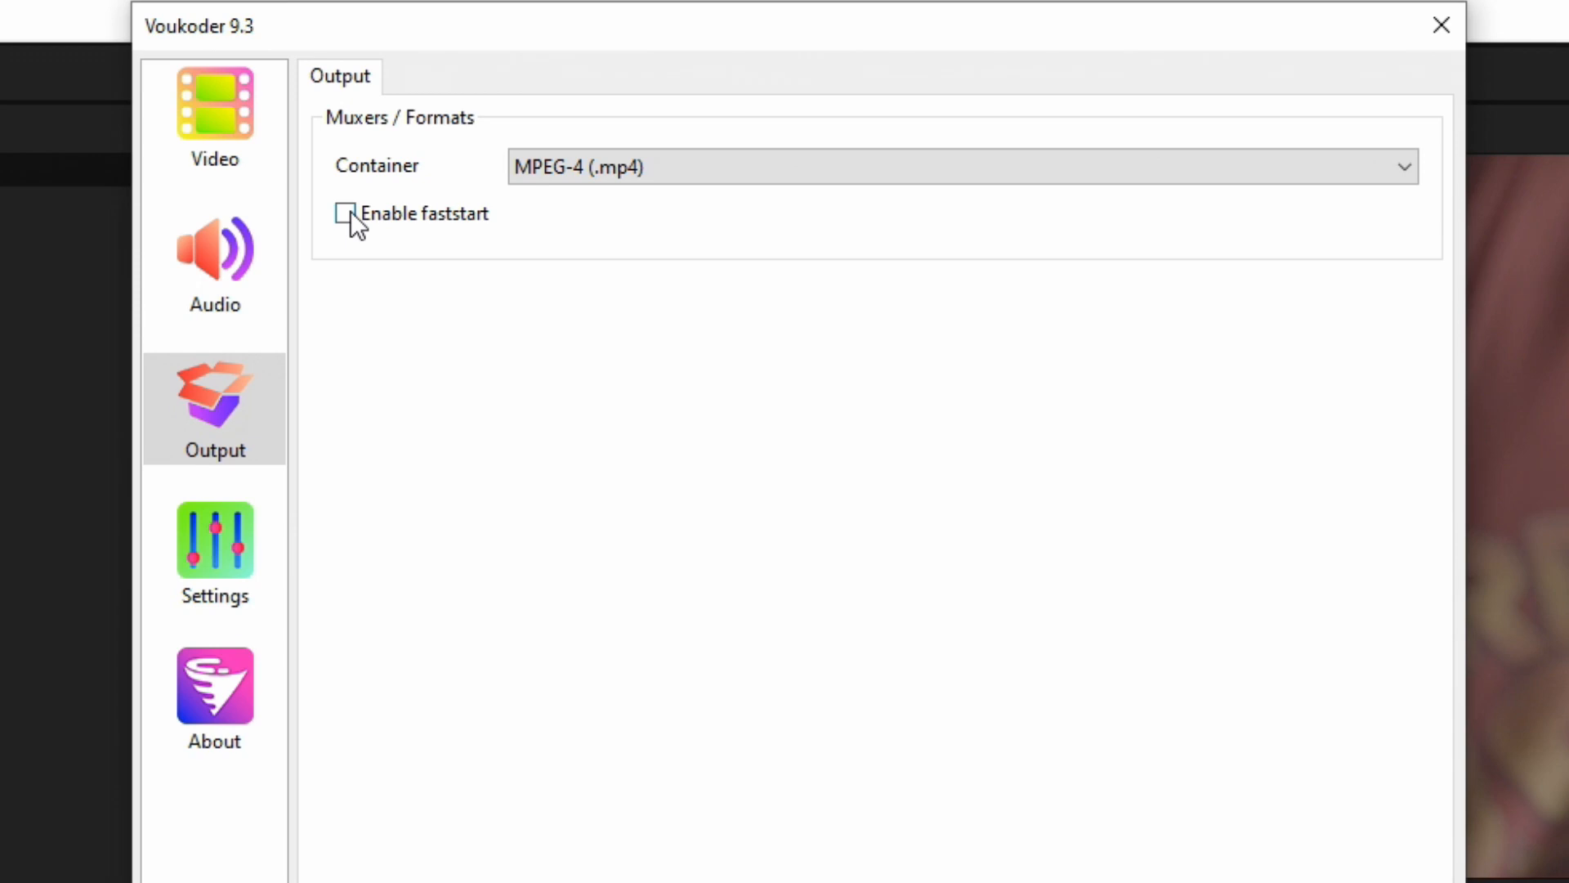
pyautogui.moveTo(371, 218)
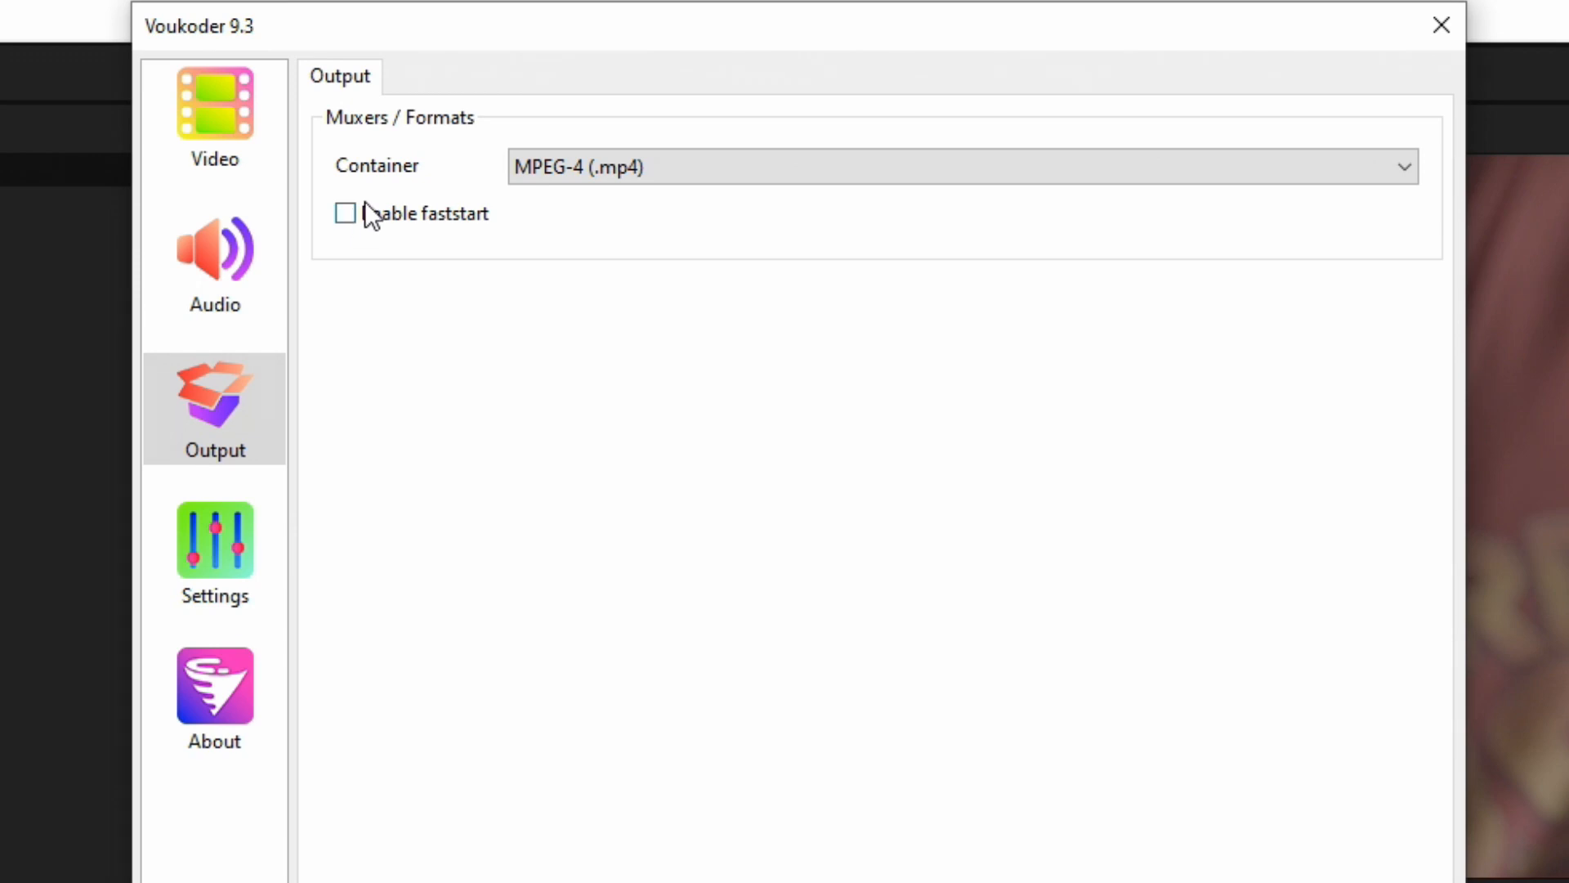
# Look over Voukoder's Settings and About pages, then close the Voukoder window.
pyautogui.click(213, 554)
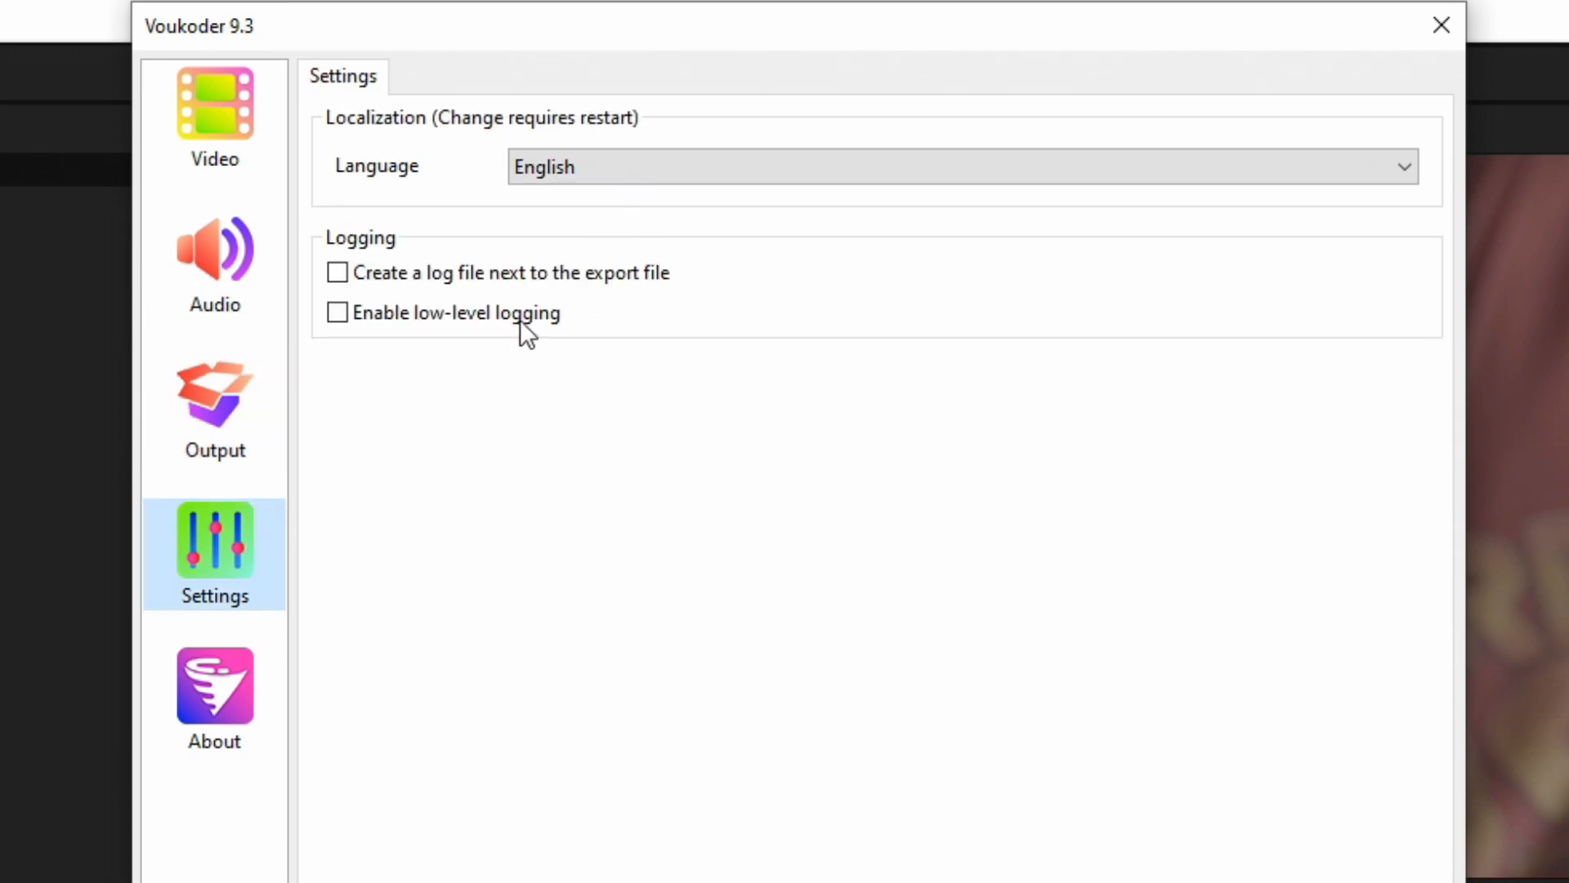
pyautogui.moveTo(413, 302)
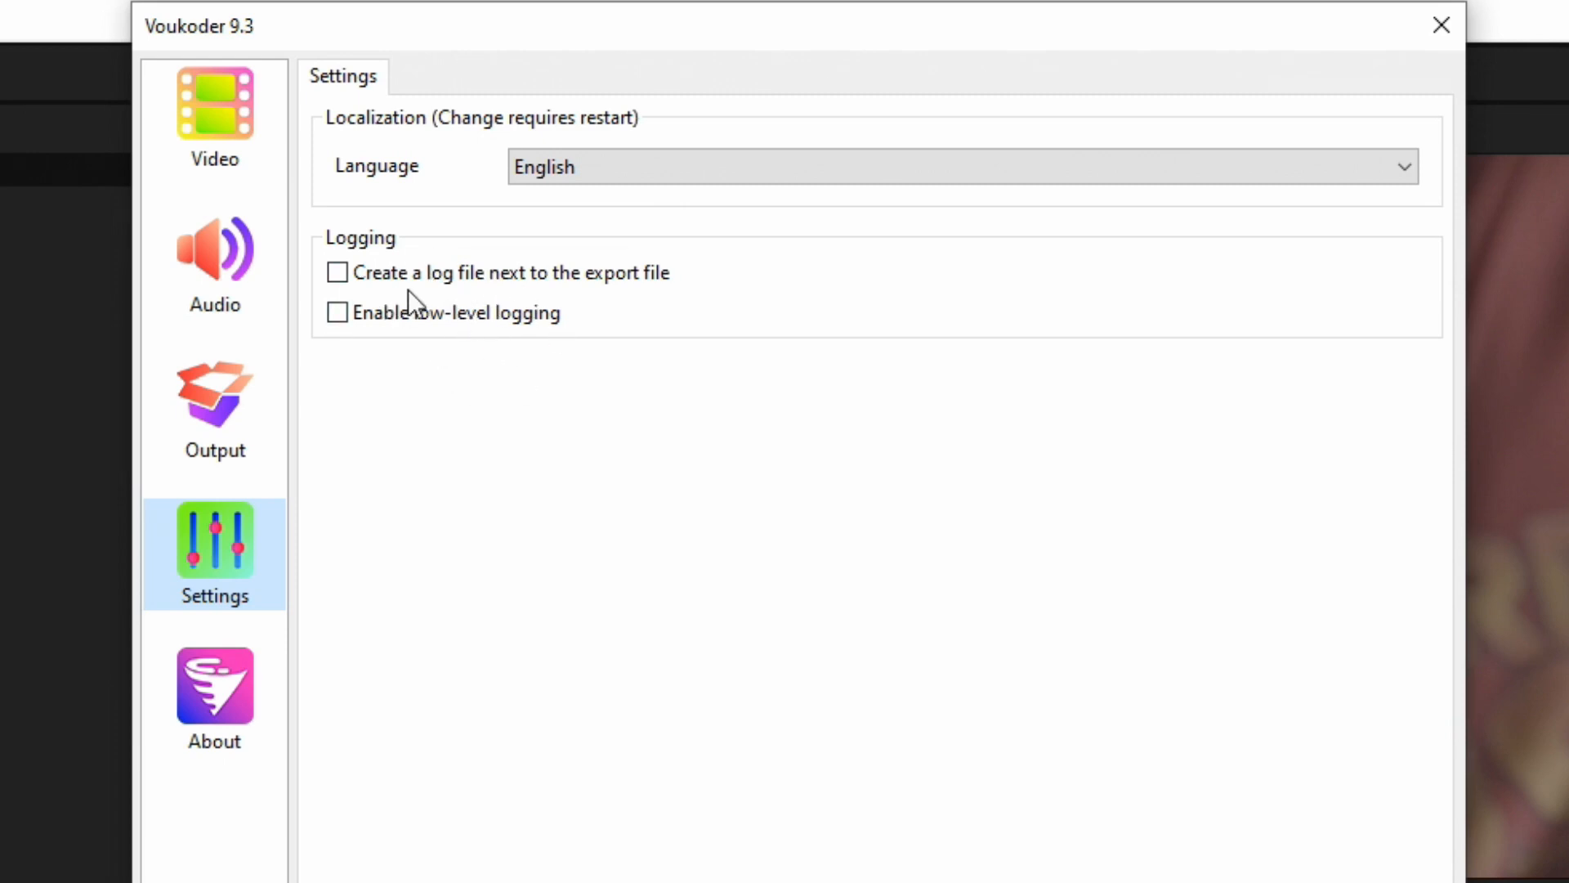
pyautogui.click(213, 695)
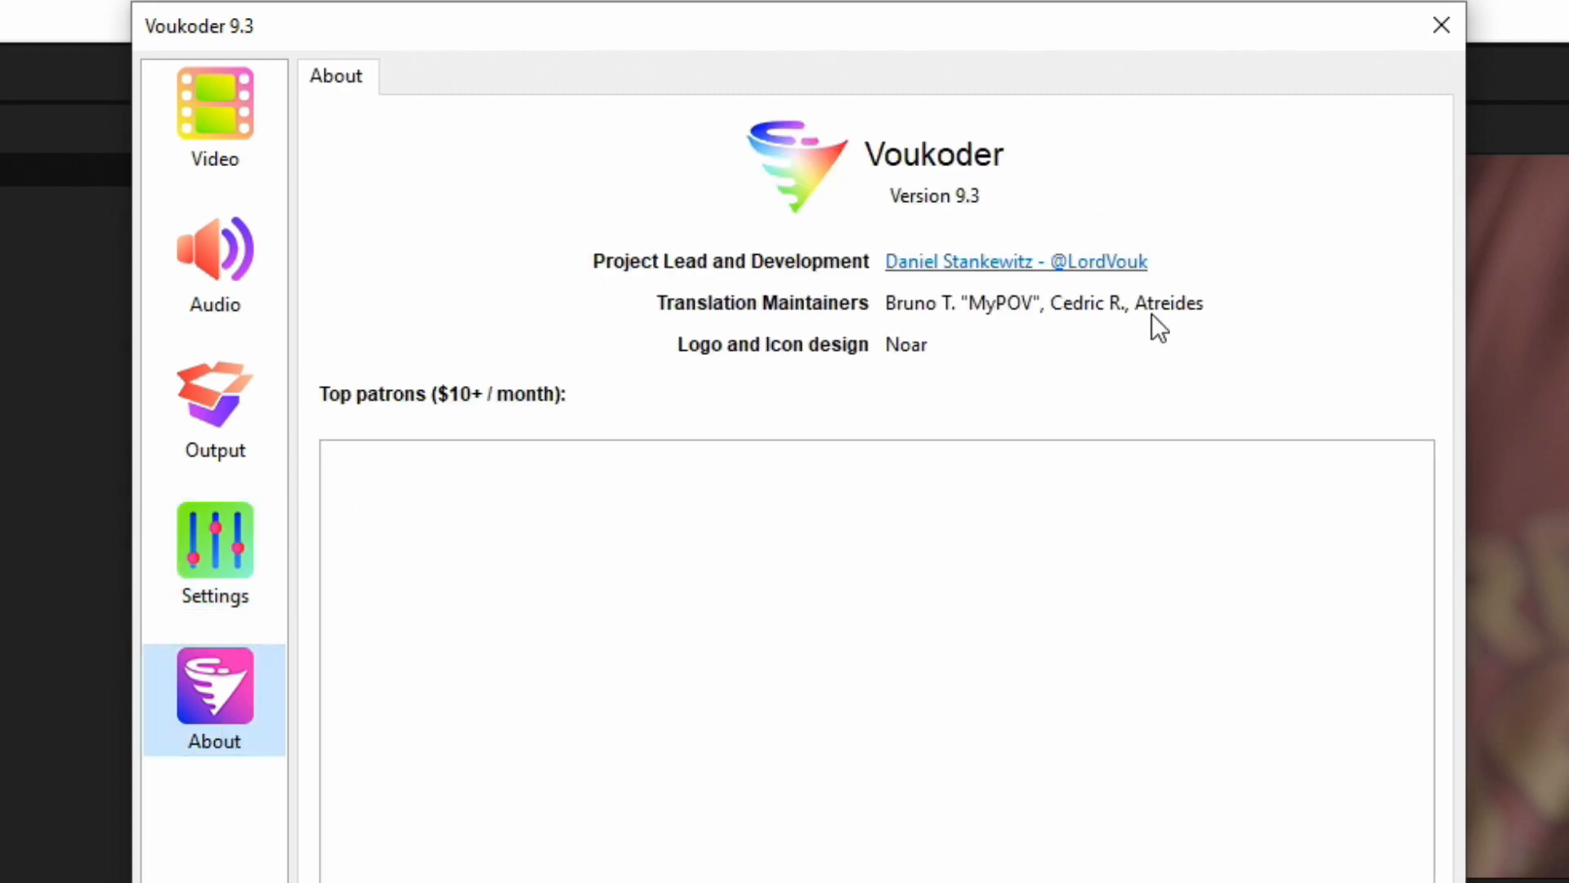
pyautogui.moveTo(1144, 313)
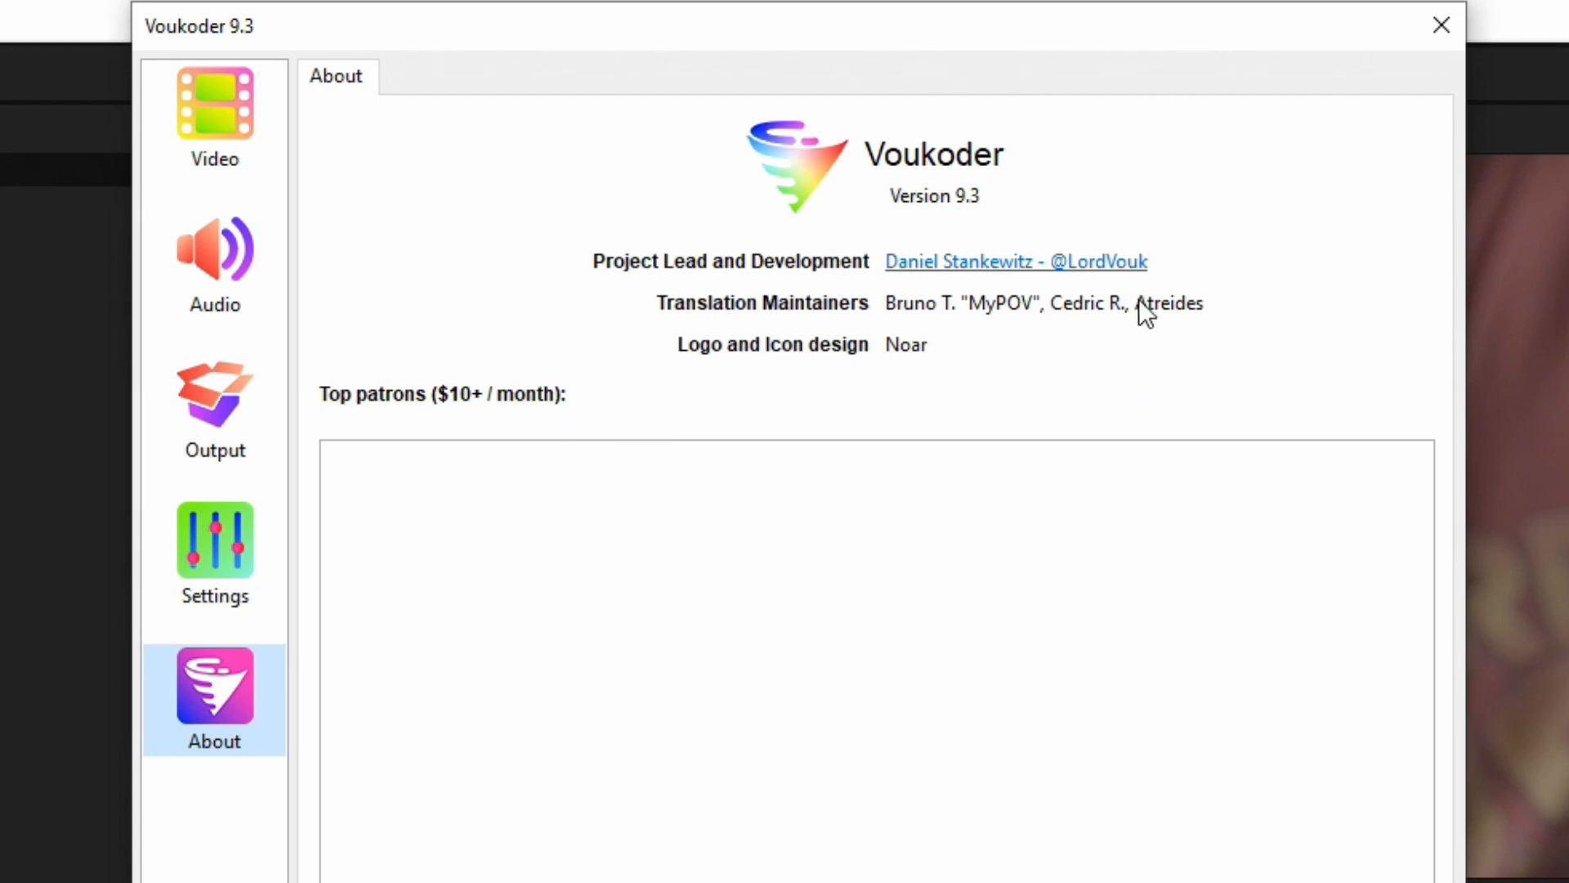
pyautogui.click(213, 116)
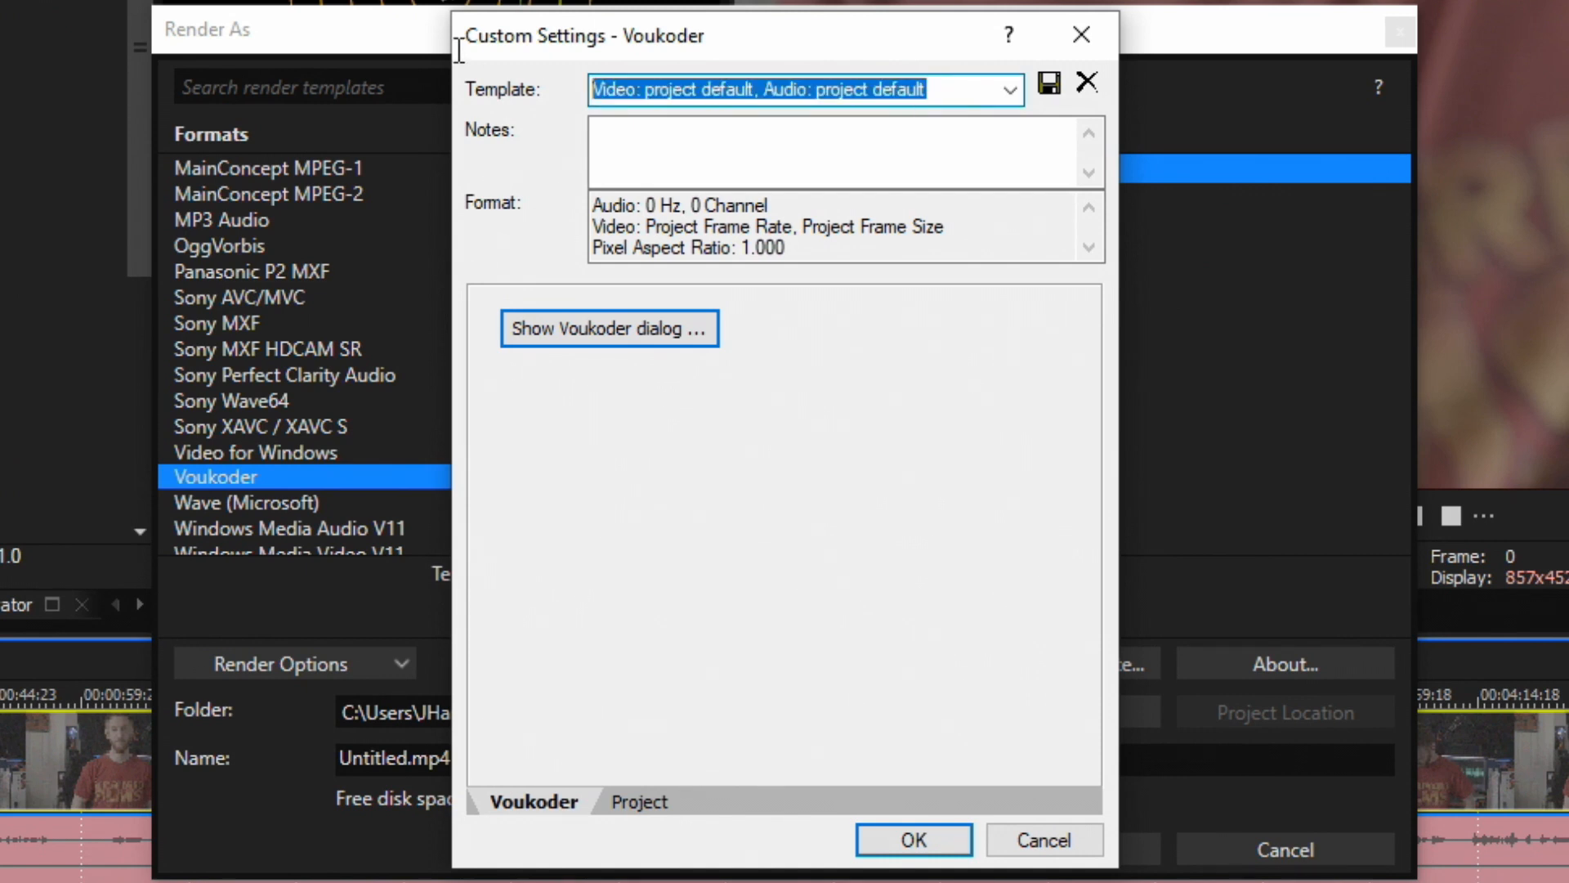
# Replace the Template field text with 'rename it'.
pyautogui.write('rename it')
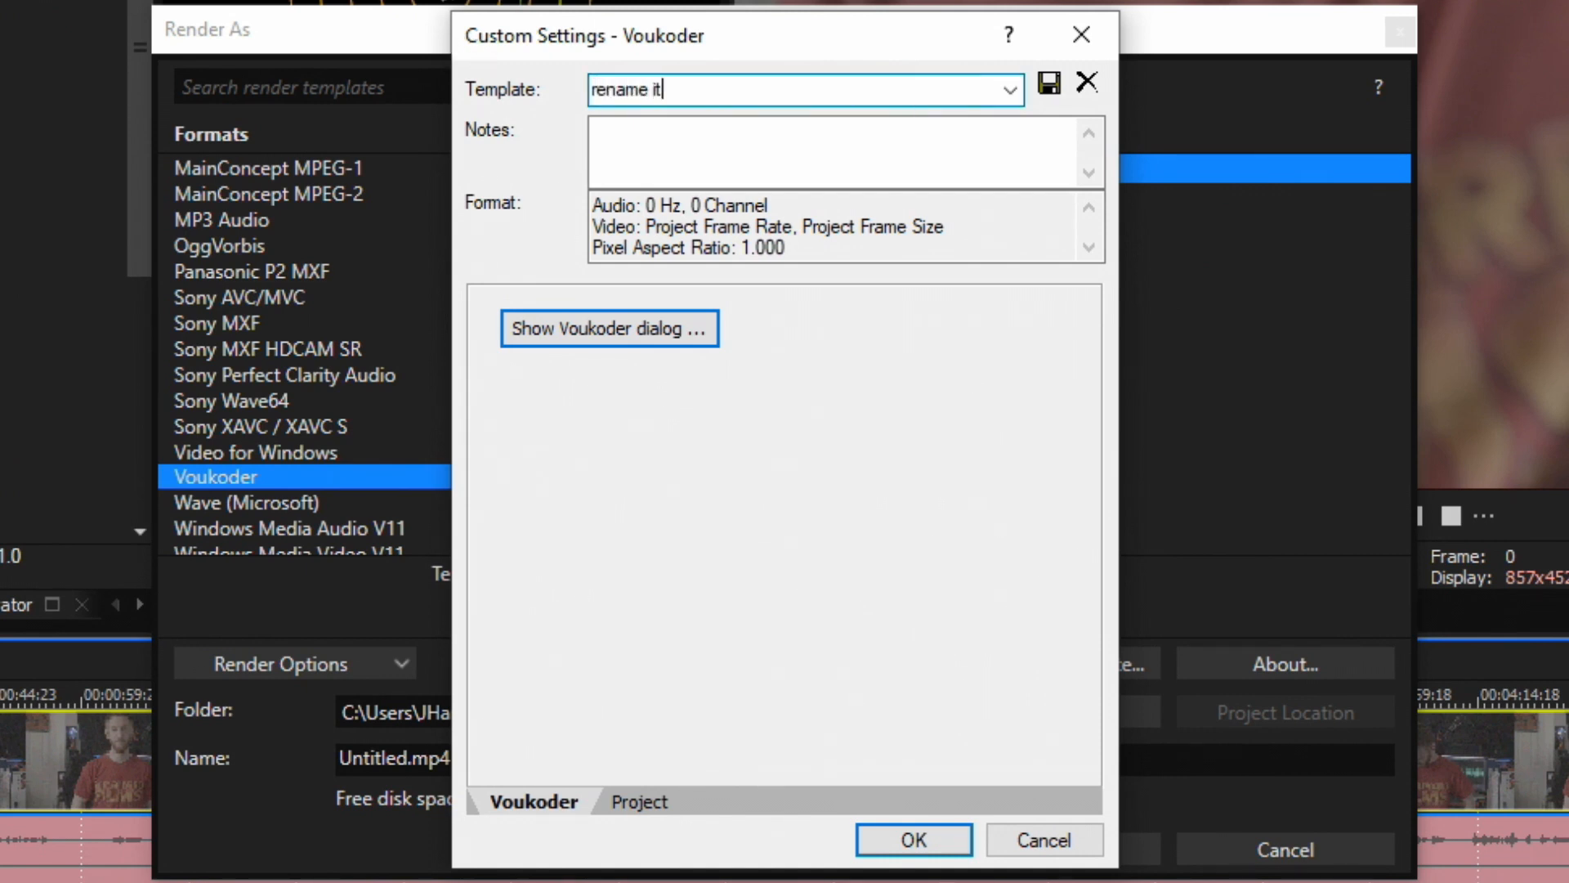
pyautogui.moveTo(1049, 82)
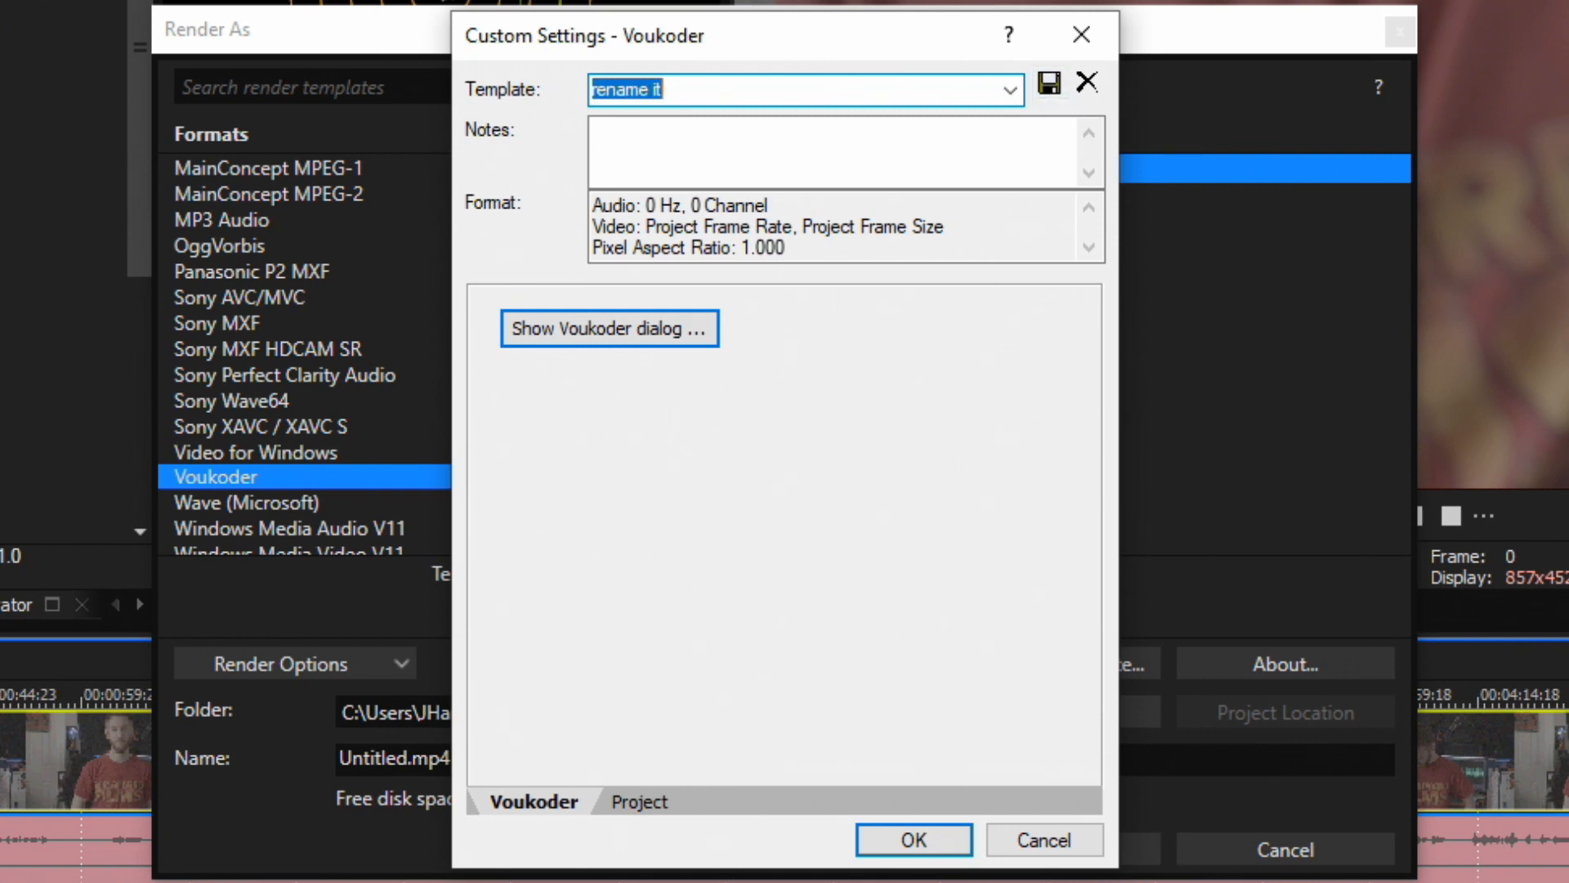
pyautogui.moveTo(926, 744)
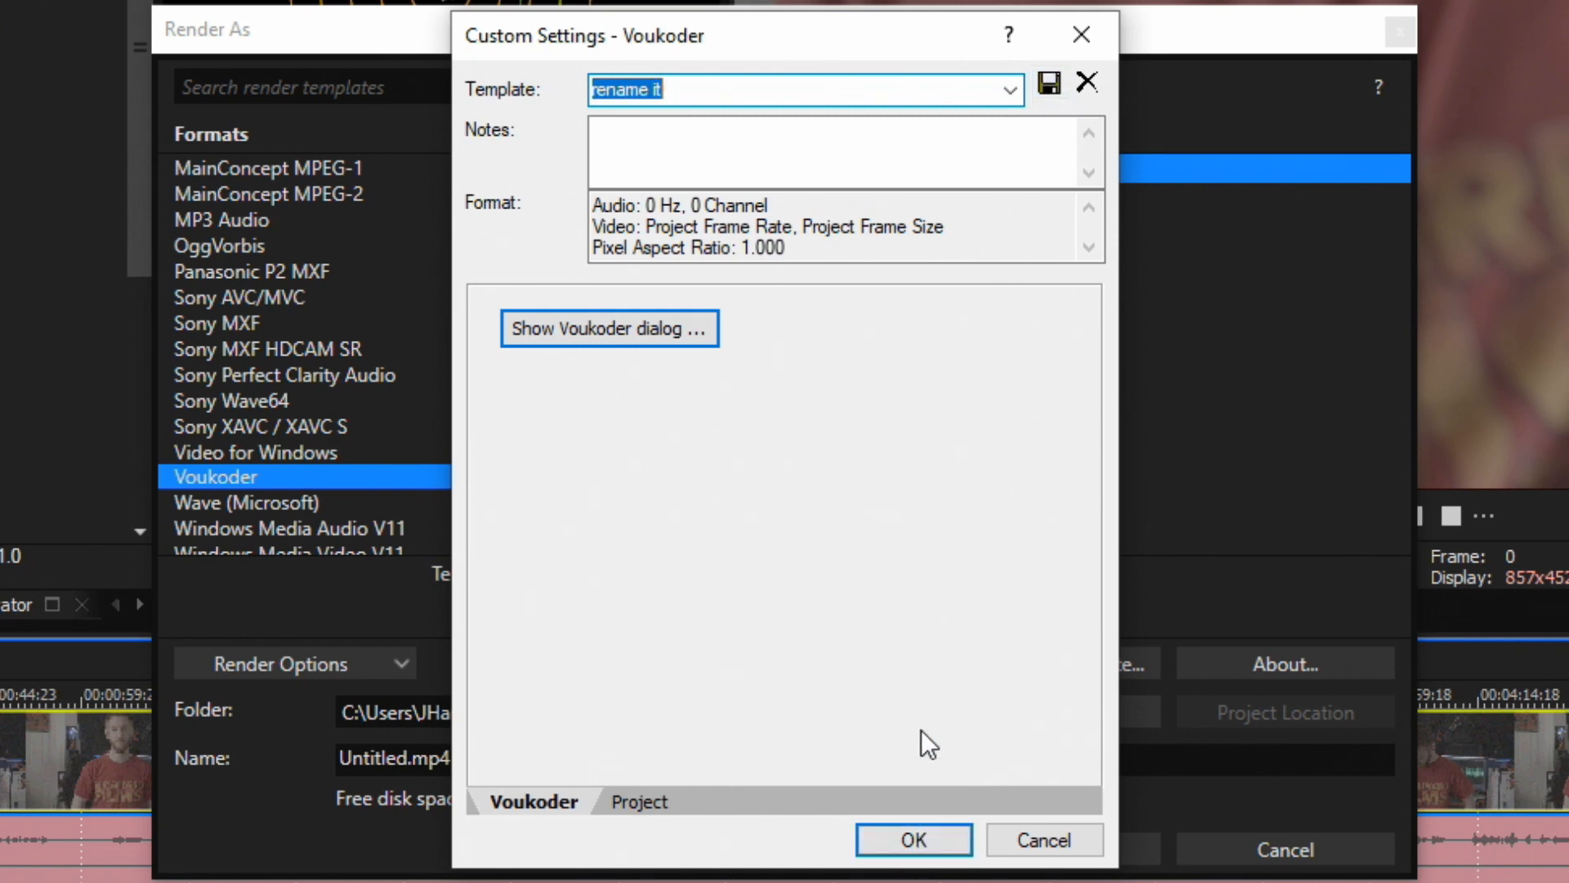
# Save the 'rename it' template and star it as a favourite in the Voukoder templates.
pyautogui.click(912, 839)
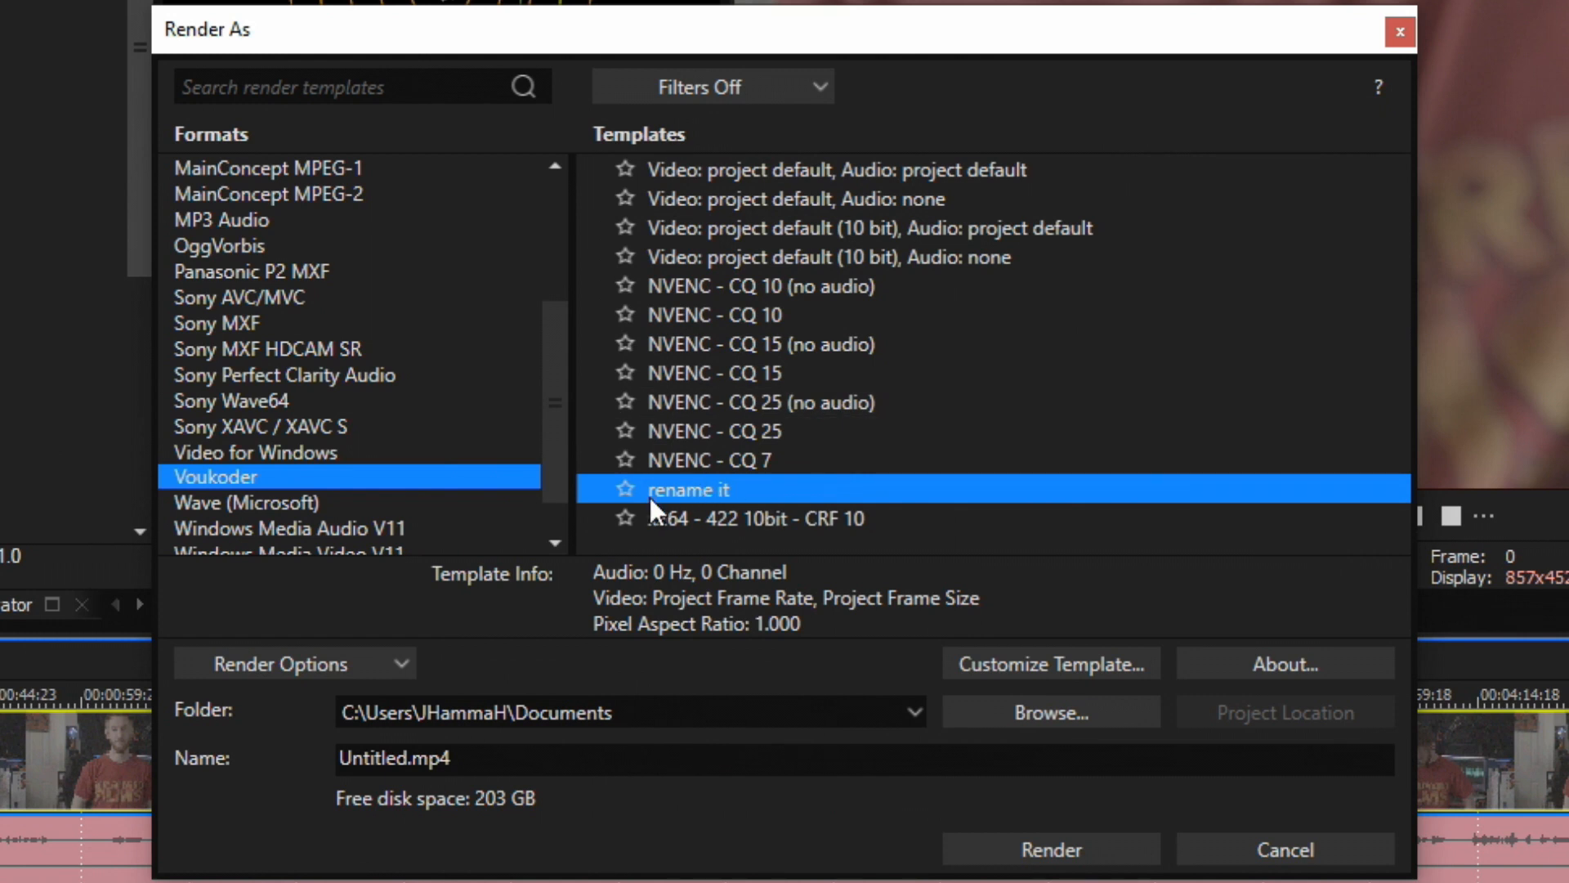
pyautogui.moveTo(630, 505)
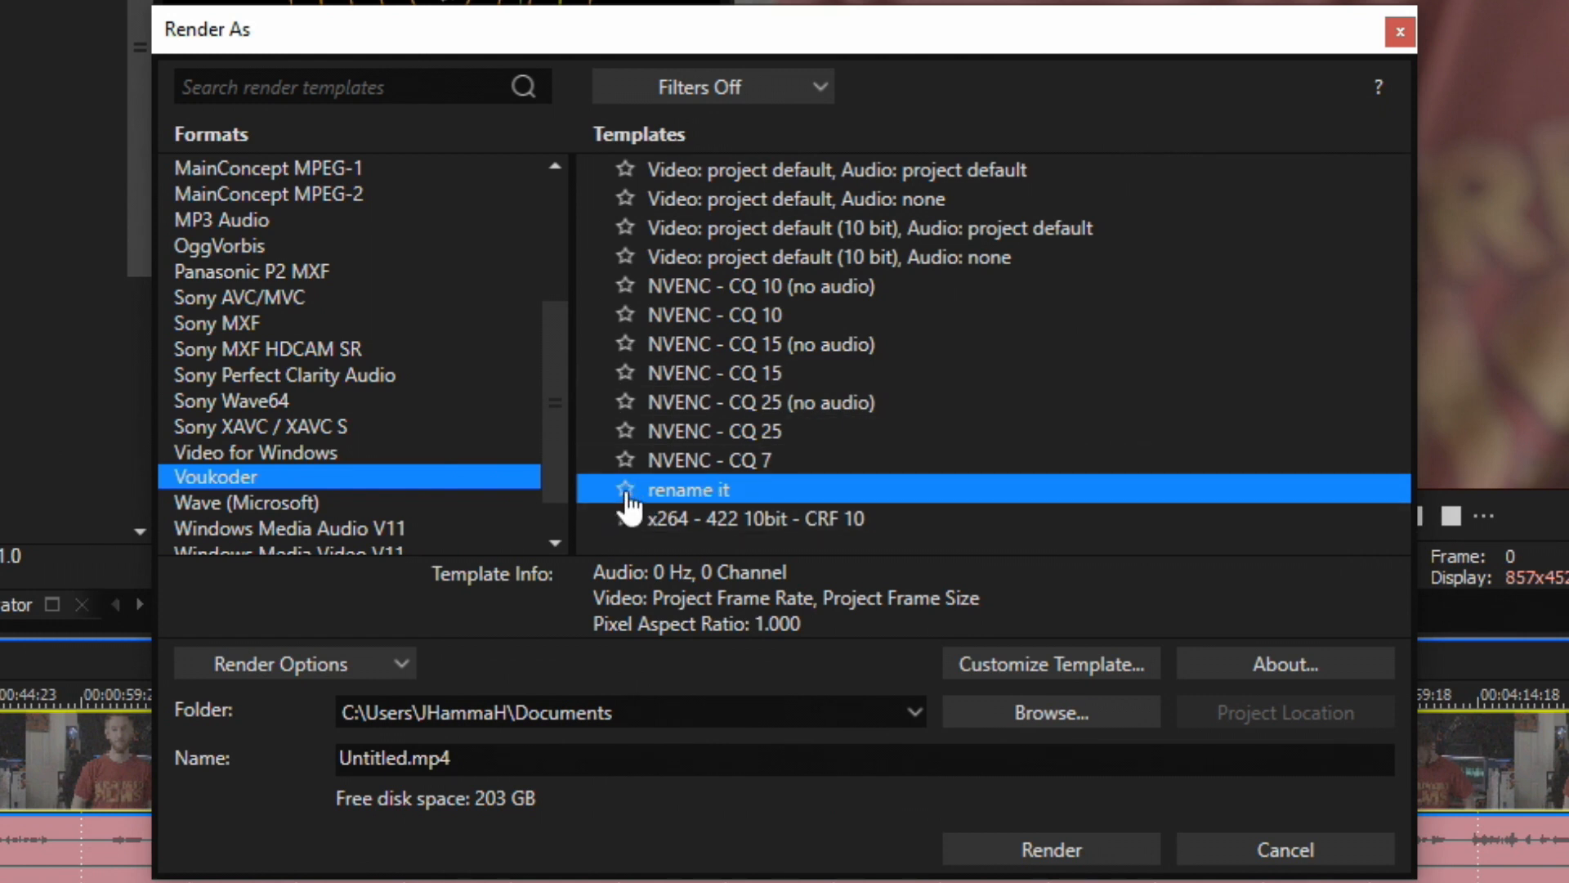
pyautogui.click(624, 490)
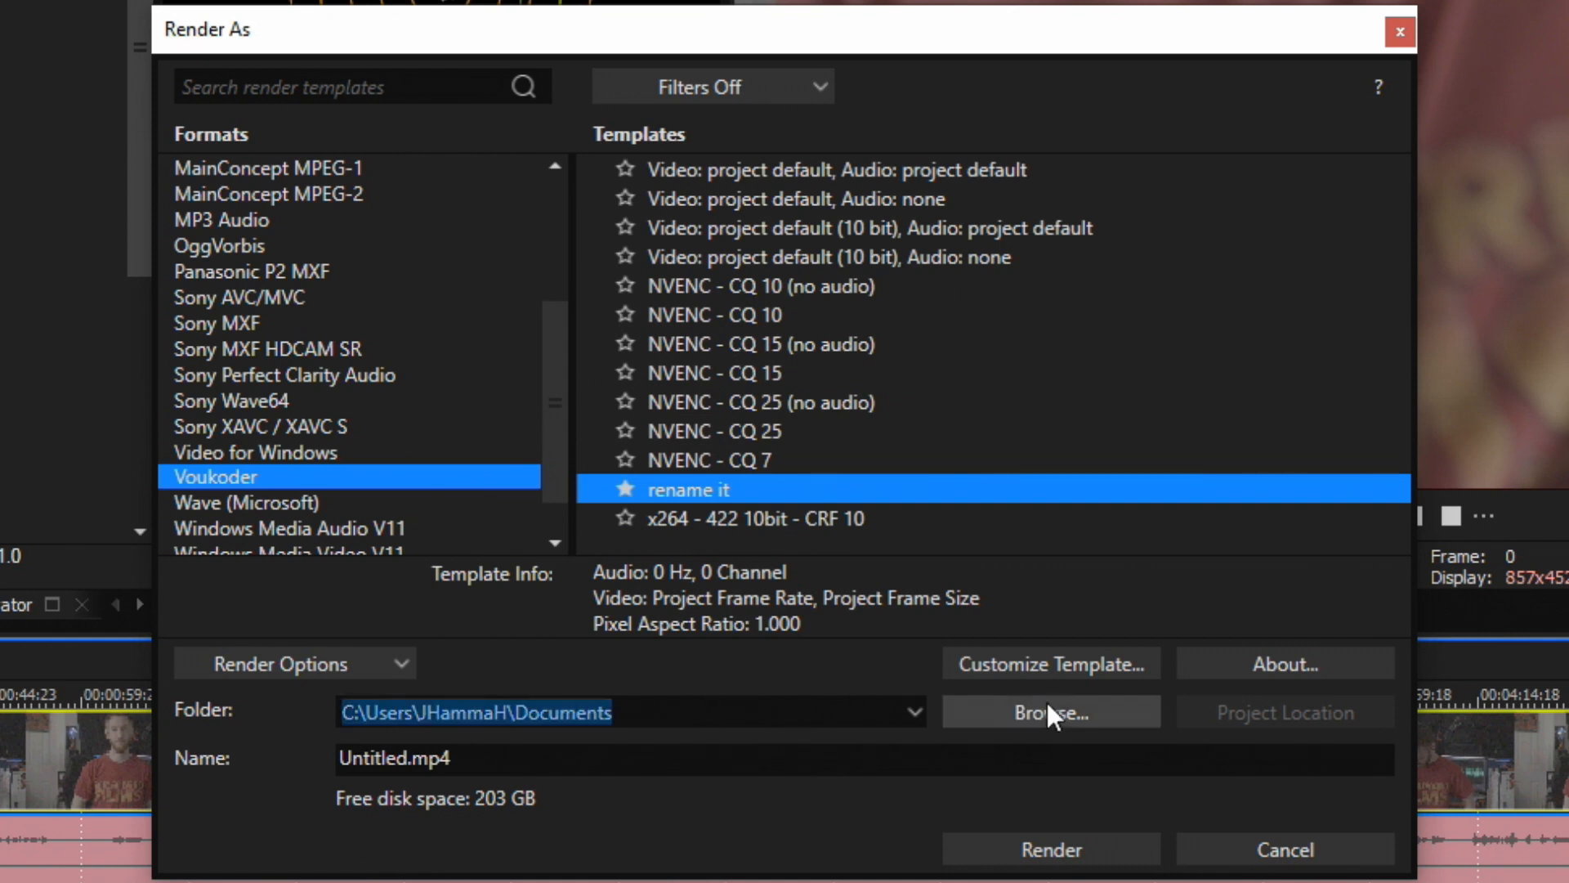
pyautogui.moveTo(1010, 738)
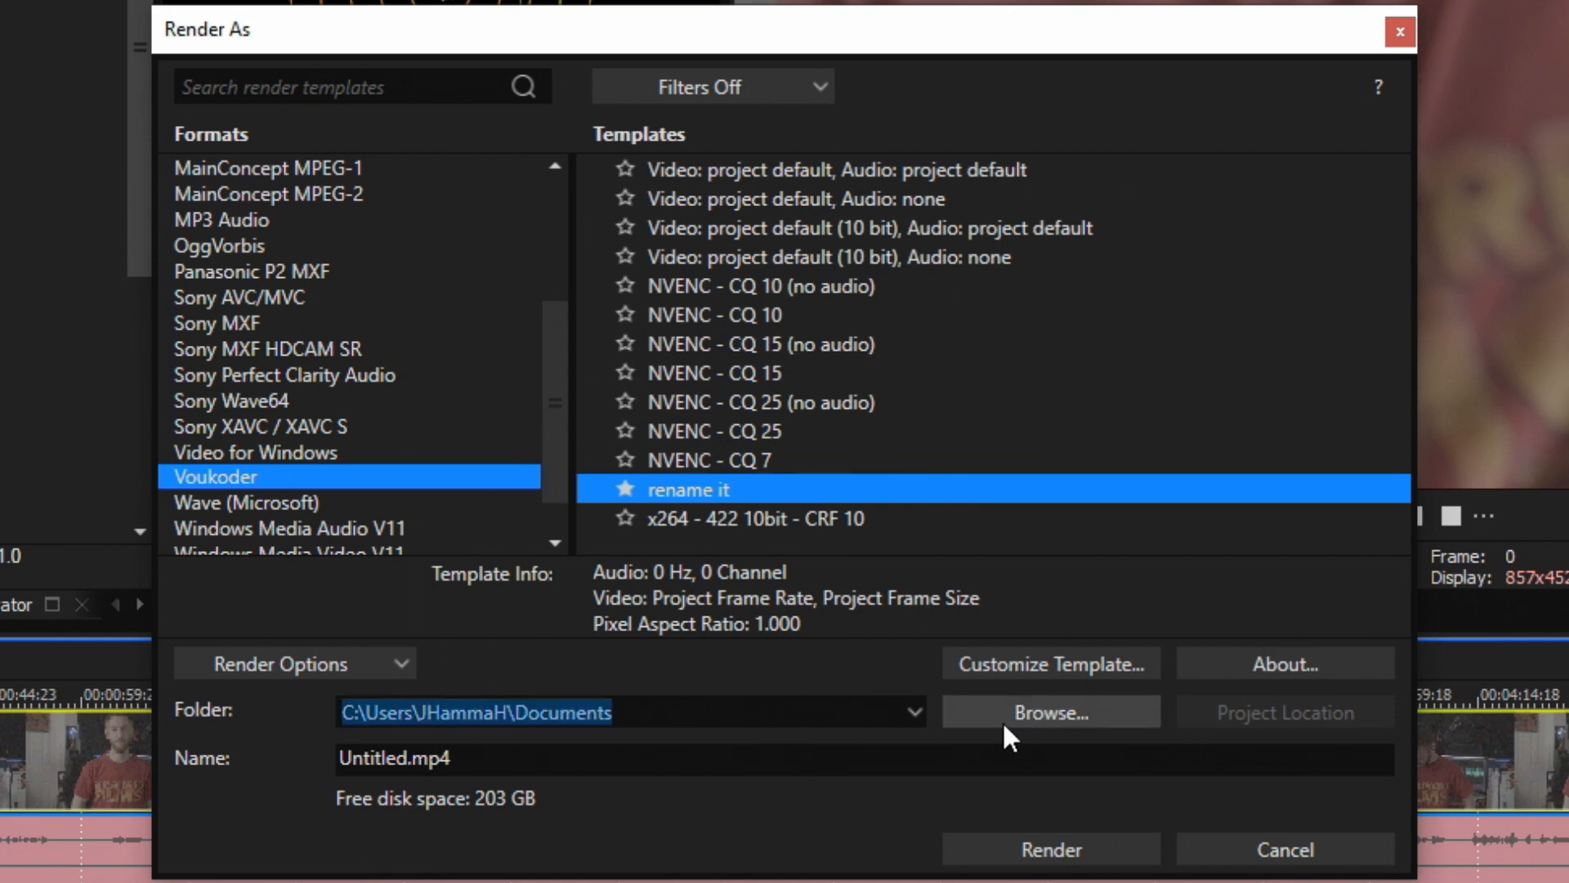